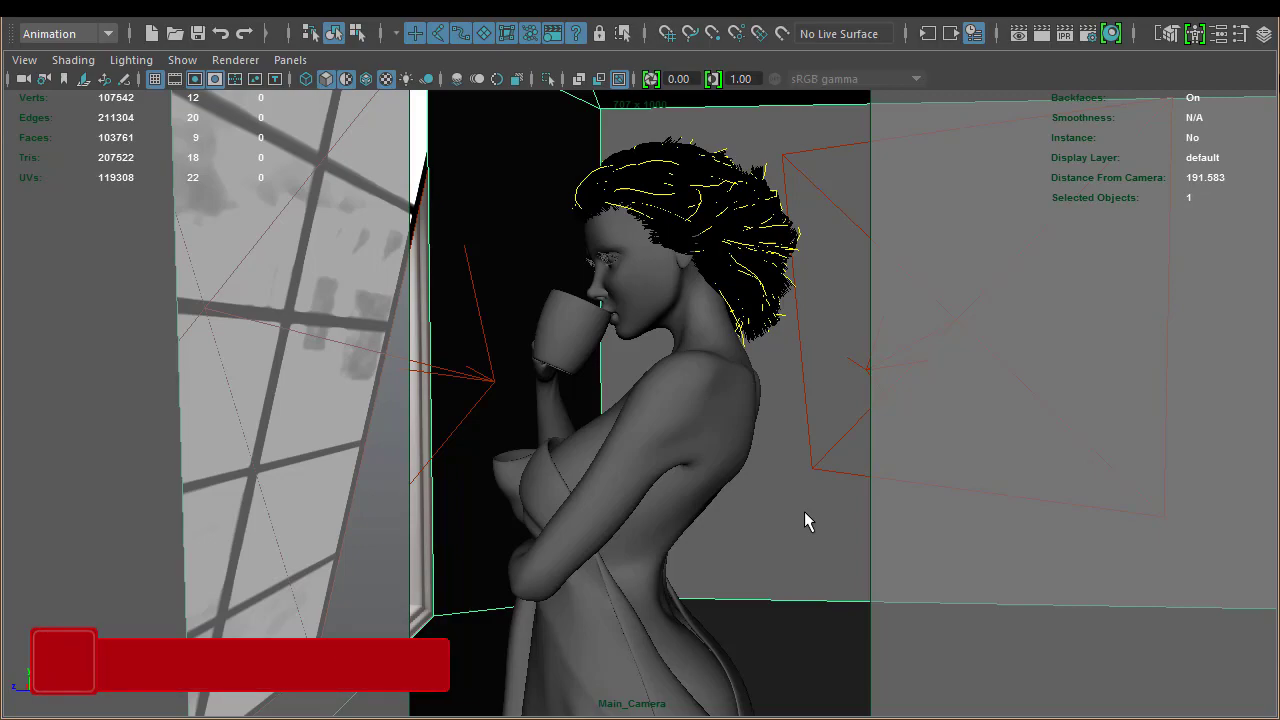
- Select the woman's body mesh in the Main_Camera viewport, using the H key
key(h)
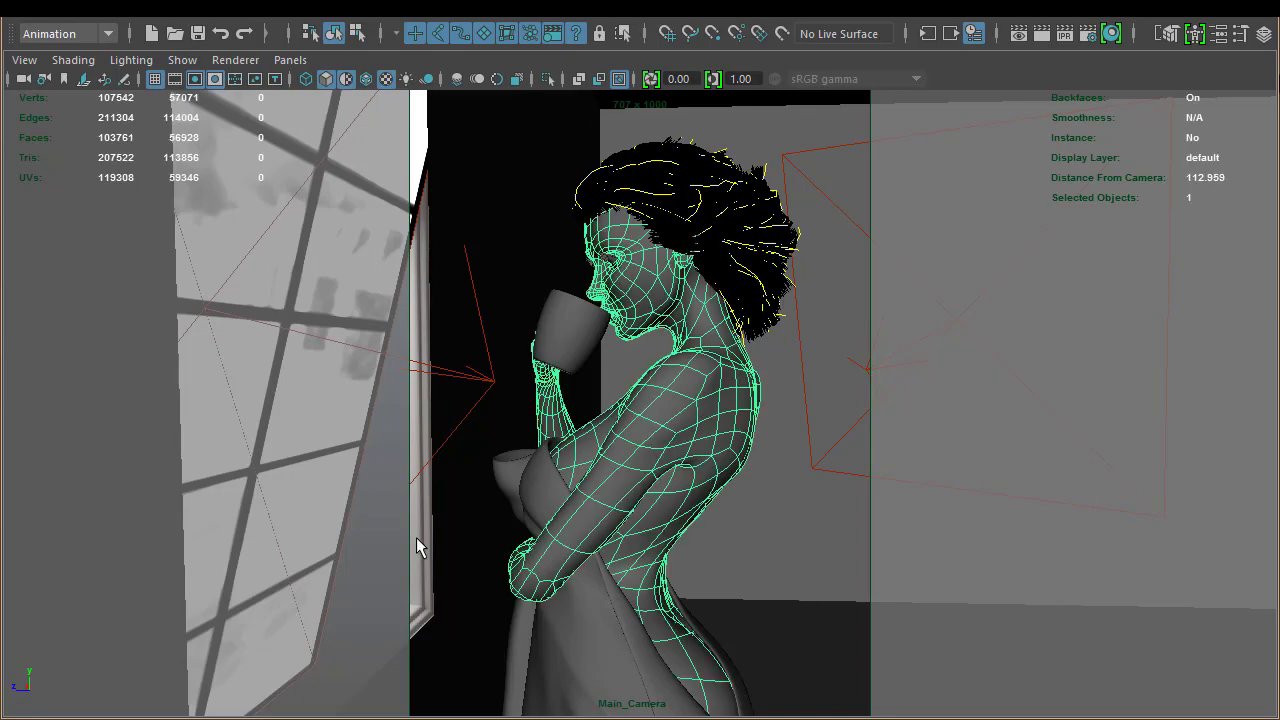
mouse_move(708, 458)
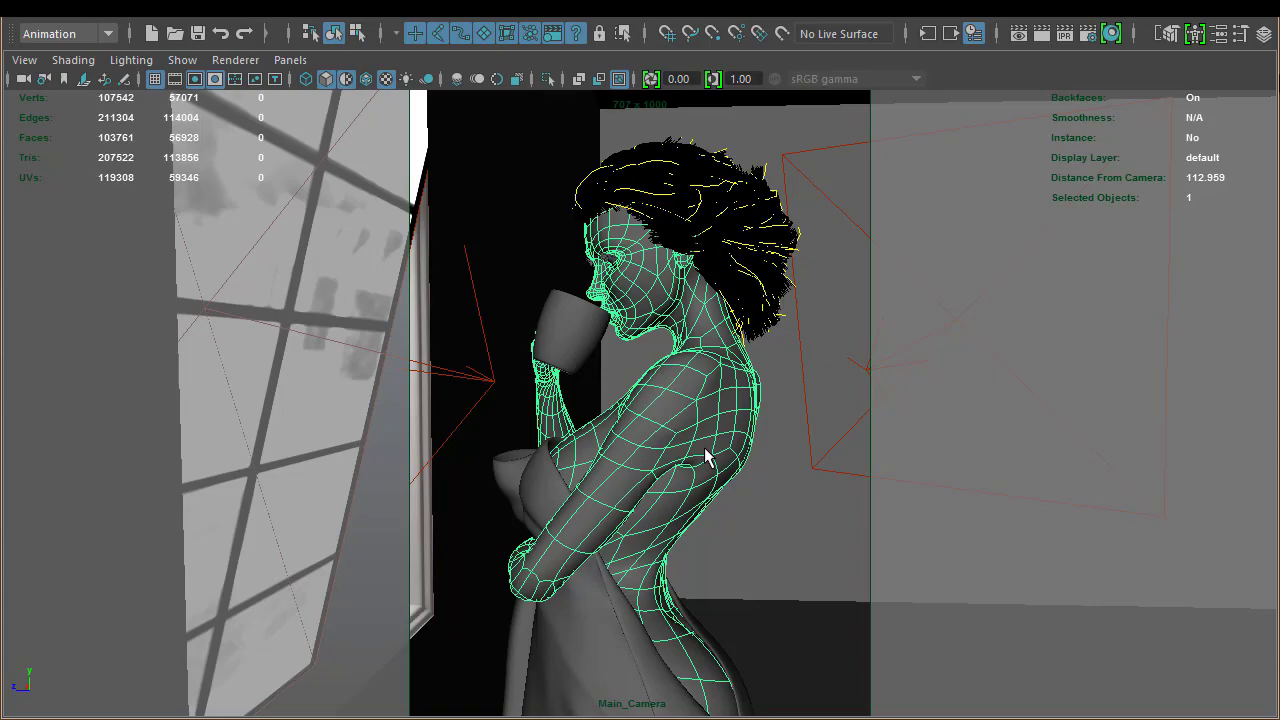
mouse_move(418, 471)
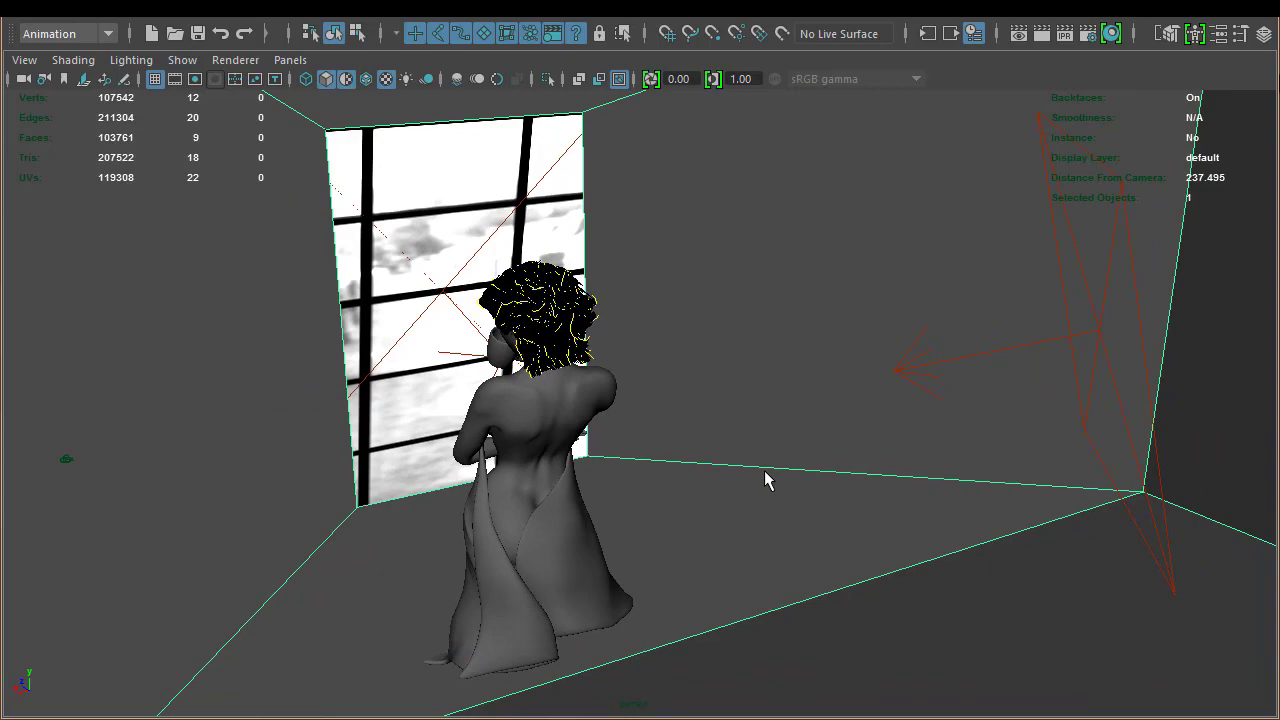
mouse_move(780, 475)
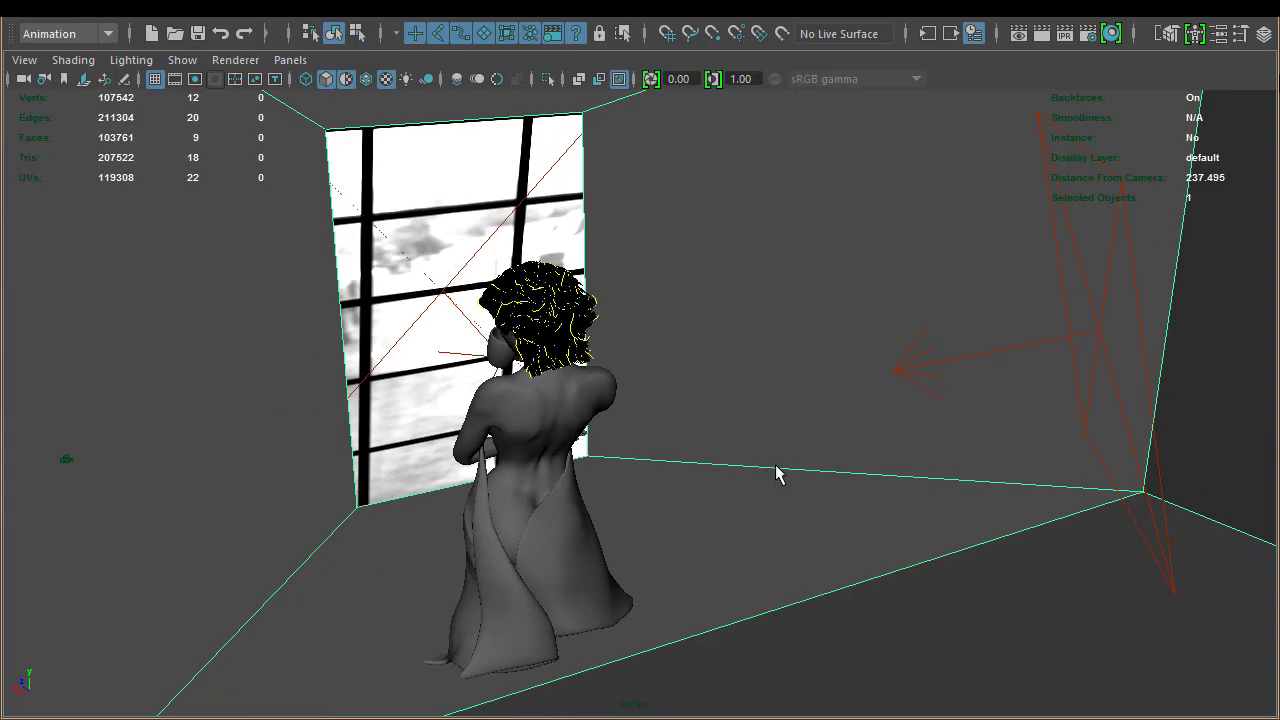
- Orbit the persp view around the woman to inspect the window and wall rect lights
drag(780, 475, 880, 348)
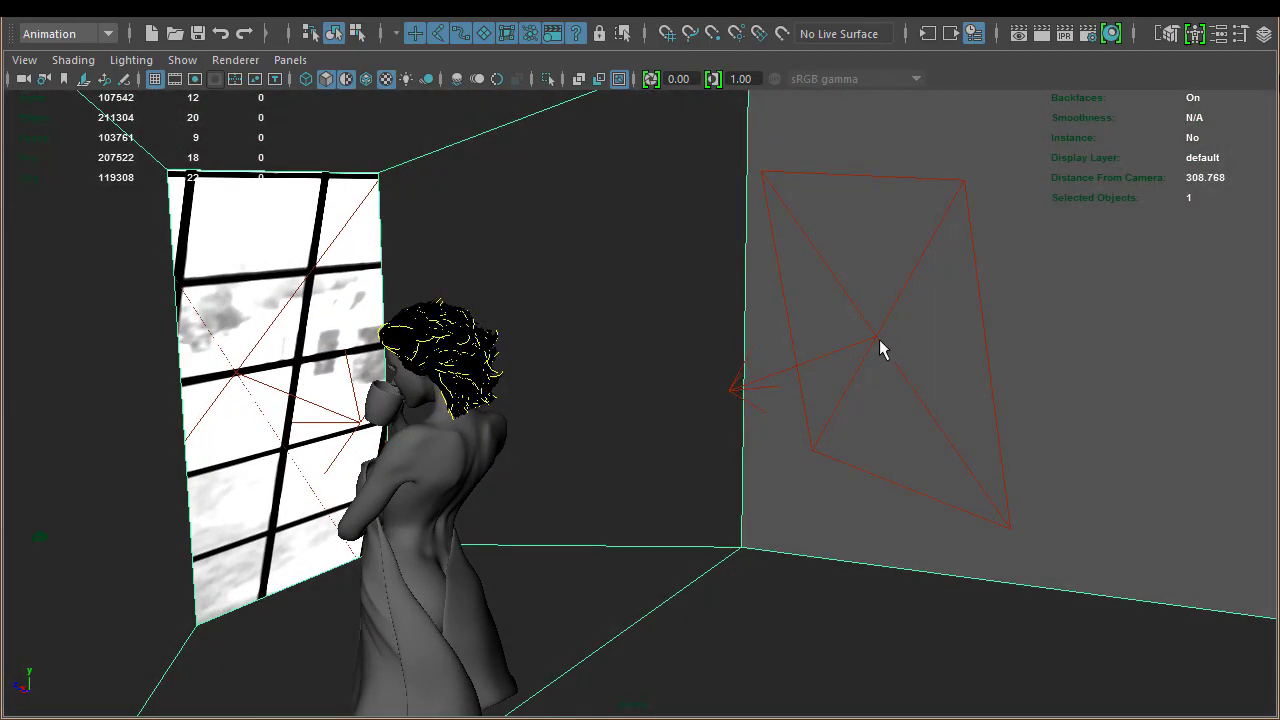
drag(880, 348, 785, 420)
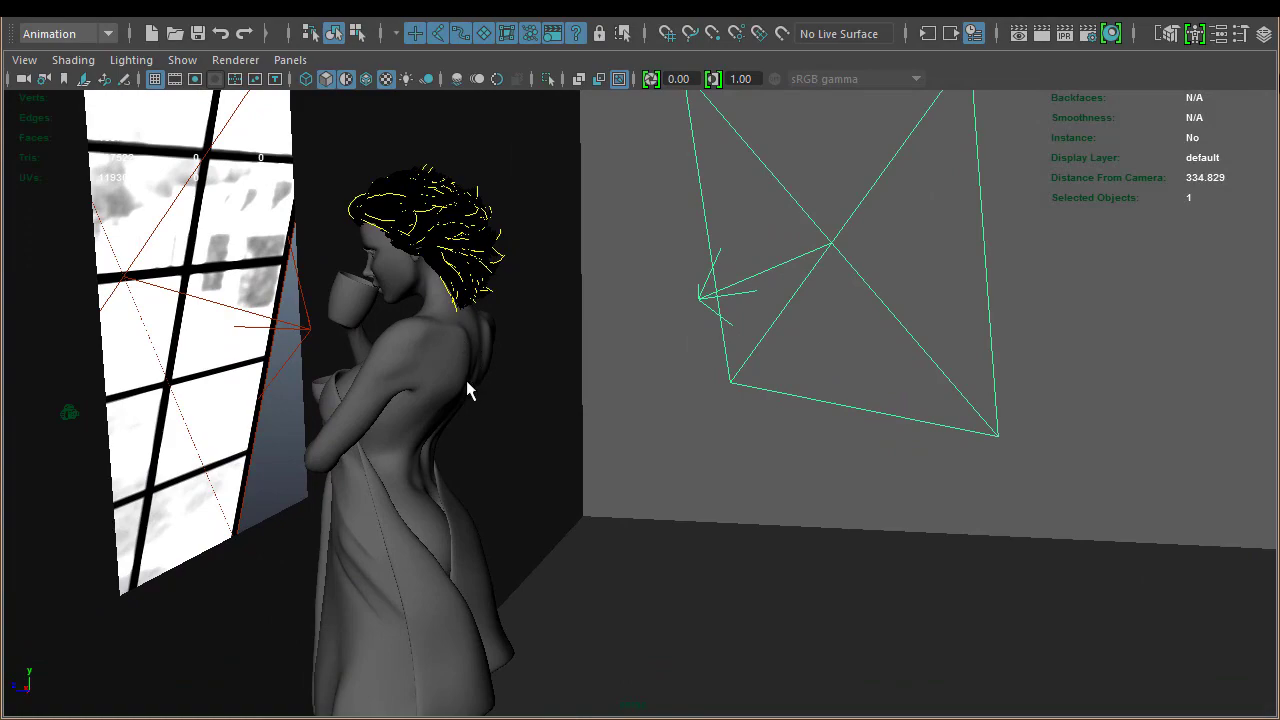
drag(470, 390, 580, 485)
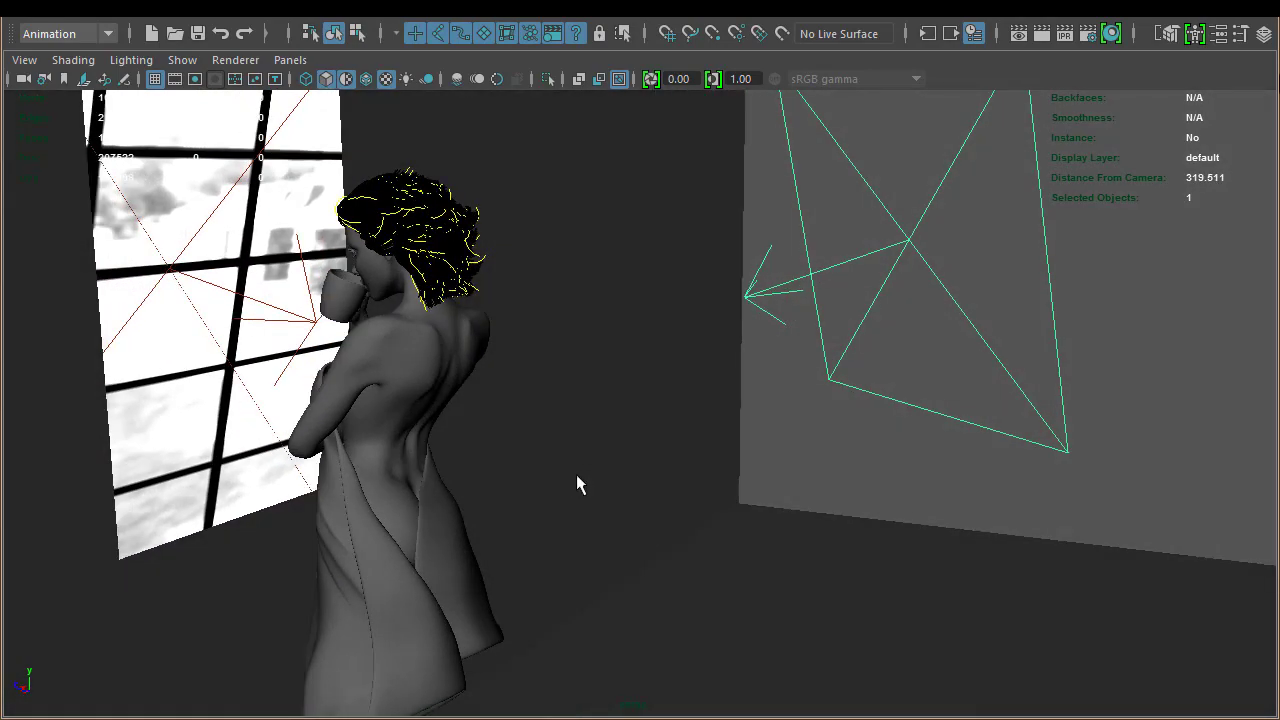
mouse_move(575, 490)
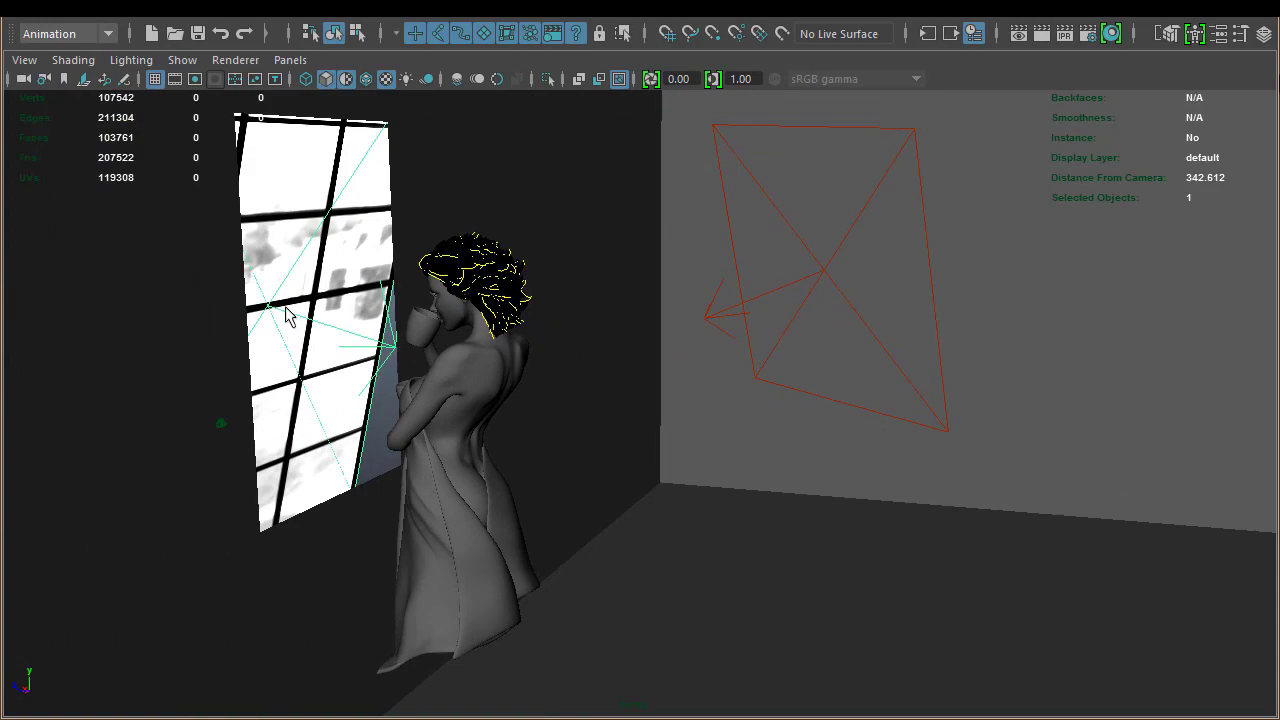
mouse_move(407, 315)
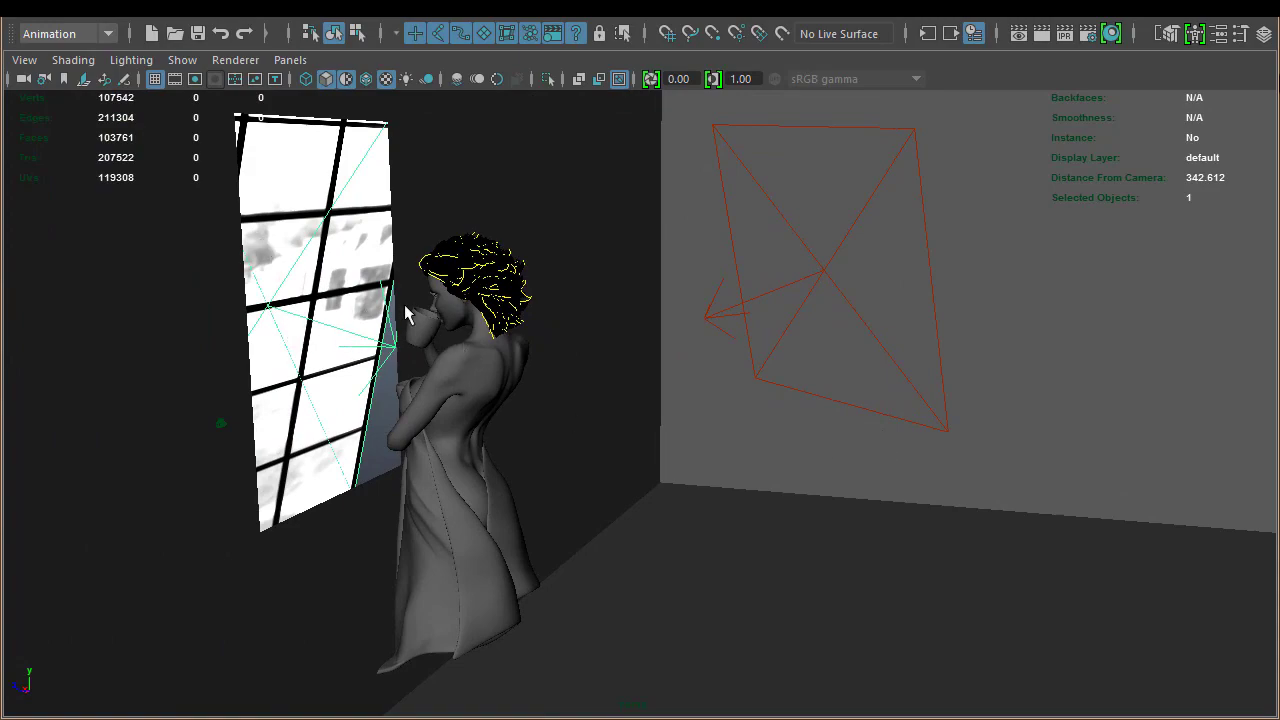
mouse_move(618, 340)
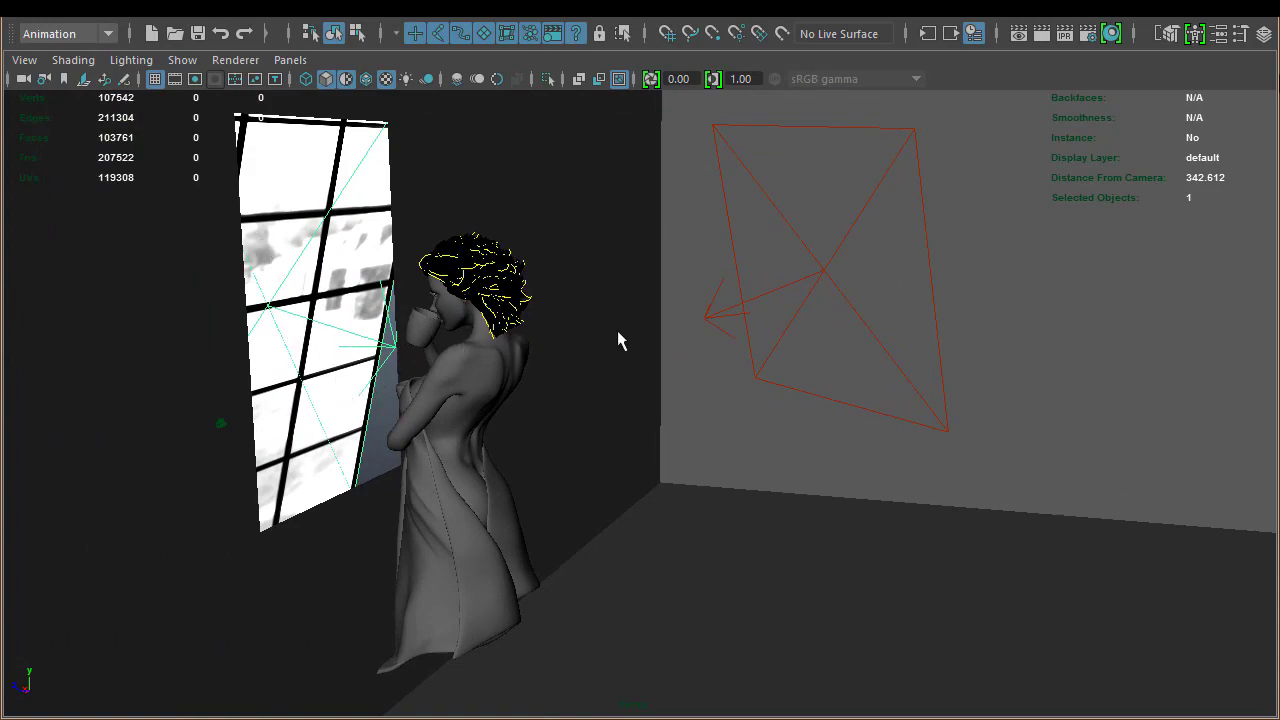
drag(620, 340, 440, 315)
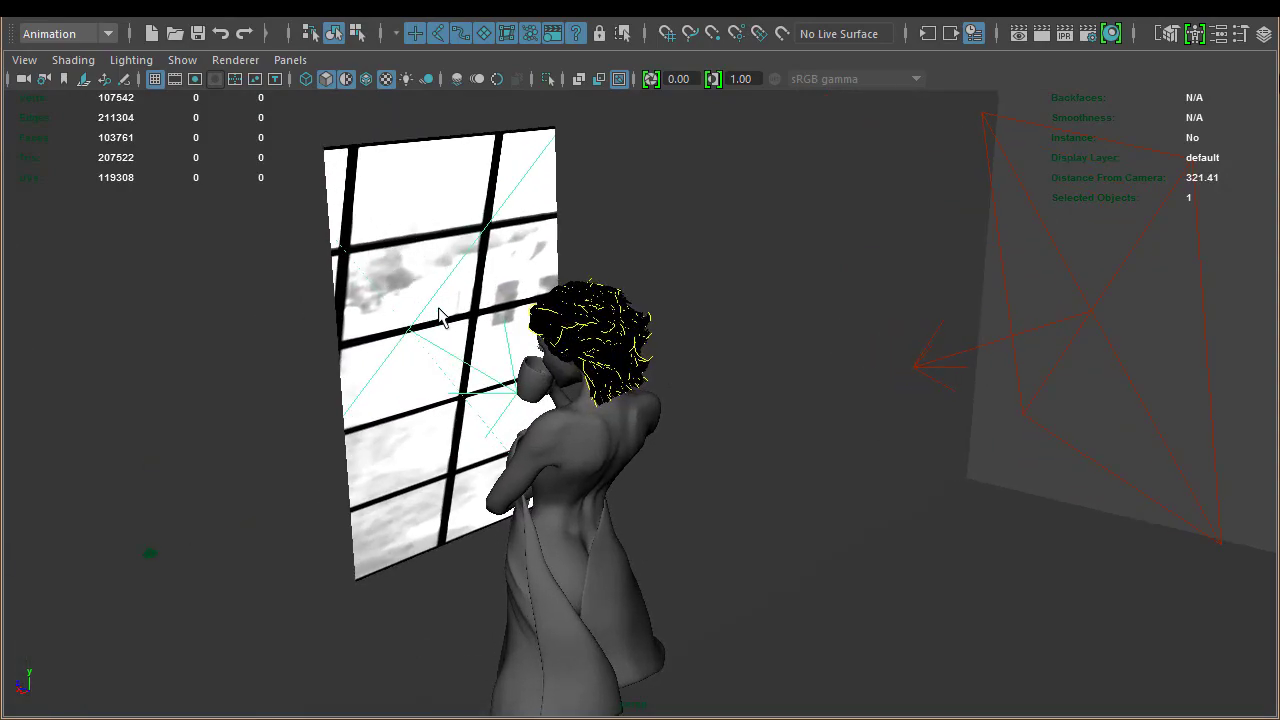
mouse_move(450, 310)
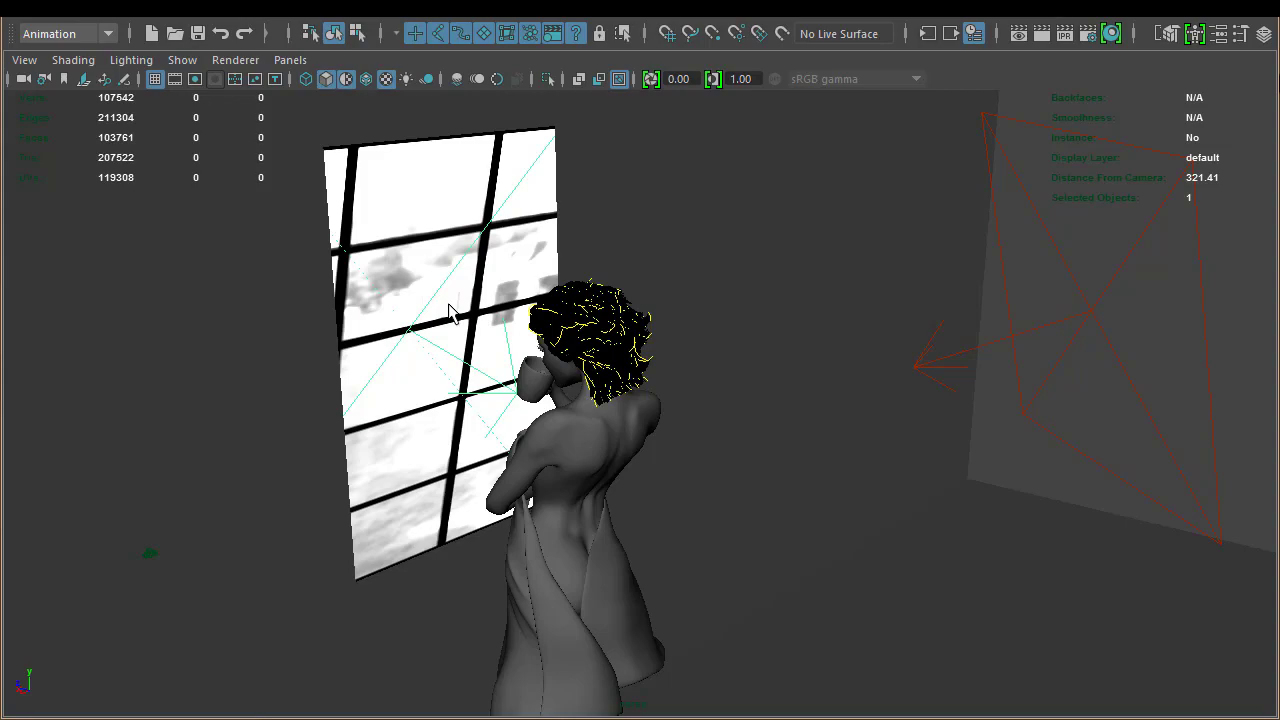
mouse_move(490, 325)
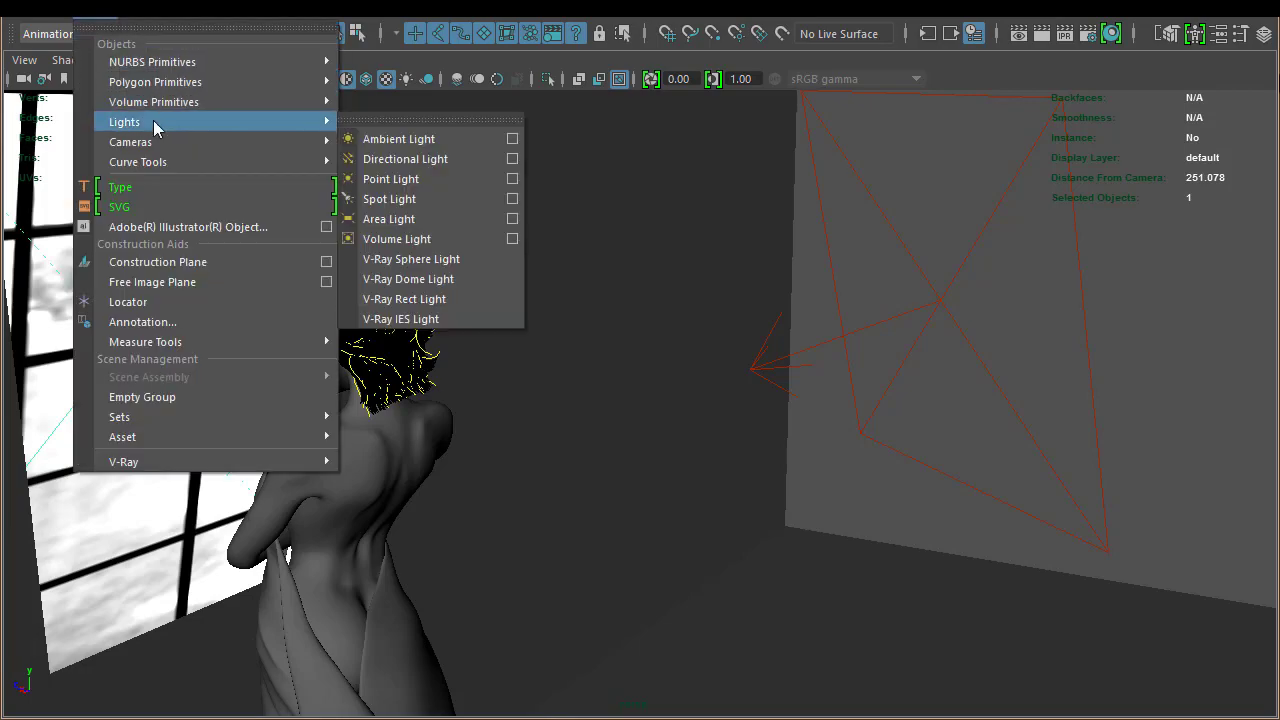
mouse_move(404, 299)
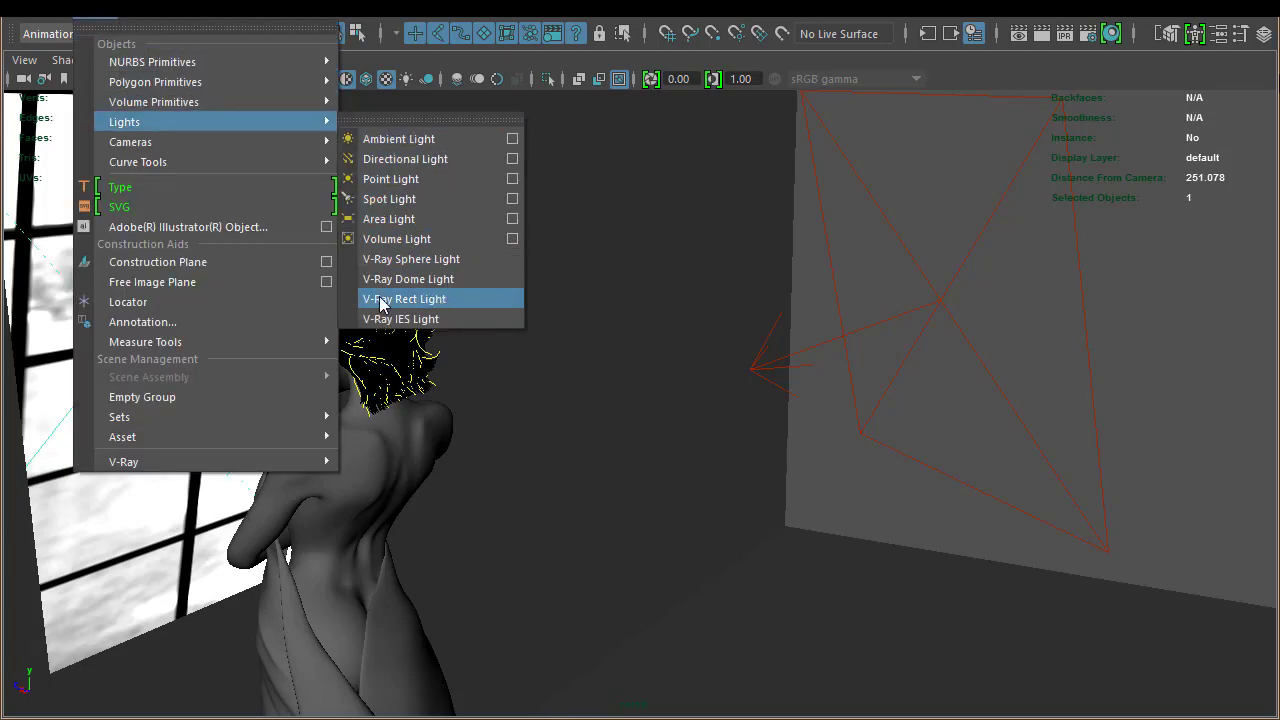
click(405, 299)
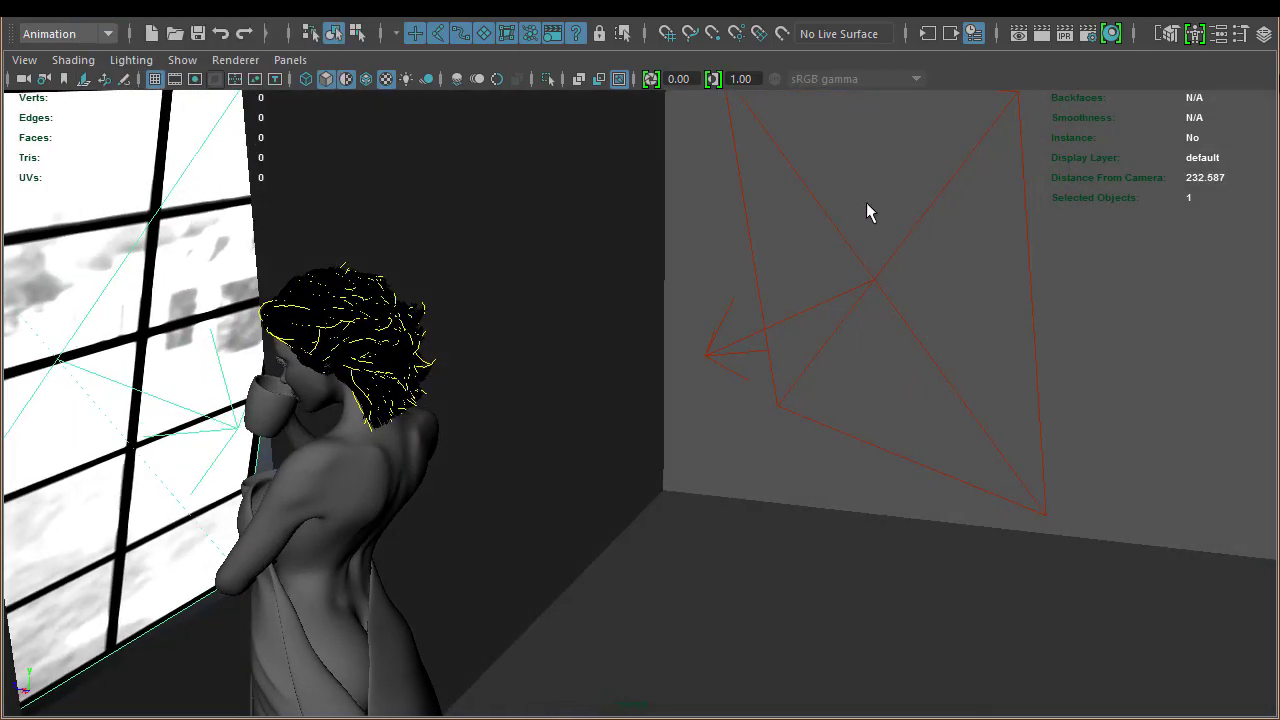
mouse_move(928, 348)
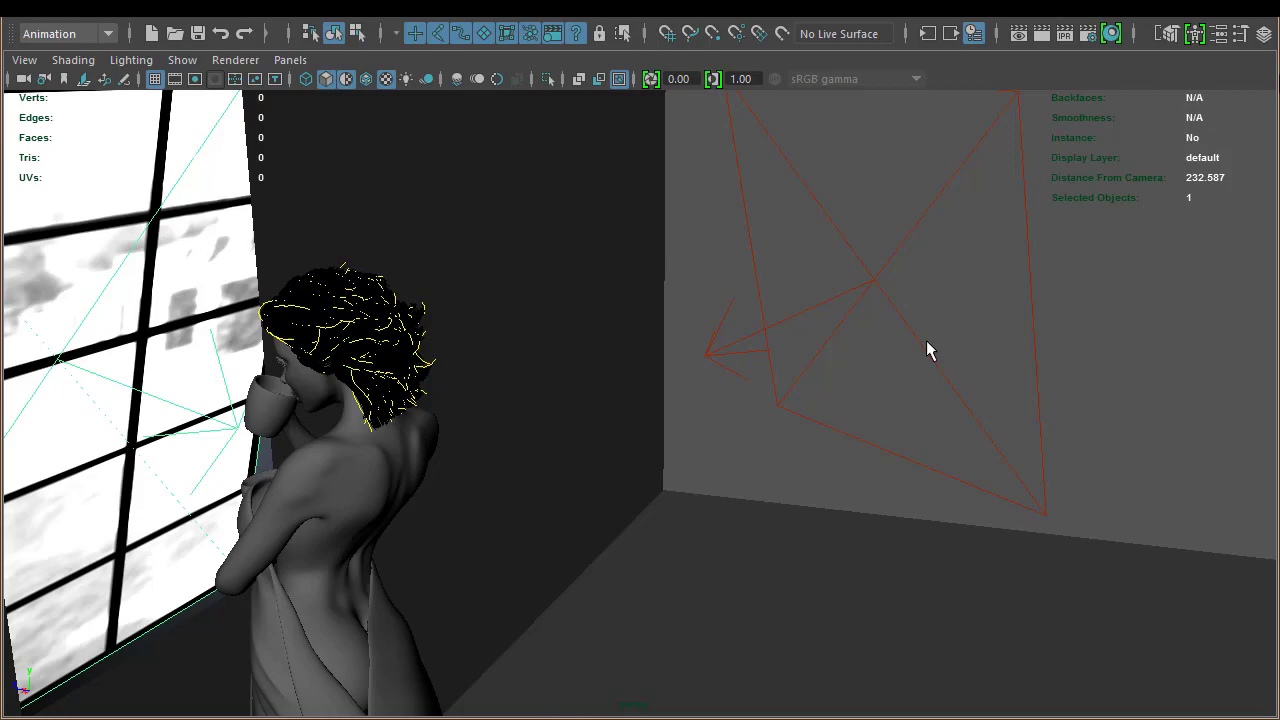
click(289, 60)
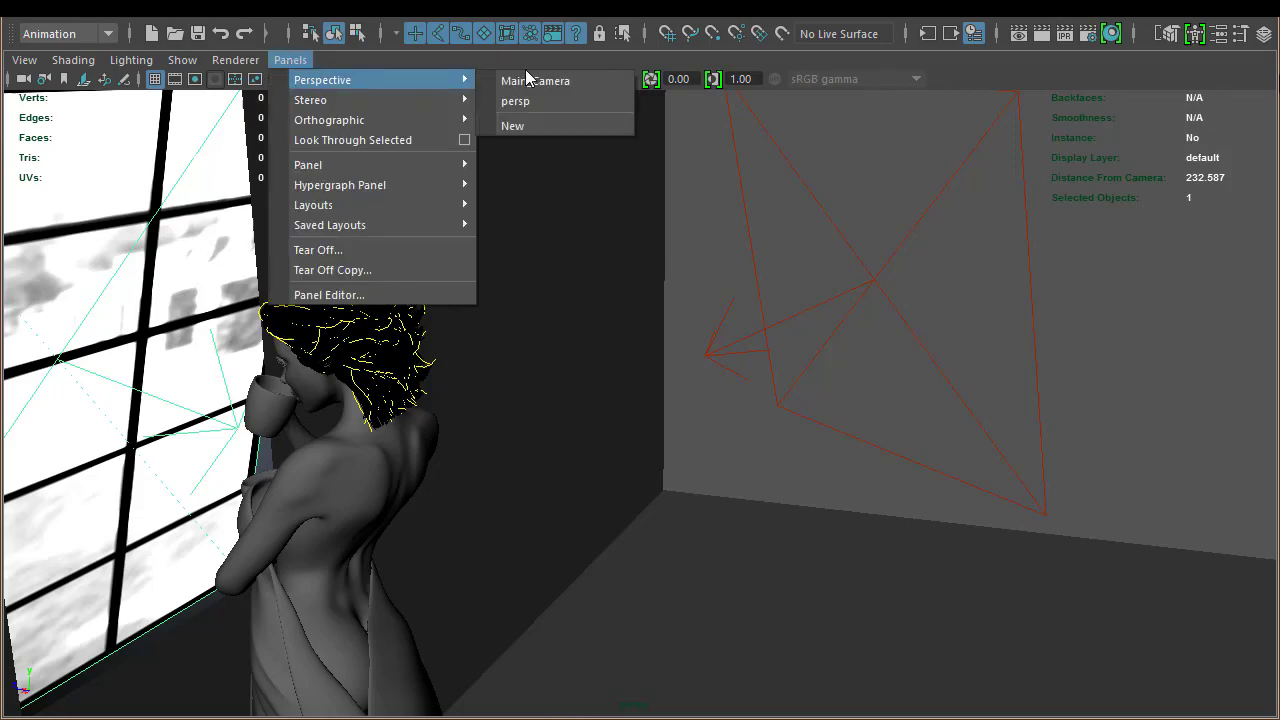
- Look through Main_Camera, clear the selection, and confirm V-Ray is the renderer in Render Settings
click(515, 101)
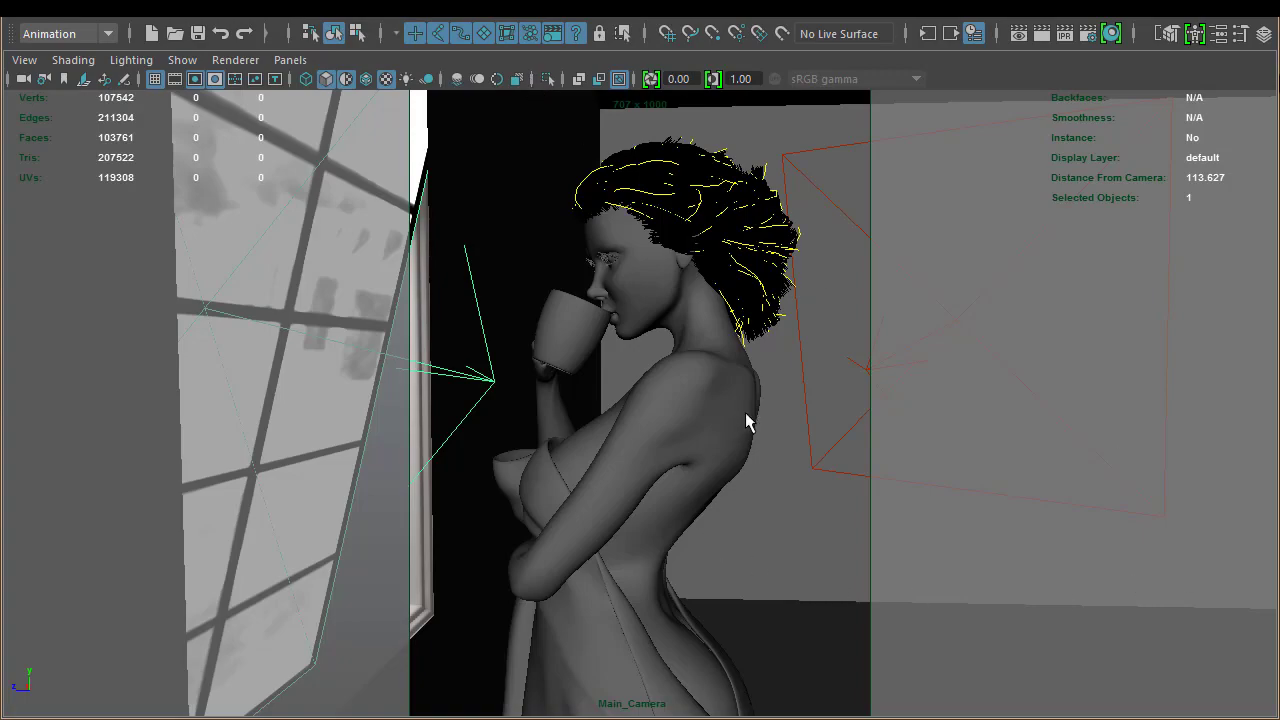
click(425, 550)
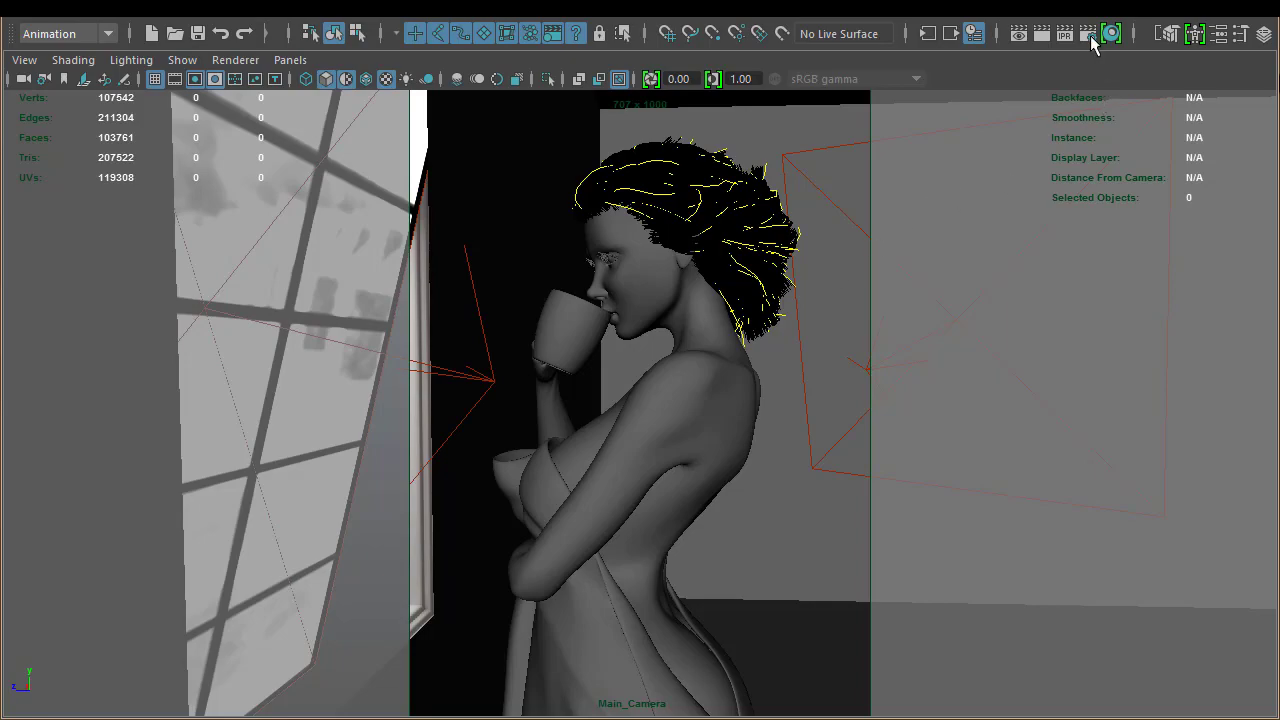
click(1089, 33)
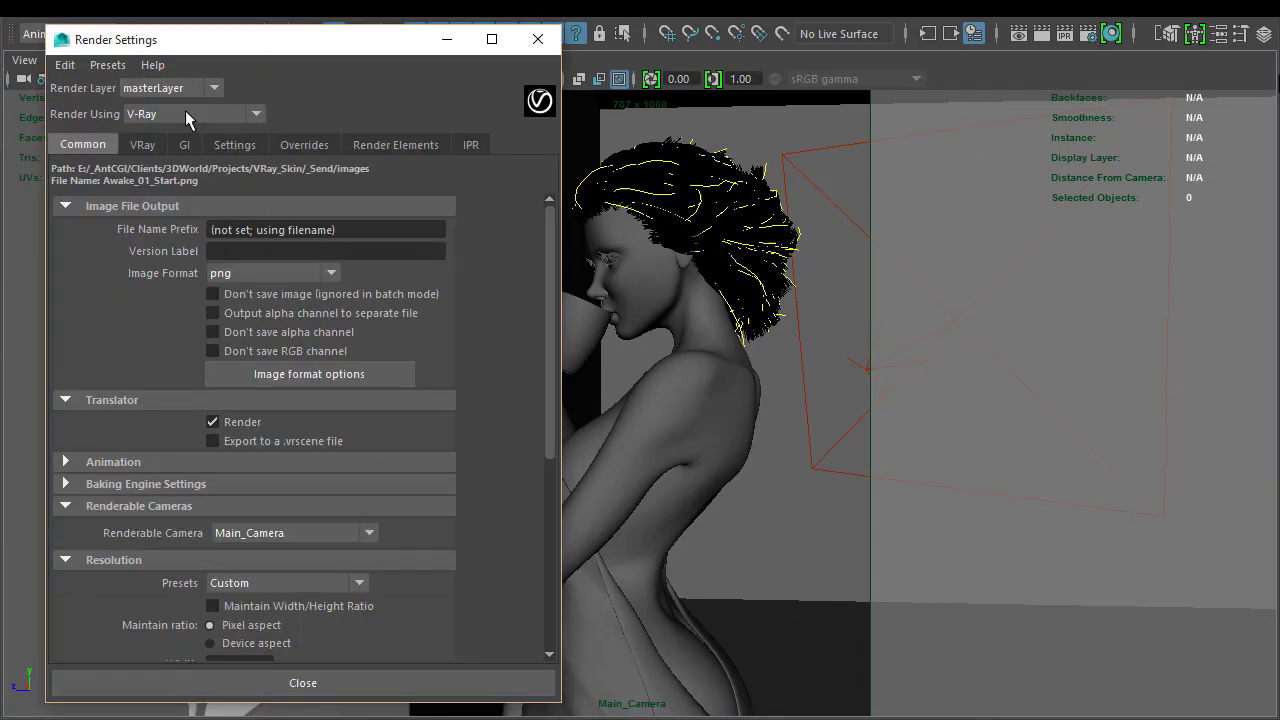
mouse_move(190, 165)
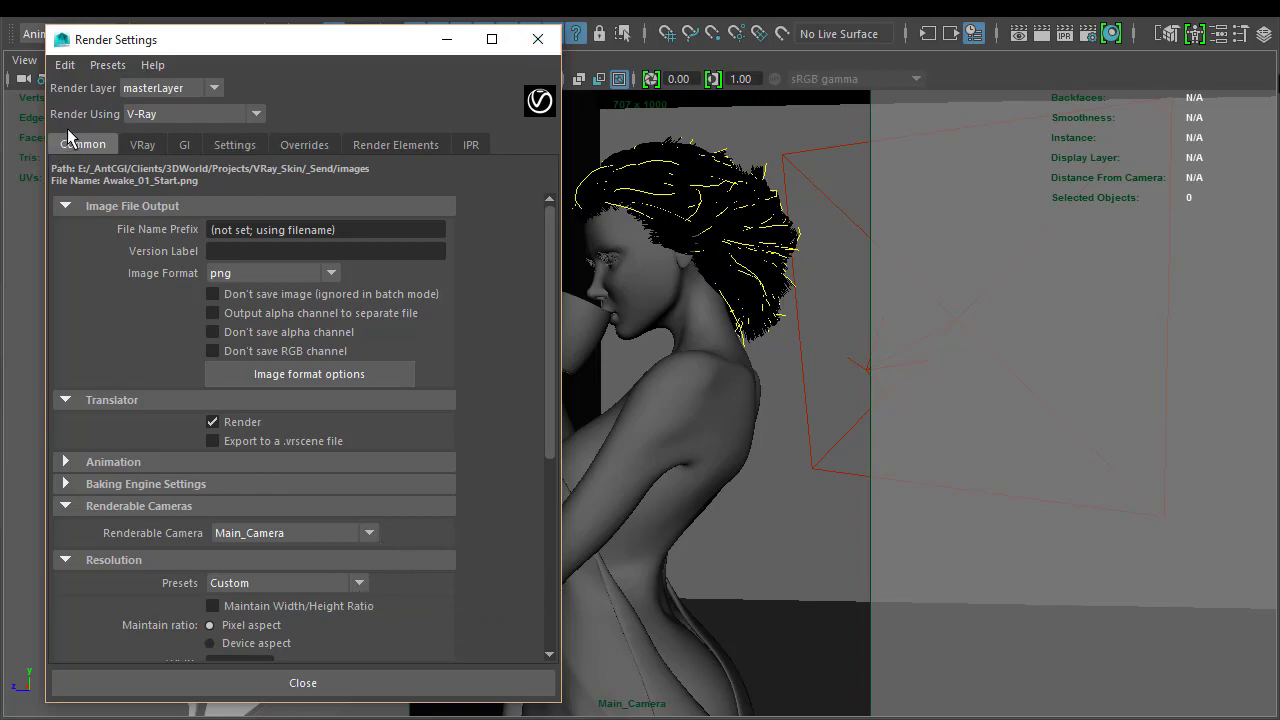
mouse_move(378, 99)
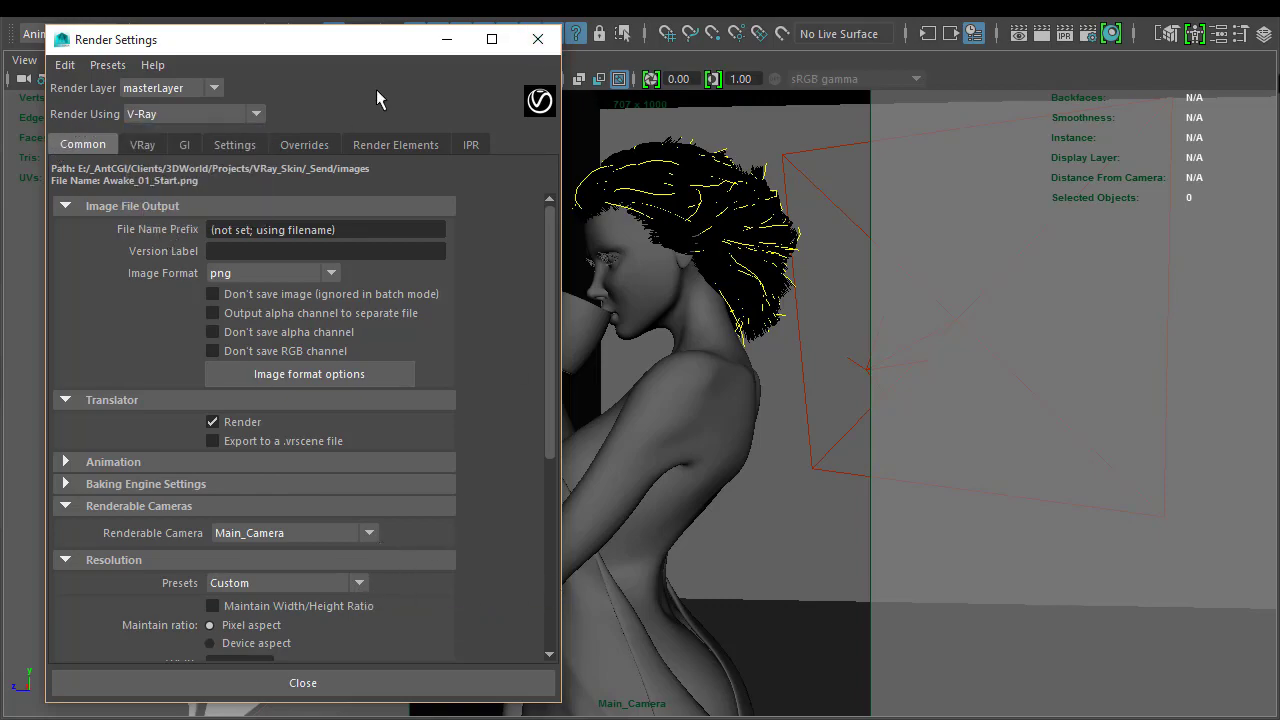
click(302, 682)
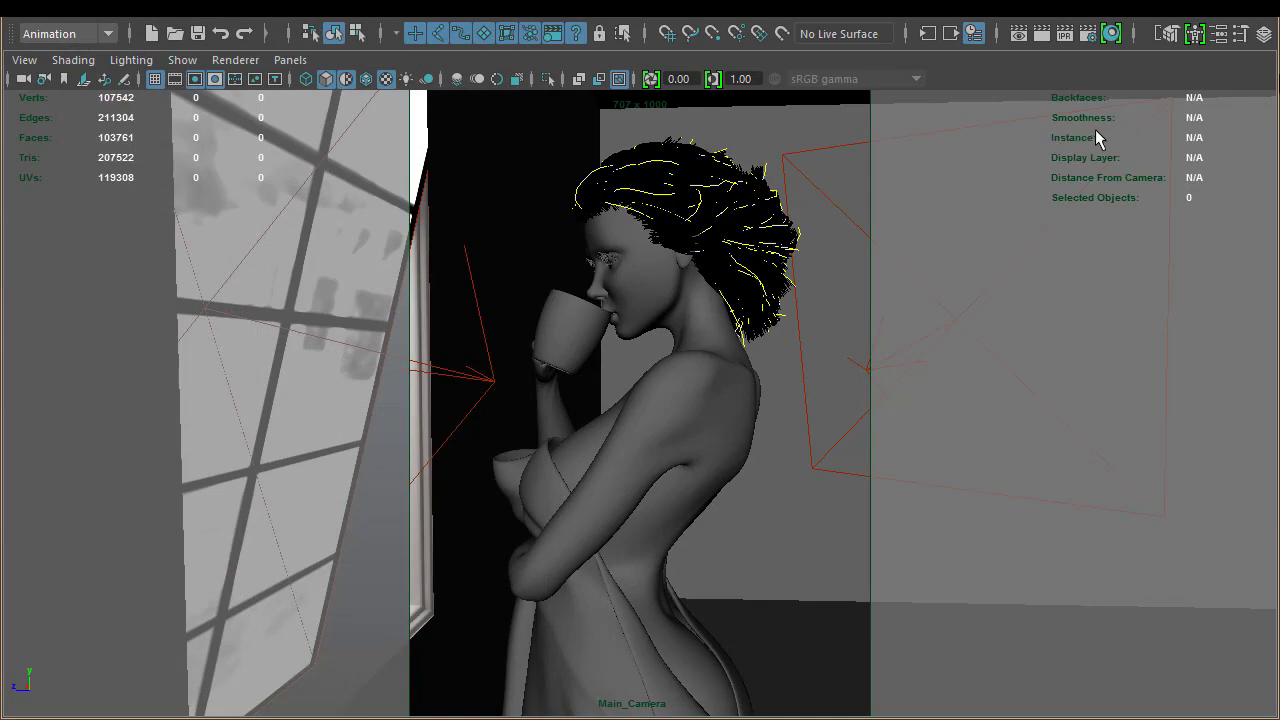
mouse_move(1064, 33)
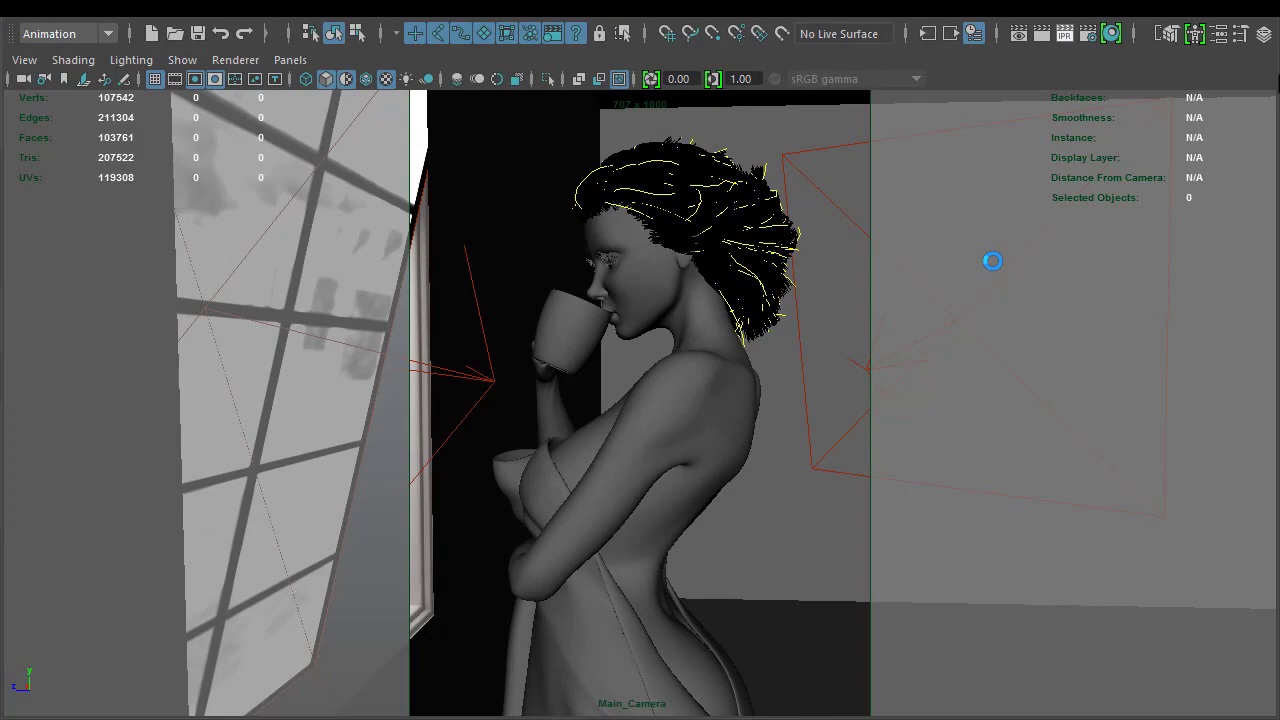
mouse_move(992, 260)
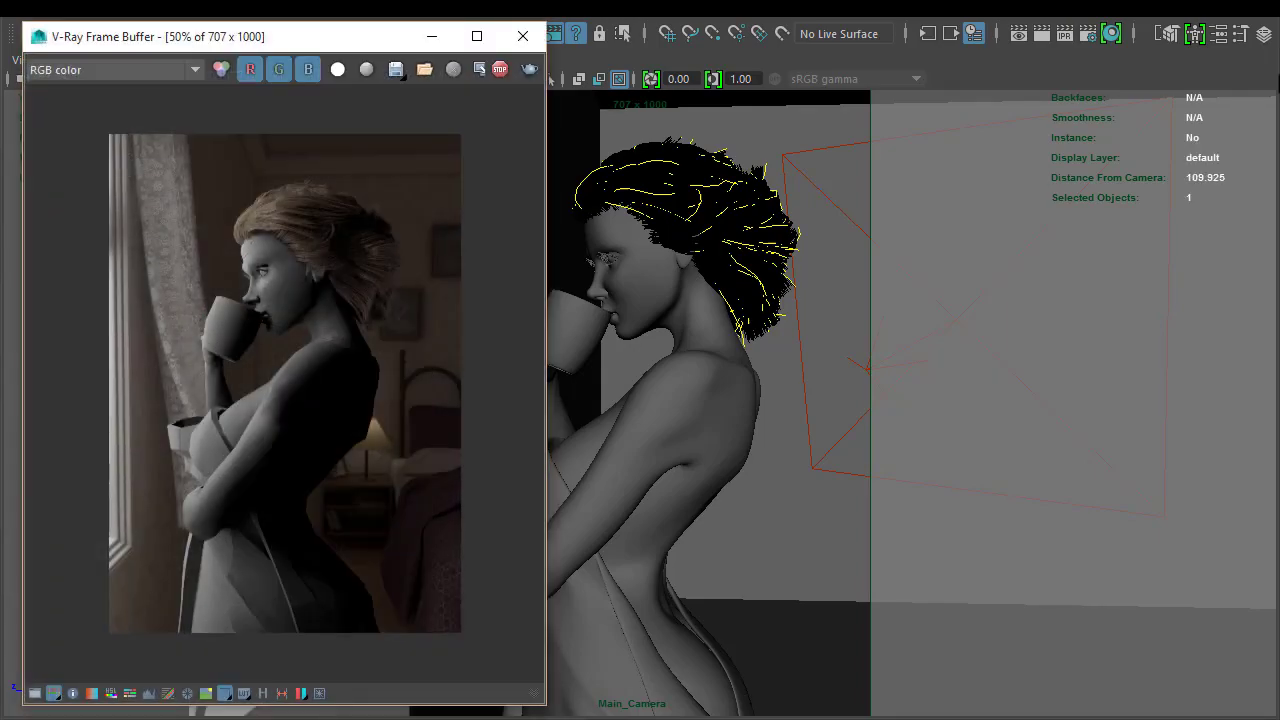
mouse_move(275, 440)
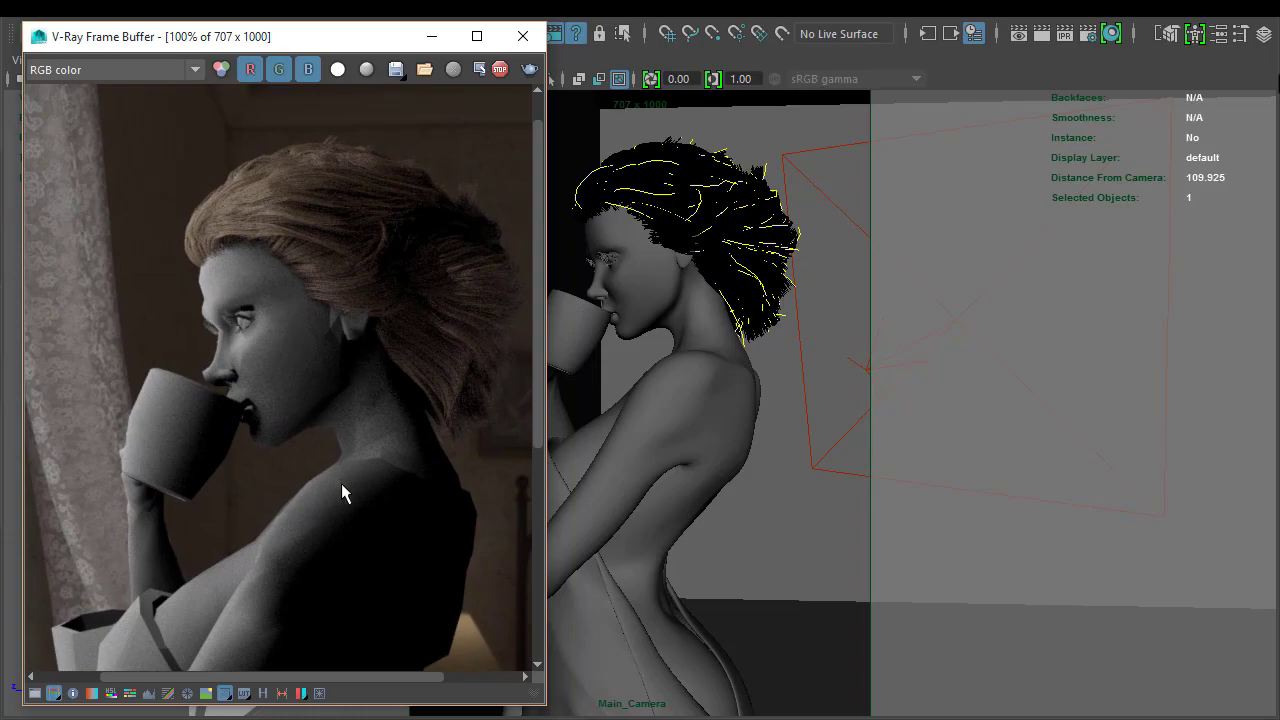
- Zoom into the V-Ray IPR render of the woman, then close the frame buffer
scroll(down, 3)
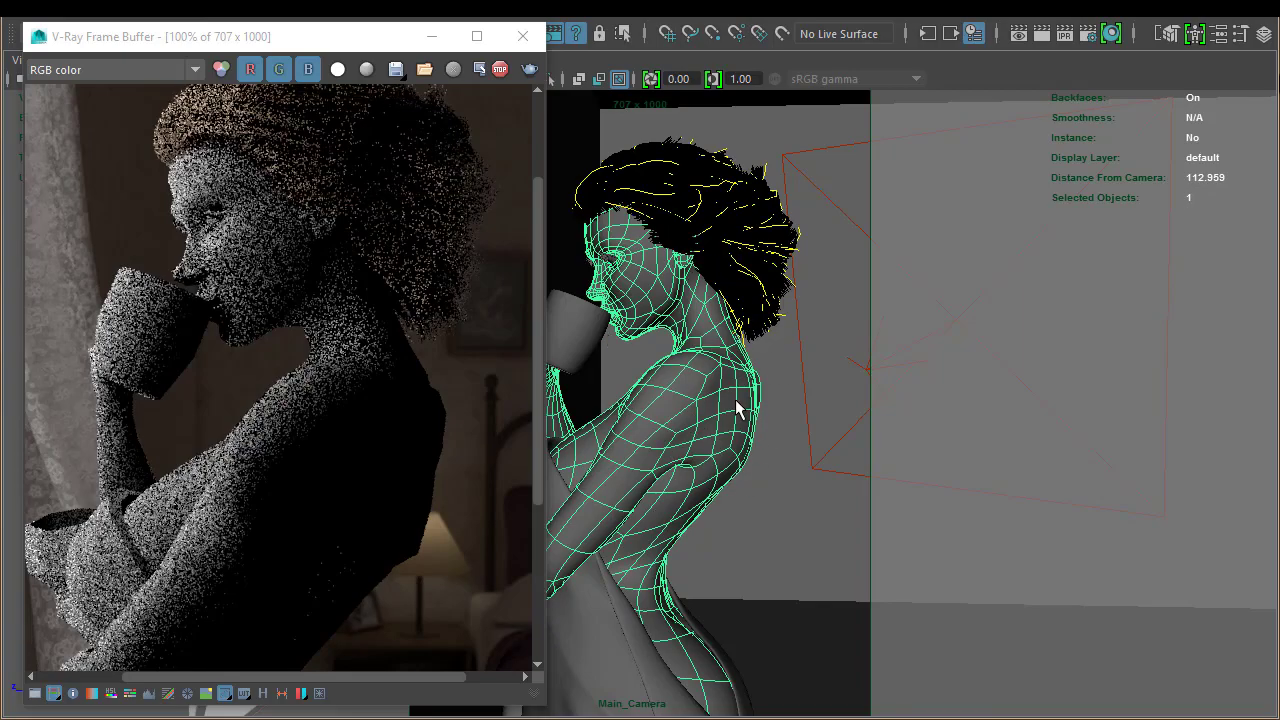
click(521, 36)
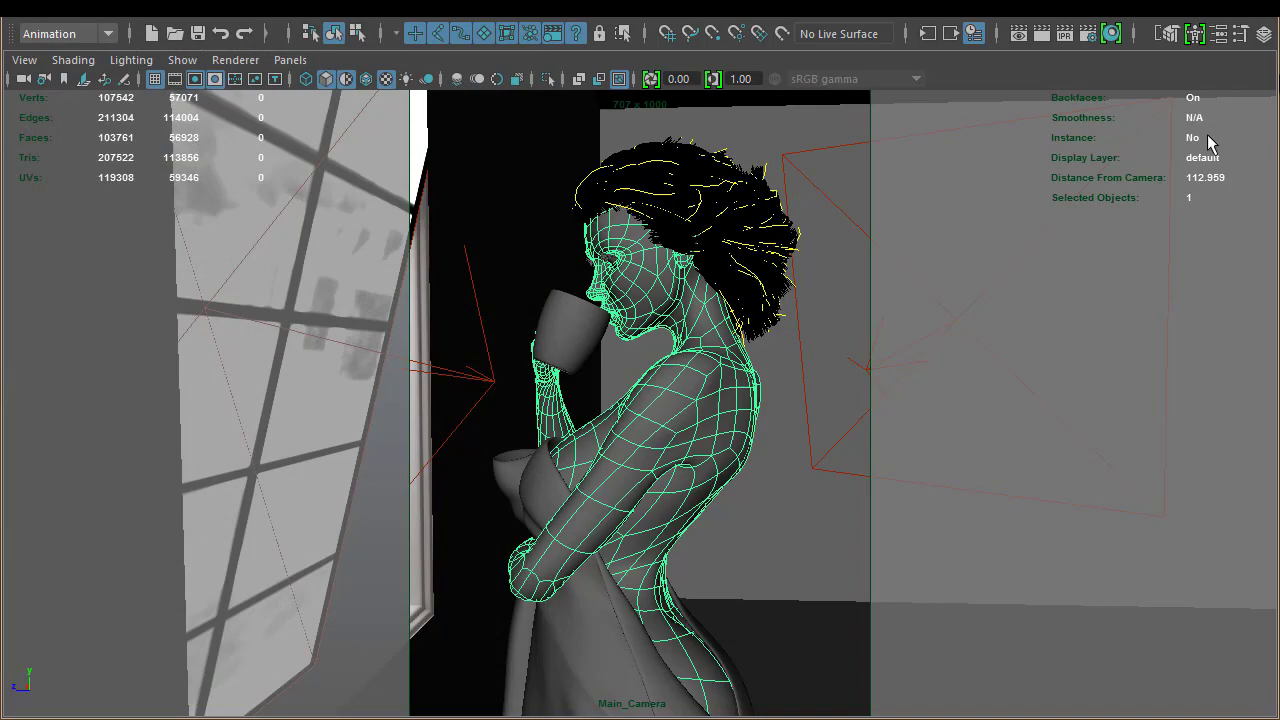
mouse_move(1089, 33)
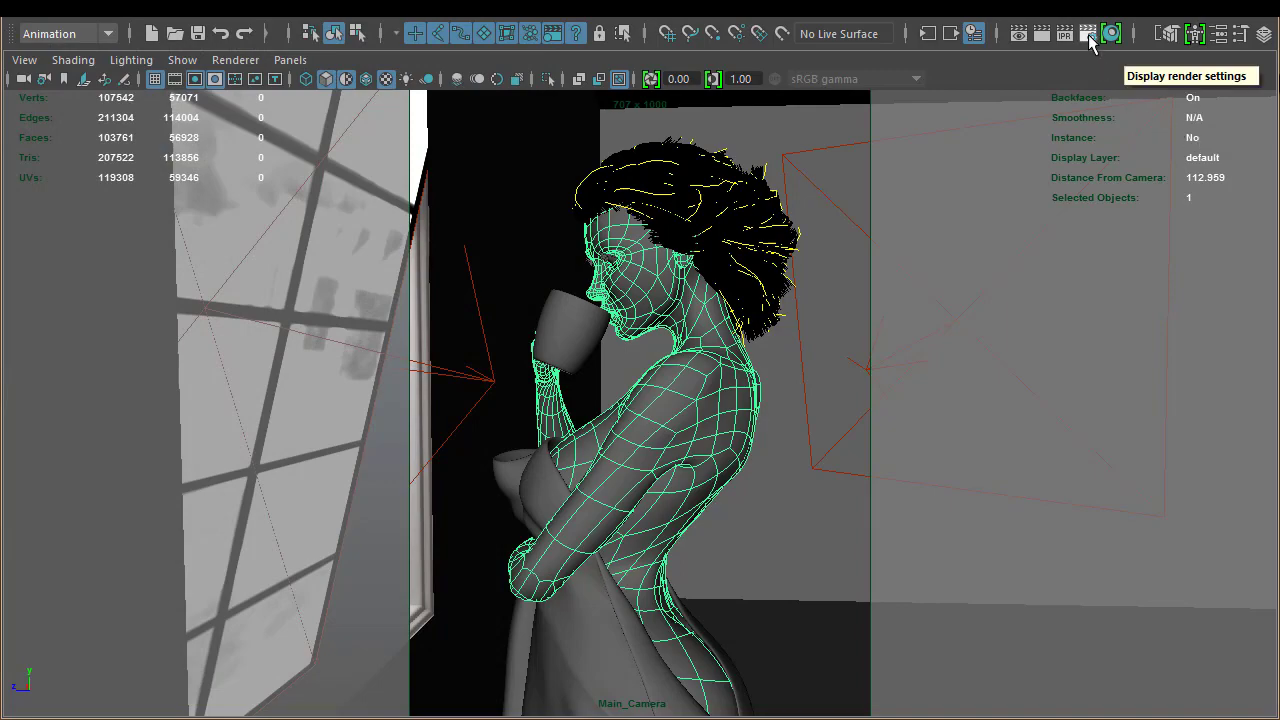
- Enable Viewport subdivision in the V-Ray Geometry overrides, then close Render Settings
click(1088, 33)
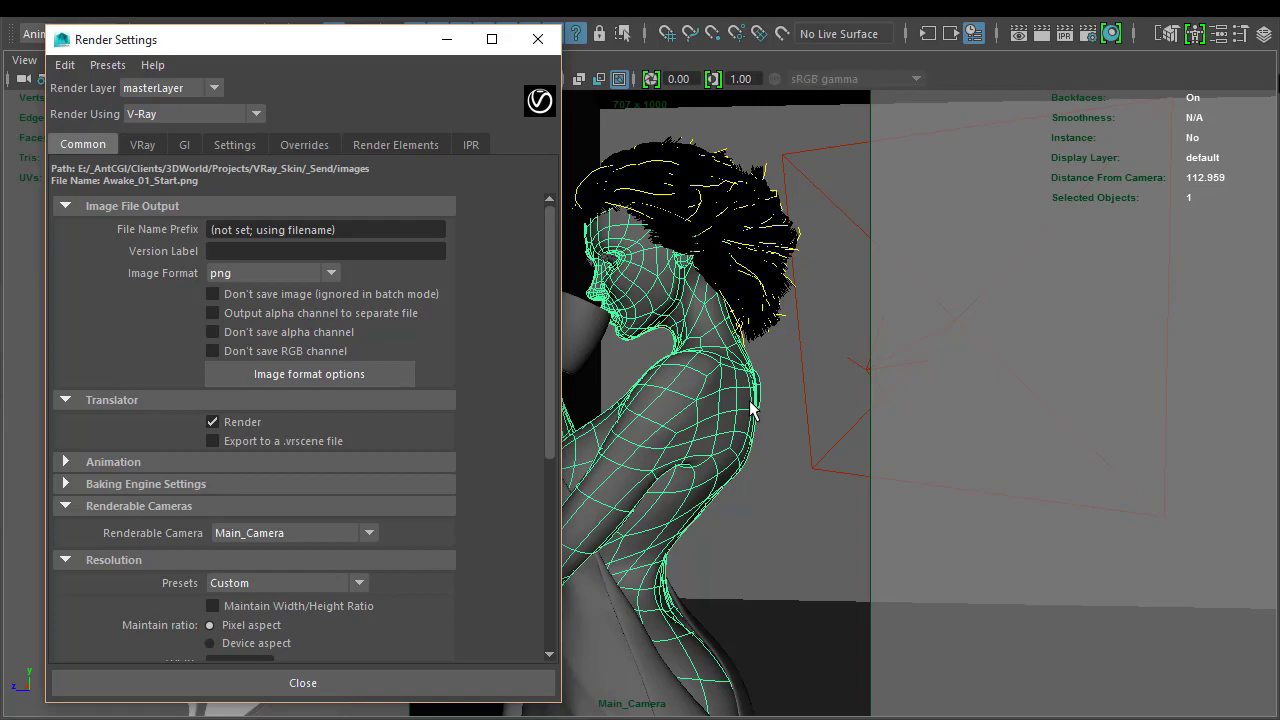
mouse_move(270, 190)
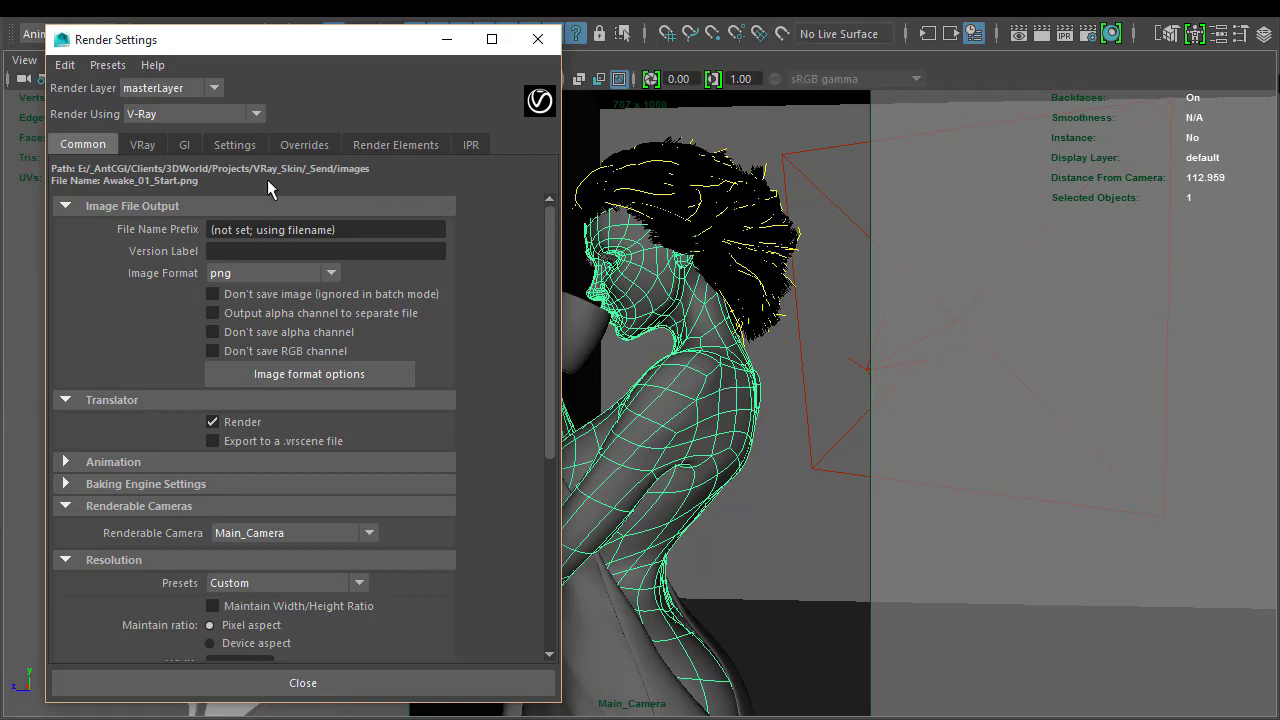
click(304, 144)
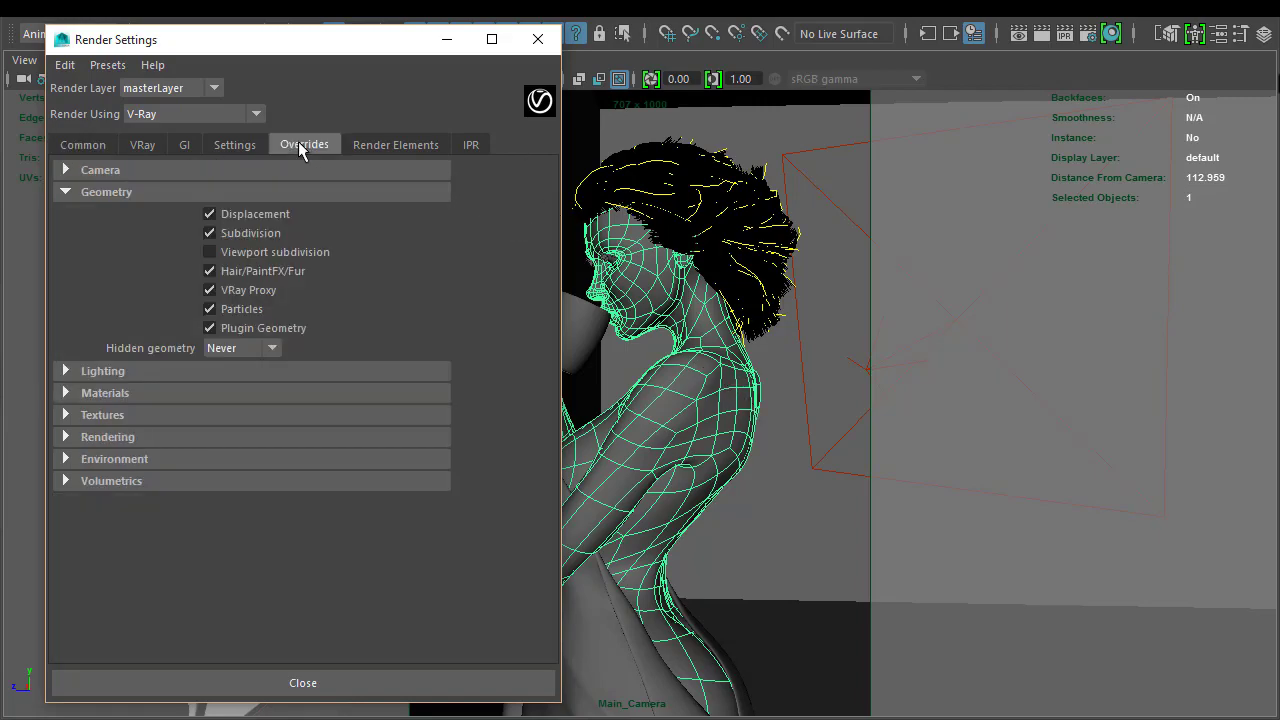
click(209, 251)
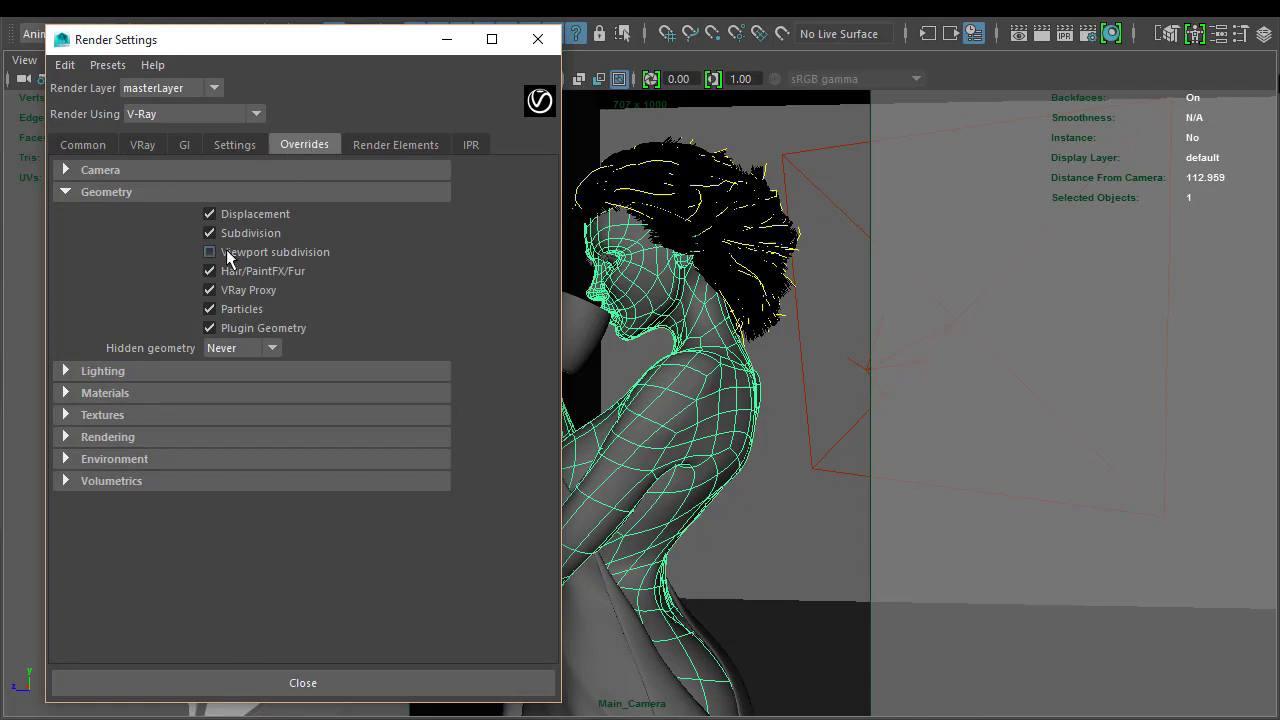
click(209, 251)
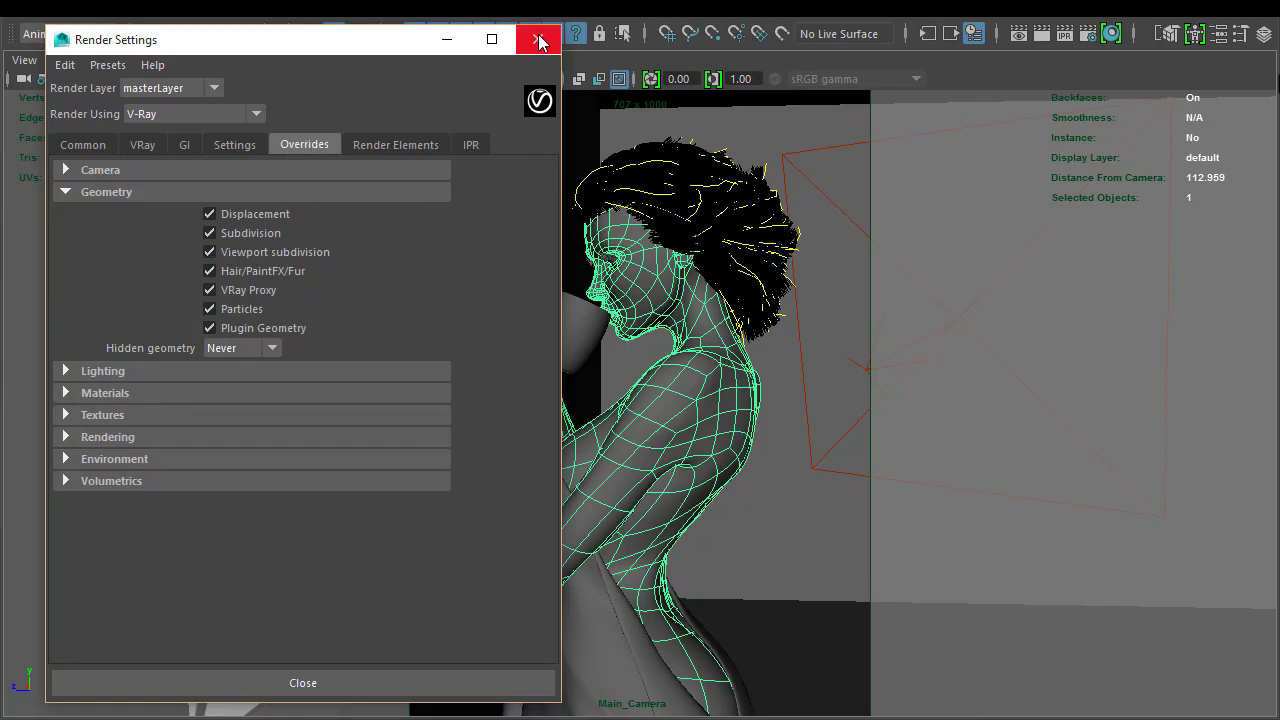
click(538, 40)
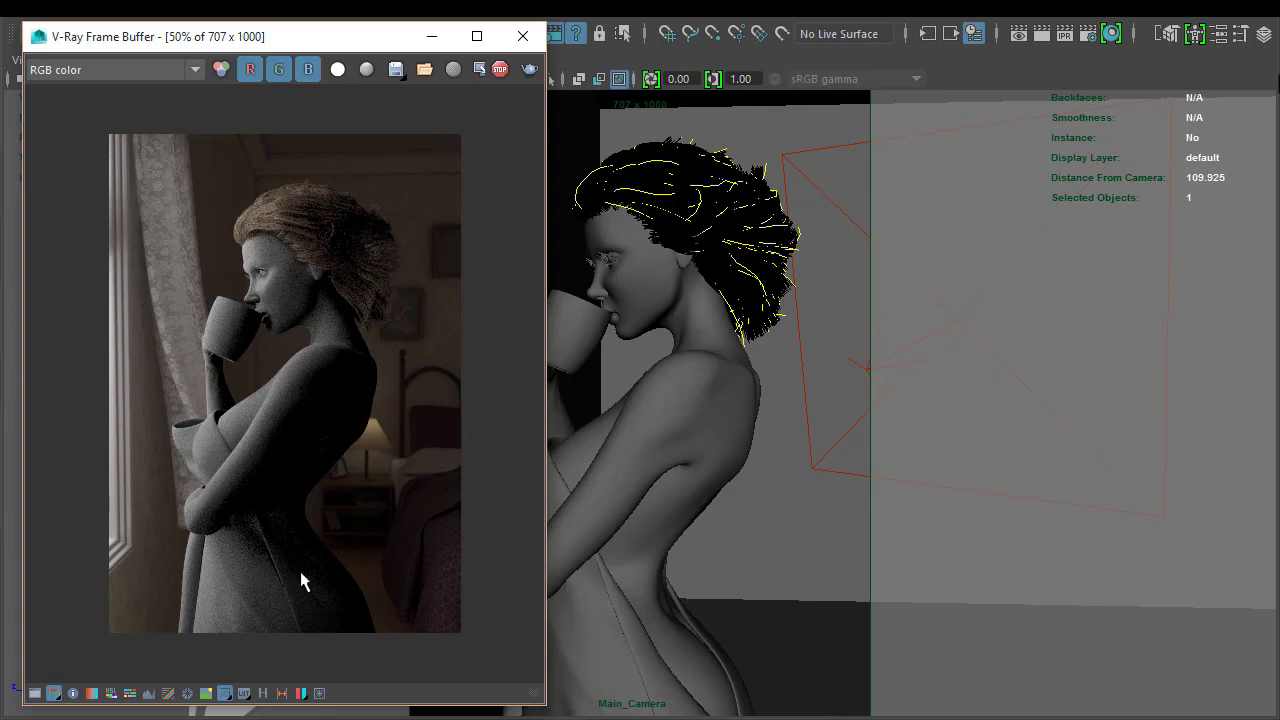
mouse_move(322, 382)
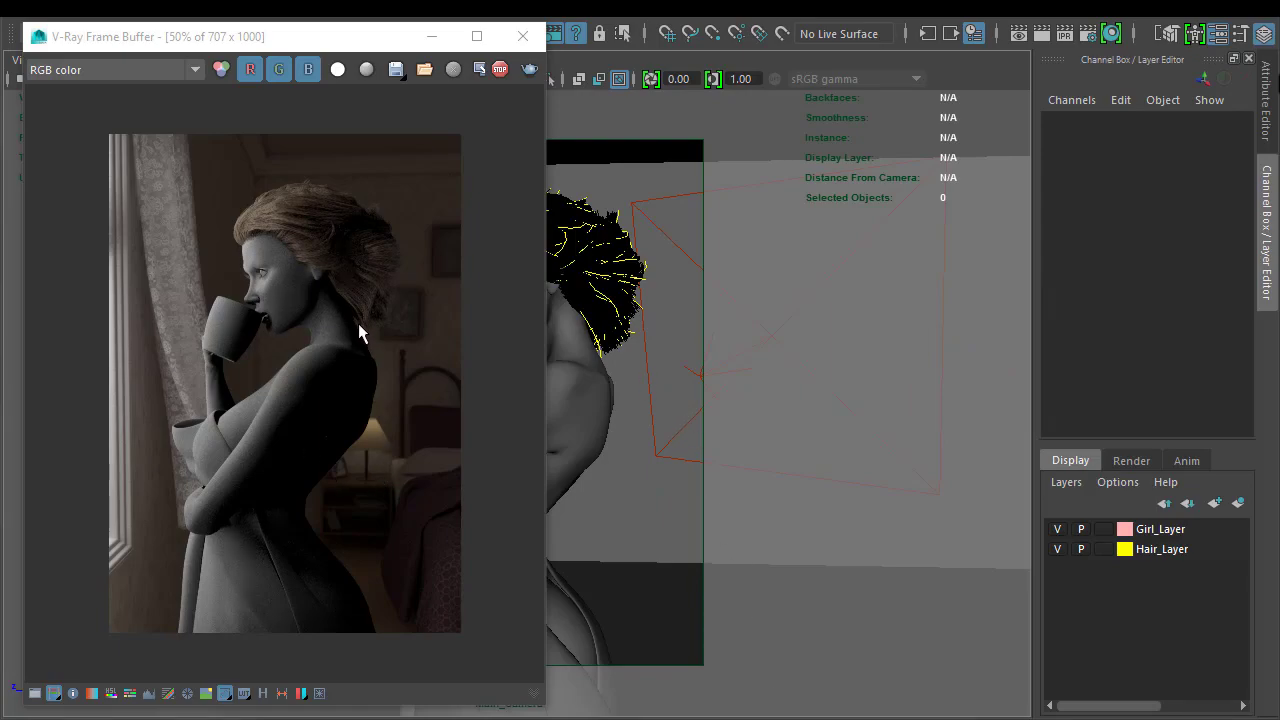
mouse_move(365, 485)
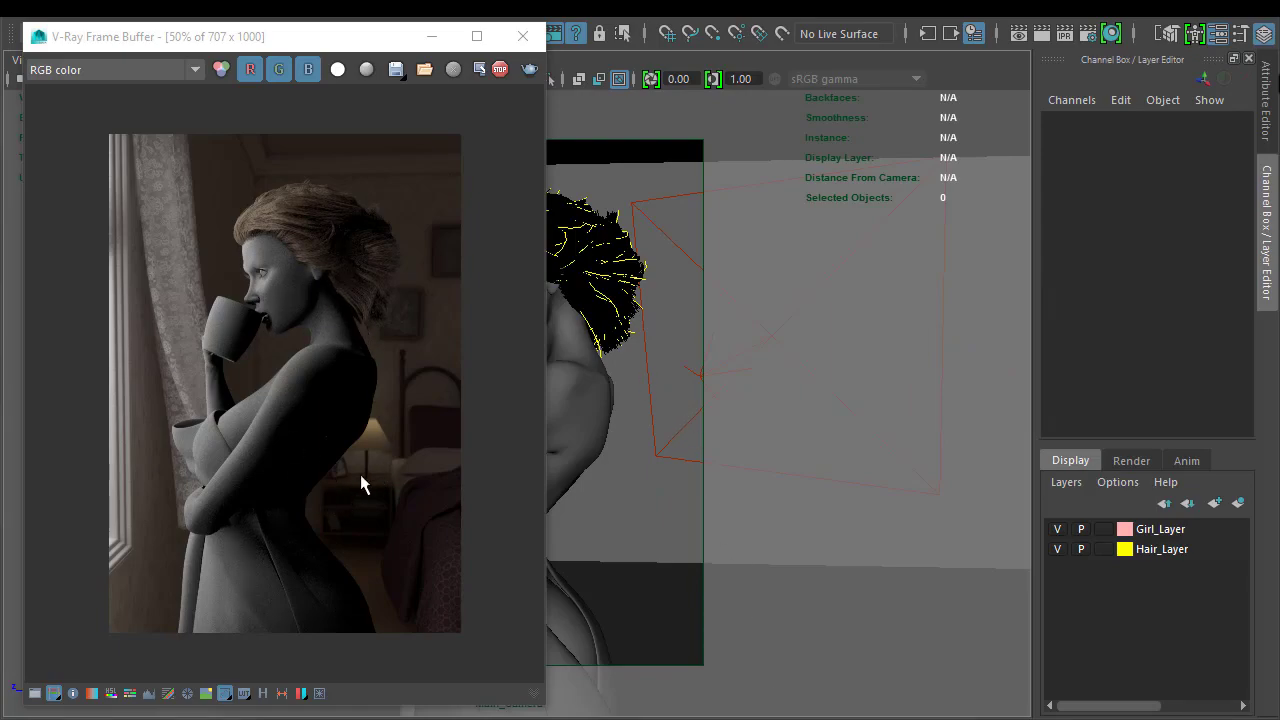
mouse_move(318, 562)
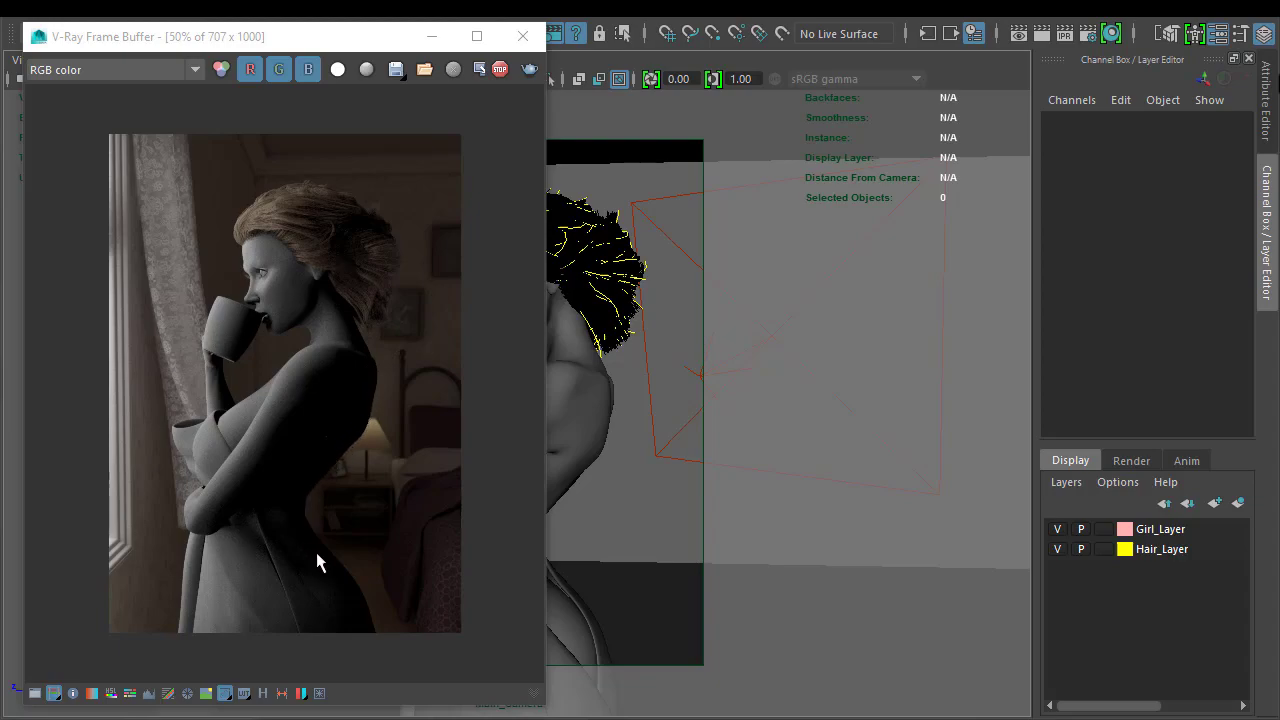
mouse_move(303, 403)
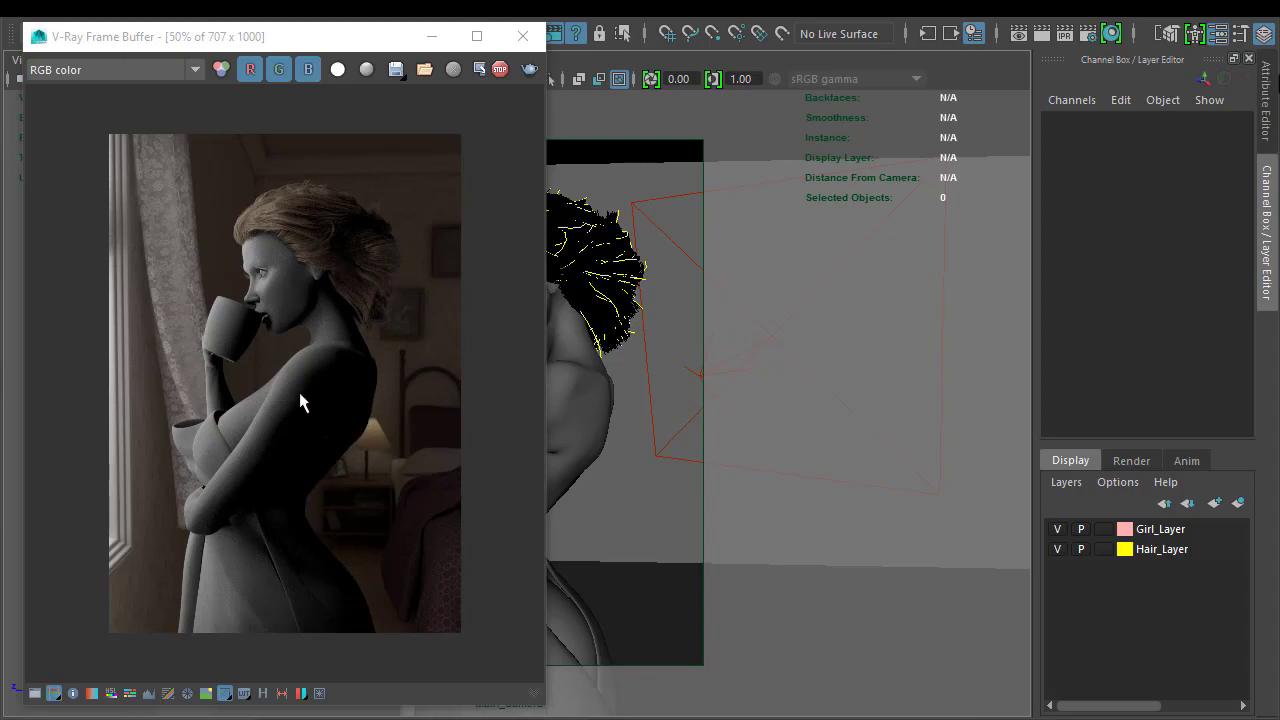
mouse_move(280, 358)
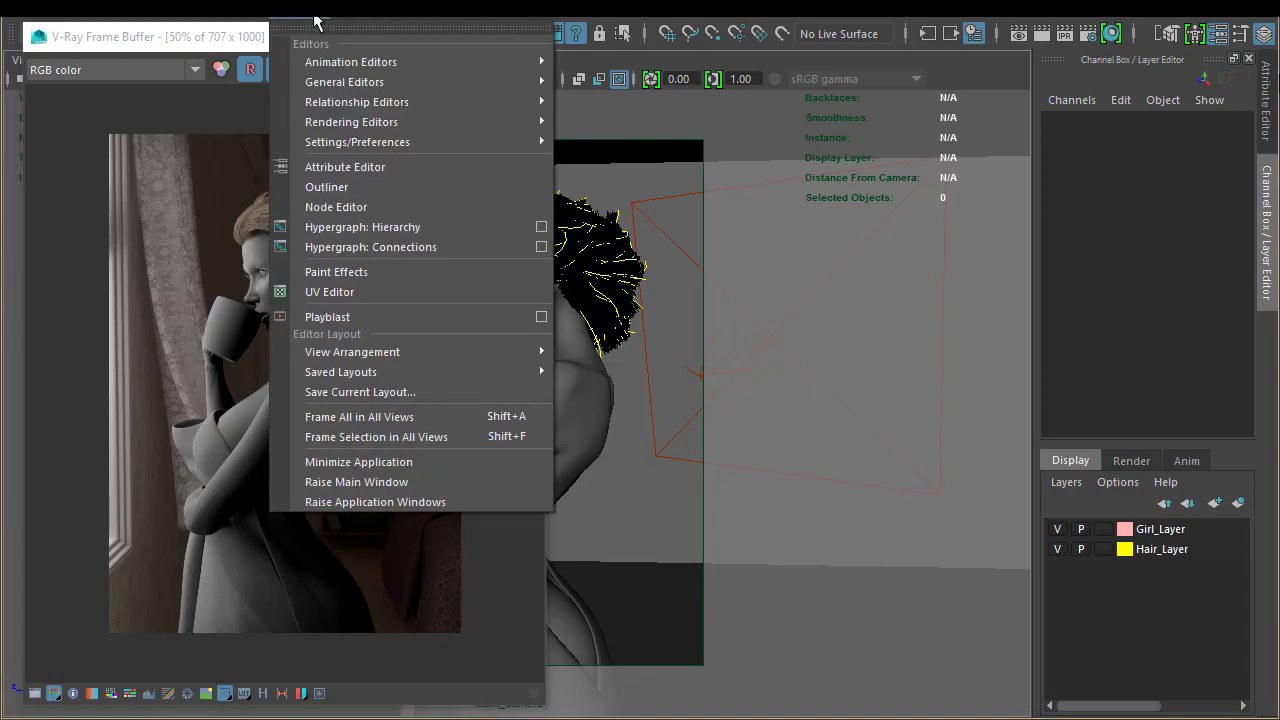
mouse_move(357, 101)
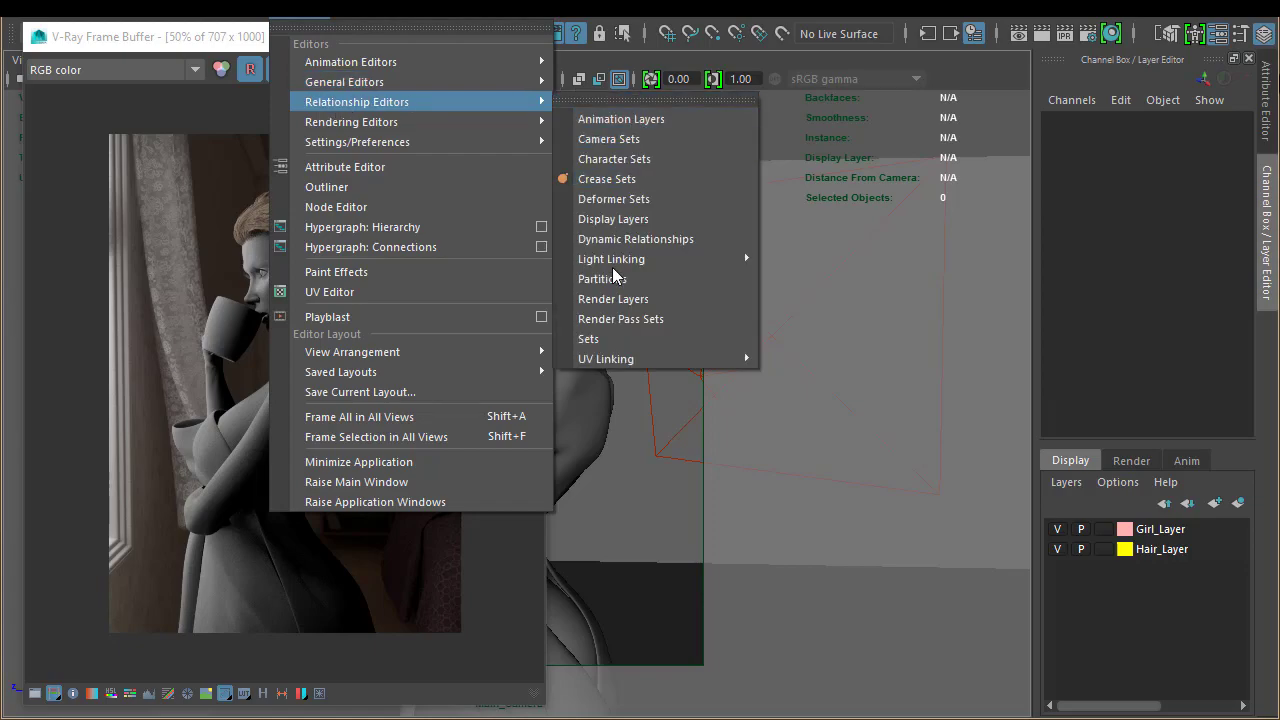
mouse_move(611, 258)
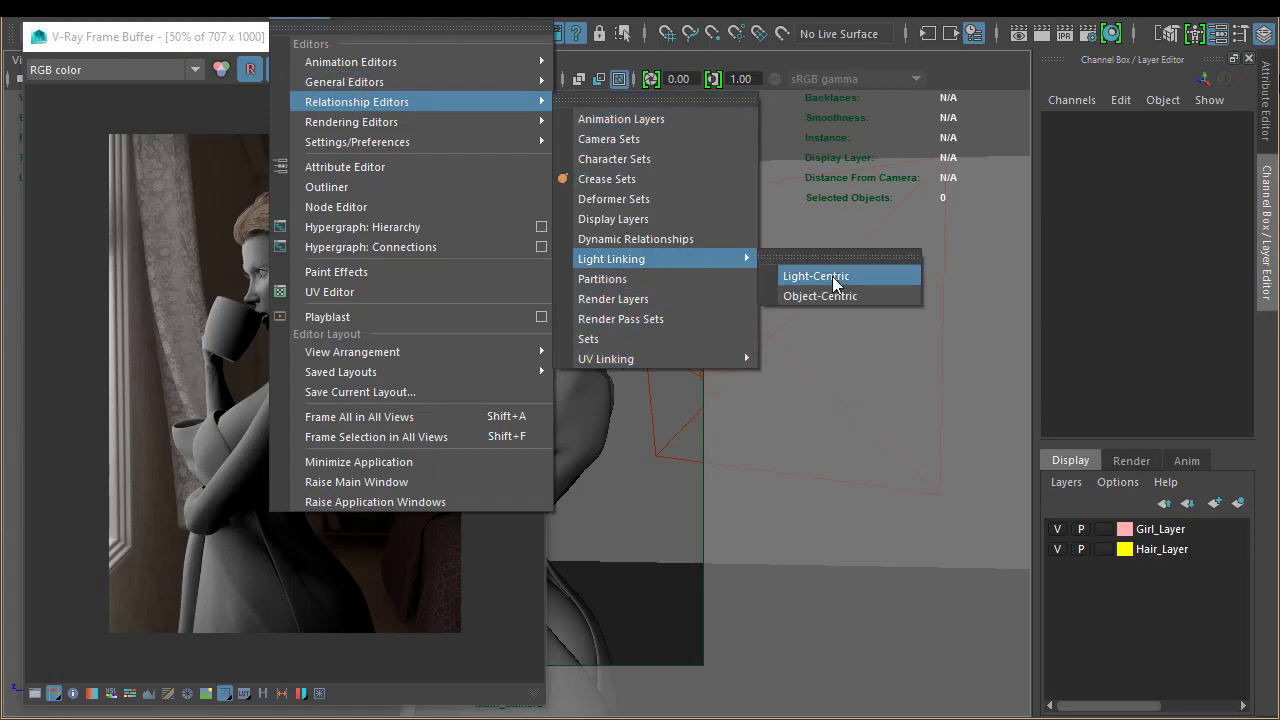
- Open the Light-Centric Light Linking Relationship Editor listing Sun_Light and Back_Light
click(816, 275)
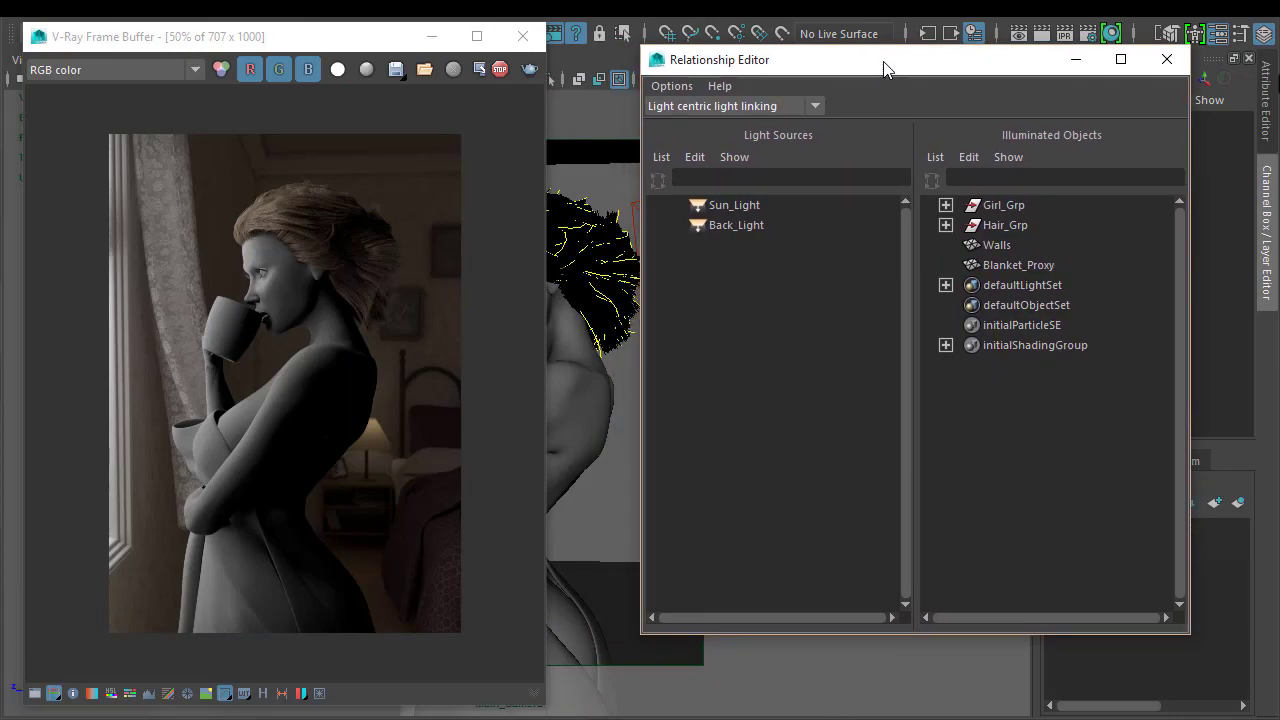
- Inspect Sun_Light's linked objects by expanding Hair_Grp, Girl_Grp and Eye01_EyeRight
click(734, 205)
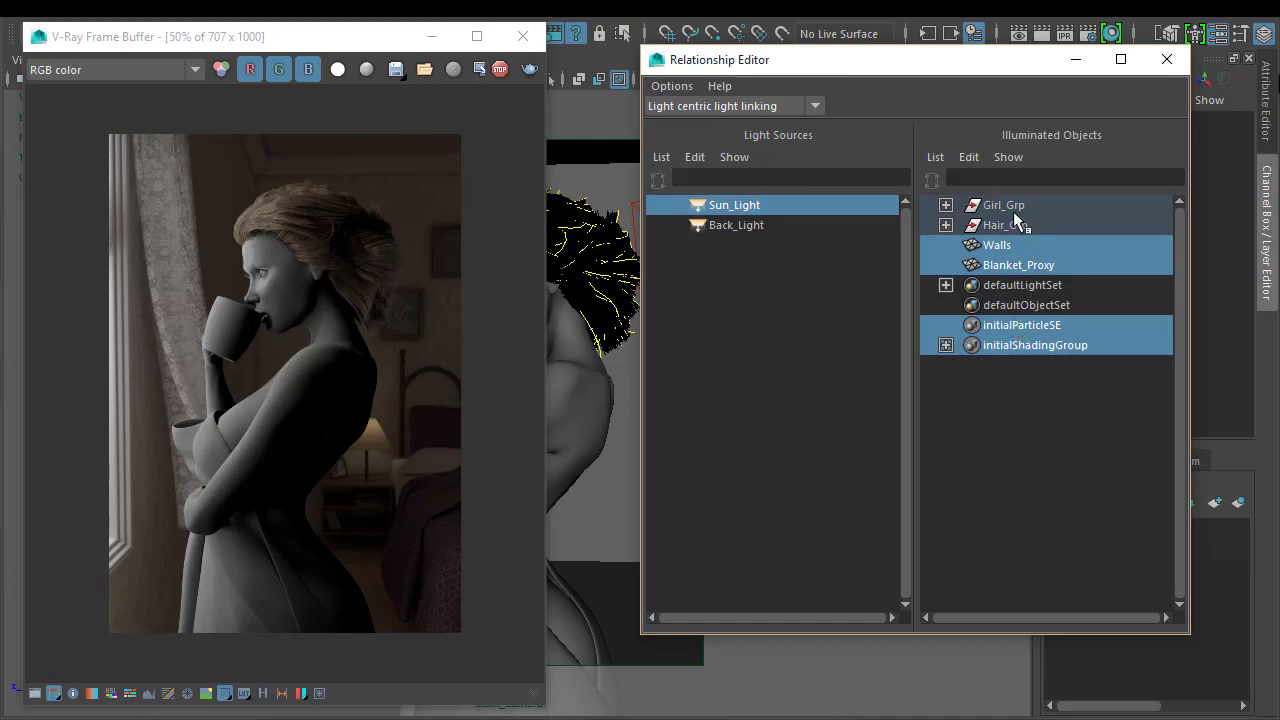
click(945, 225)
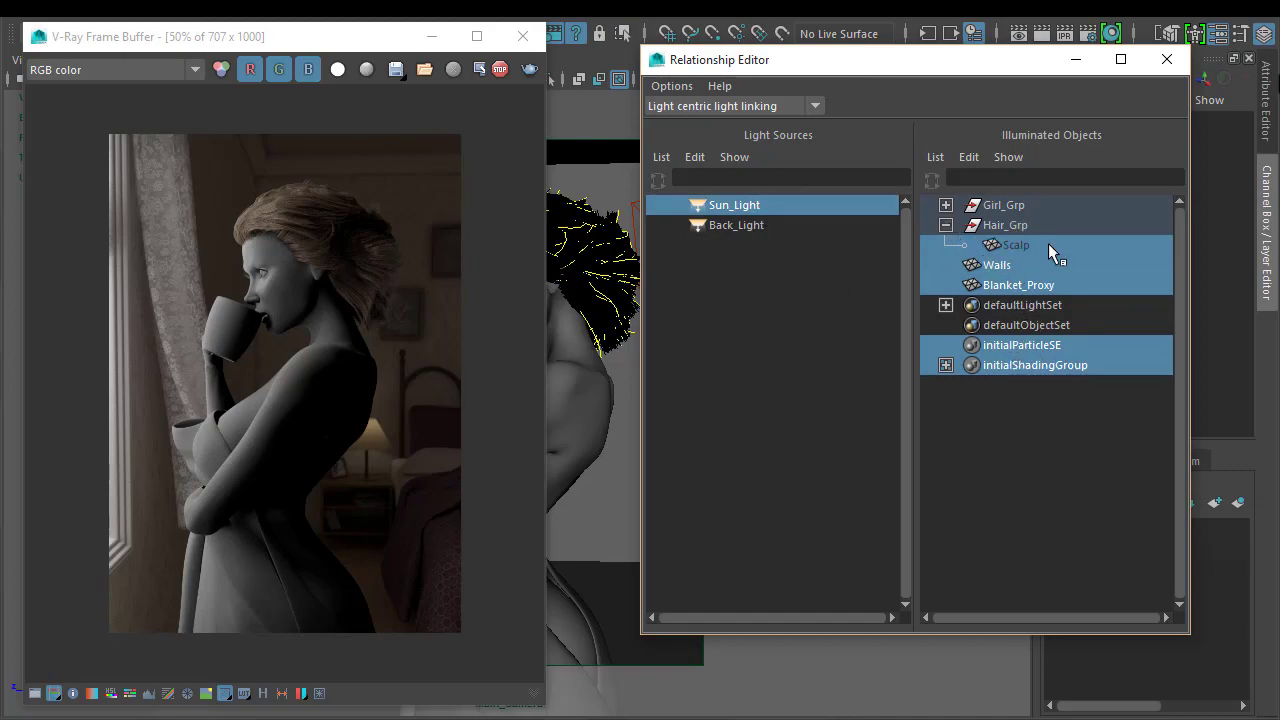
click(945, 205)
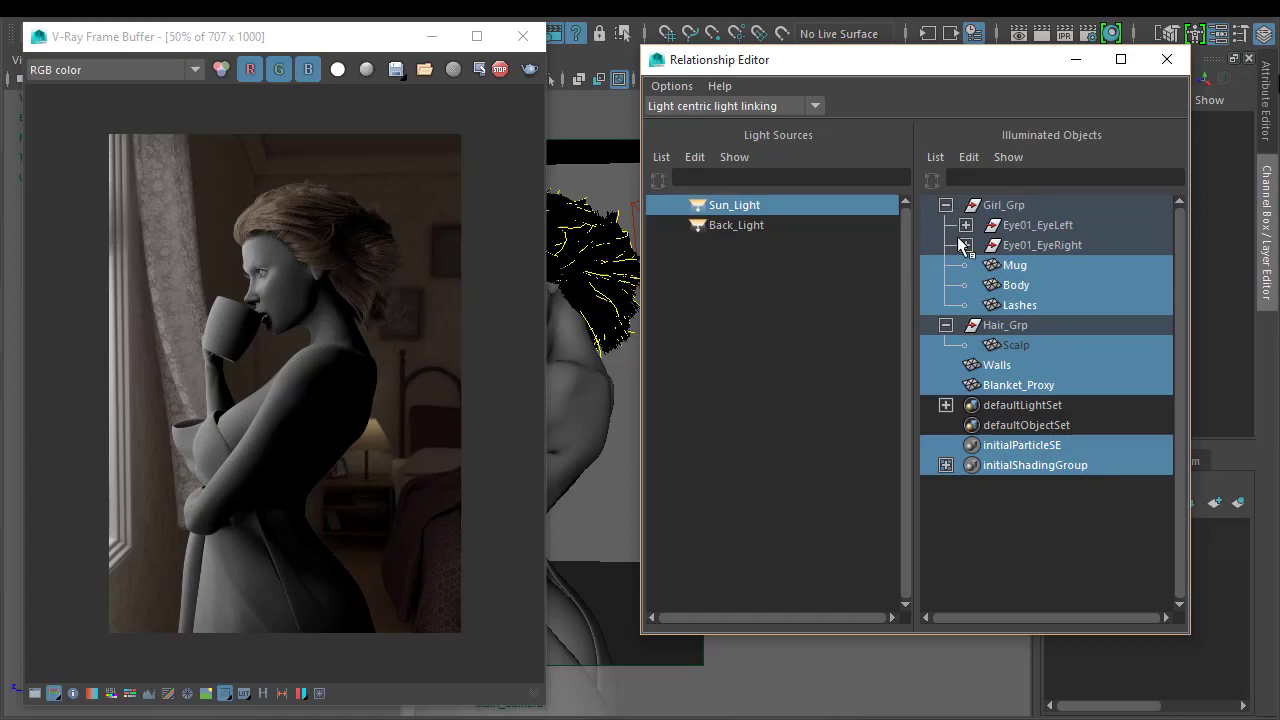
click(965, 245)
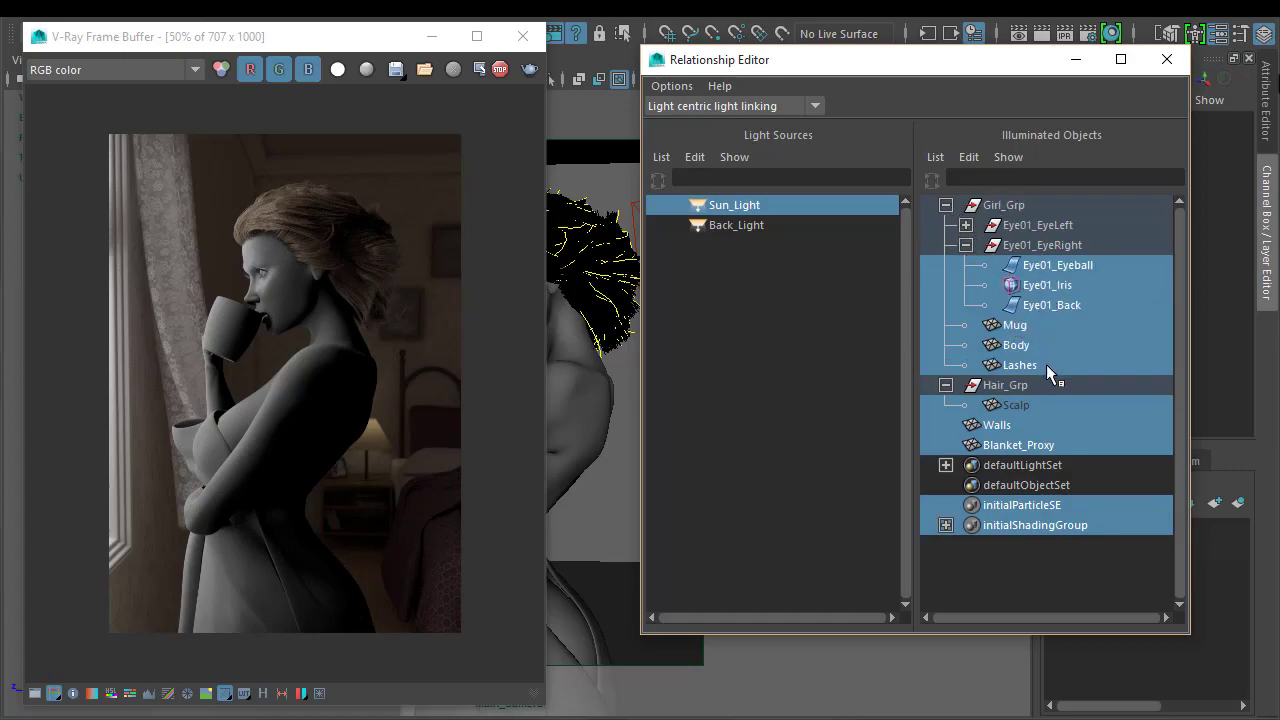
click(945, 205)
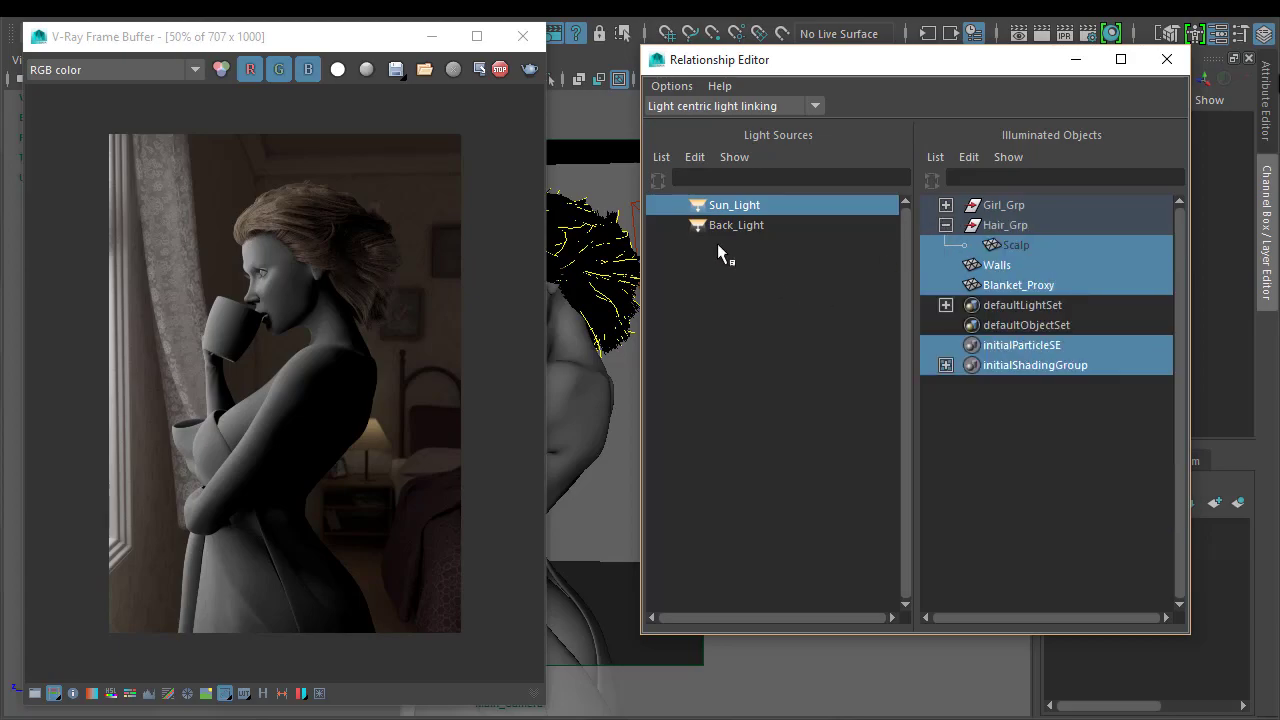
- Link Mug, Body and Lashes under Girl_Grp to Back_Light, then close the editor
click(736, 224)
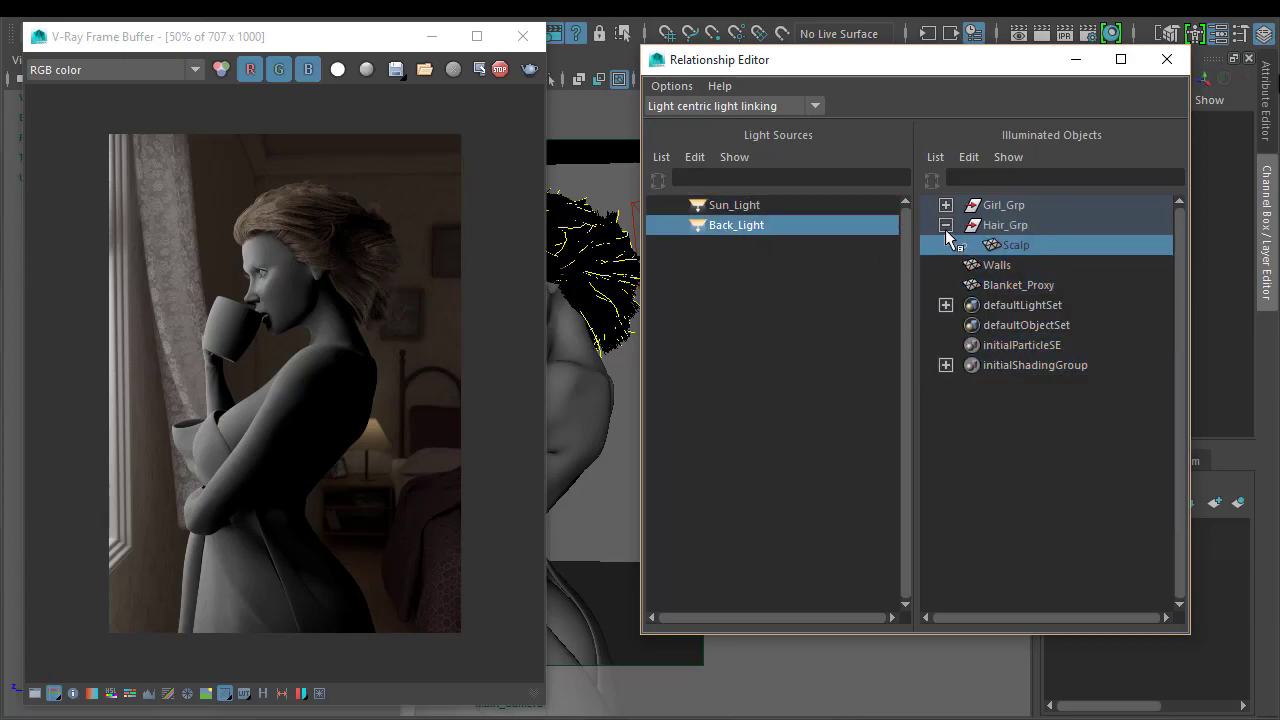
click(945, 224)
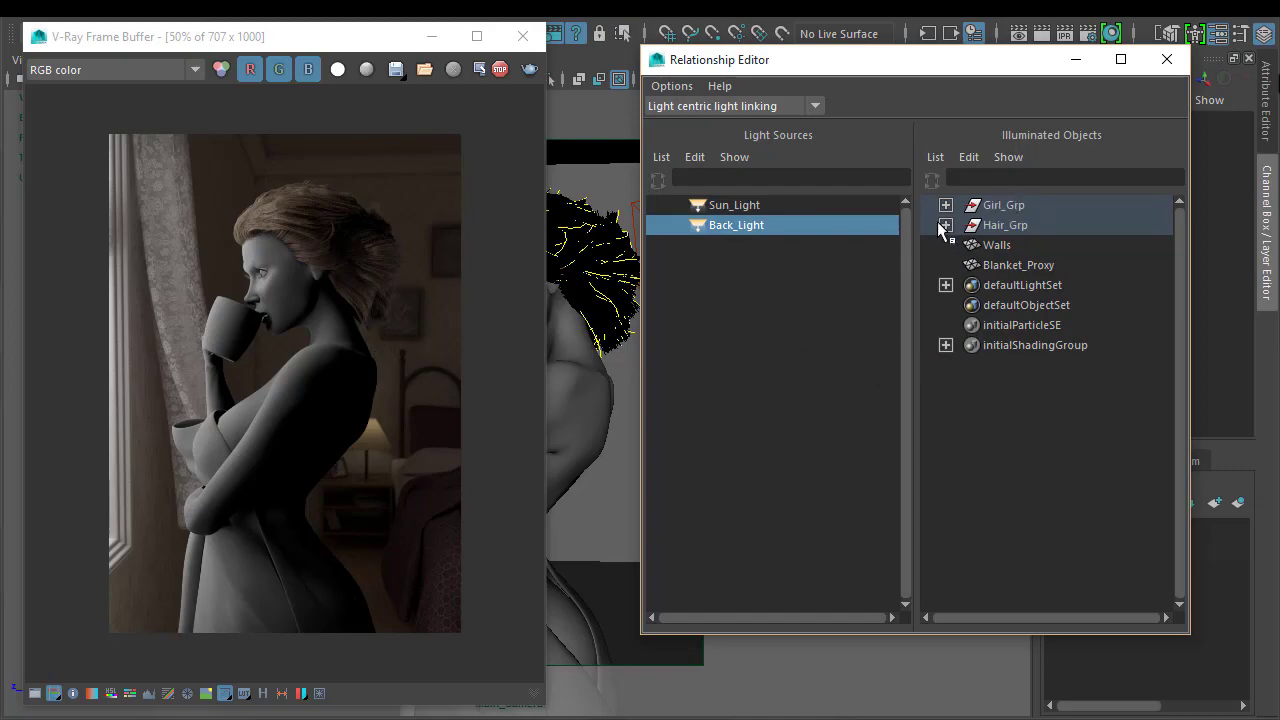
click(945, 205)
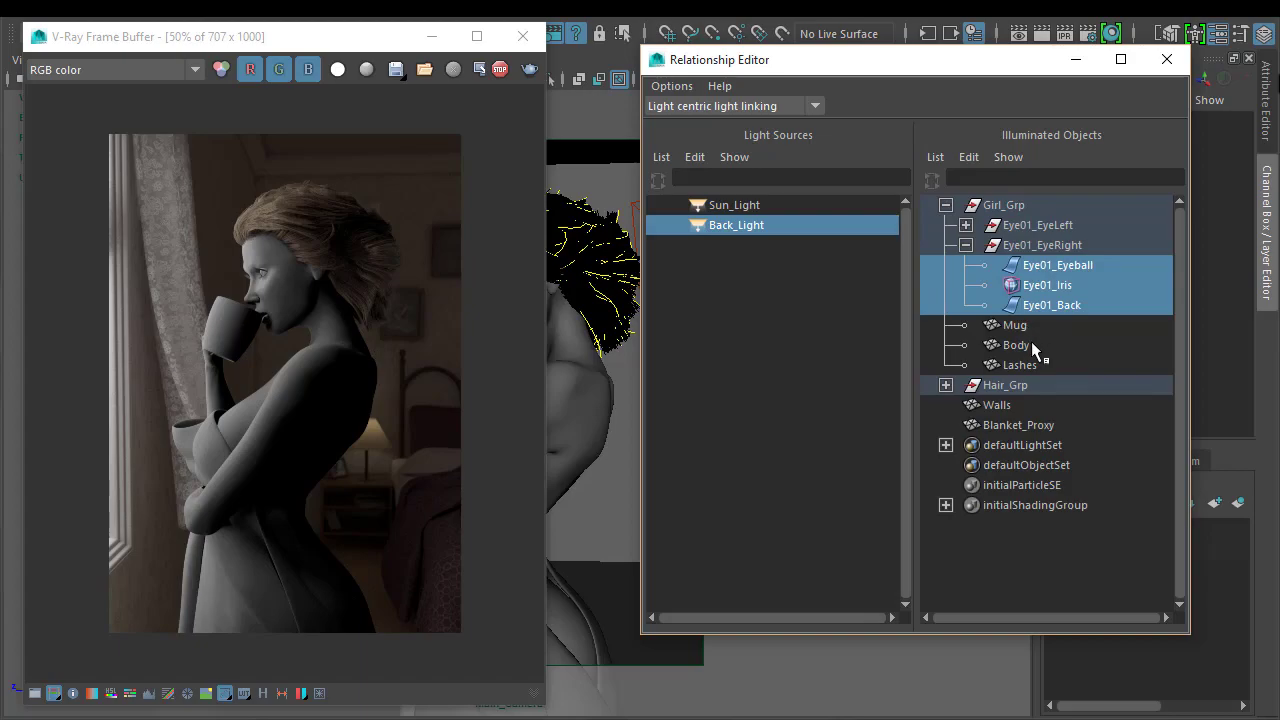
click(1016, 345)
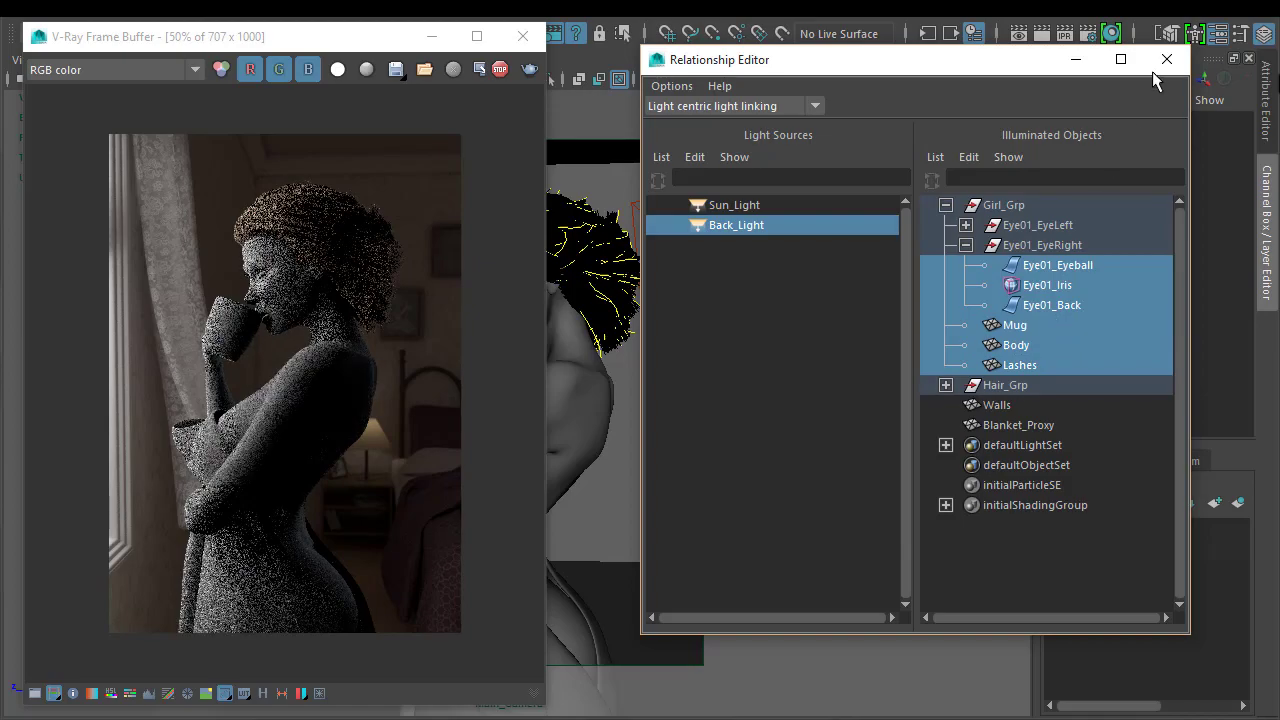
click(1166, 59)
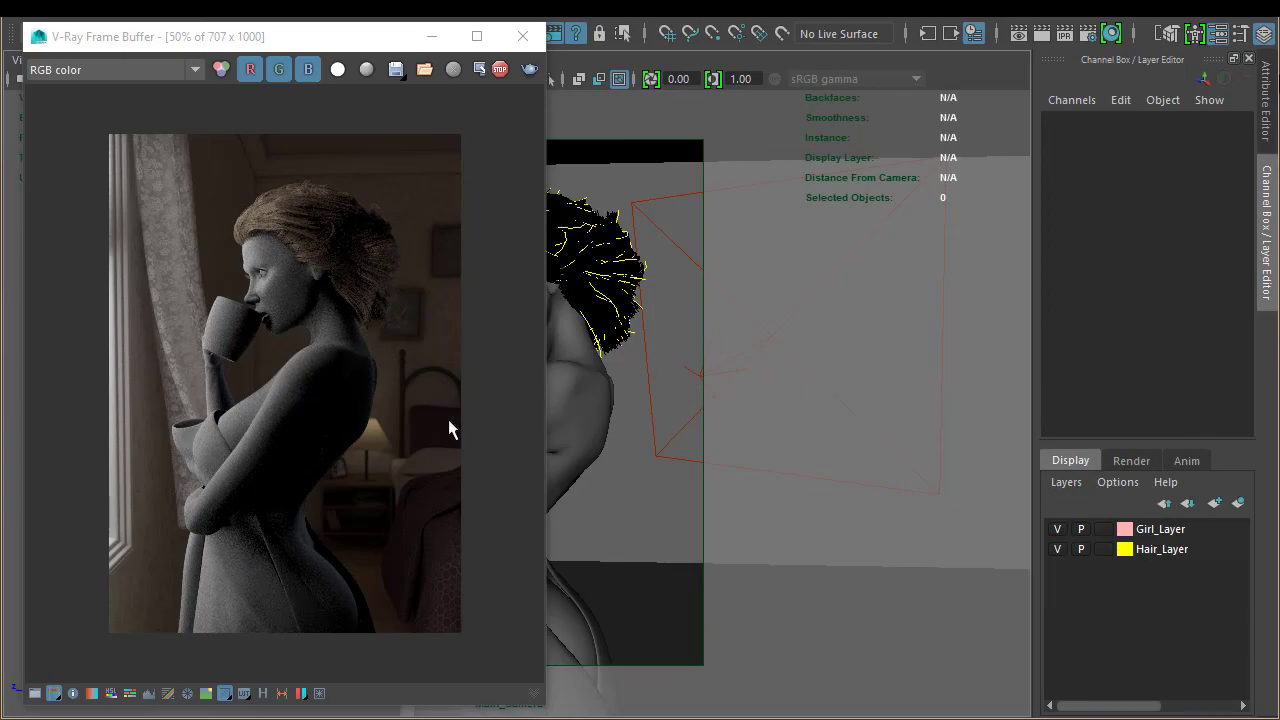
mouse_move(222, 405)
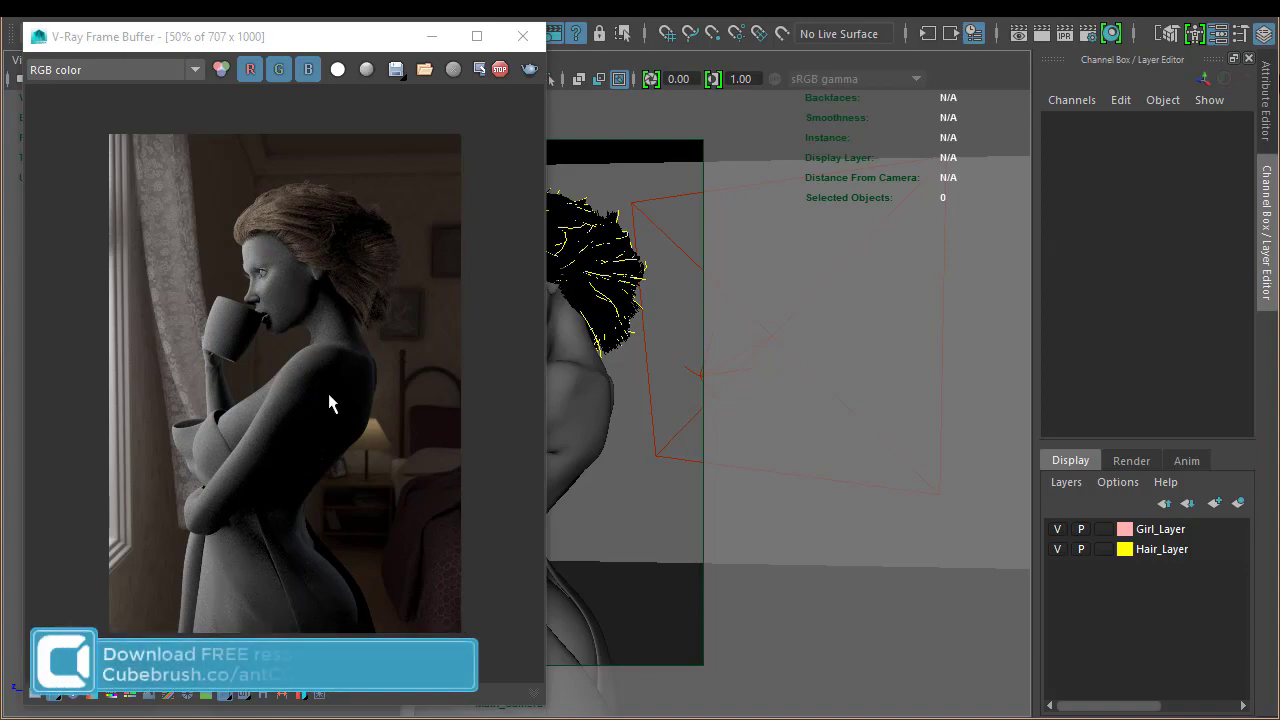
mouse_move(324, 600)
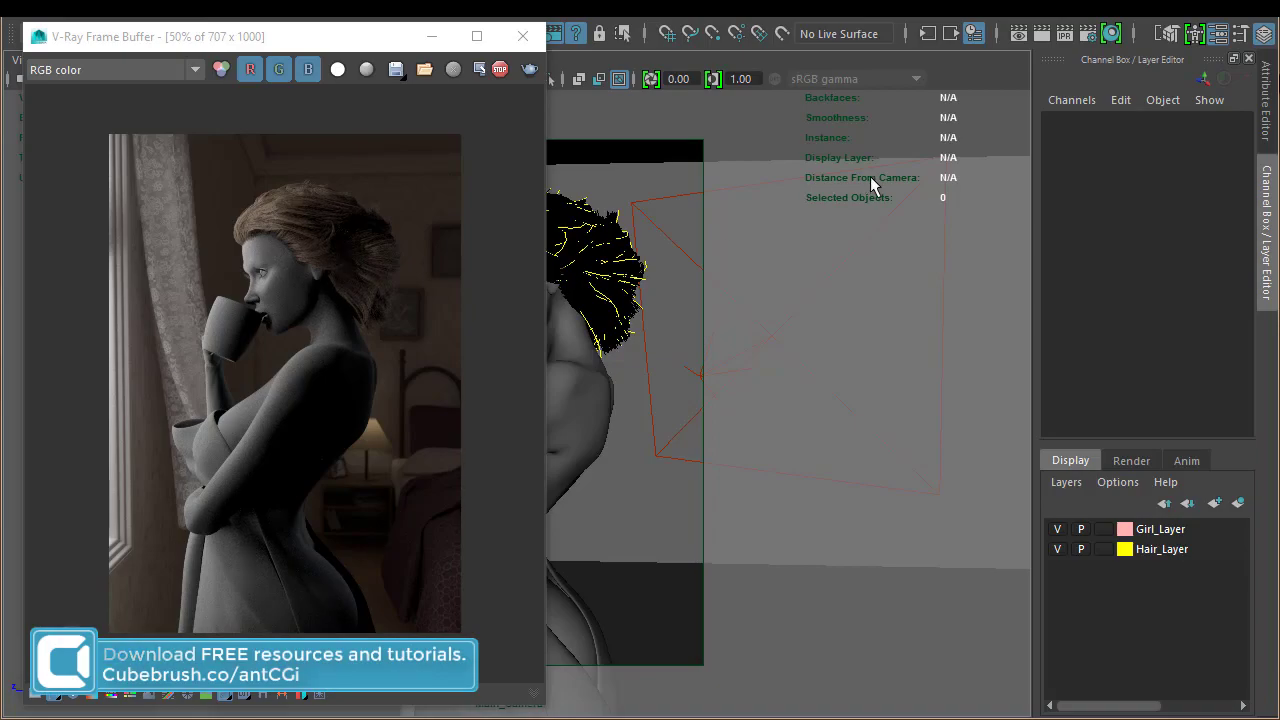
mouse_move(1018, 110)
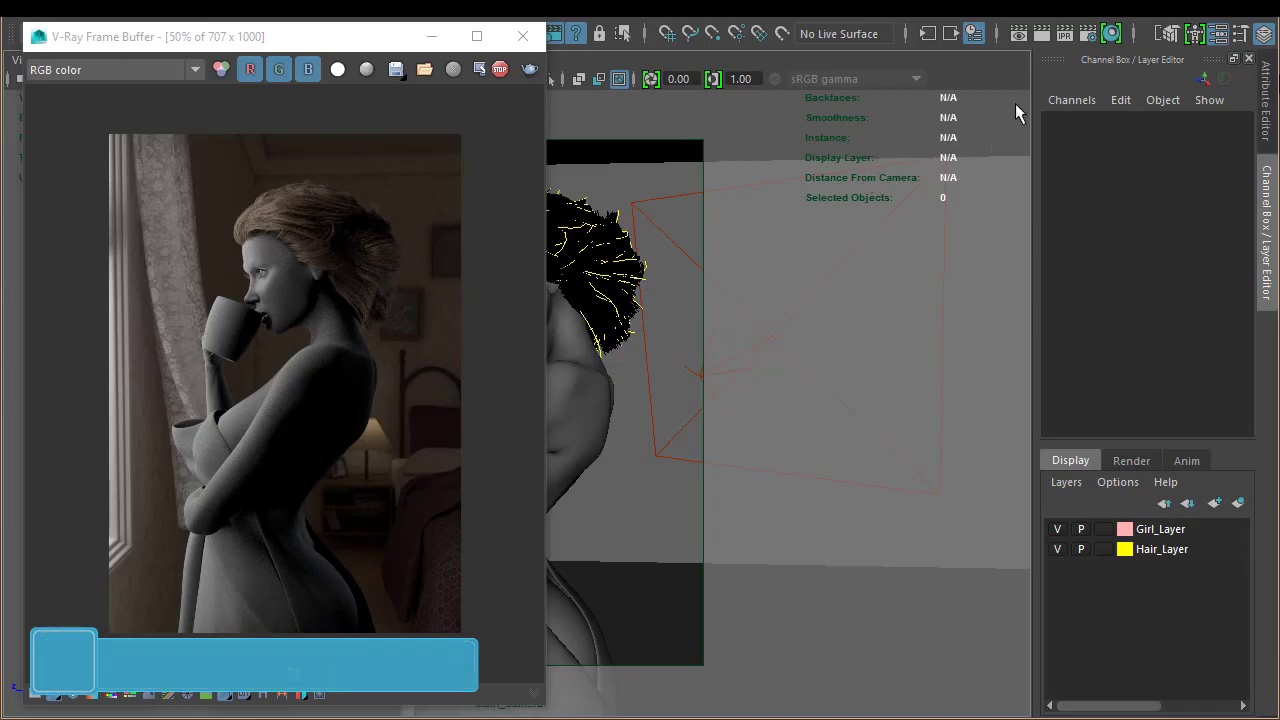
- Reopen the V-Ray Render Settings window from the status line icon
click(1087, 33)
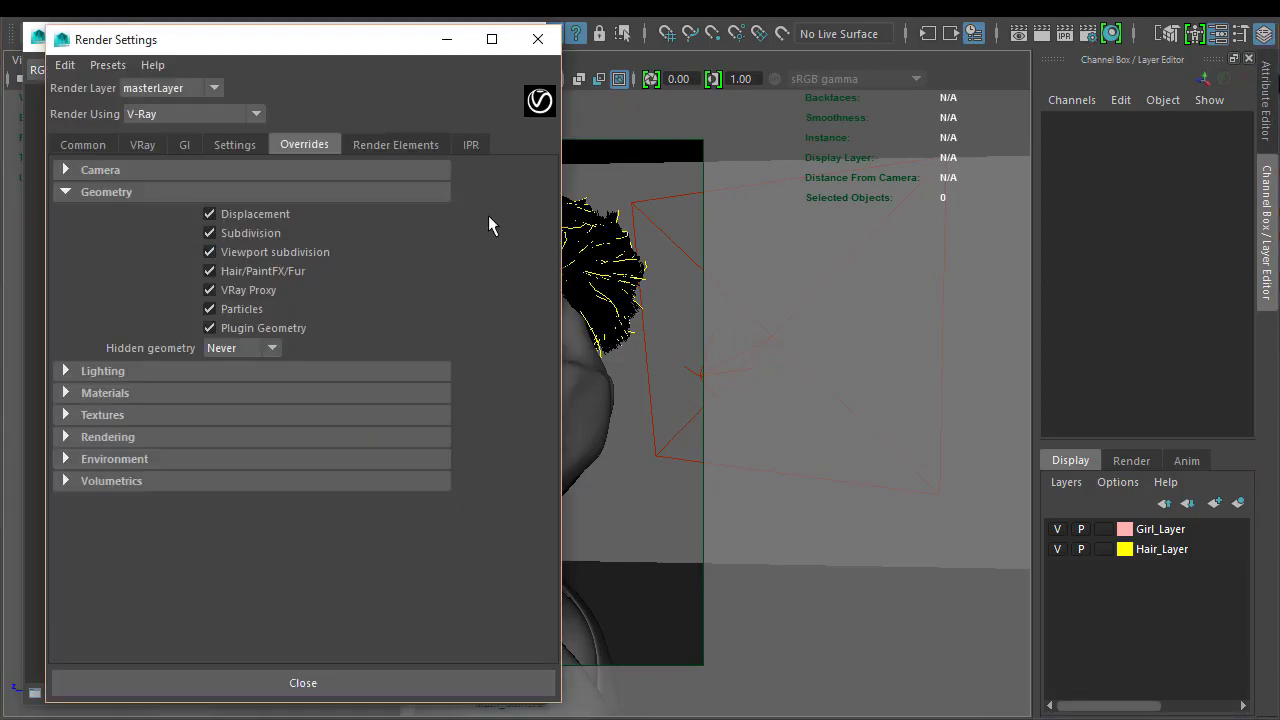
- Lower the default Max subdivs from 256 on the V-Ray Settings tab
click(234, 144)
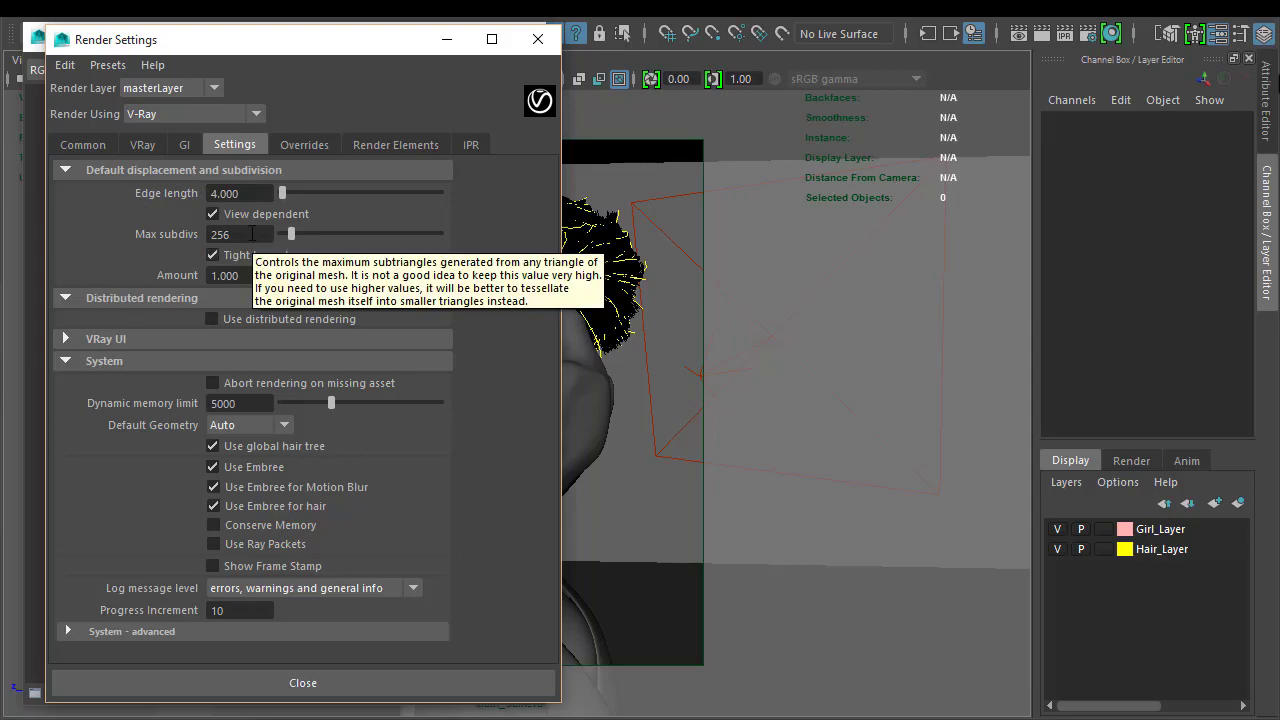
mouse_move(349, 335)
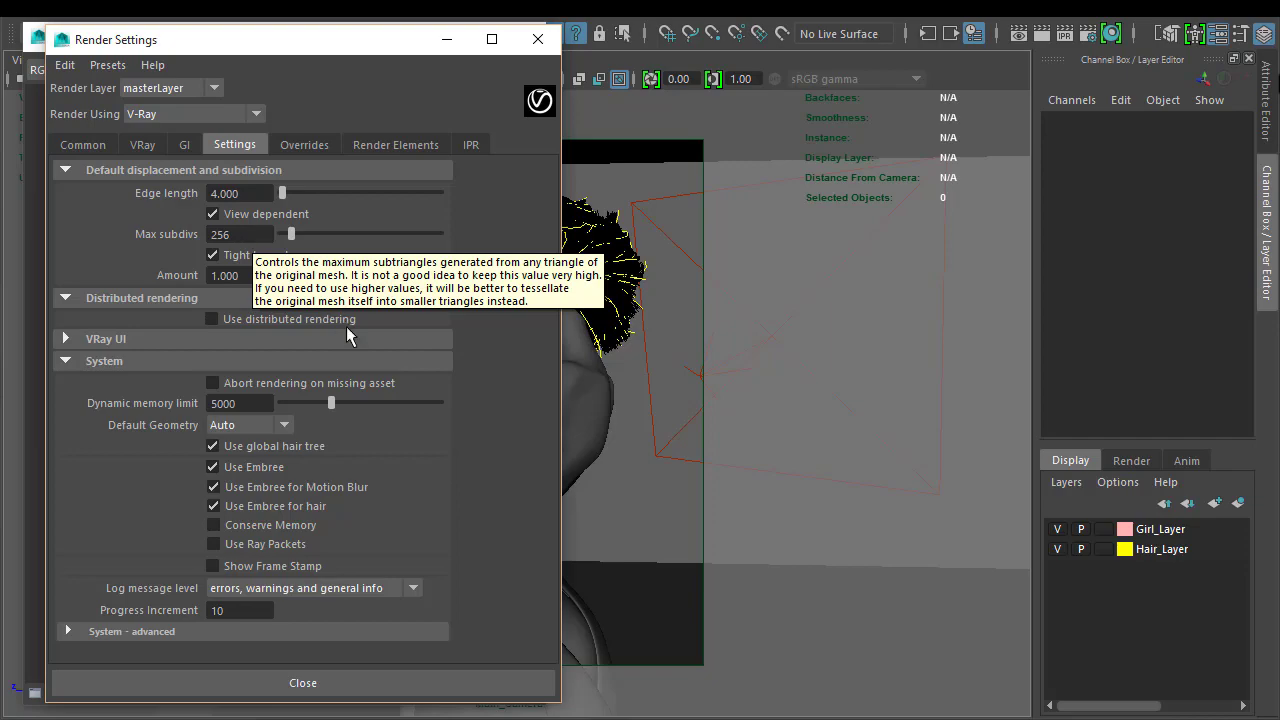
mouse_move(490, 302)
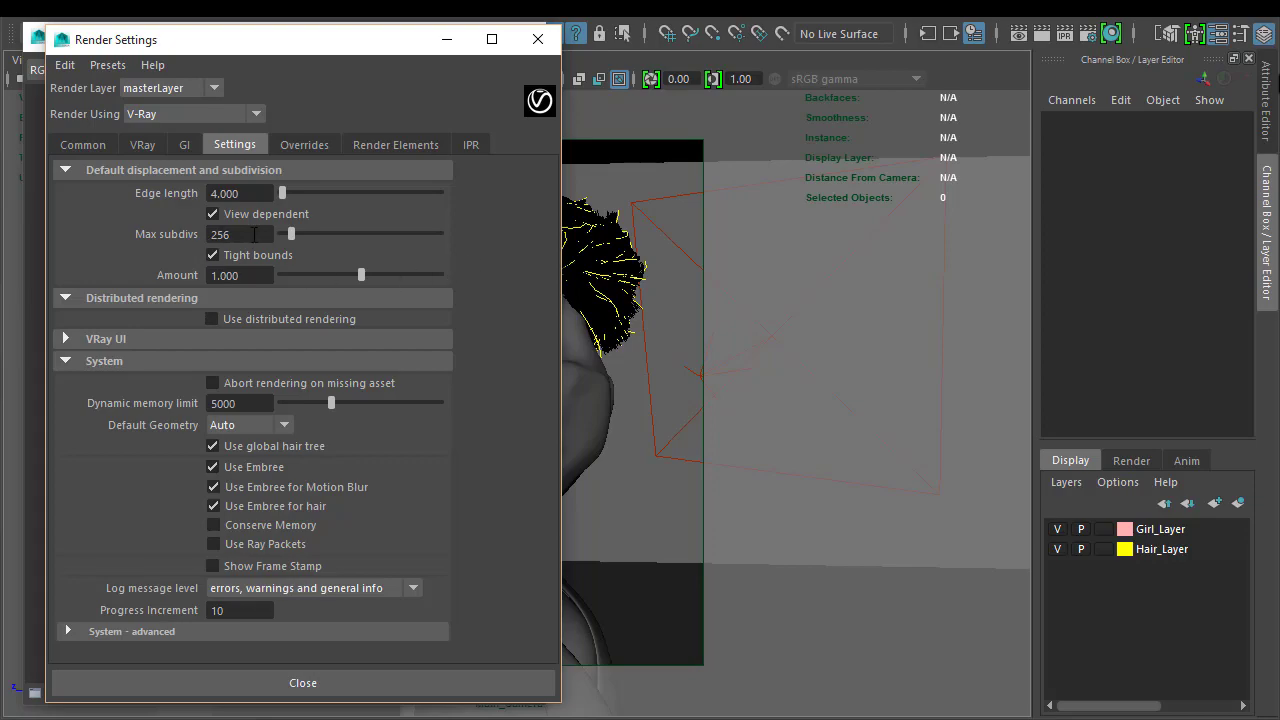
mouse_move(485, 293)
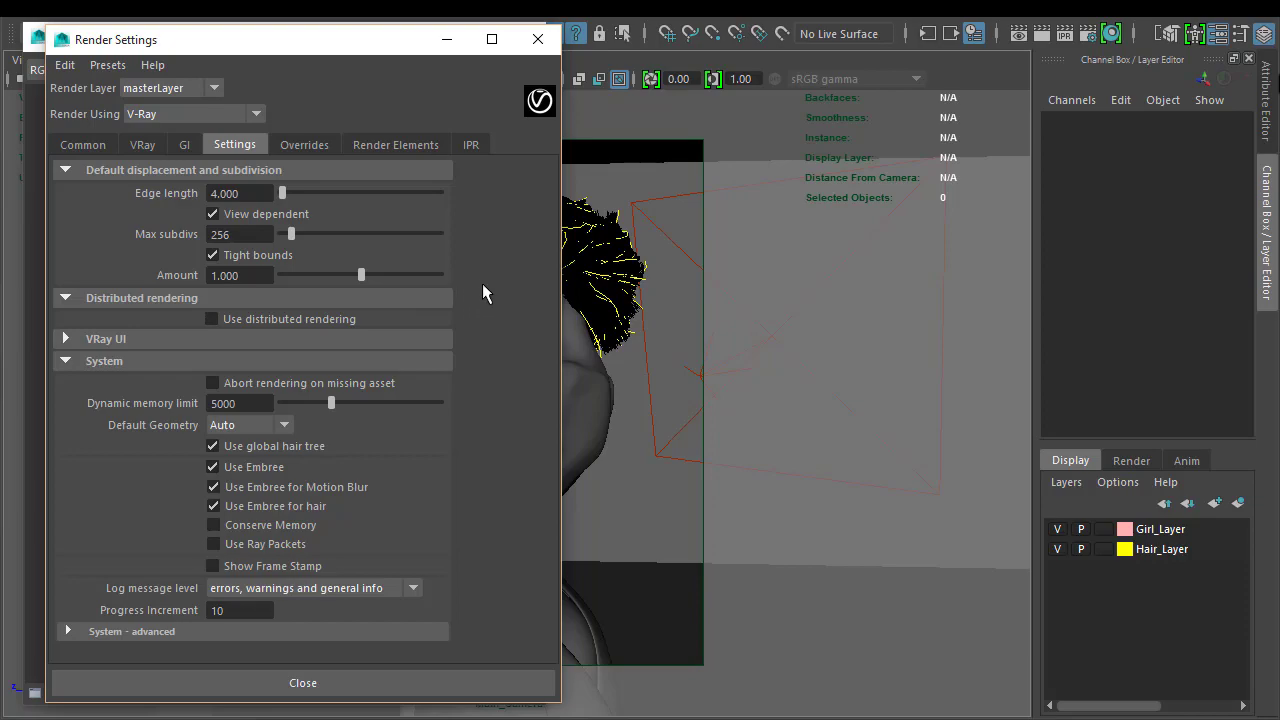
mouse_move(462, 288)
text(4)
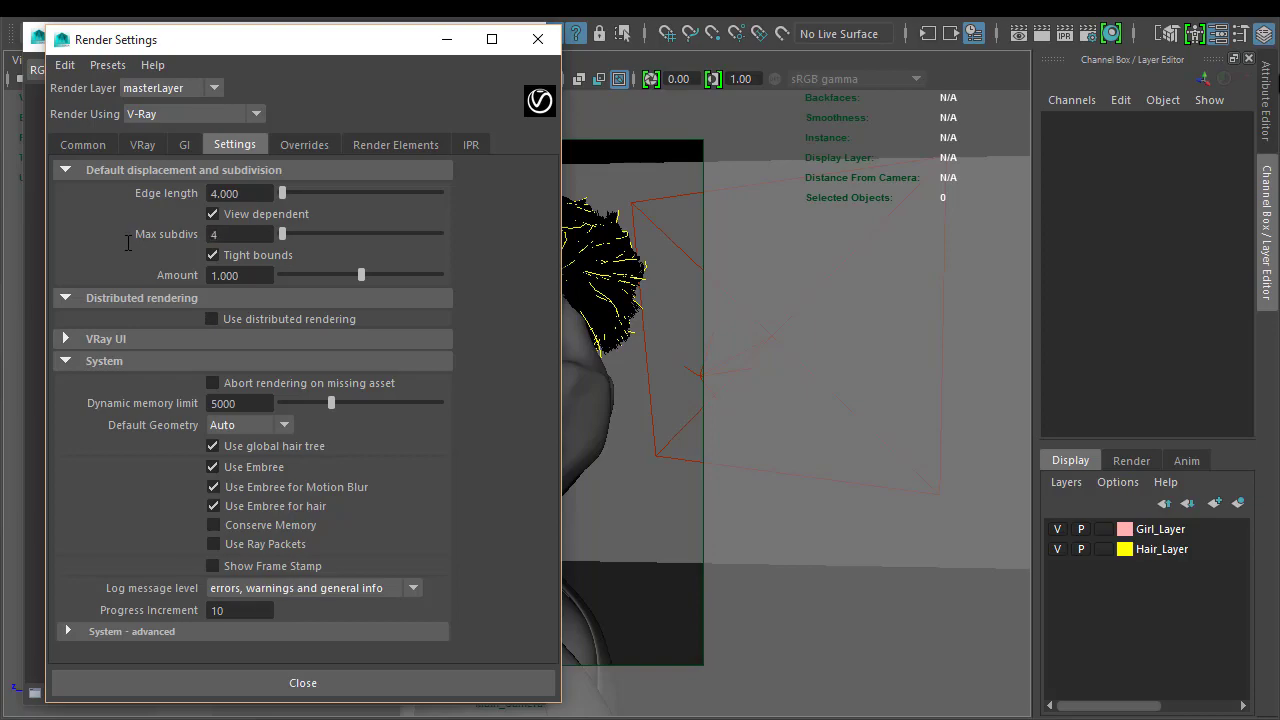
mouse_move(485, 248)
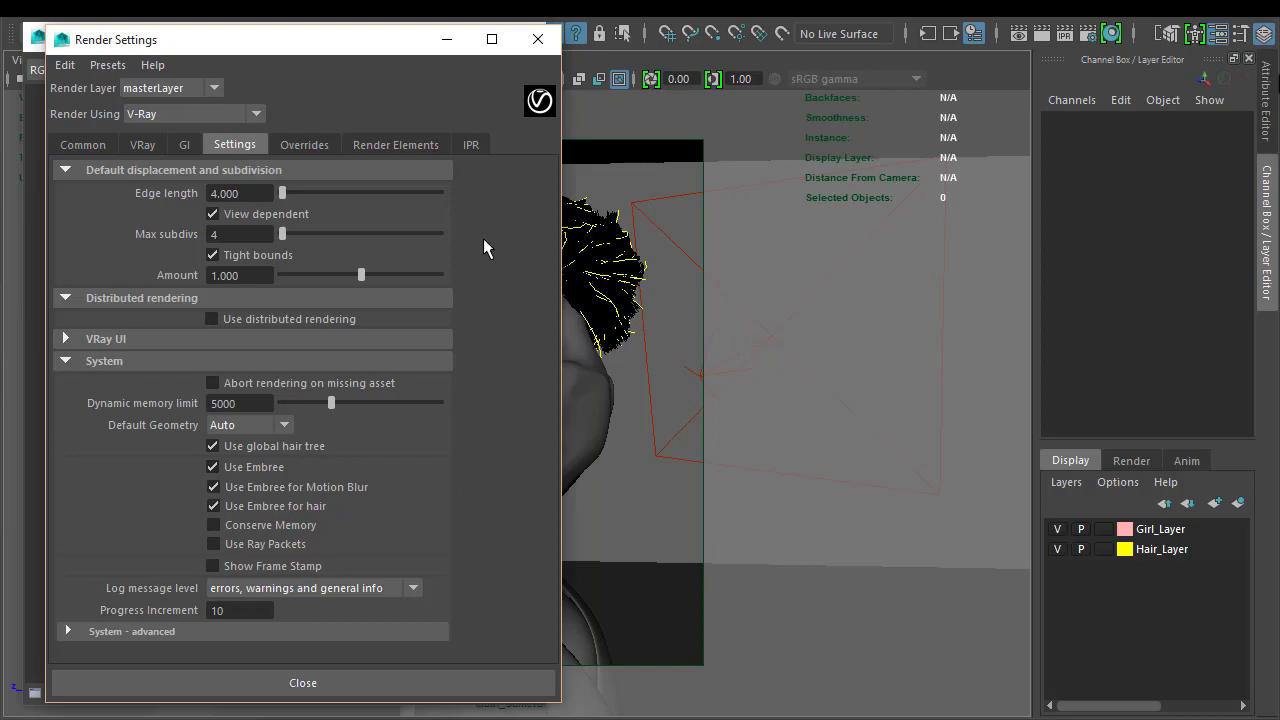
click(240, 234)
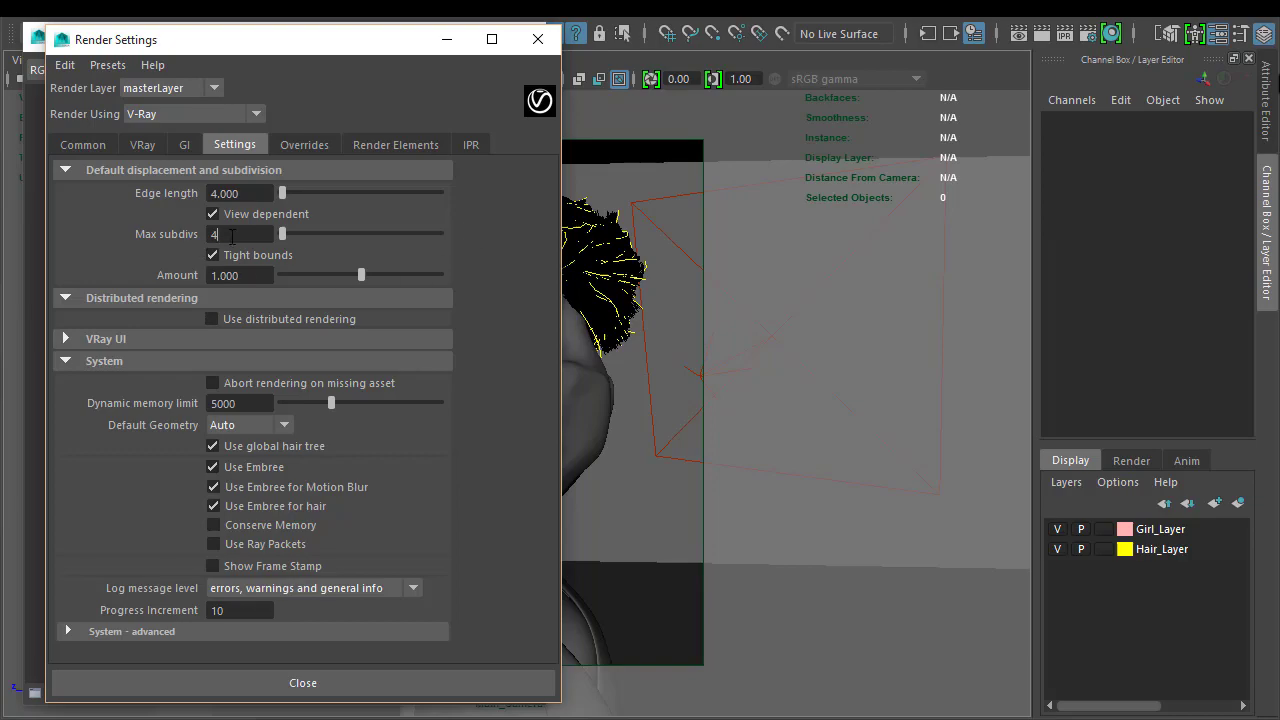
mouse_move(168, 240)
text(2)
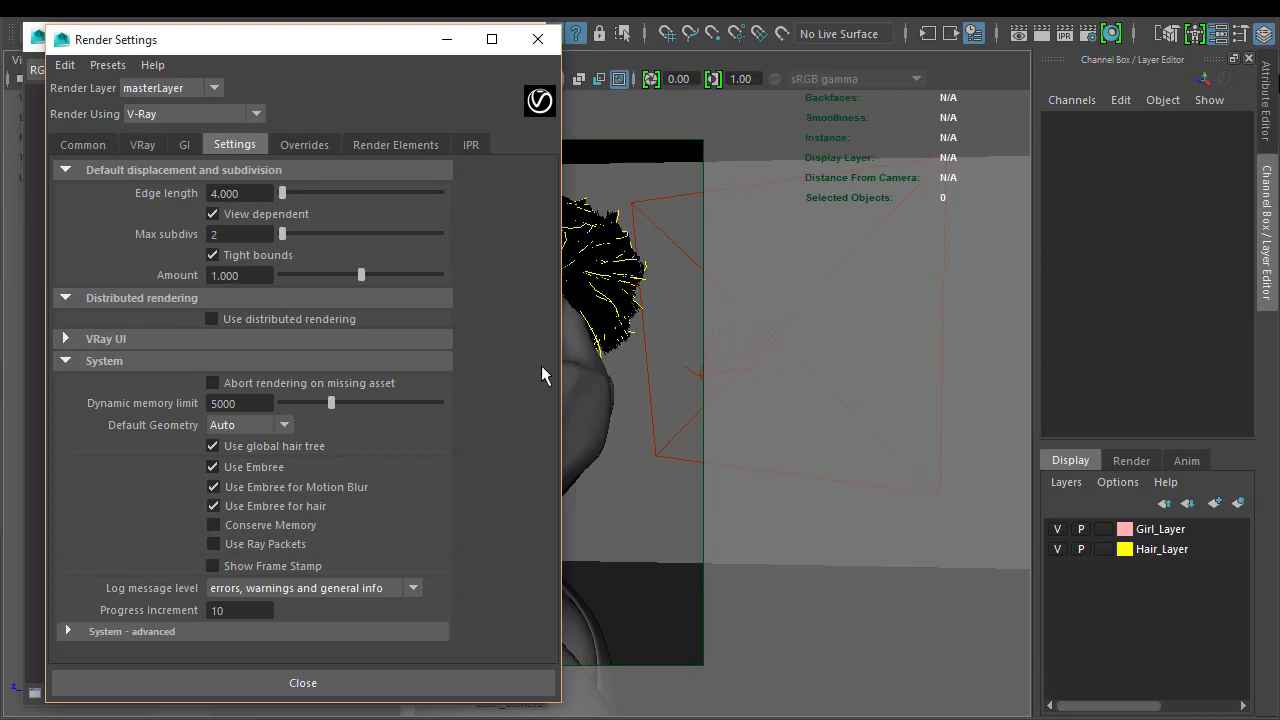
mouse_move(610, 398)
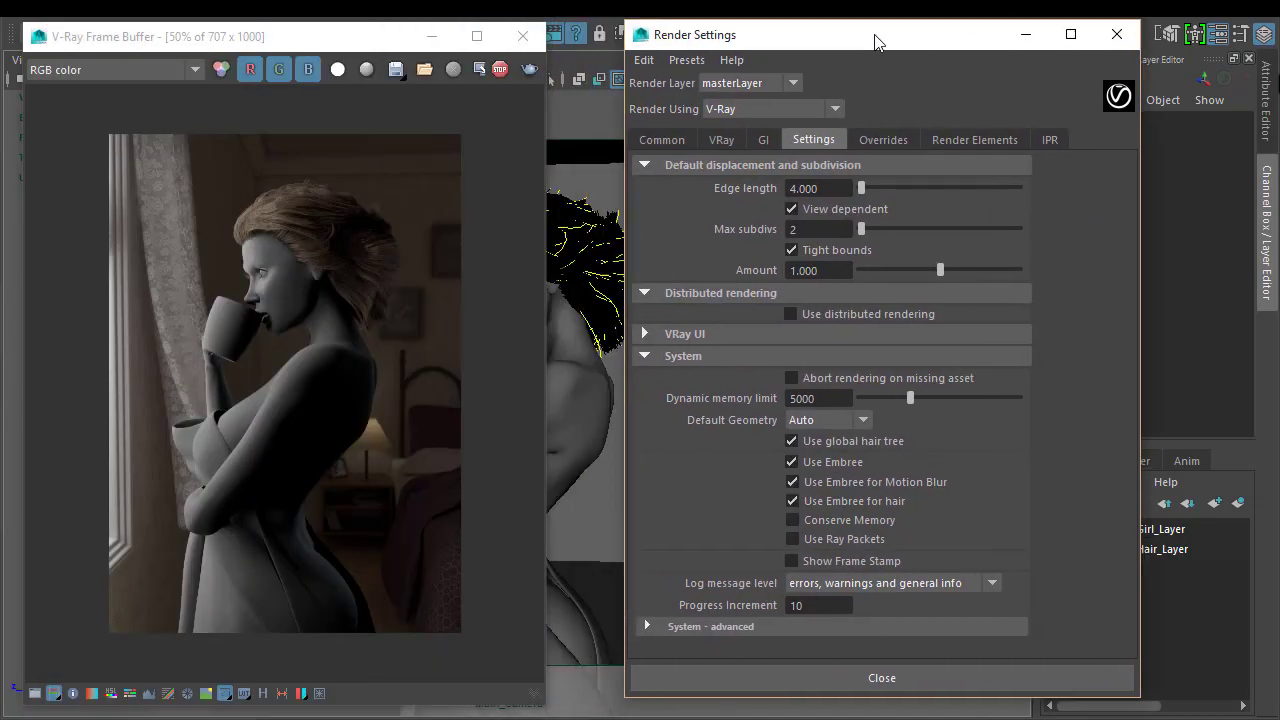
- Place Render Settings beside the rendered frame, check the Overrides tab, then return to Settings
drag(878, 41, 928, 37)
text(4)
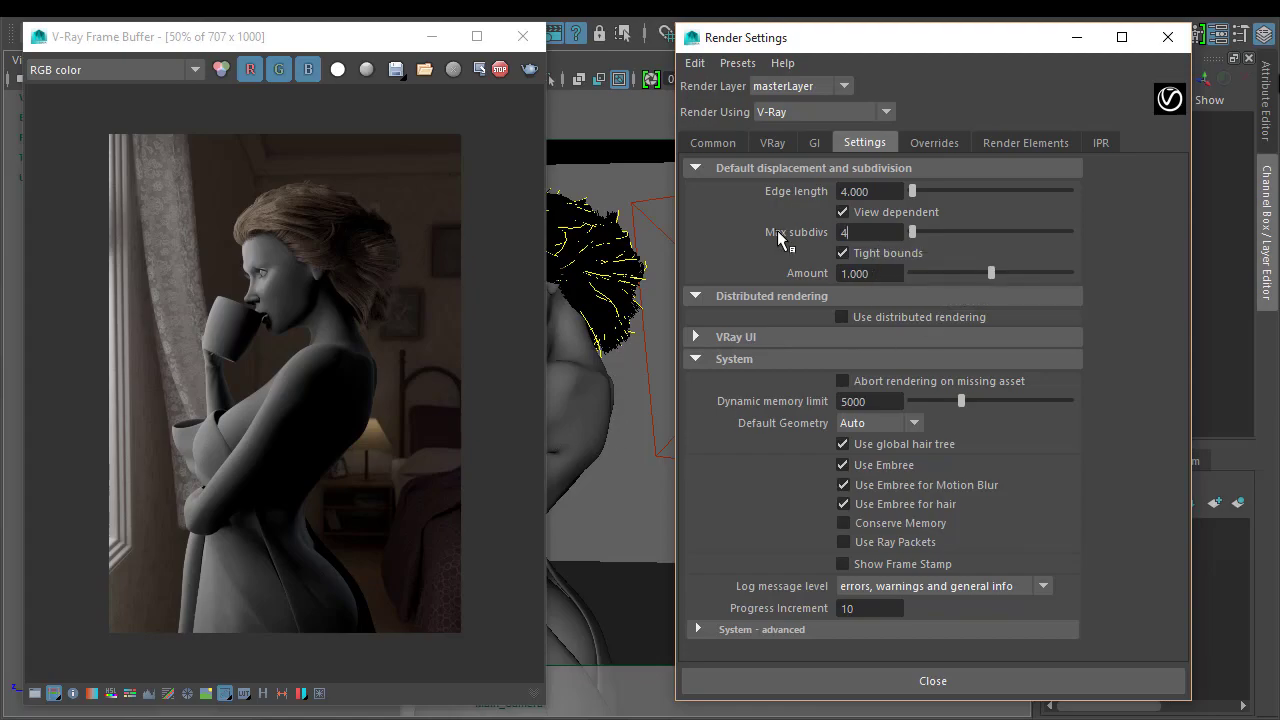
mouse_move(1150, 70)
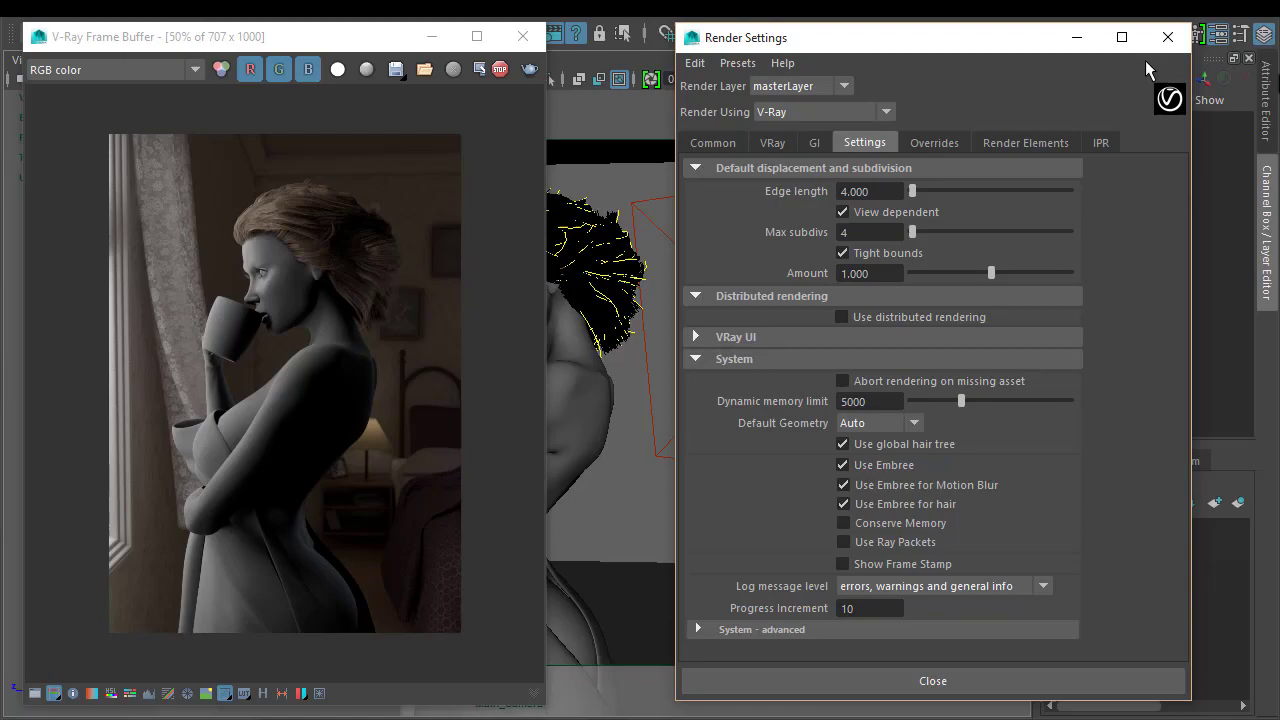
mouse_move(1107, 216)
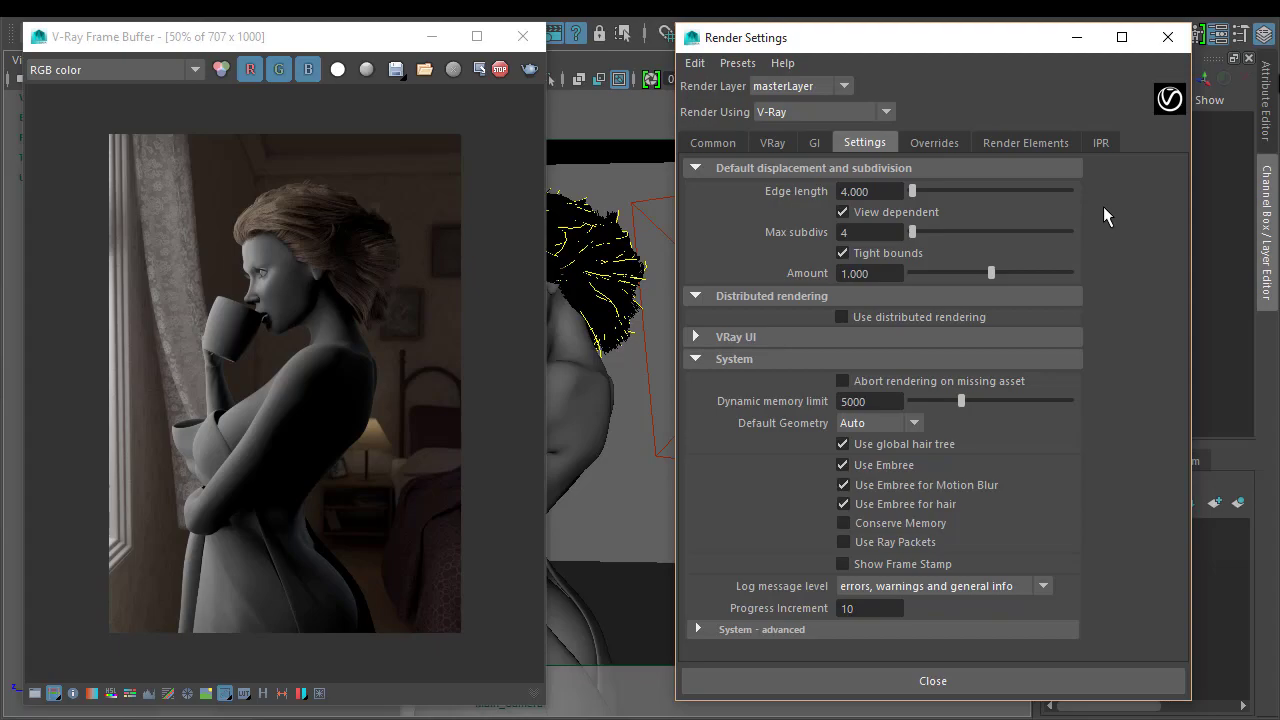
mouse_move(1037, 292)
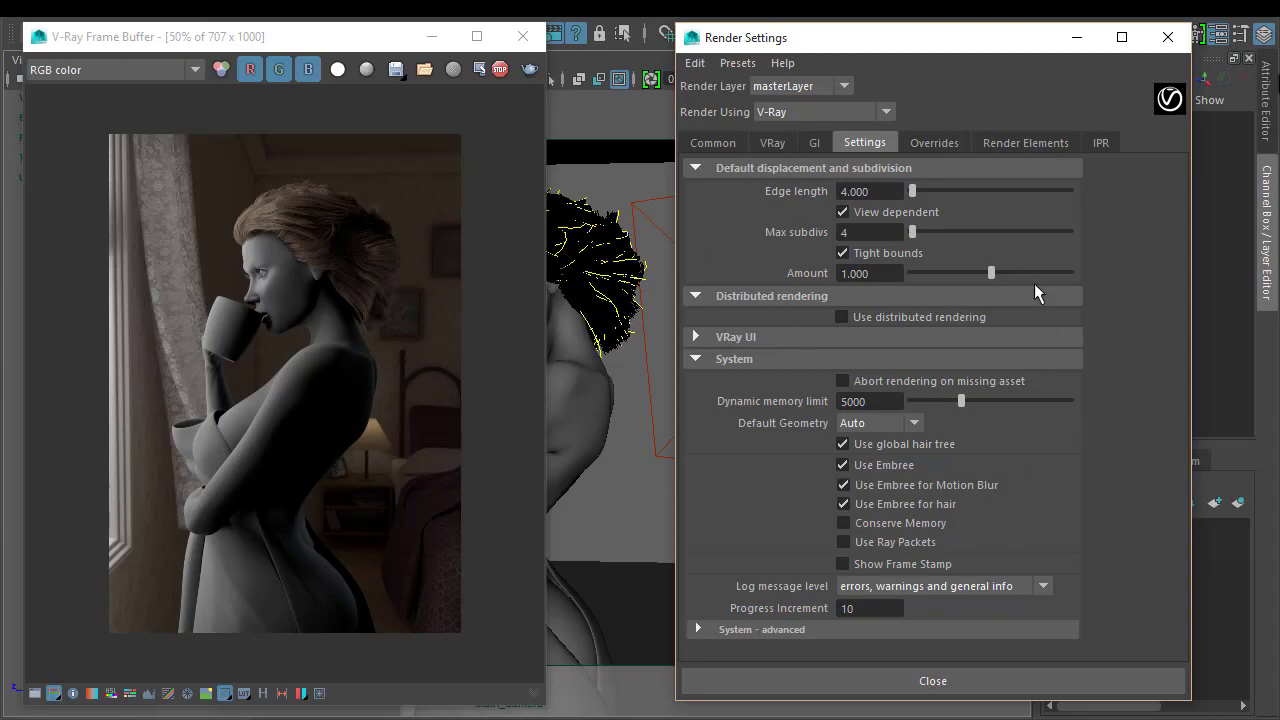
click(933, 142)
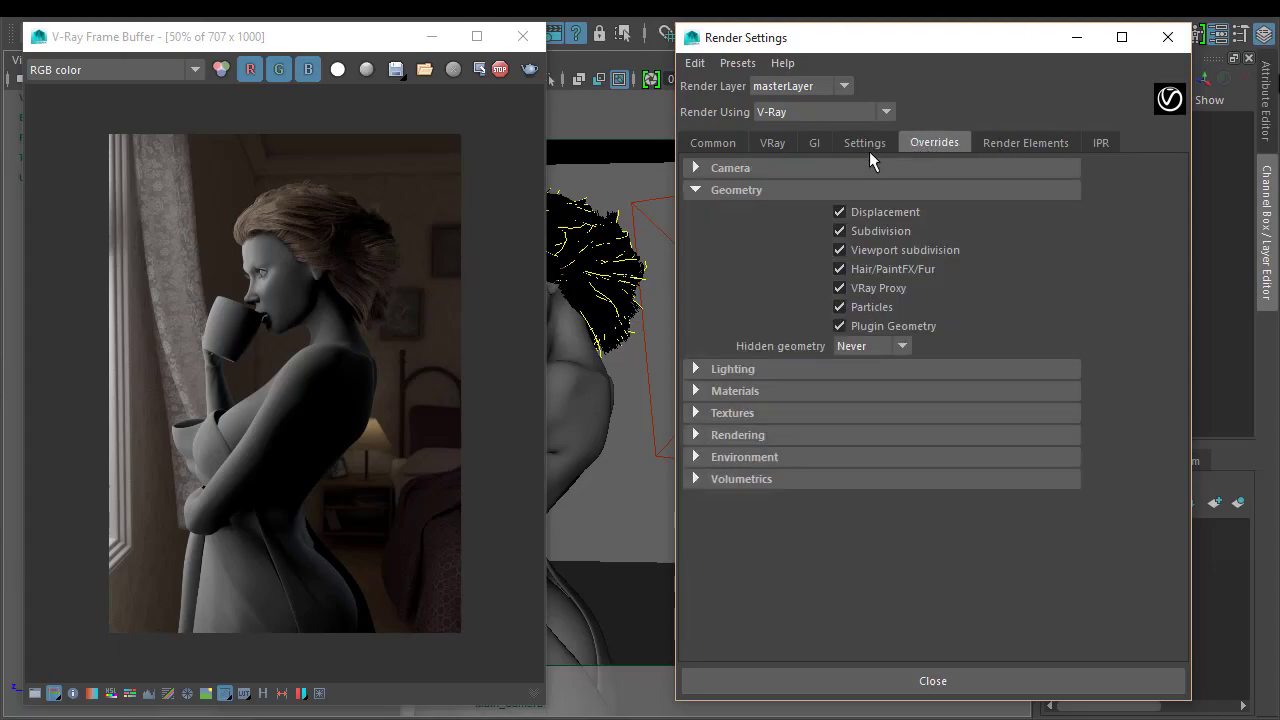
click(864, 142)
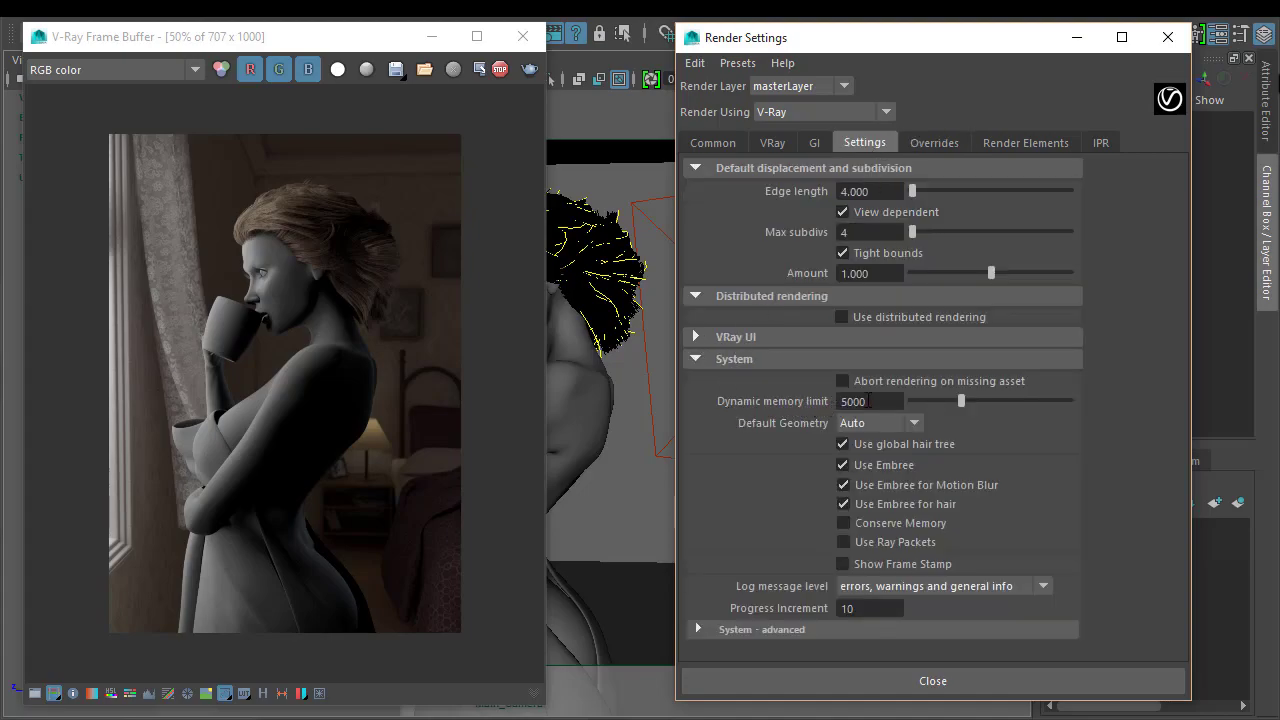
mouse_move(772, 401)
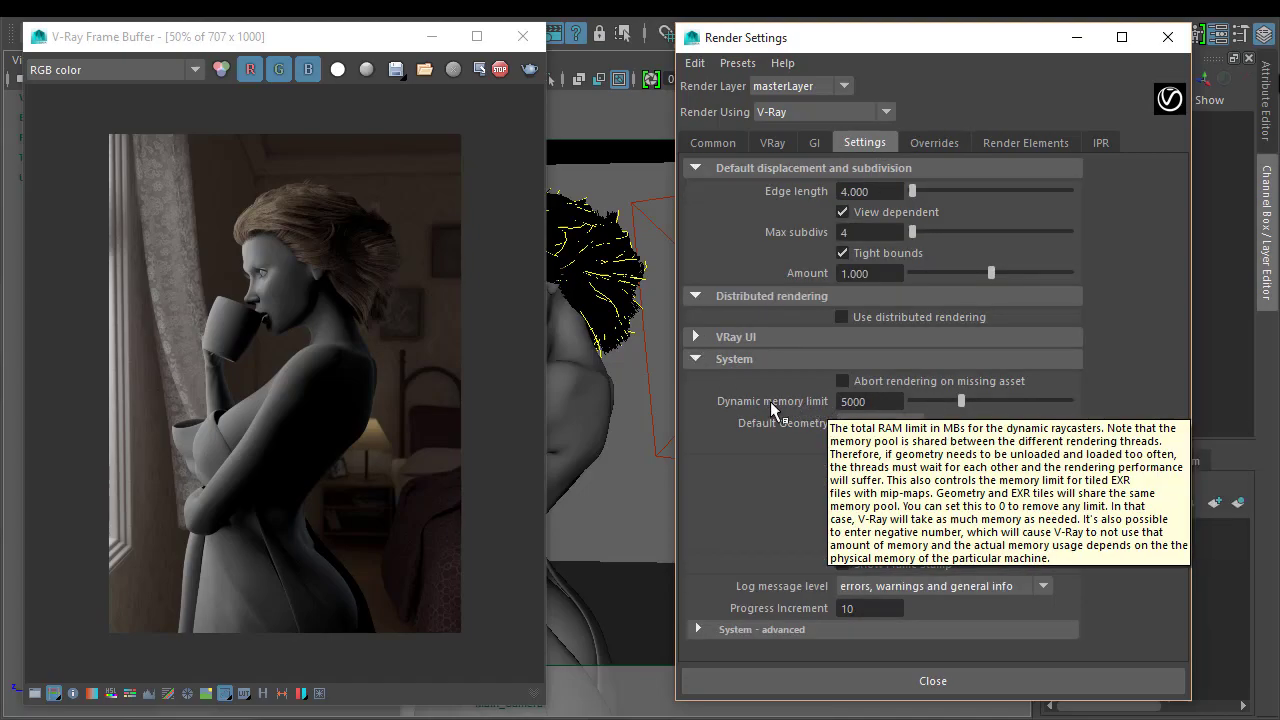
mouse_move(760, 327)
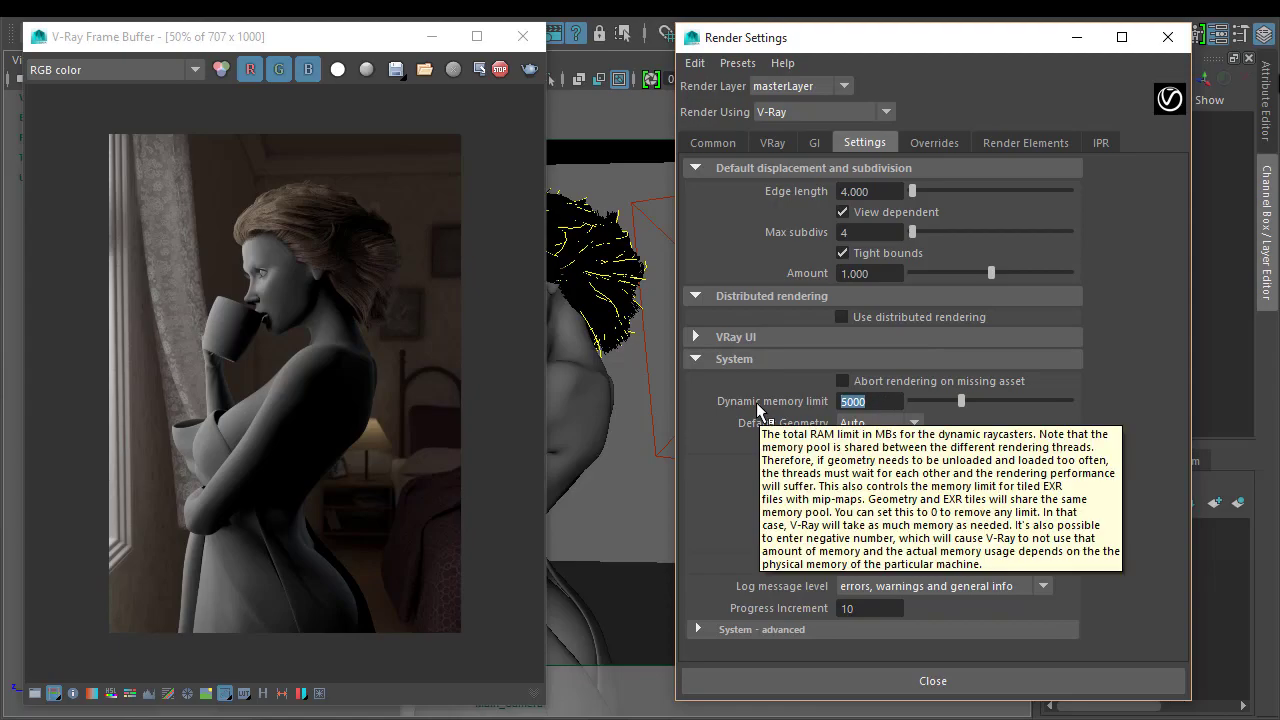
mouse_move(717, 476)
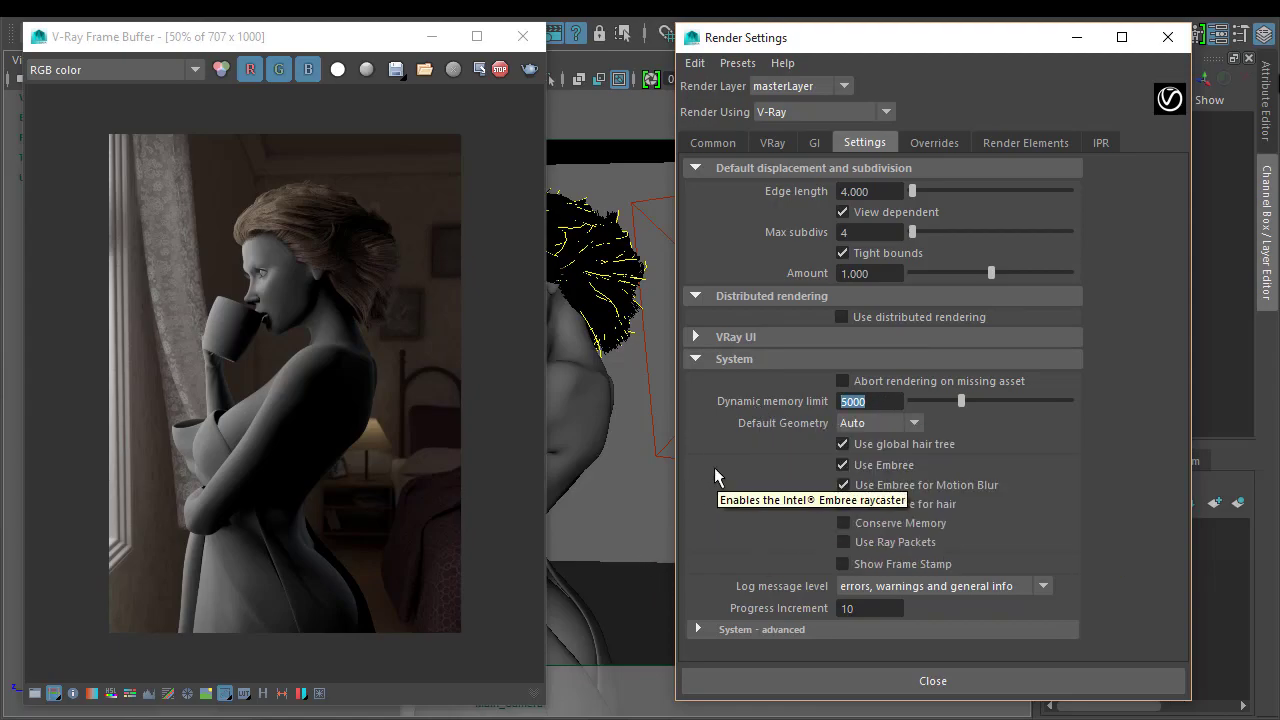
mouse_move(1085, 555)
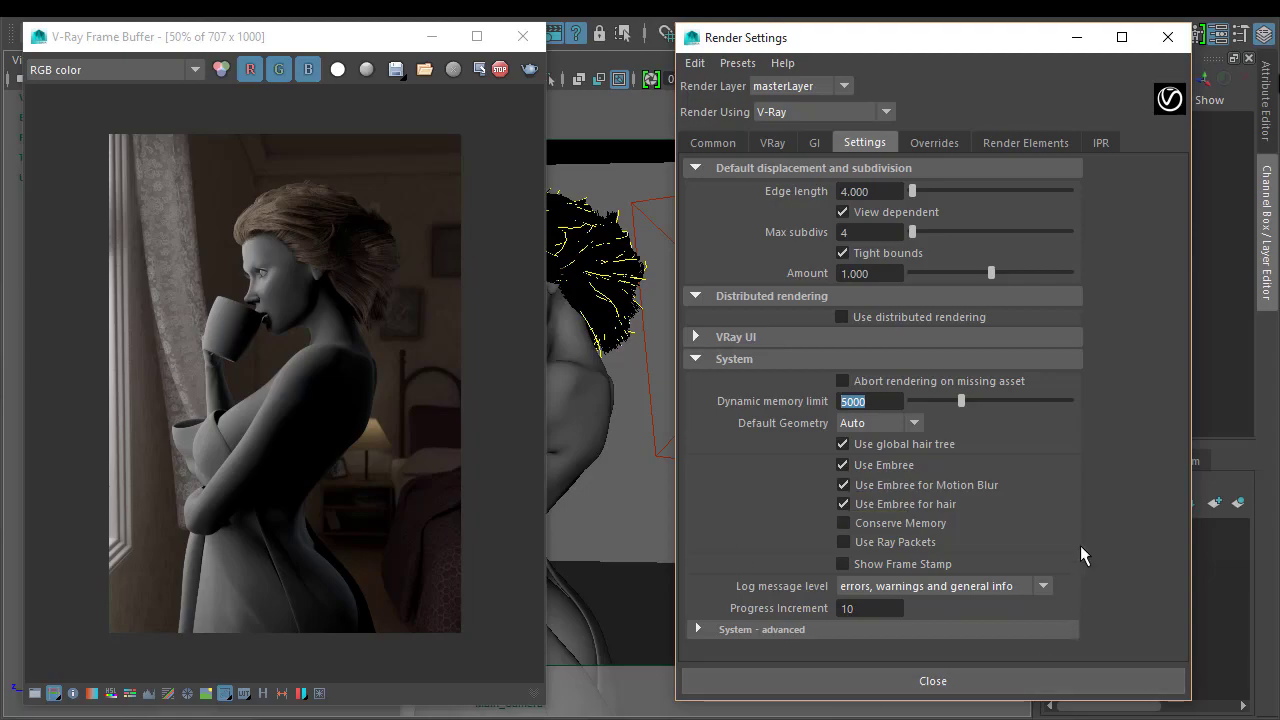
mouse_move(1125, 475)
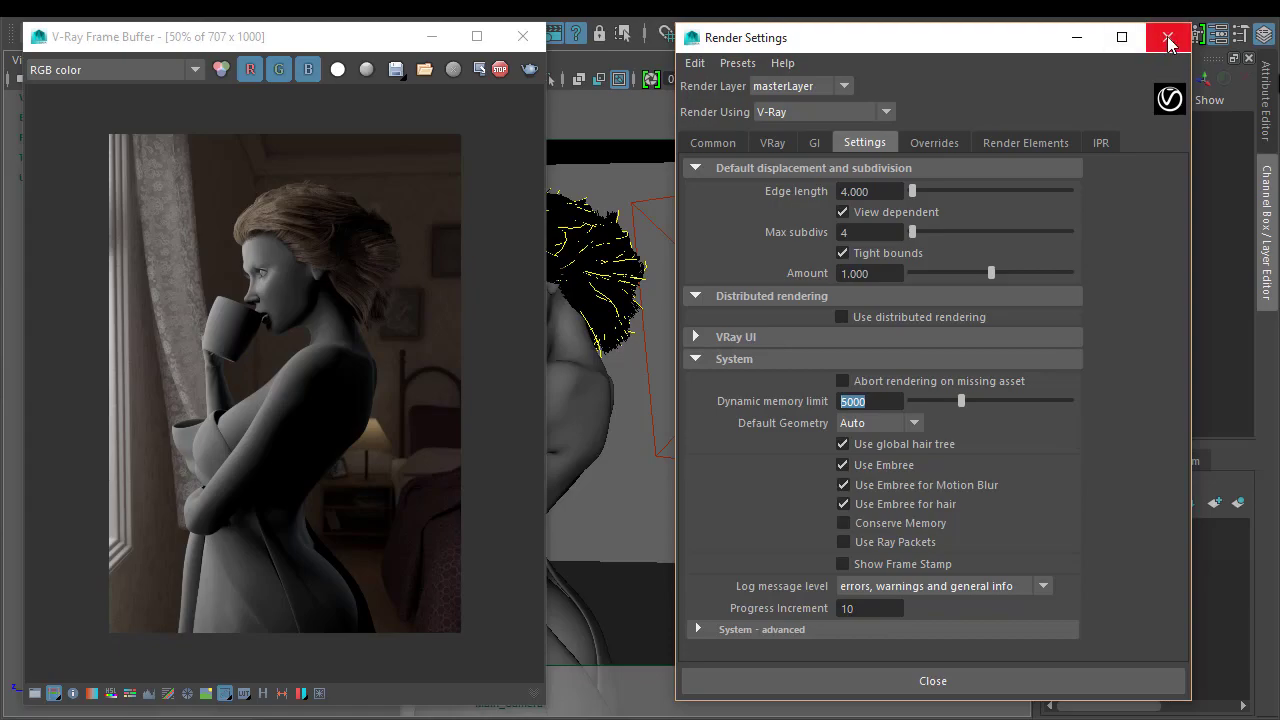
- Close the Render Settings window, leaving the cup-sipping render beside the viewport
click(1168, 37)
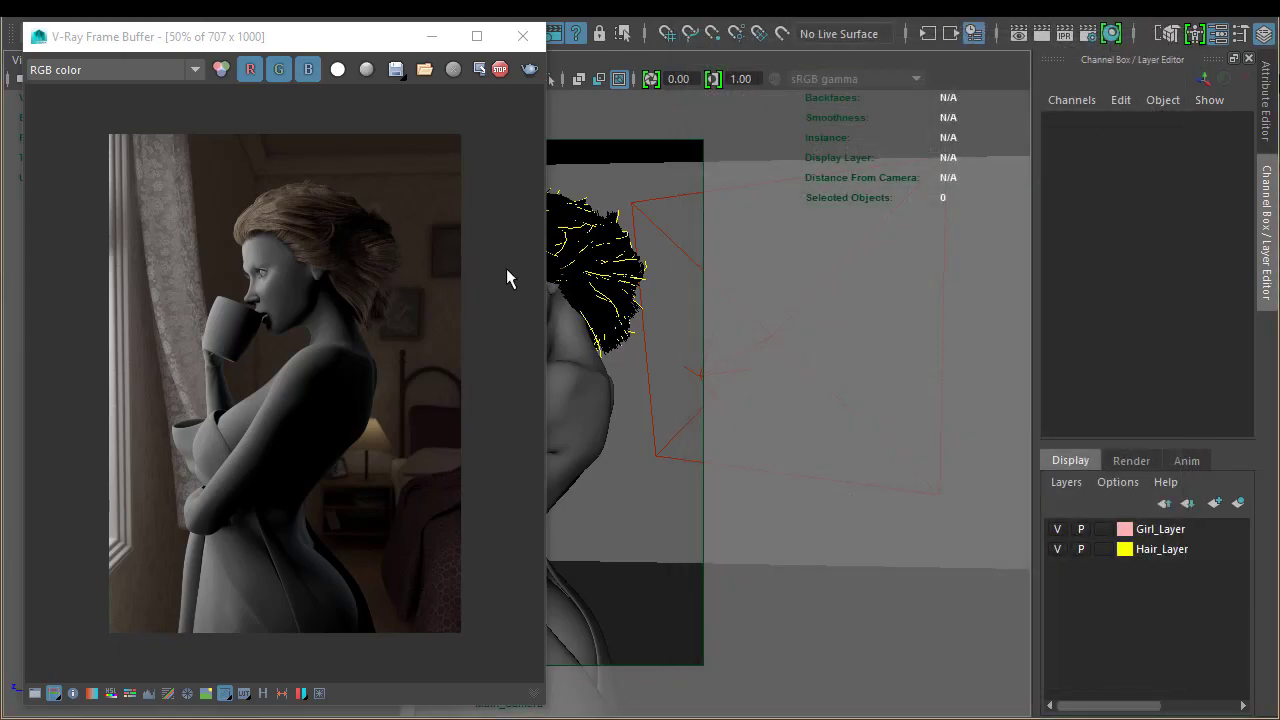
mouse_move(227, 511)
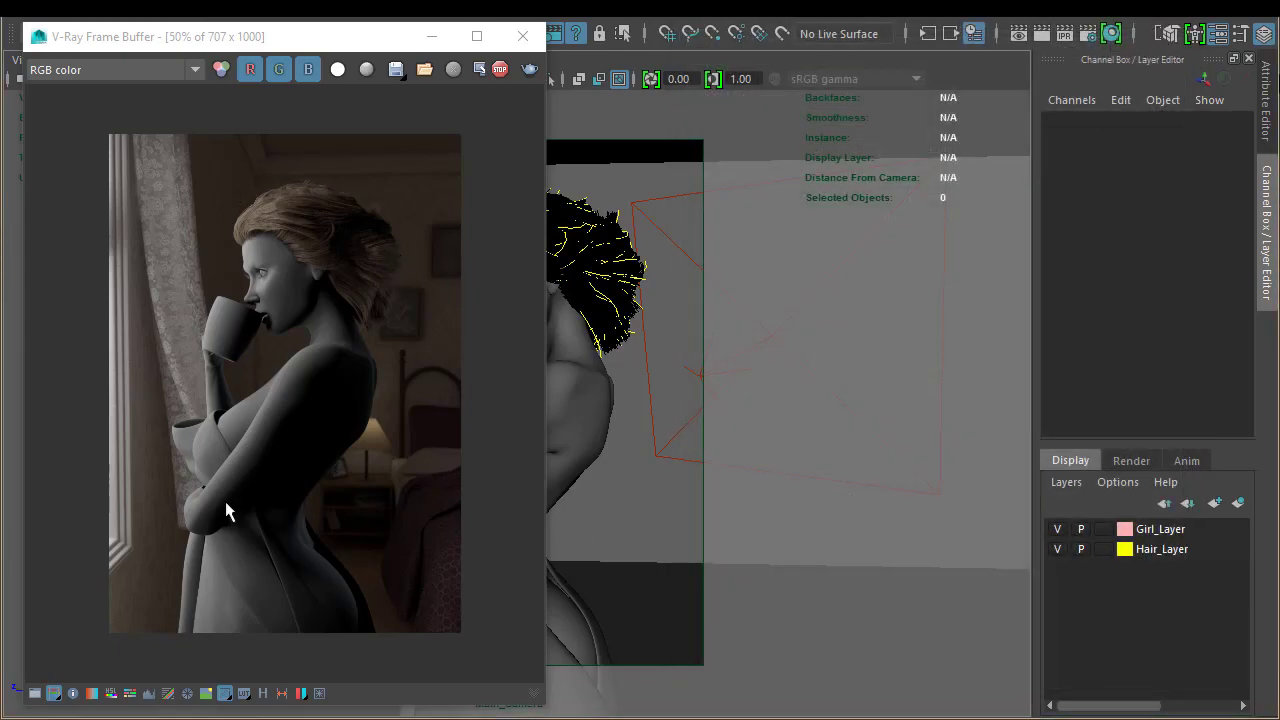
mouse_move(340, 641)
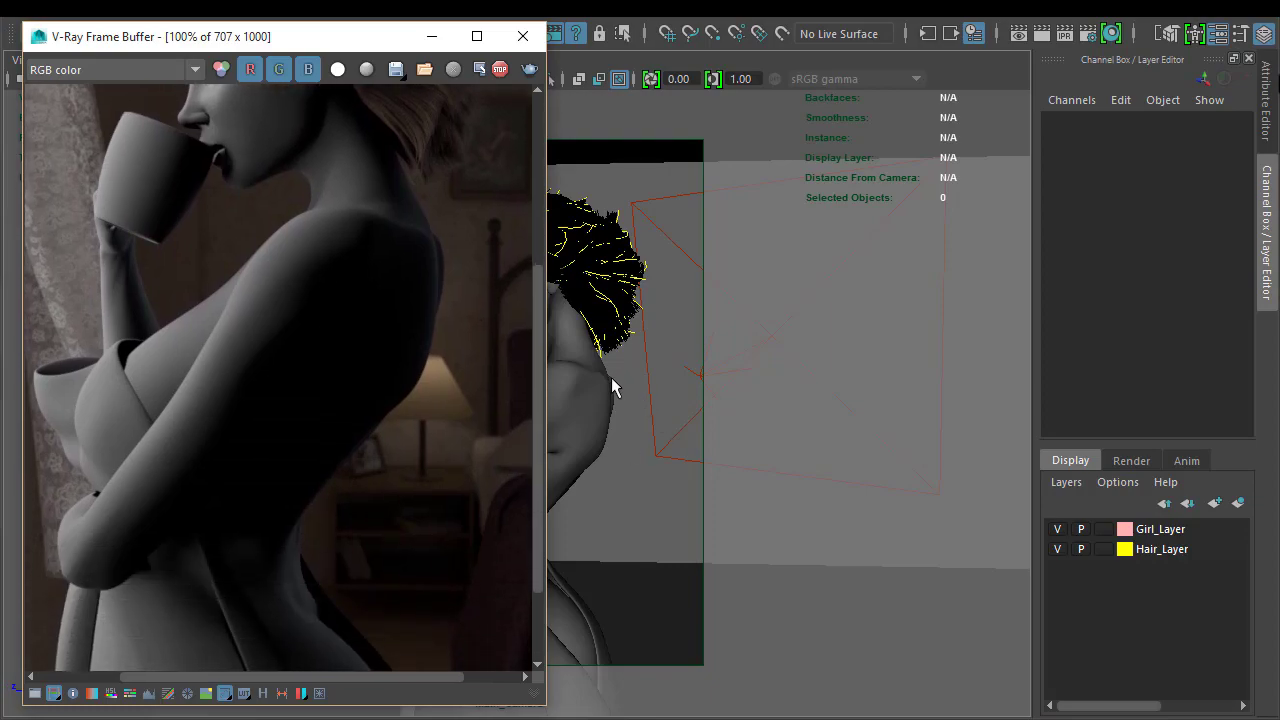
mouse_move(610, 420)
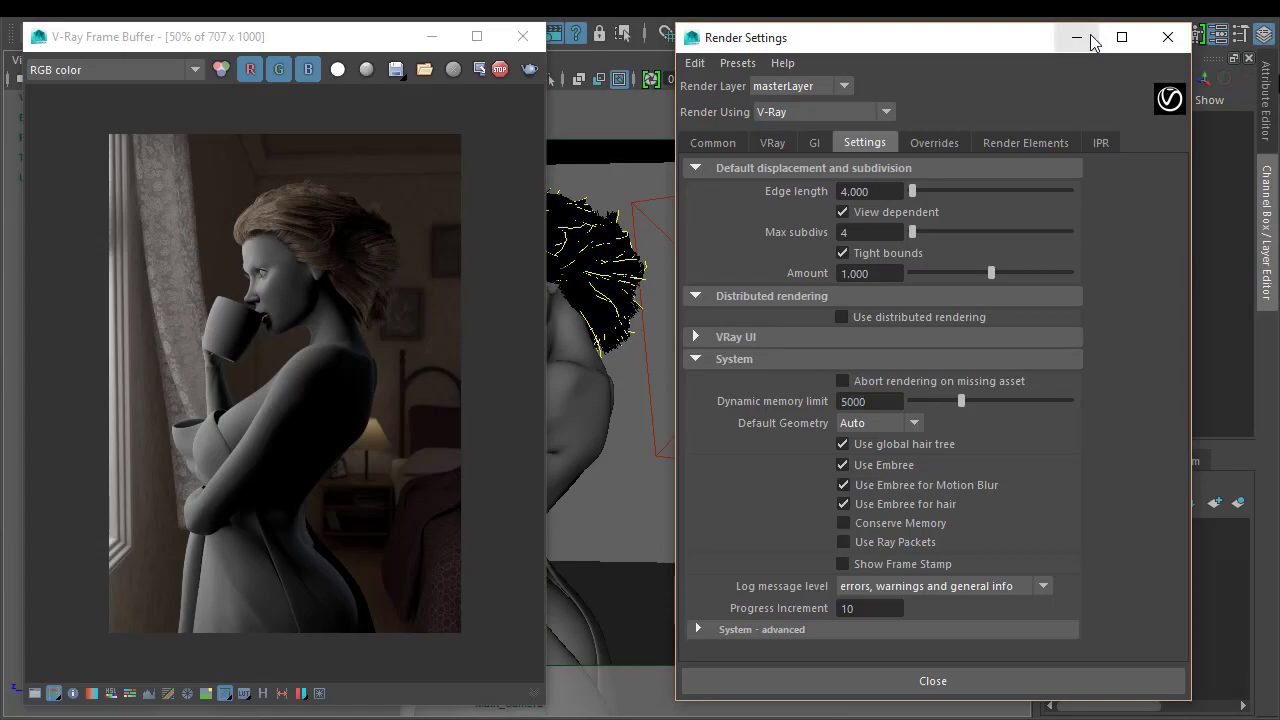
mouse_move(1103, 148)
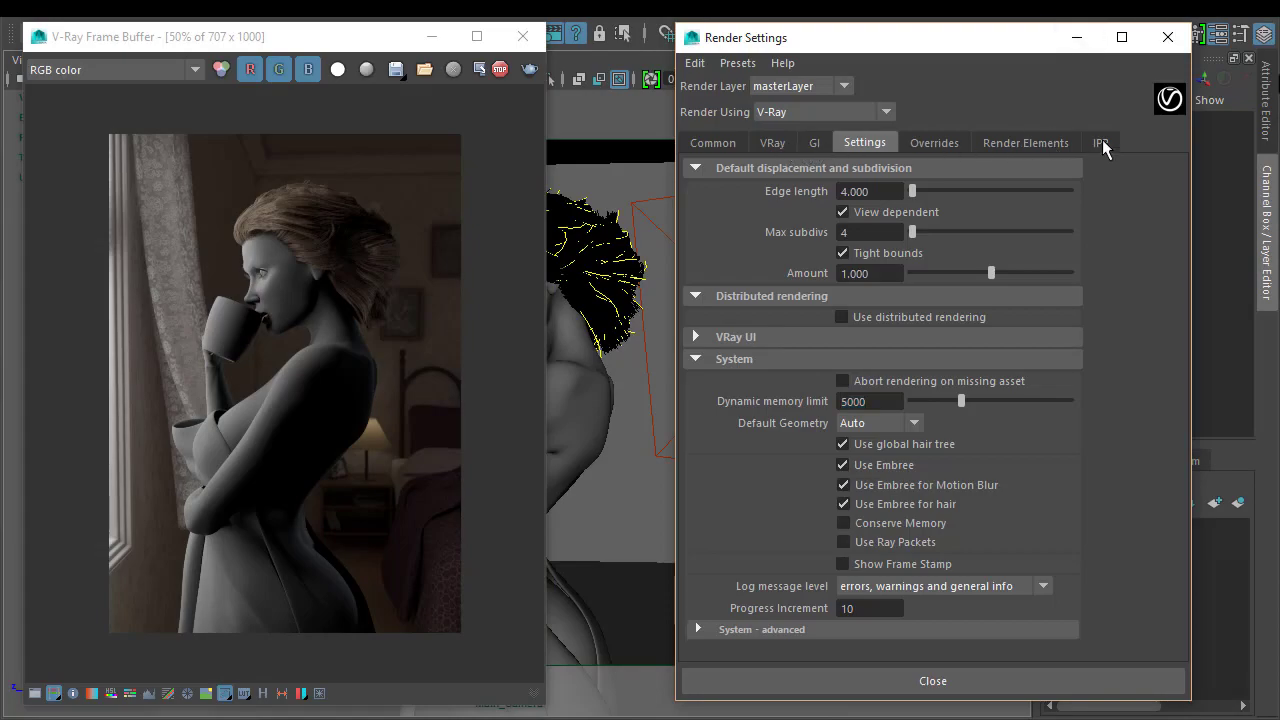
- Confirm the VRay production engine is CPU, then list the IPR engine choices
click(1100, 142)
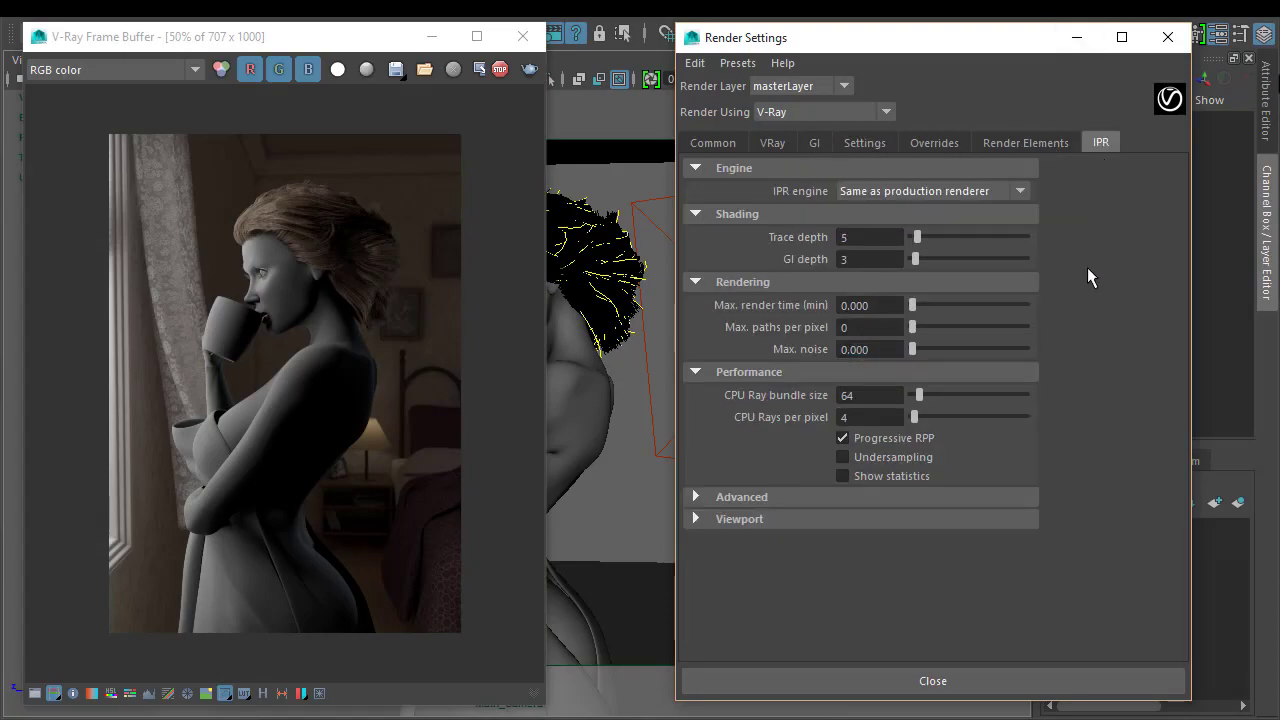
mouse_move(1020, 191)
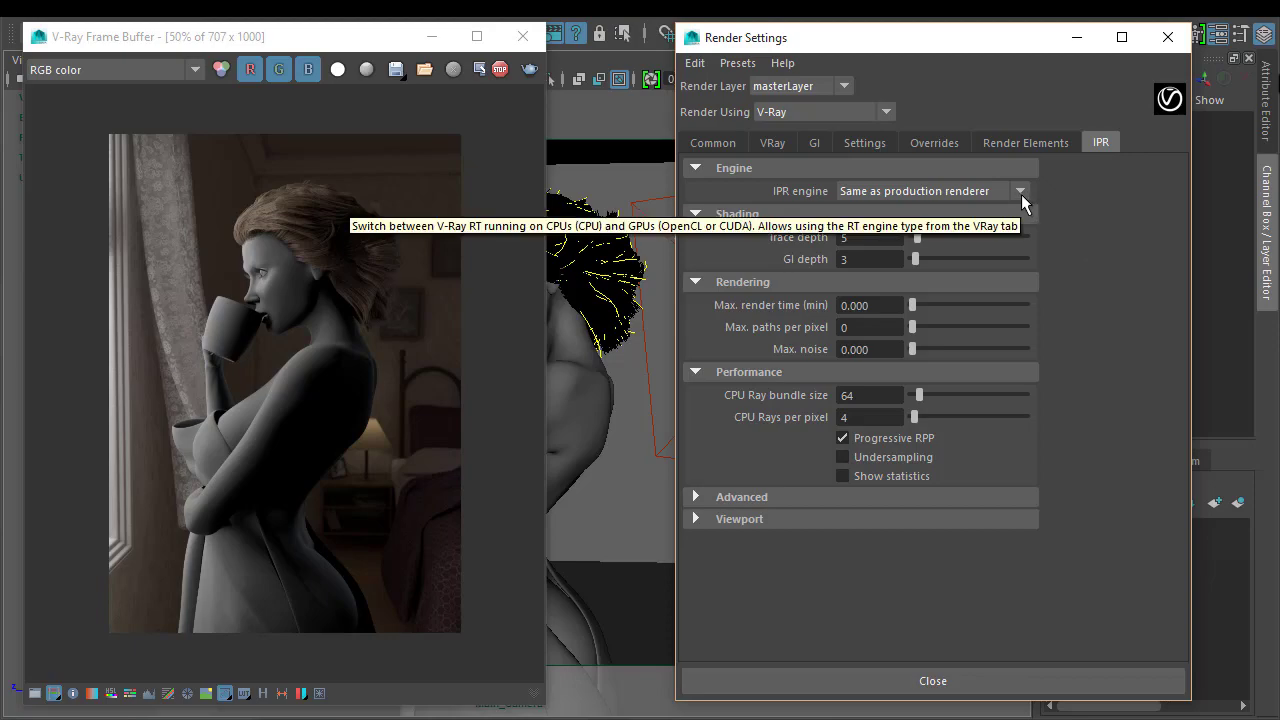
mouse_move(1030, 198)
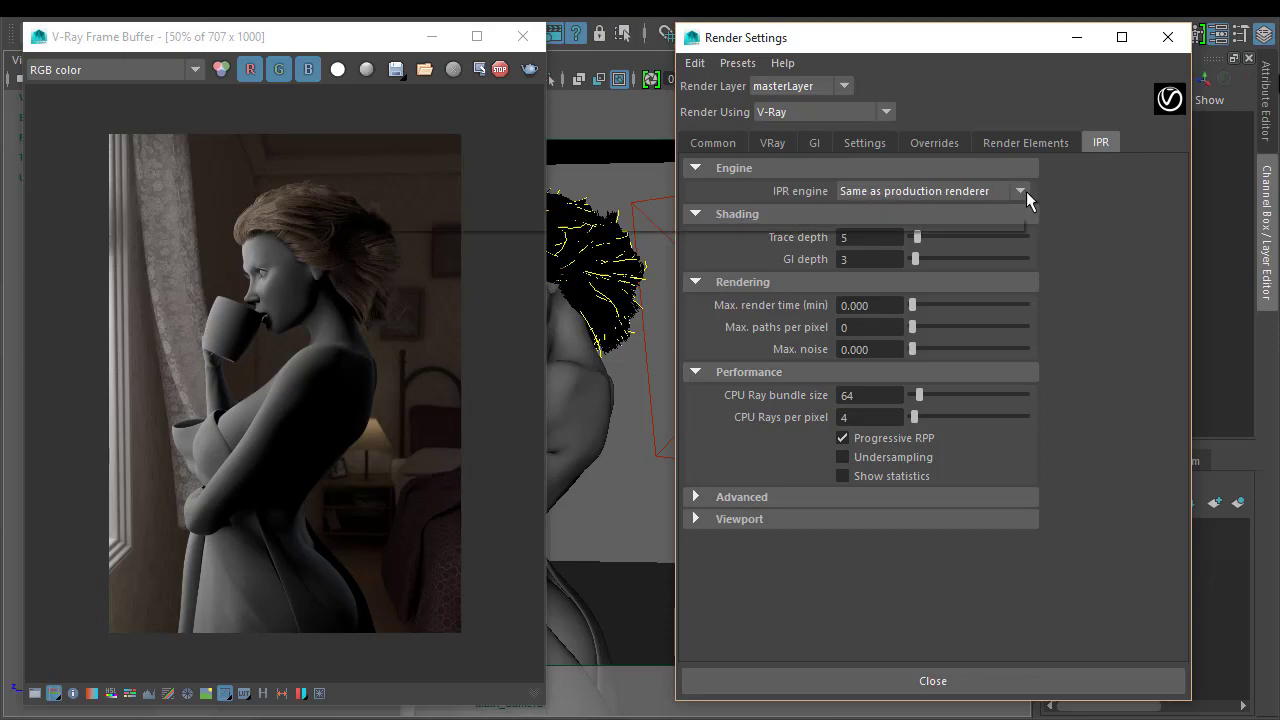
click(1020, 191)
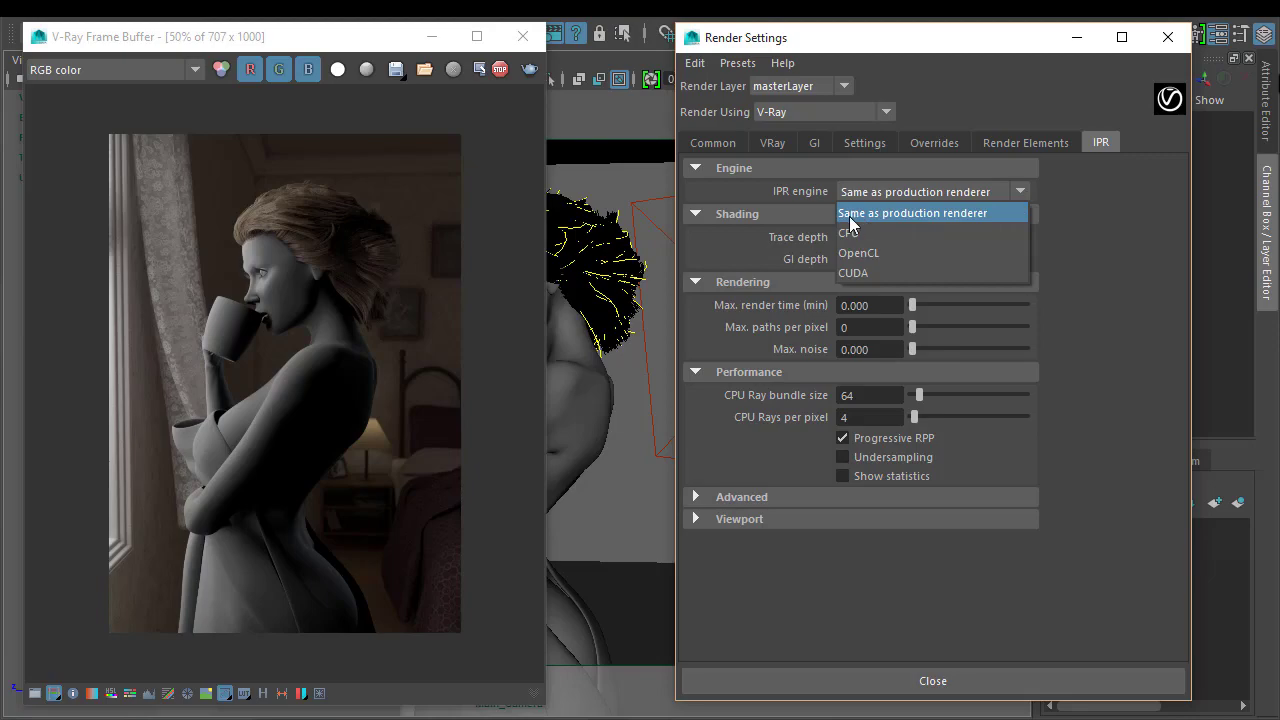
click(772, 142)
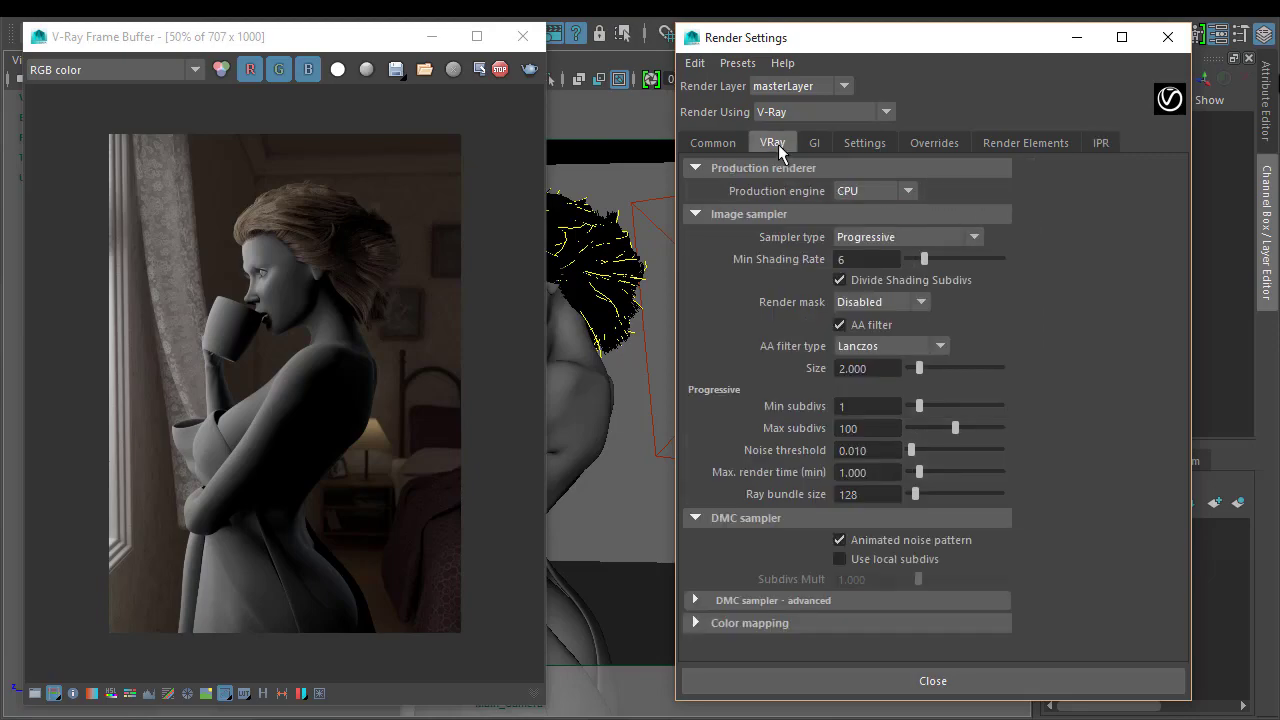
mouse_move(878, 202)
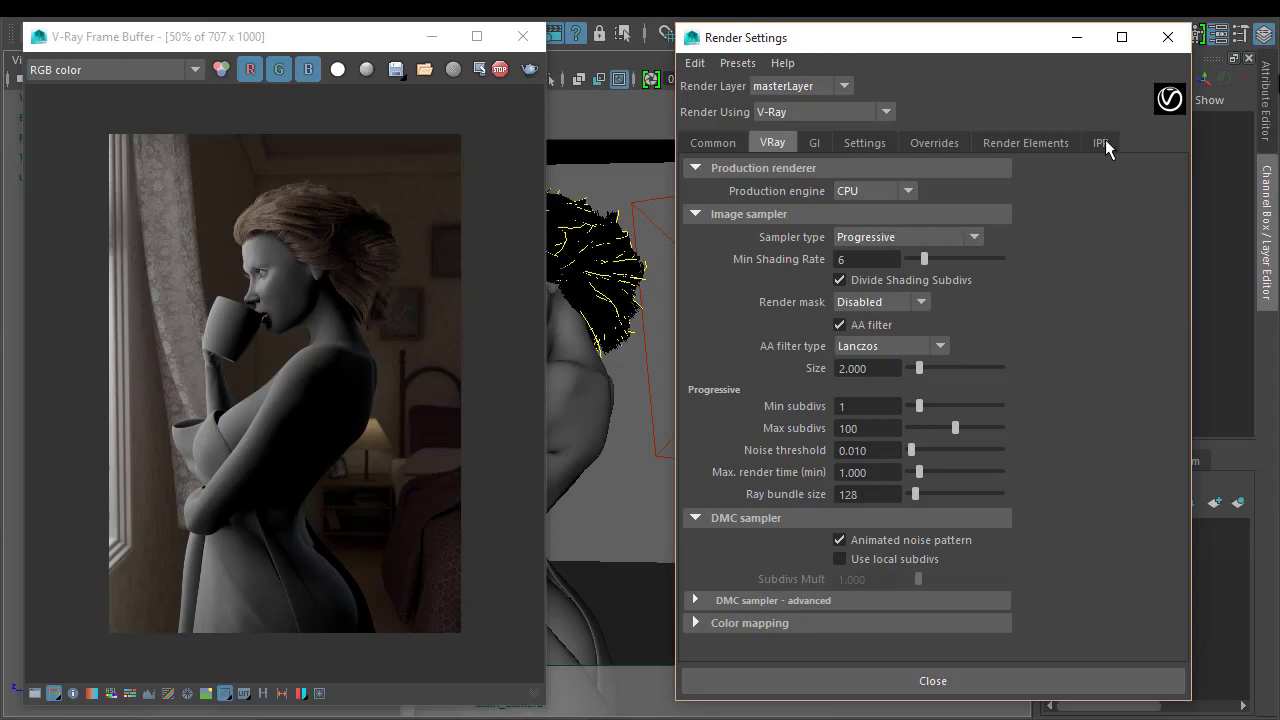
click(1101, 142)
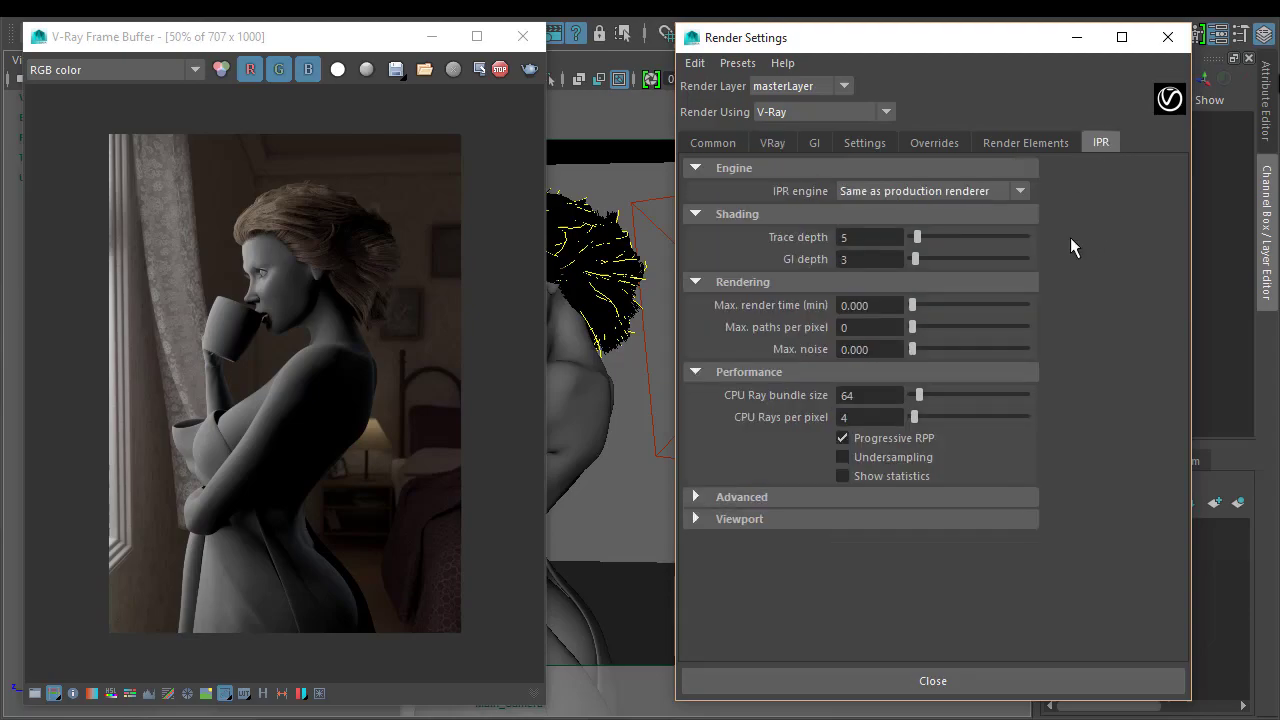
click(1018, 191)
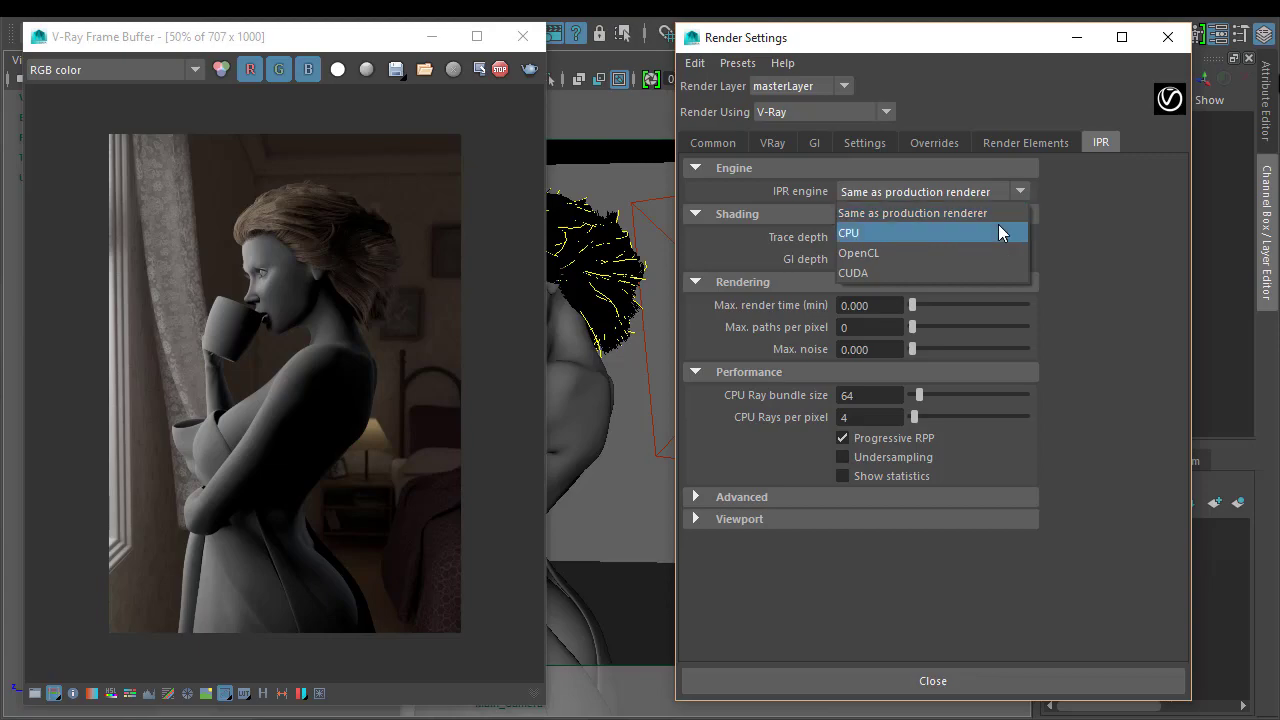
mouse_move(915, 273)
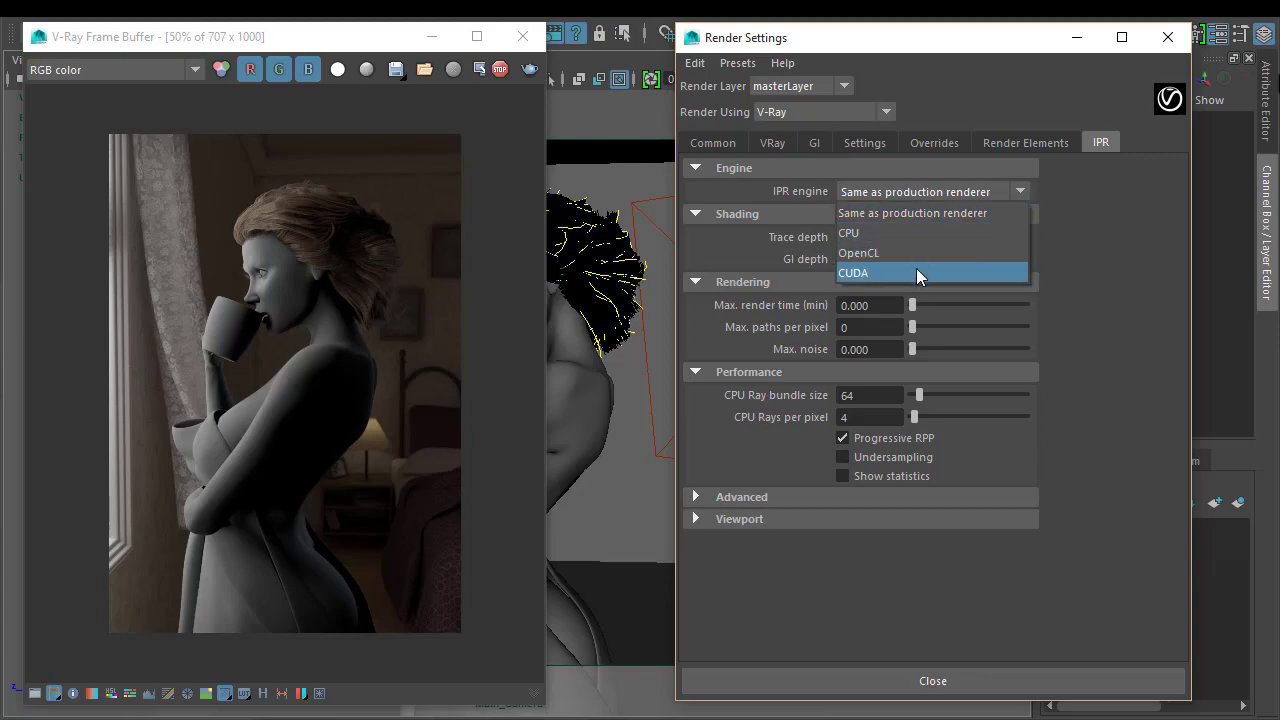
mouse_move(910, 252)
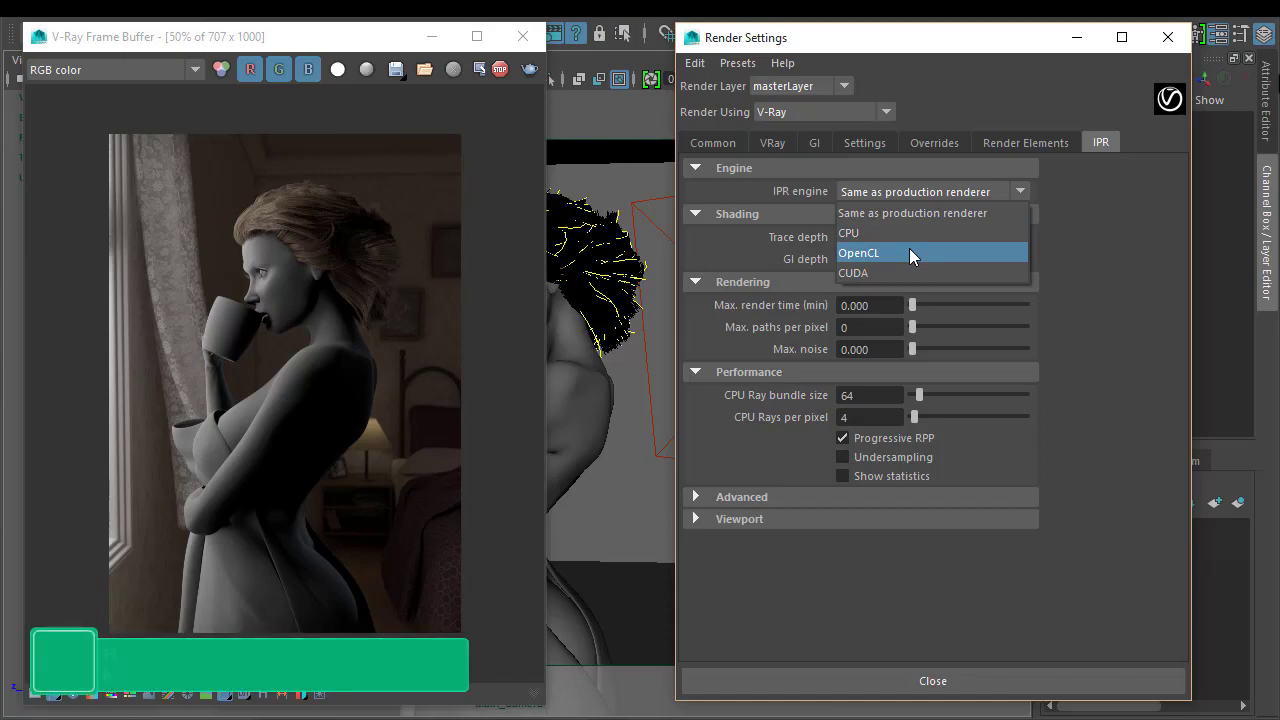
mouse_move(869, 273)
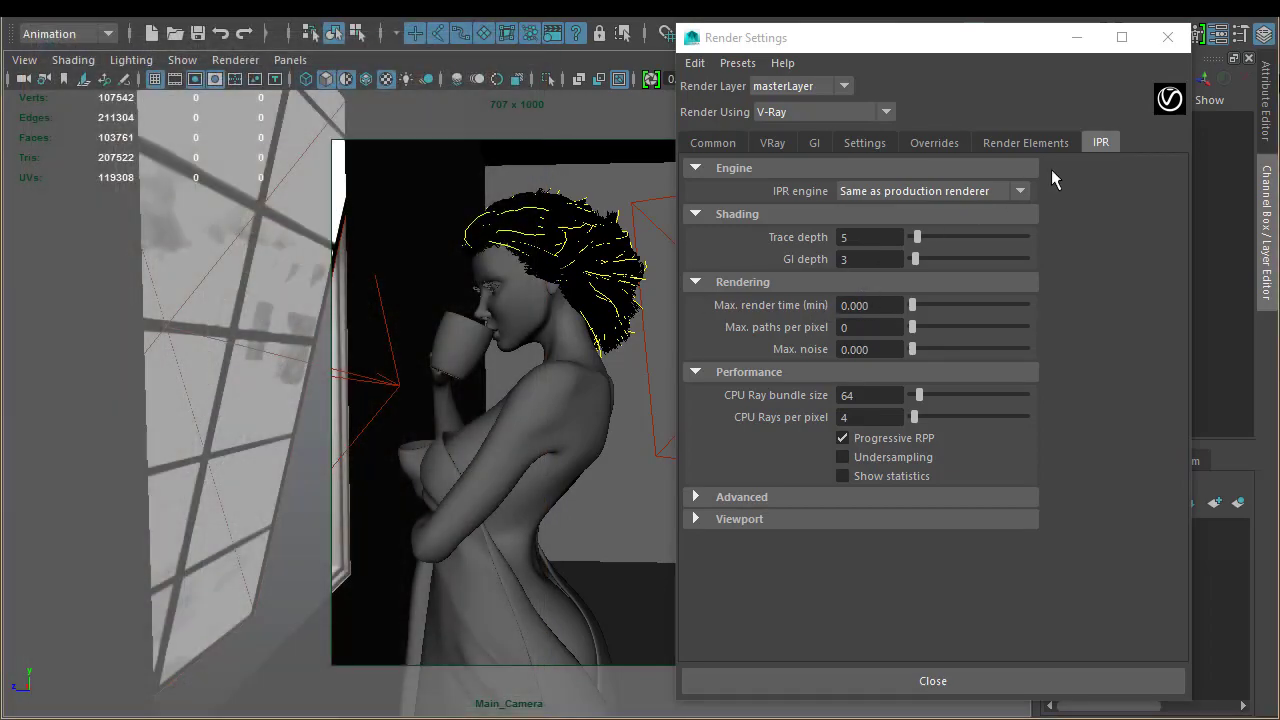
- Set the IPR engine to CUDA and watch the live GPU render
click(930, 191)
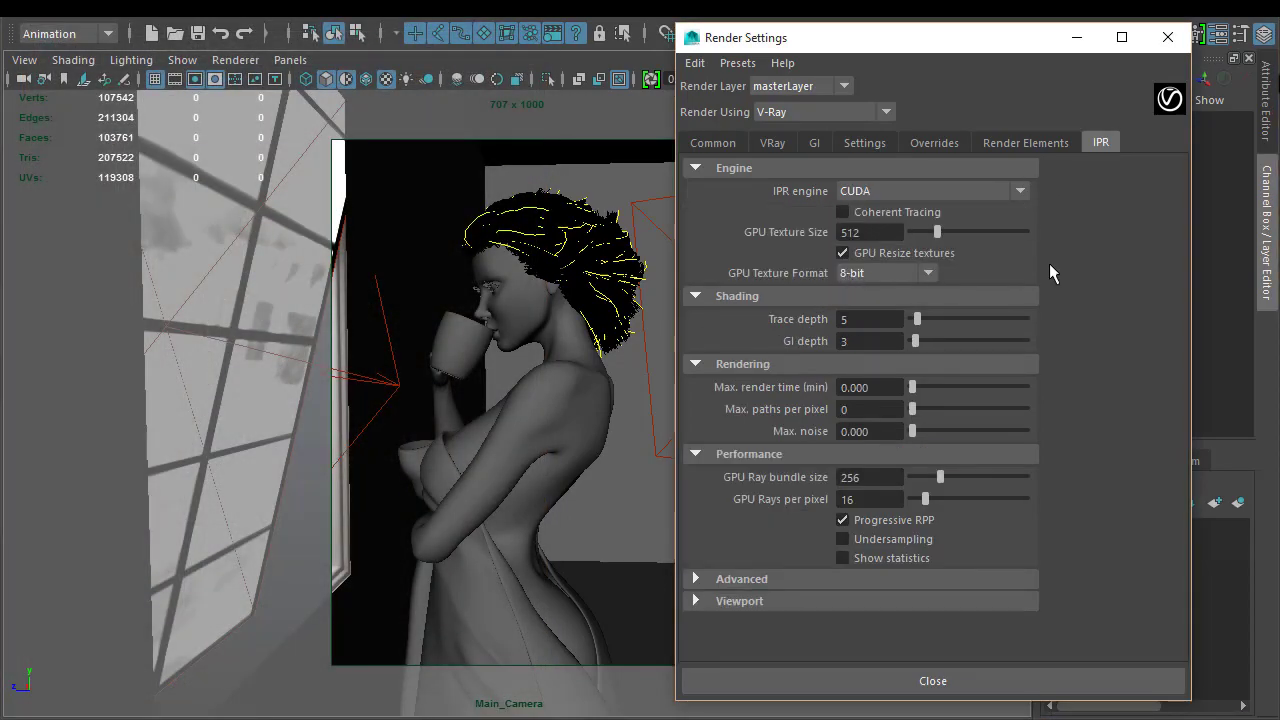
mouse_move(1028, 24)
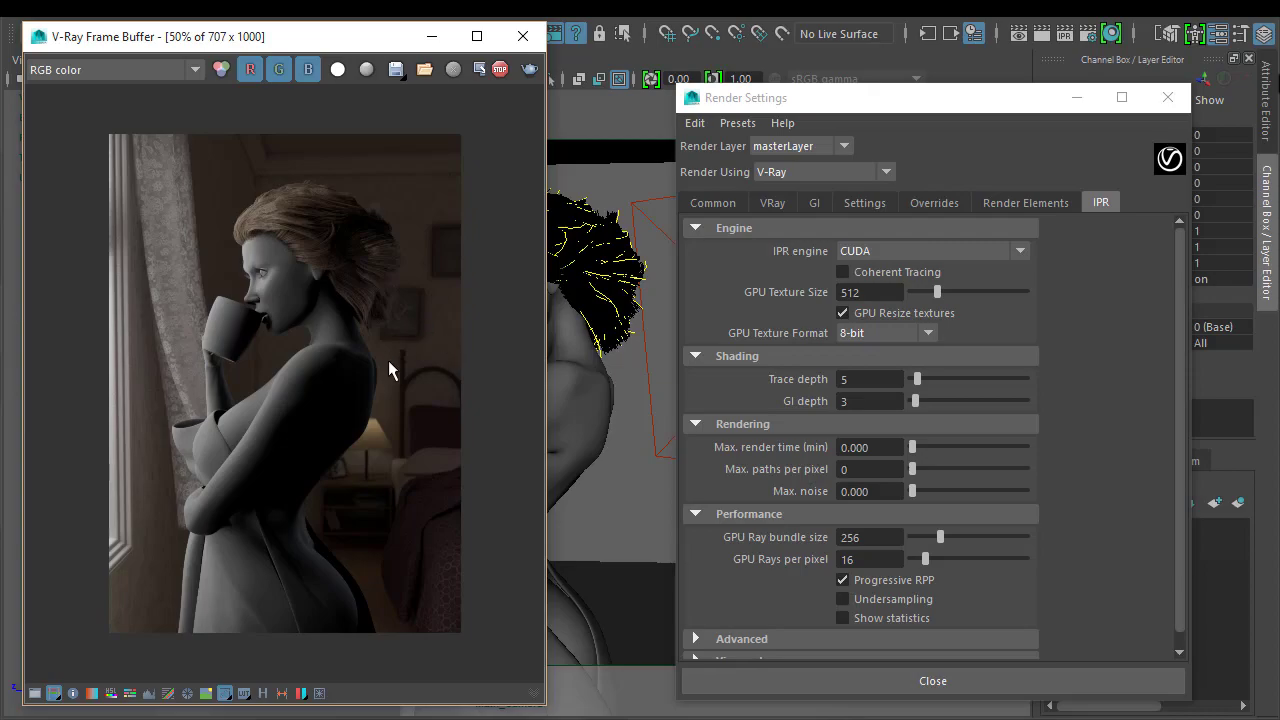
mouse_move(355, 480)
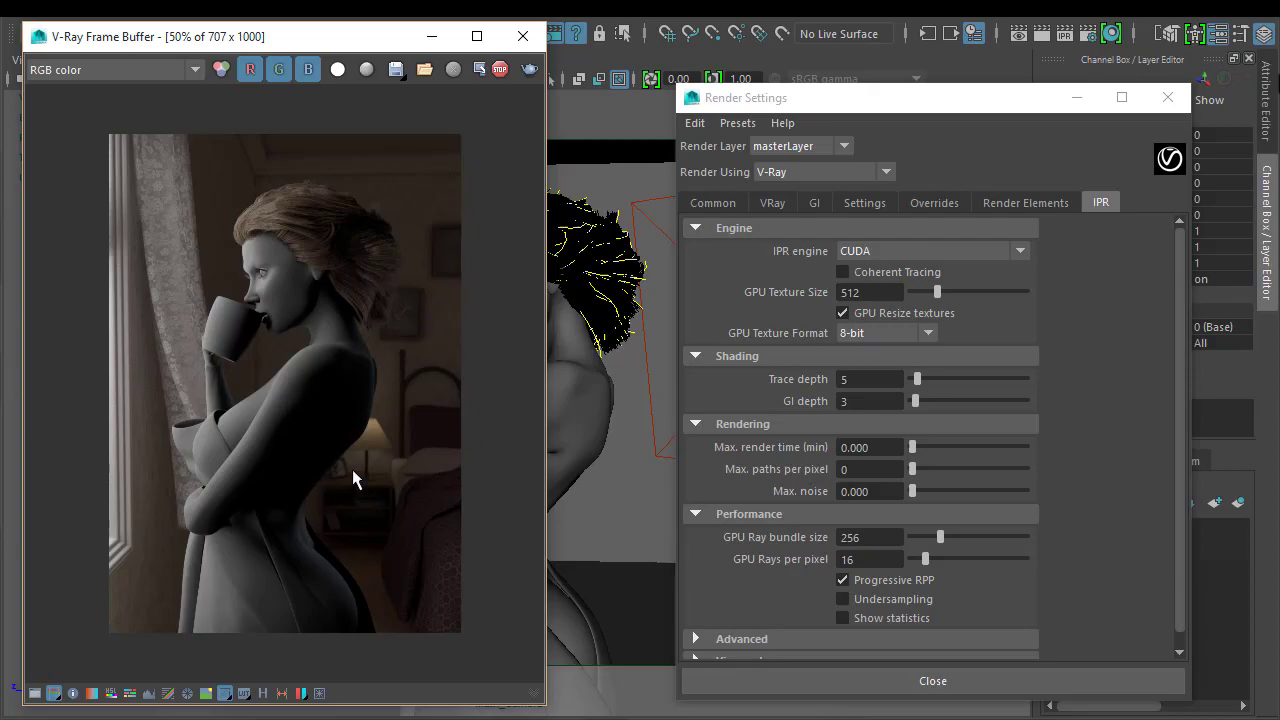
mouse_move(543, 710)
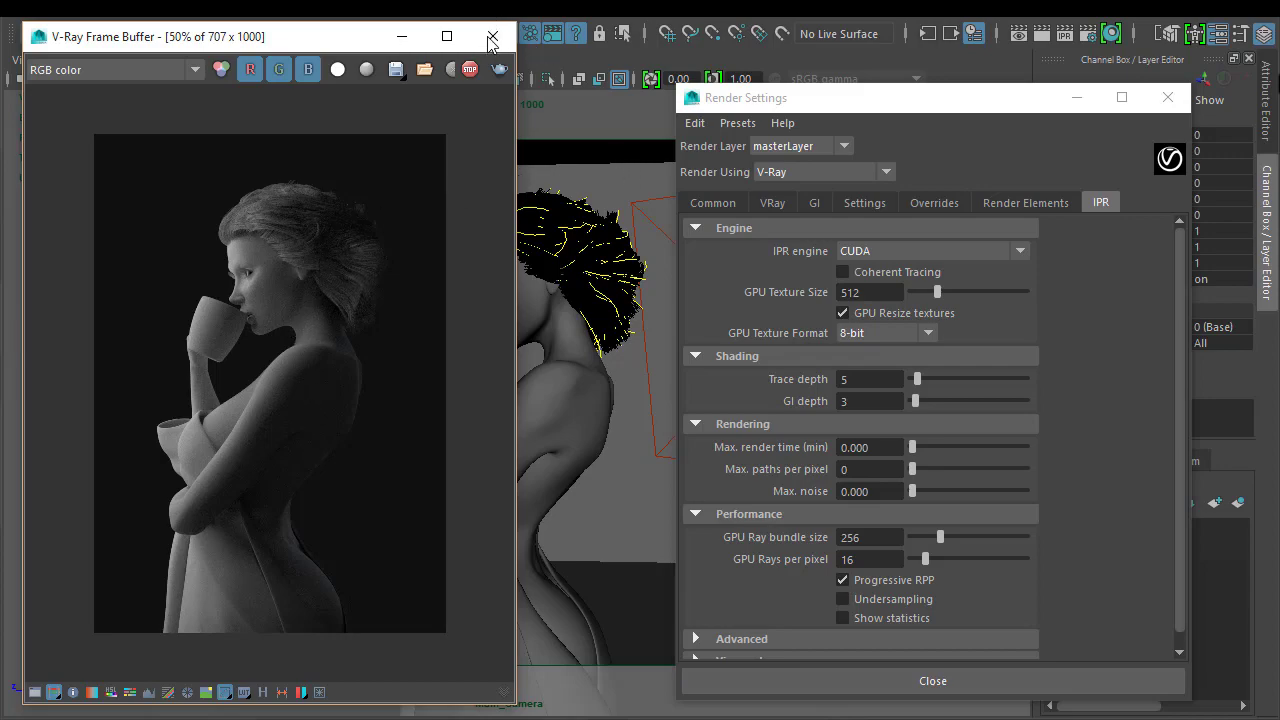
- Close the Frame Buffer, set IPR engine to 'Same as production renderer', close settings
click(491, 37)
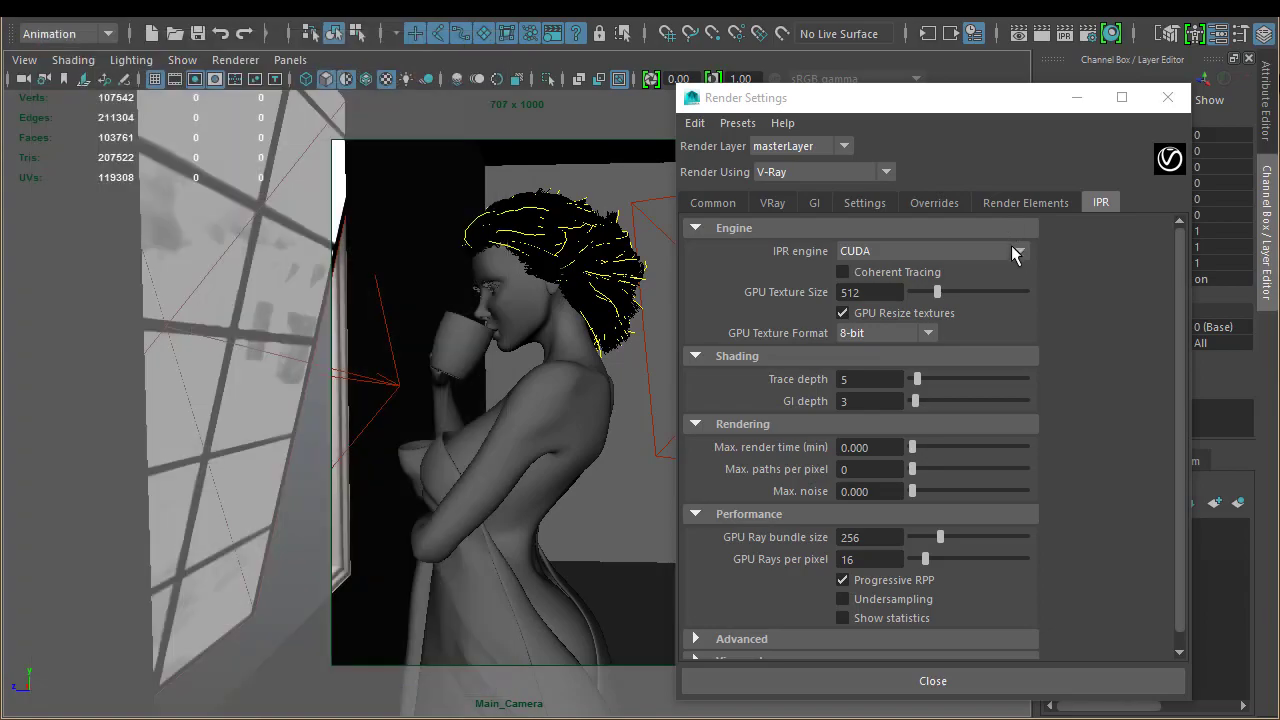
click(1019, 251)
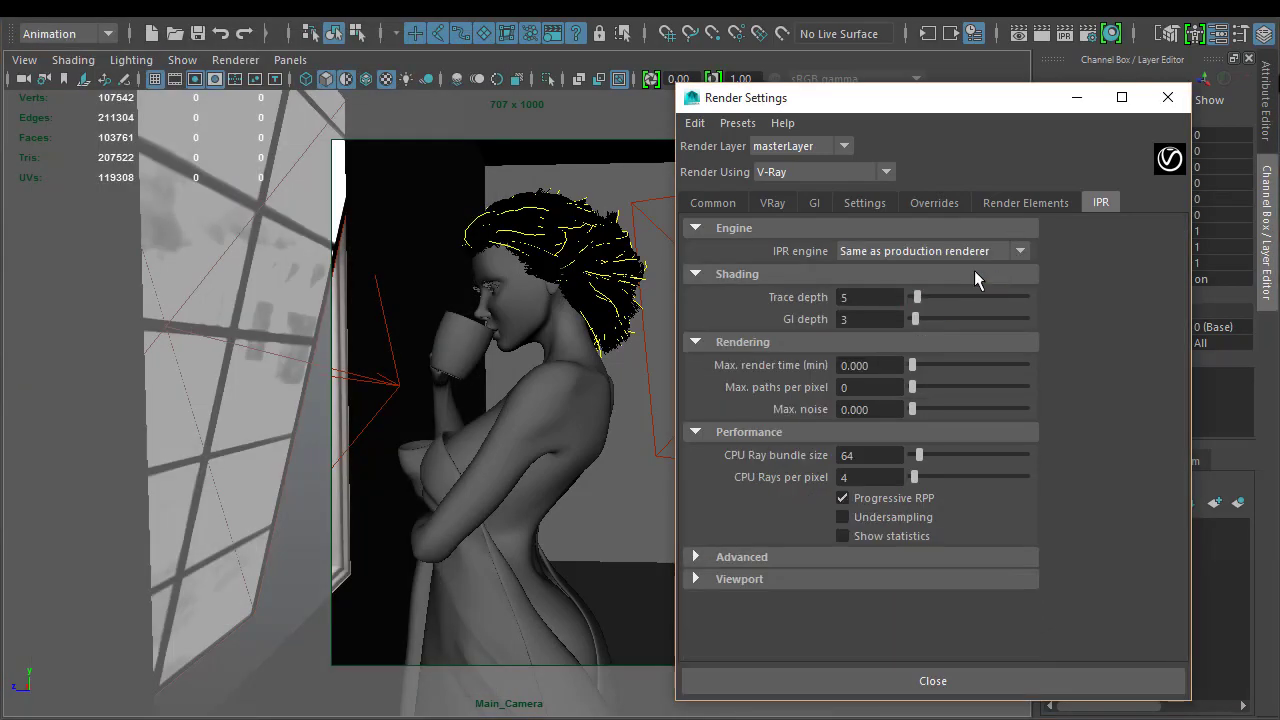
click(772, 202)
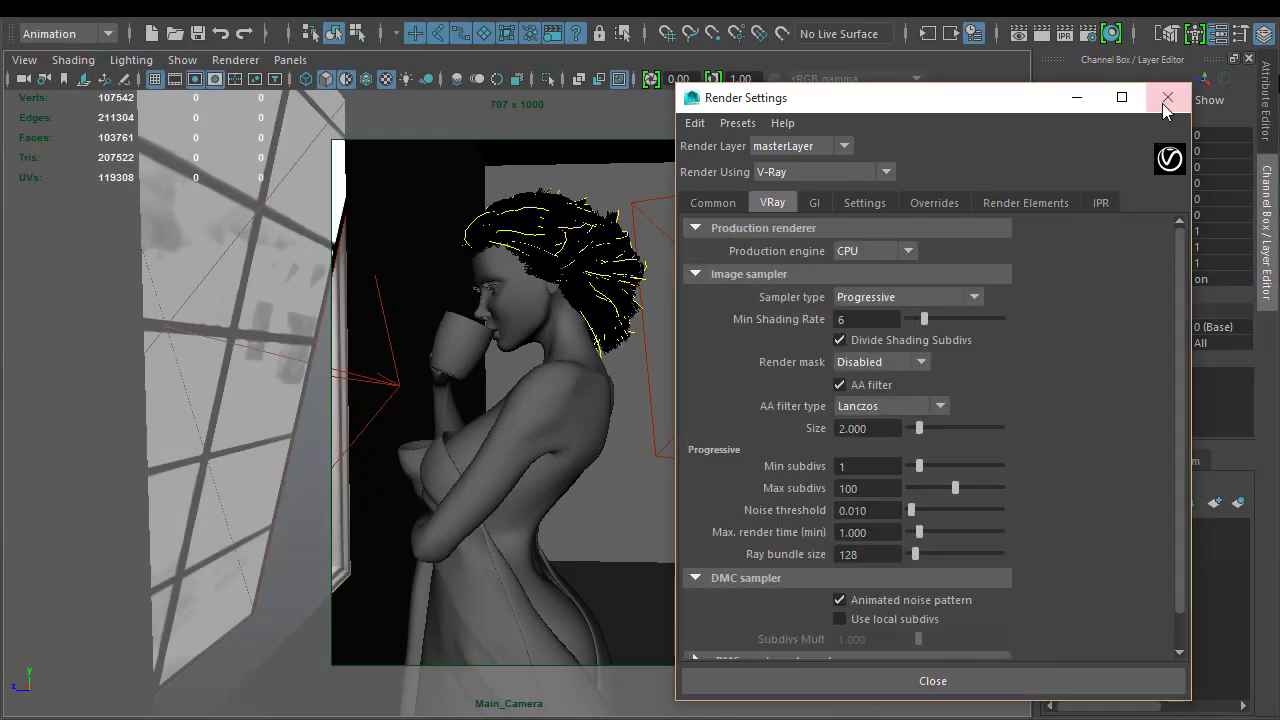
click(1166, 98)
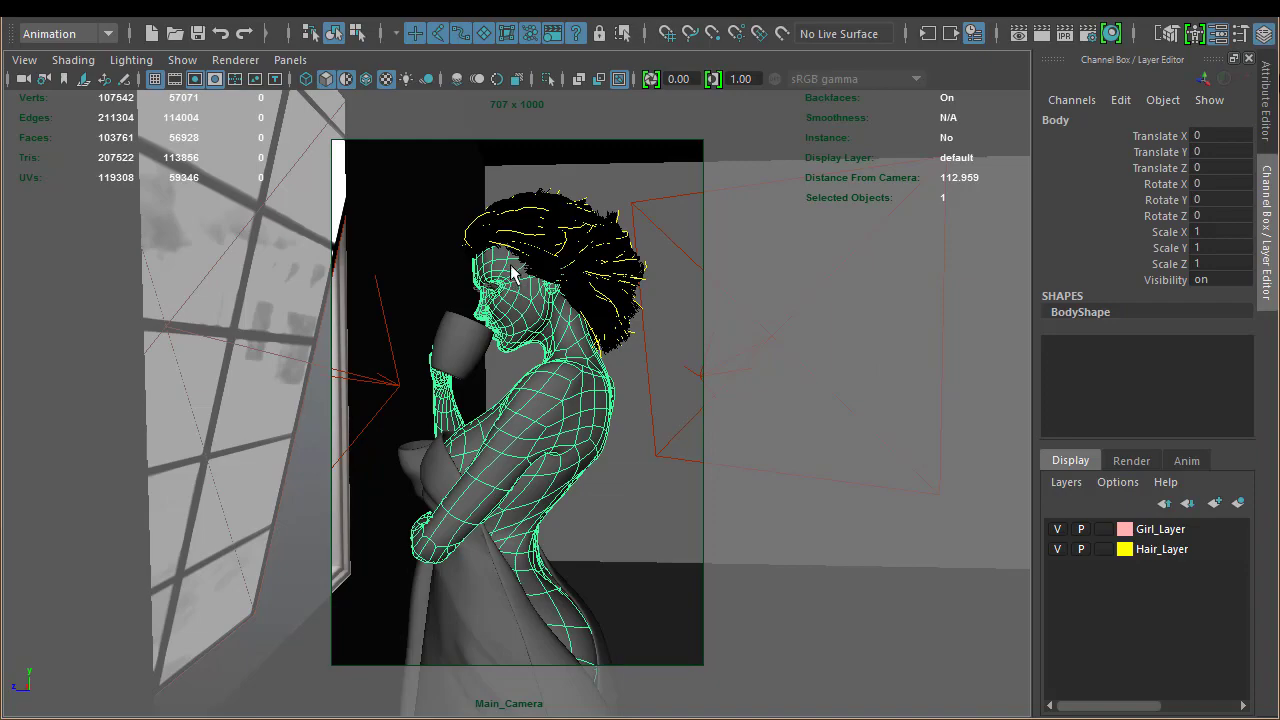
- Assign a new VRay Fast SSS2 material to the Body mesh
right_click(510, 265)
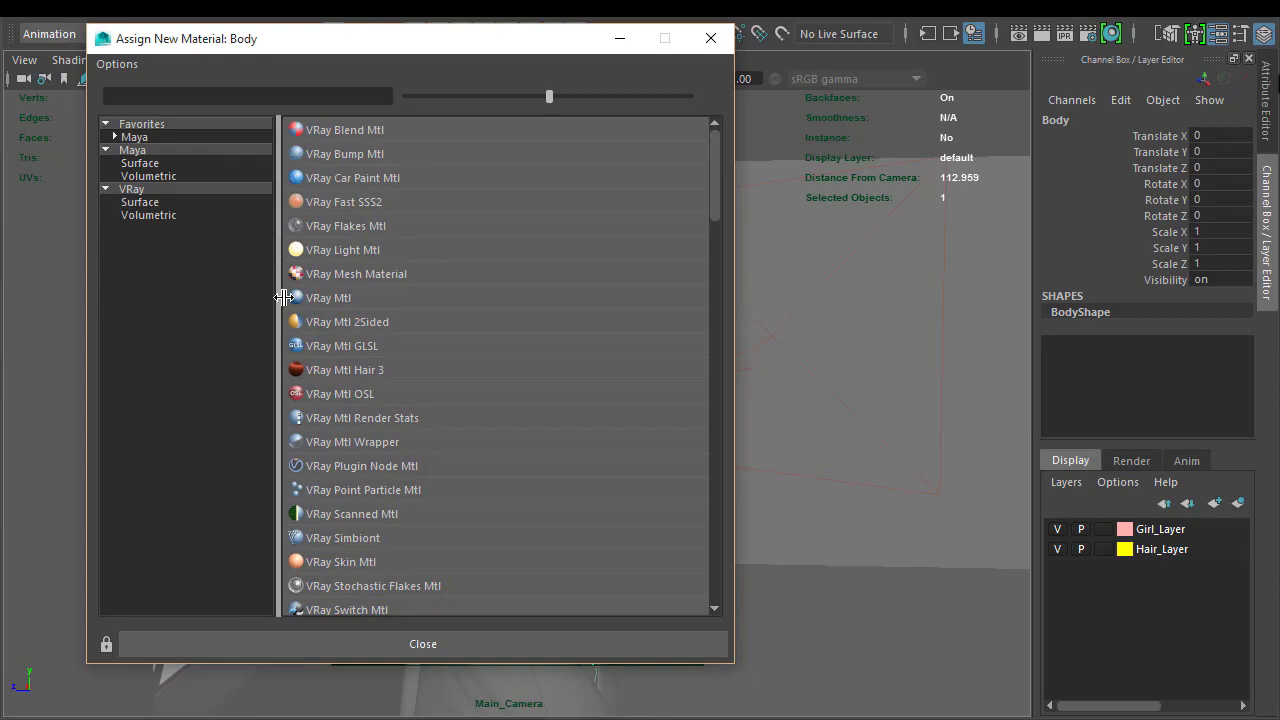
mouse_move(400, 205)
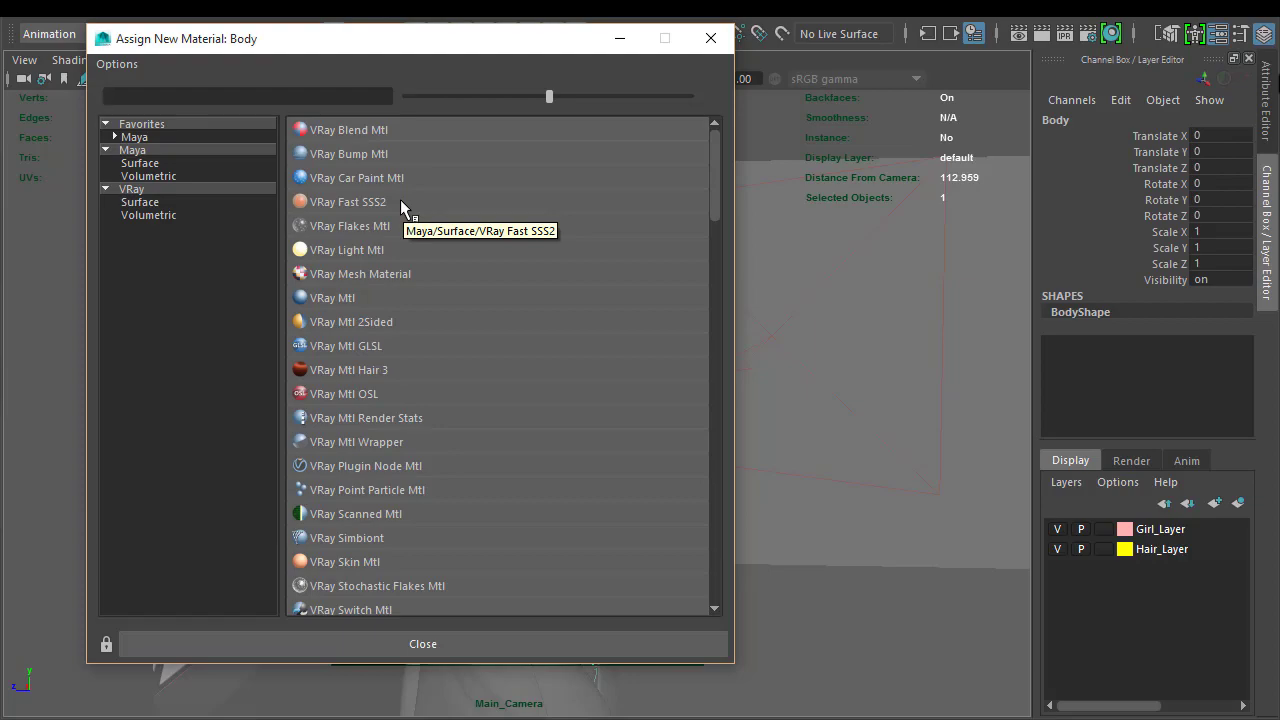
mouse_move(375, 567)
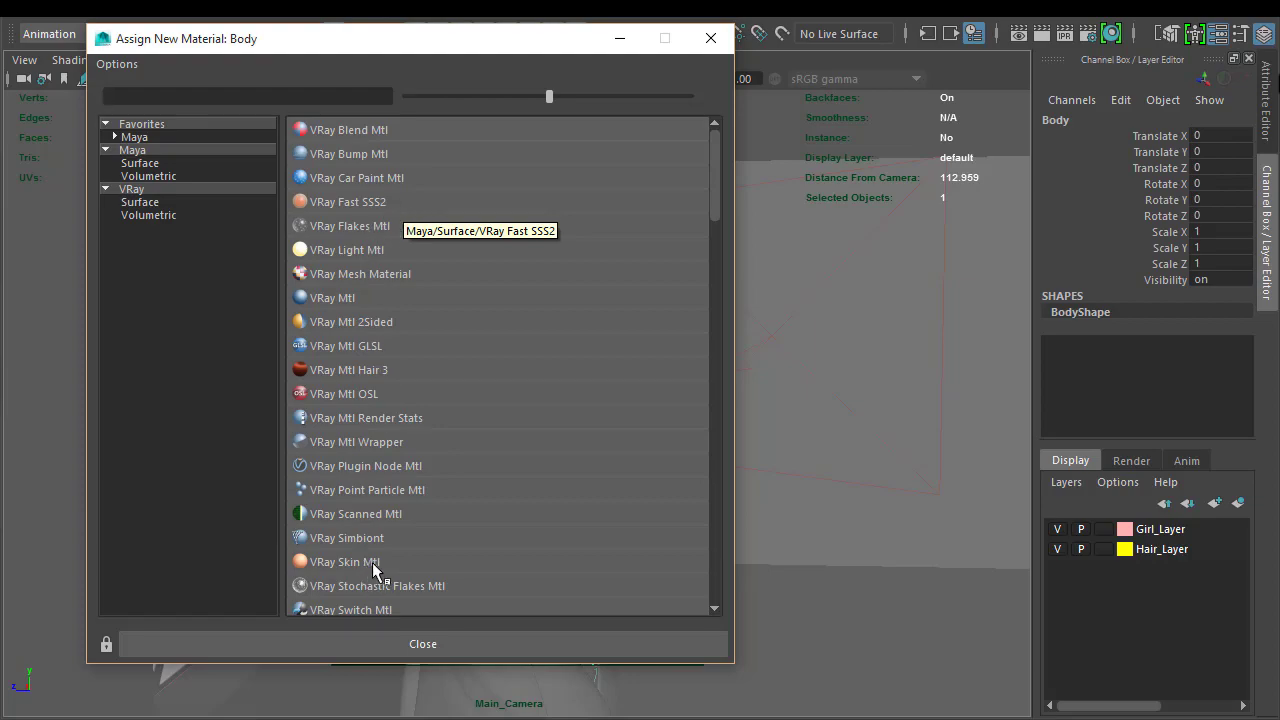
mouse_move(375, 571)
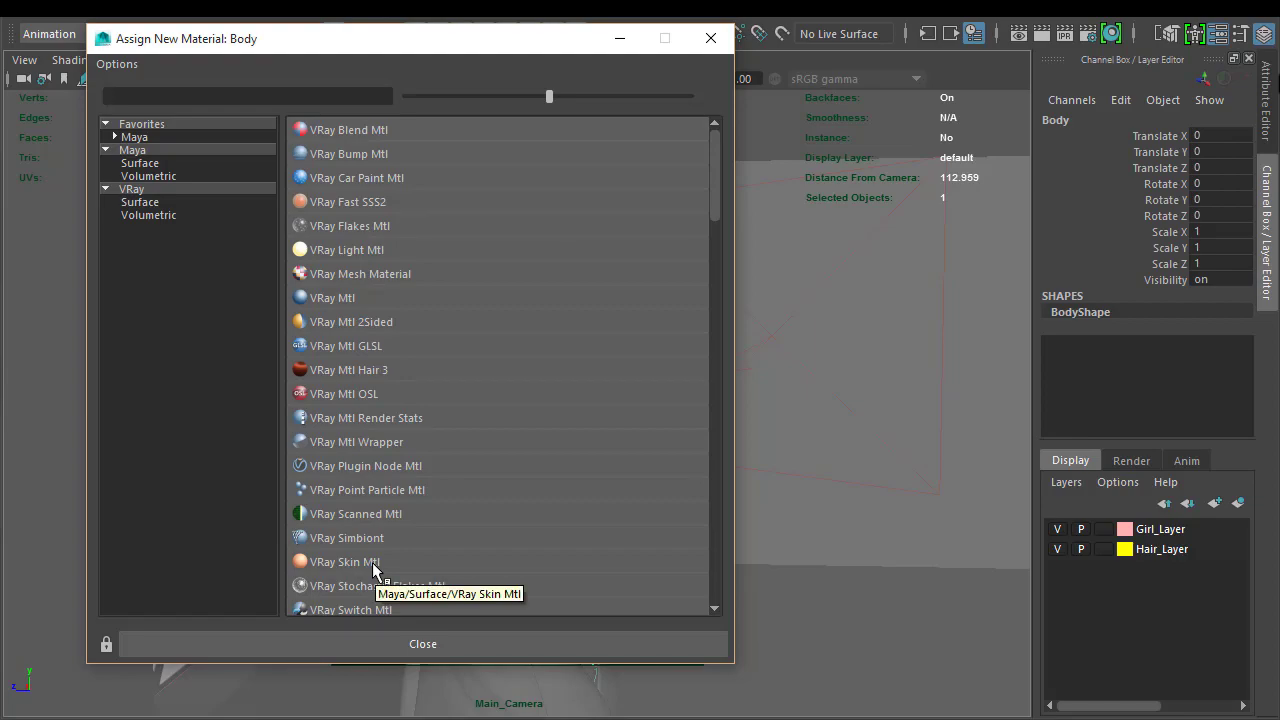
click(245, 96)
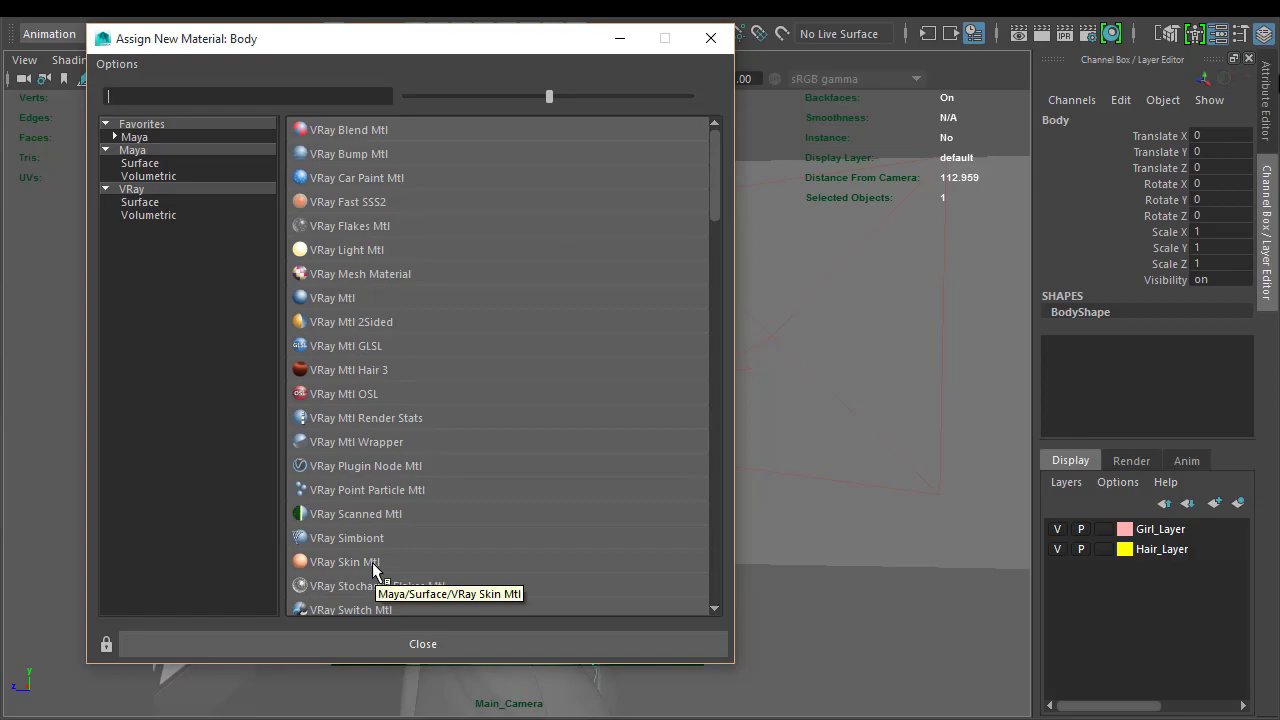
mouse_move(410, 210)
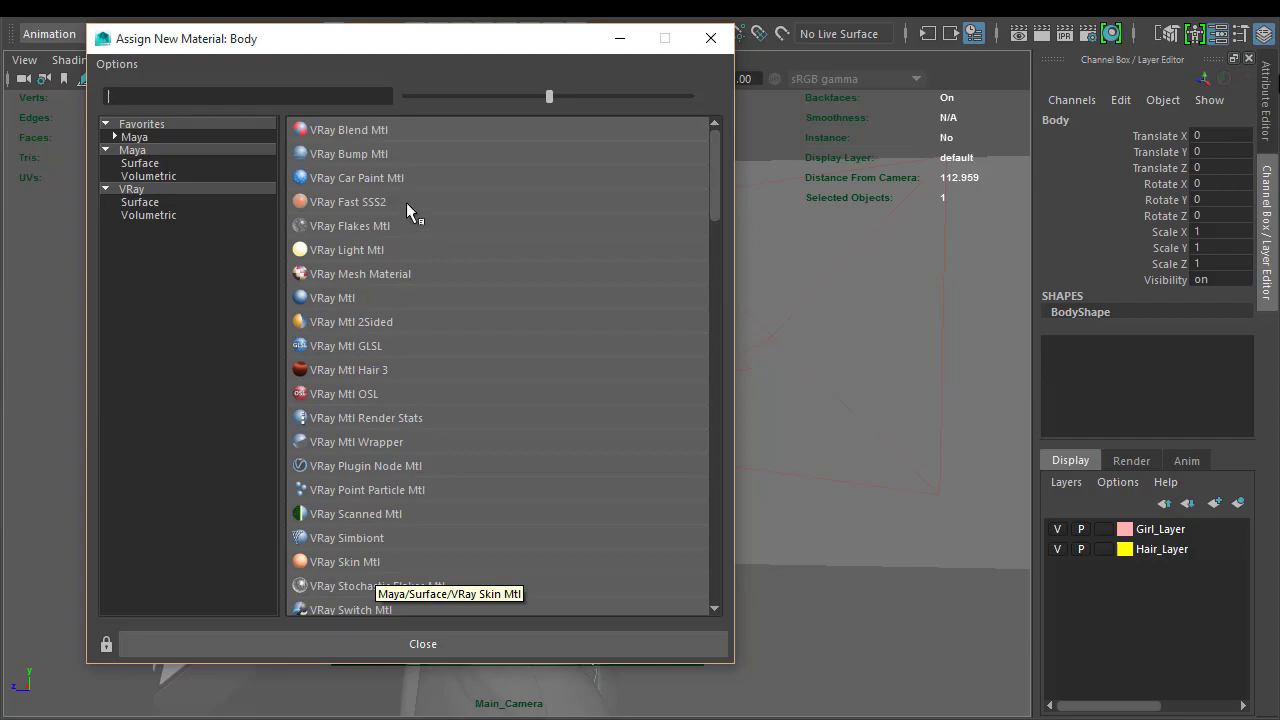
mouse_move(397, 208)
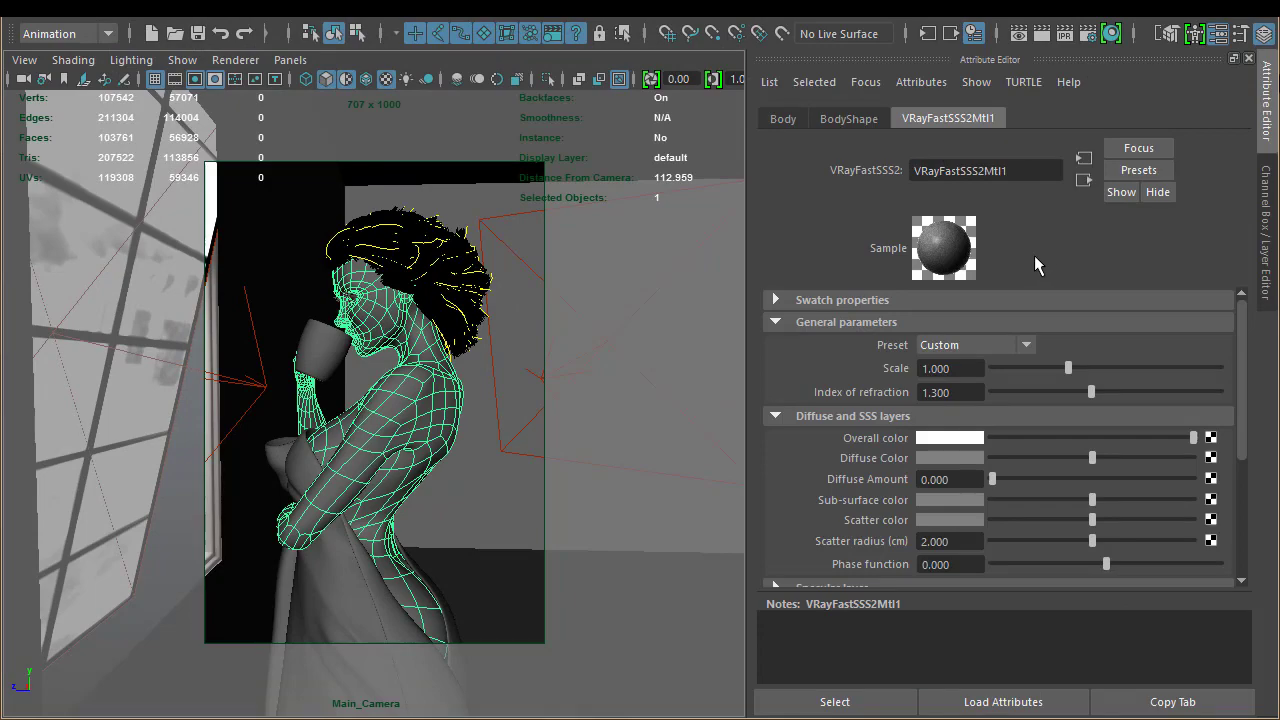
scroll(down, 3)
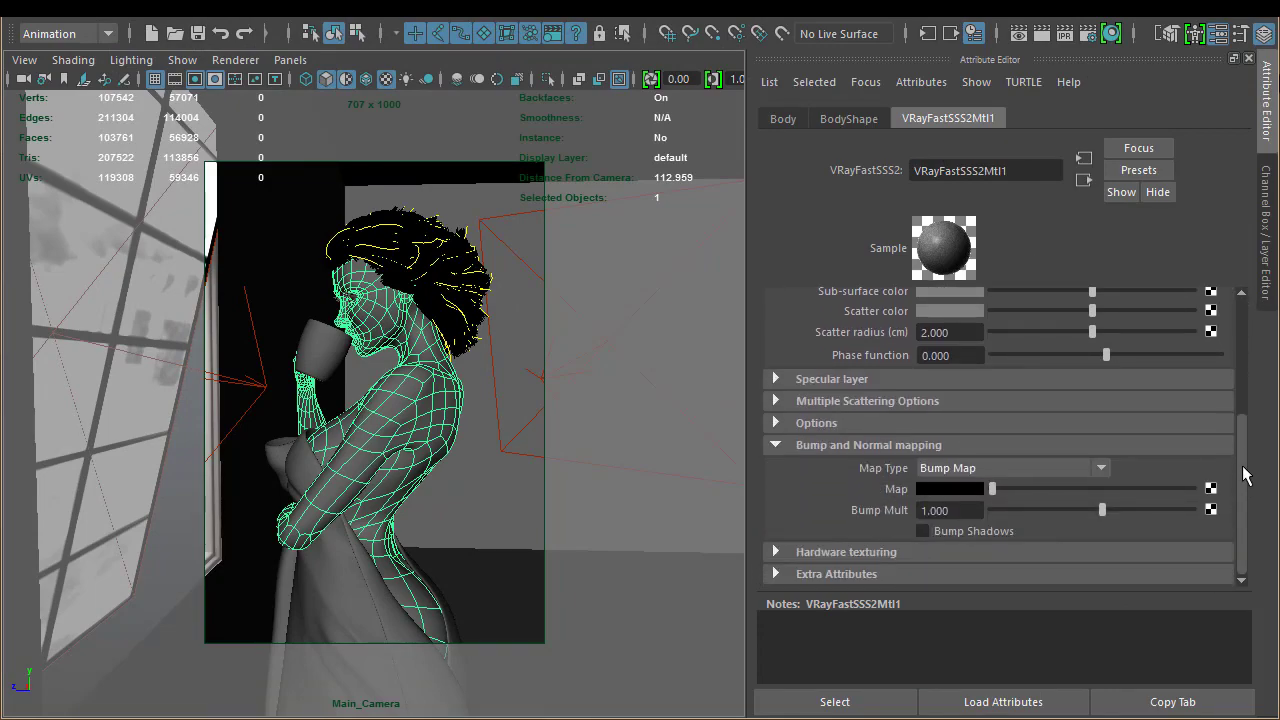
scroll(up, 3)
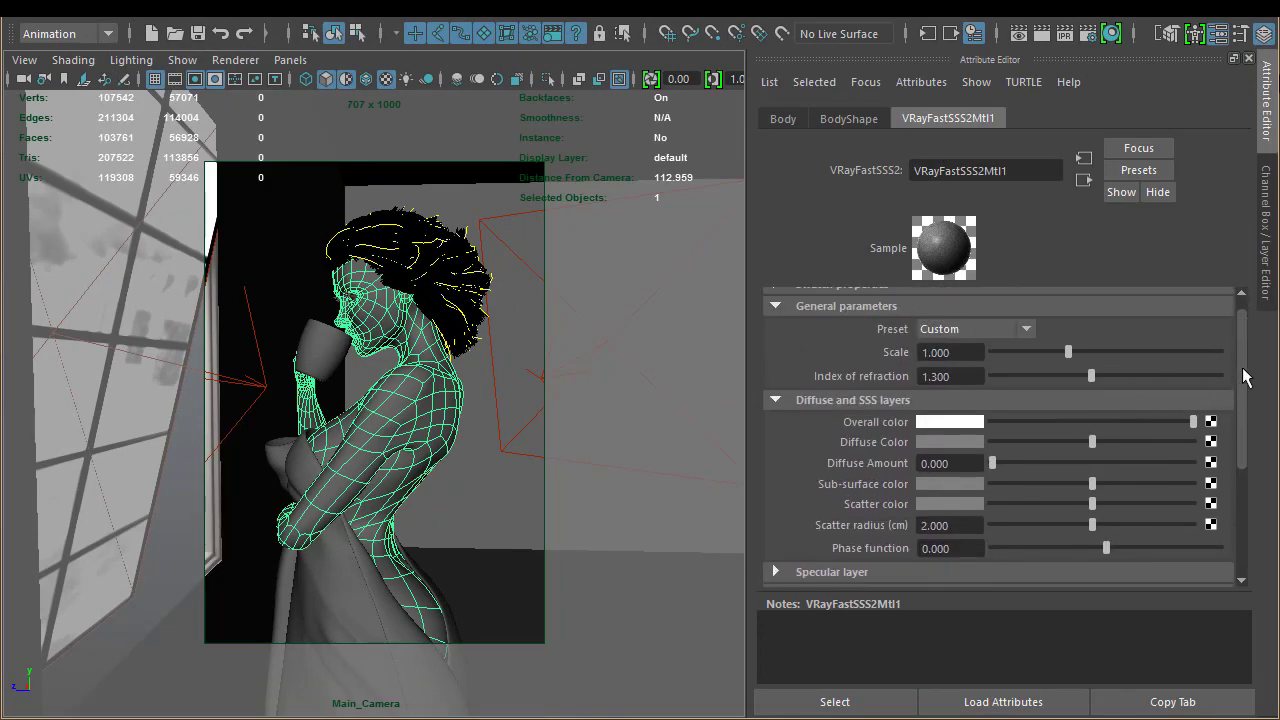
scroll(down, 3)
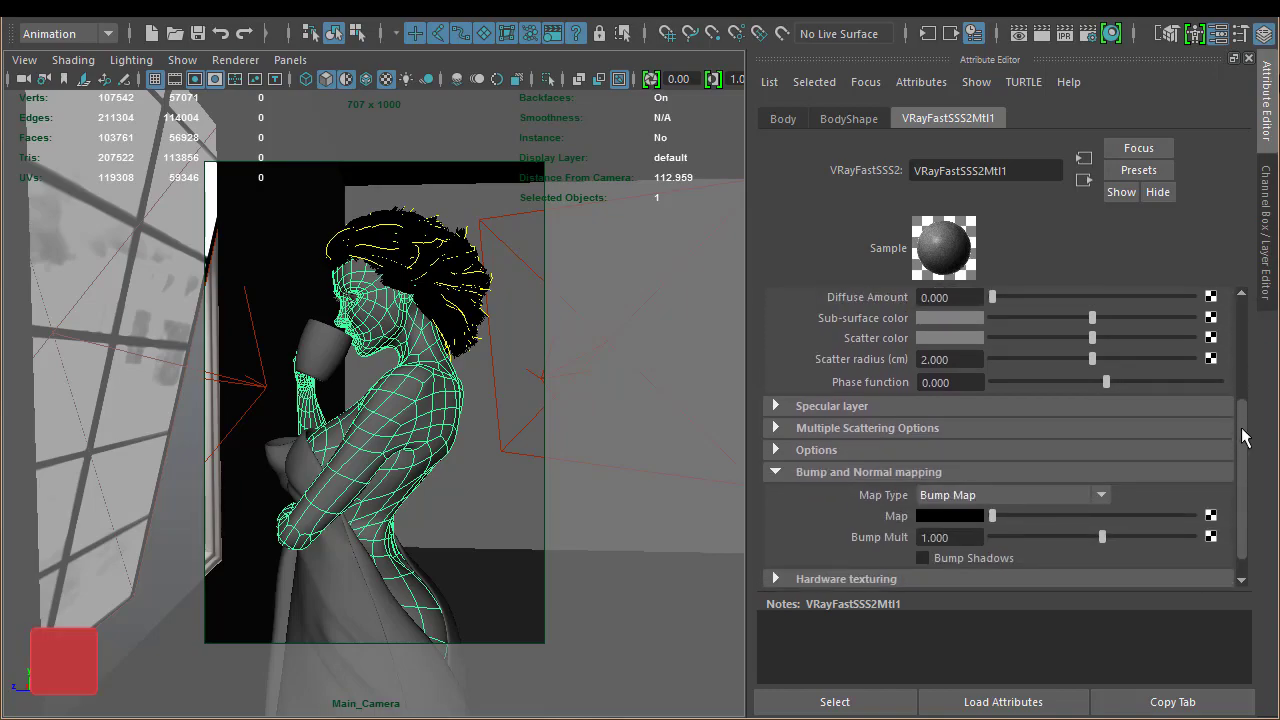
scroll(up, 3)
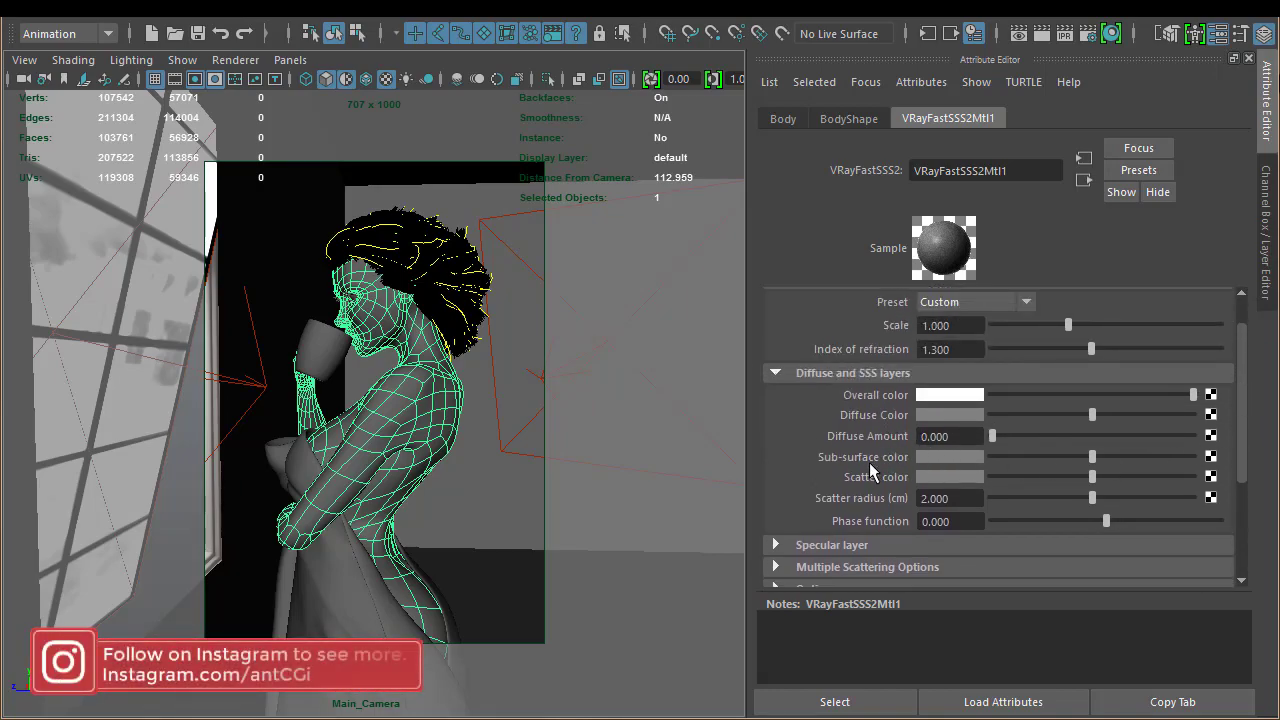
mouse_move(873, 520)
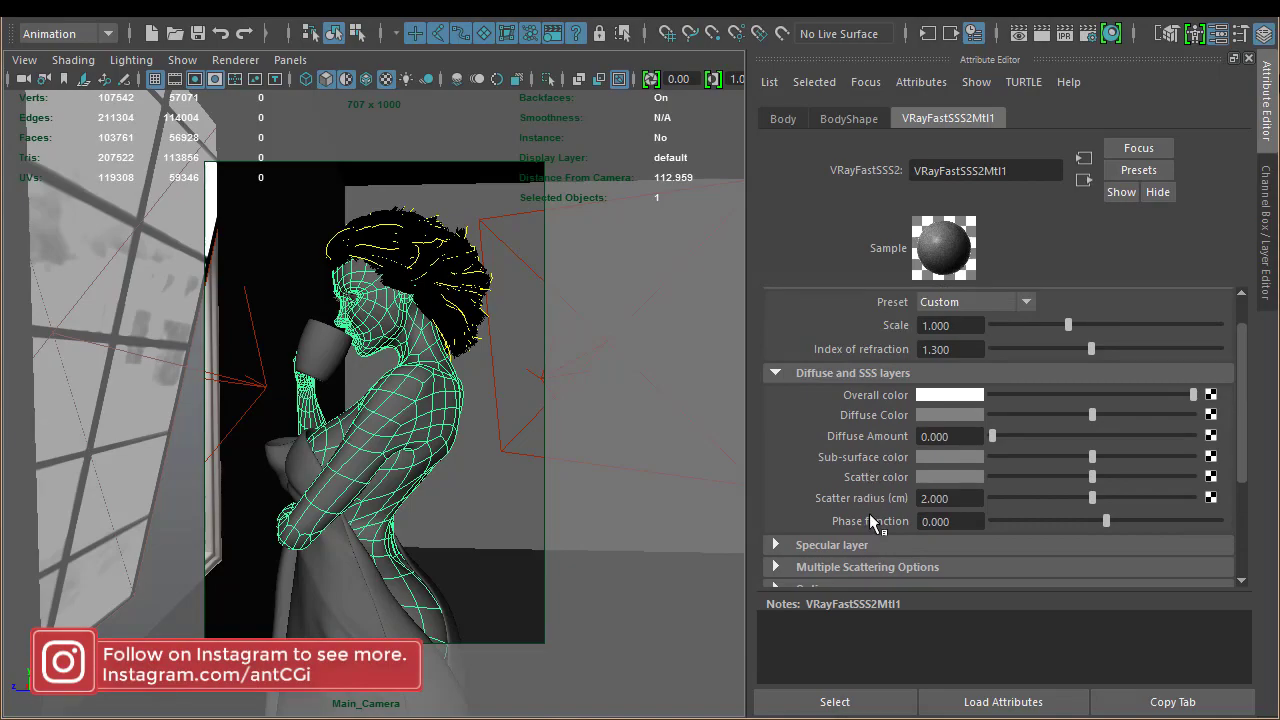
scroll(down, 3)
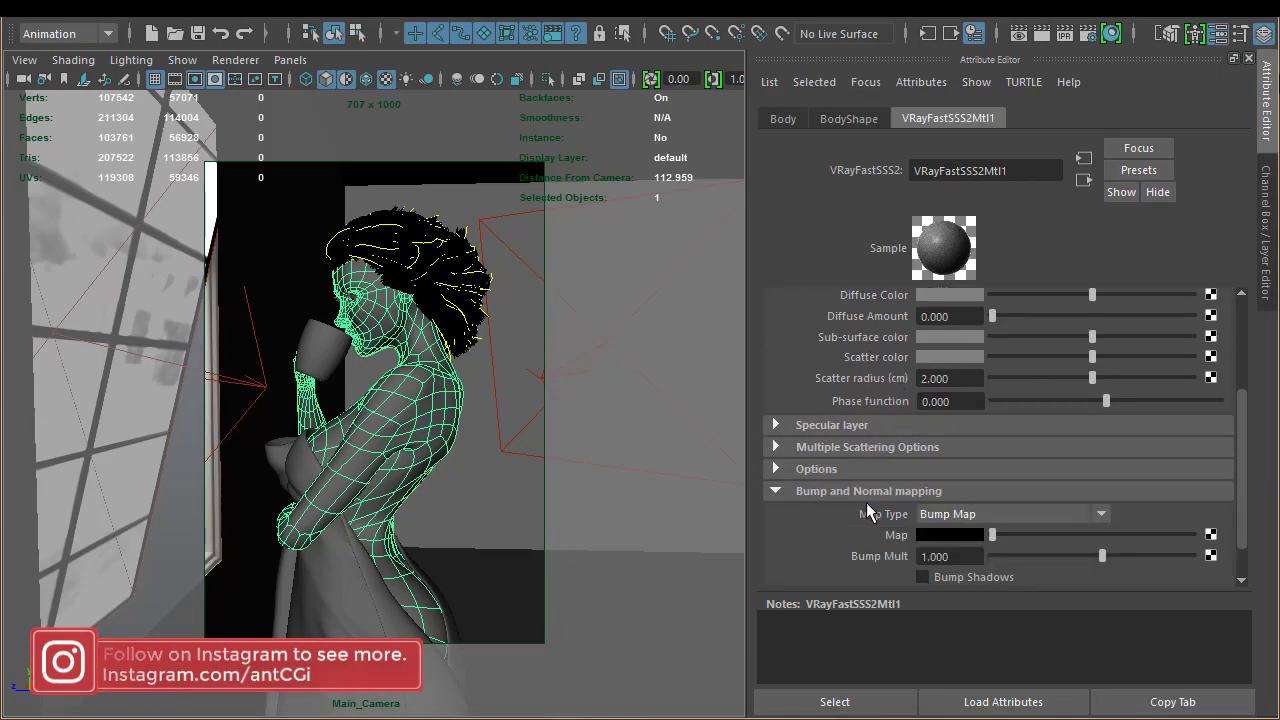
click(831, 424)
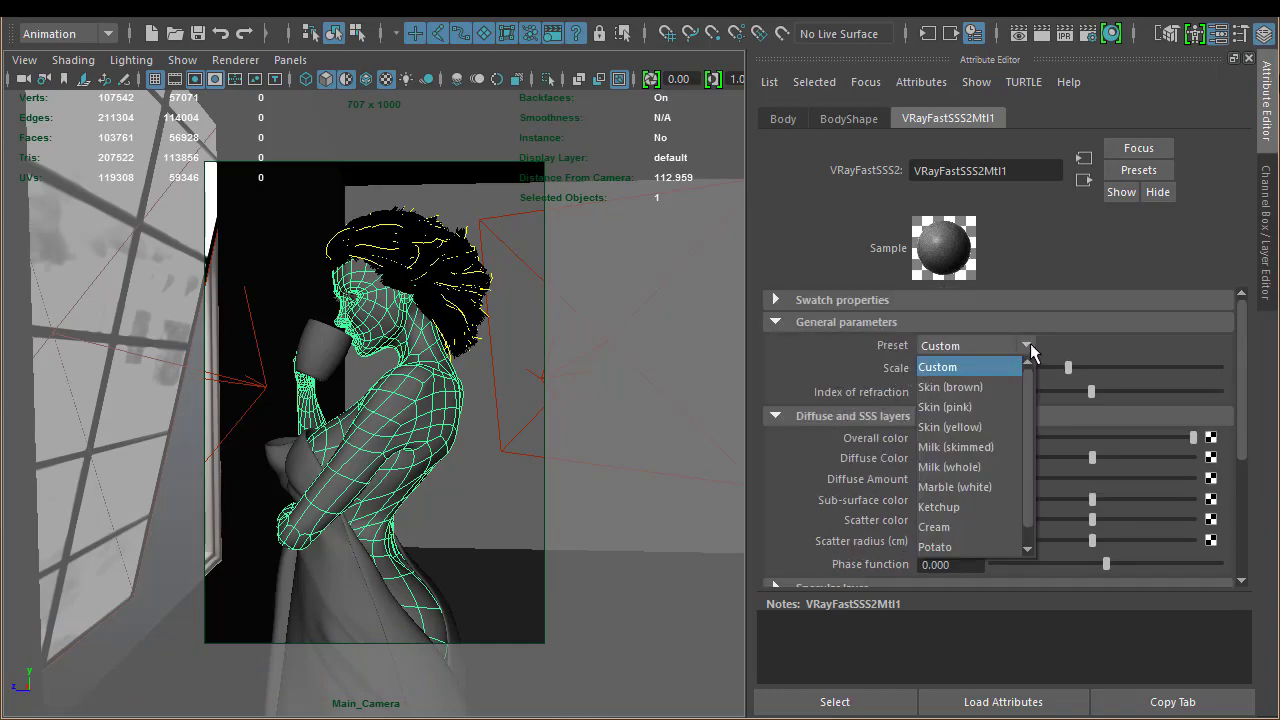
mouse_move(1071, 260)
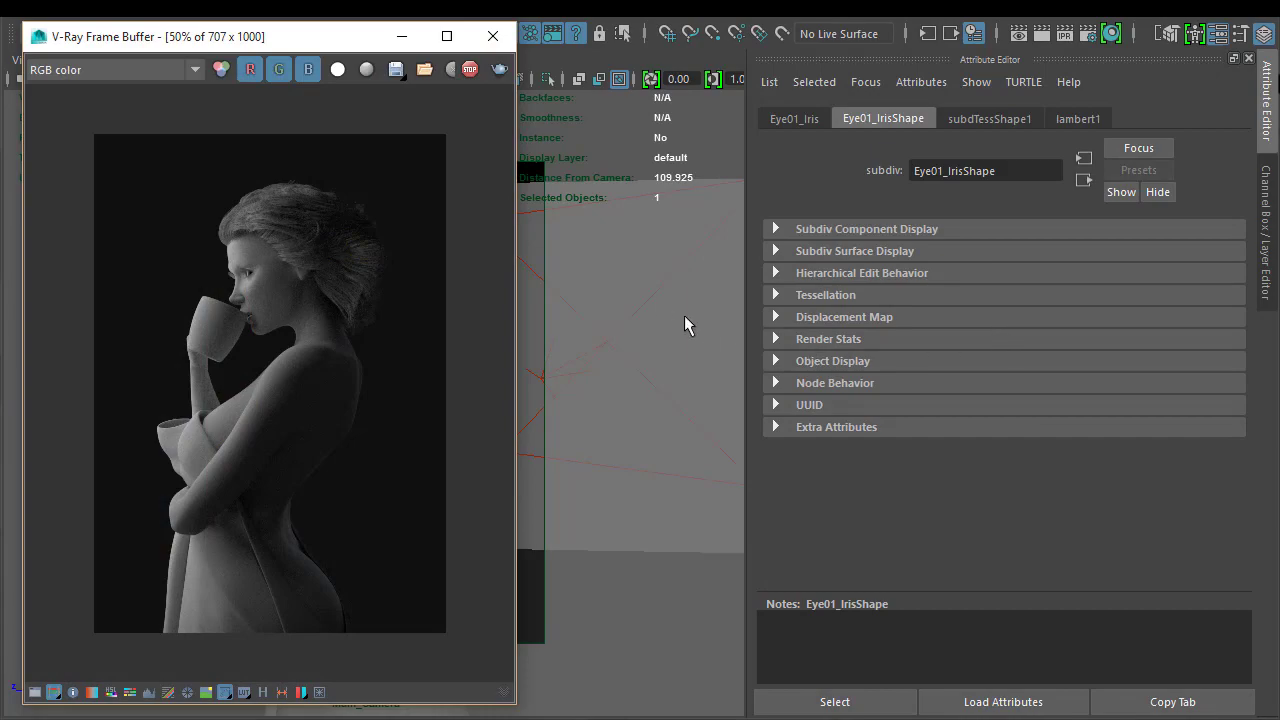
mouse_move(277, 40)
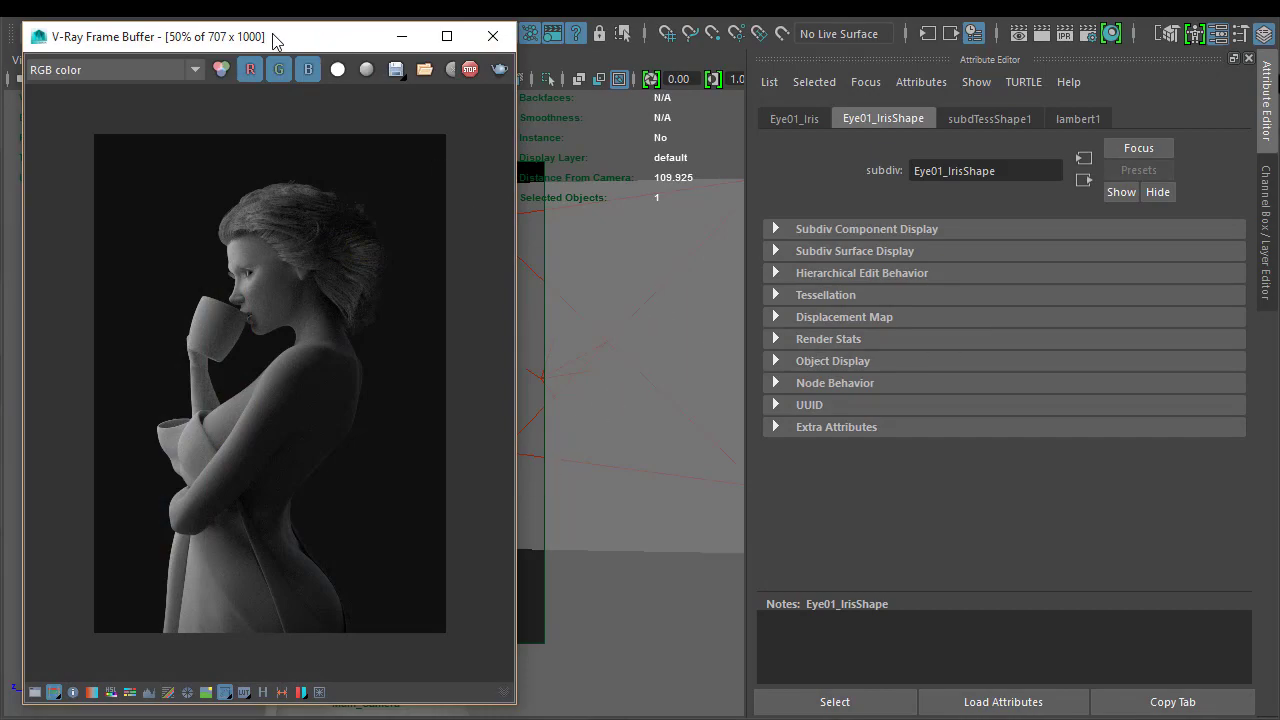
- Reposition the V-Ray Frame Buffer and show the VRayFastSSS2Mtl1 attributes
drag(155, 37, 520, 28)
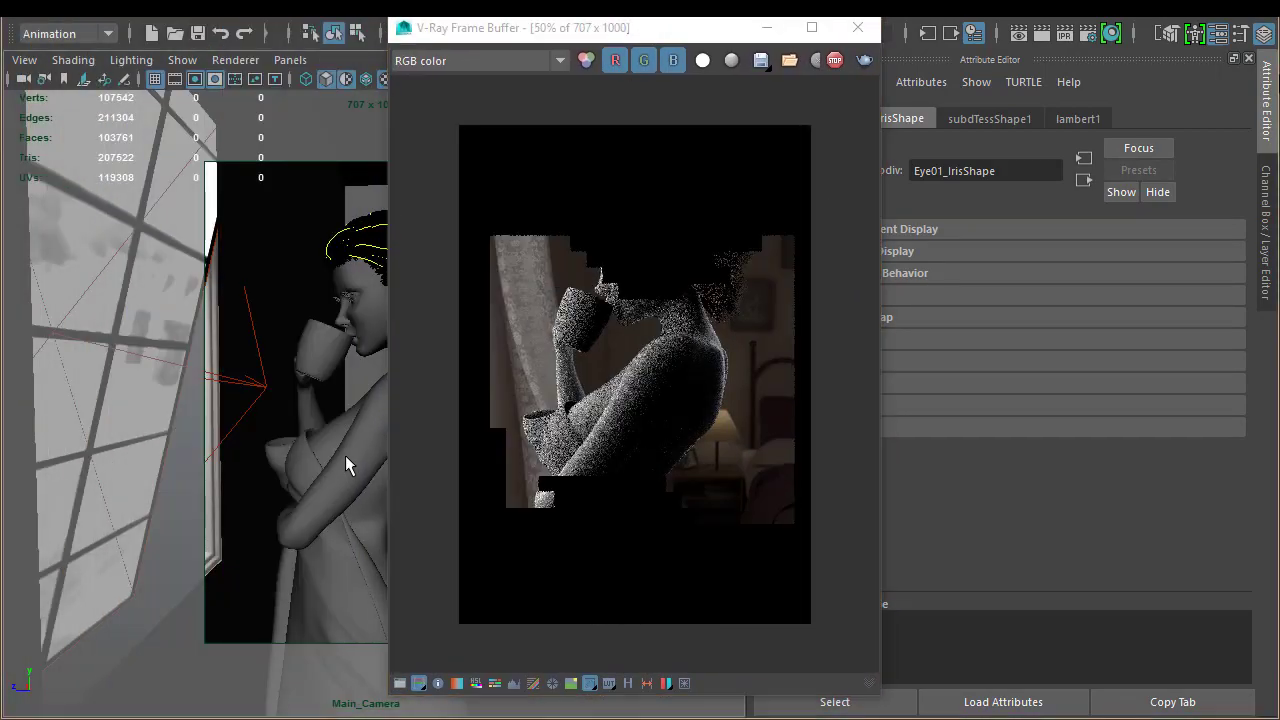
drag(520, 27, 200, 33)
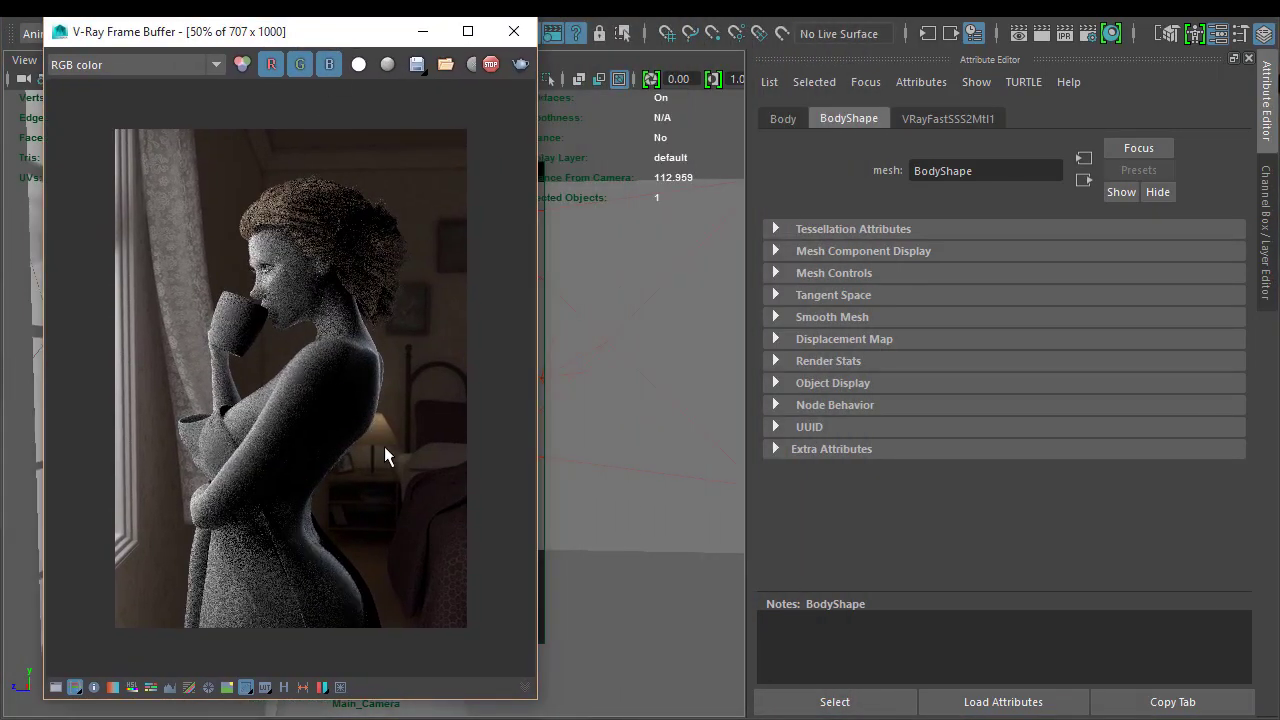
click(947, 118)
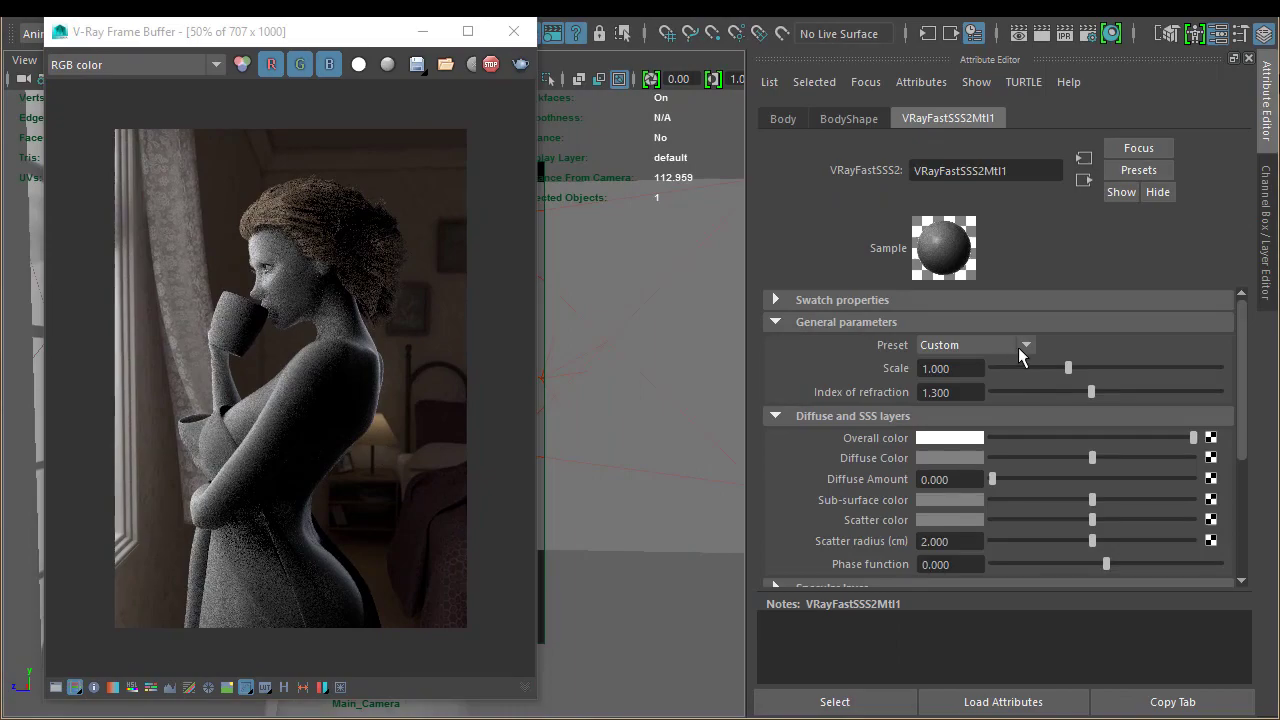
- Apply the Skin (pink) and Milk (whole) presets, then finish on Ketchup
click(1024, 345)
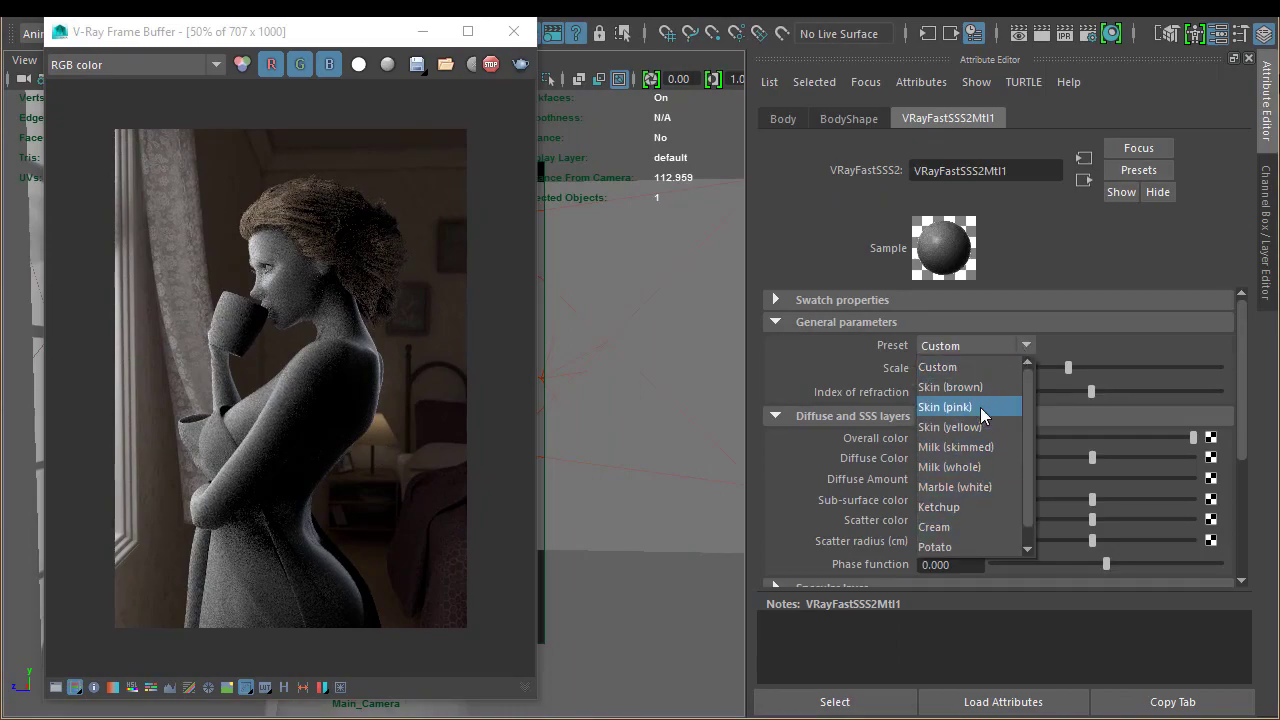
click(944, 406)
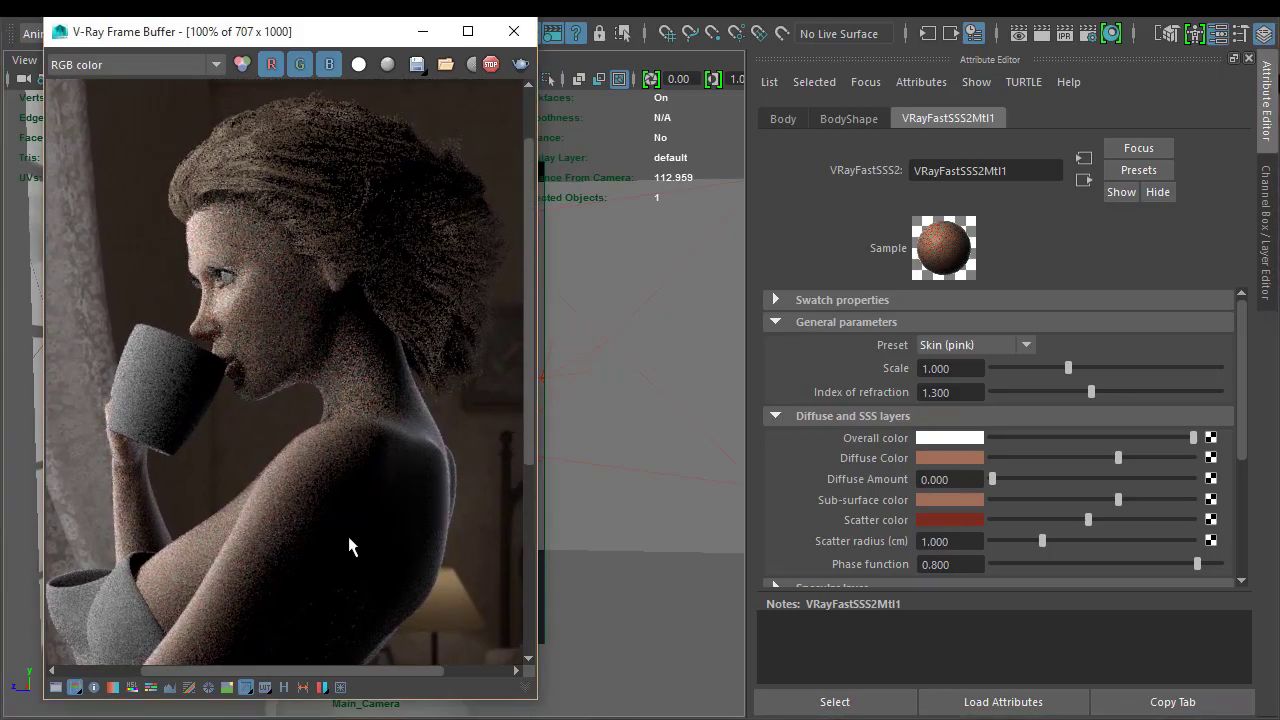
click(1025, 345)
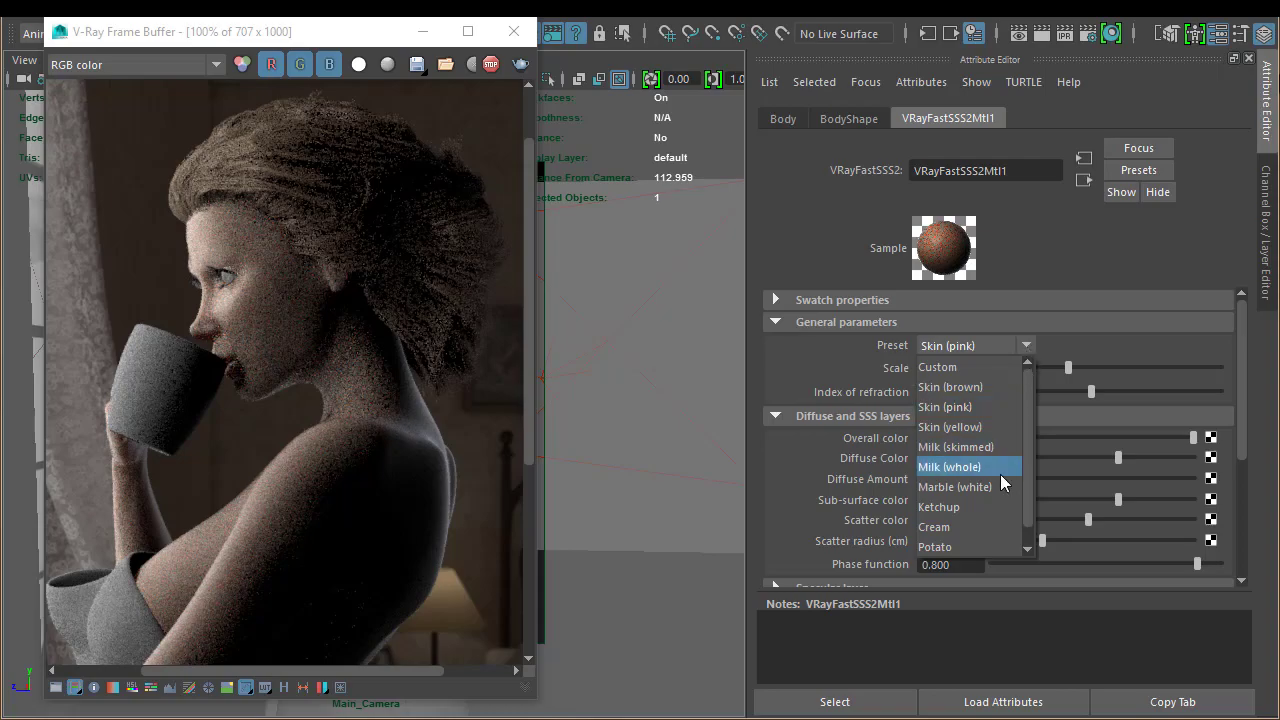
click(948, 466)
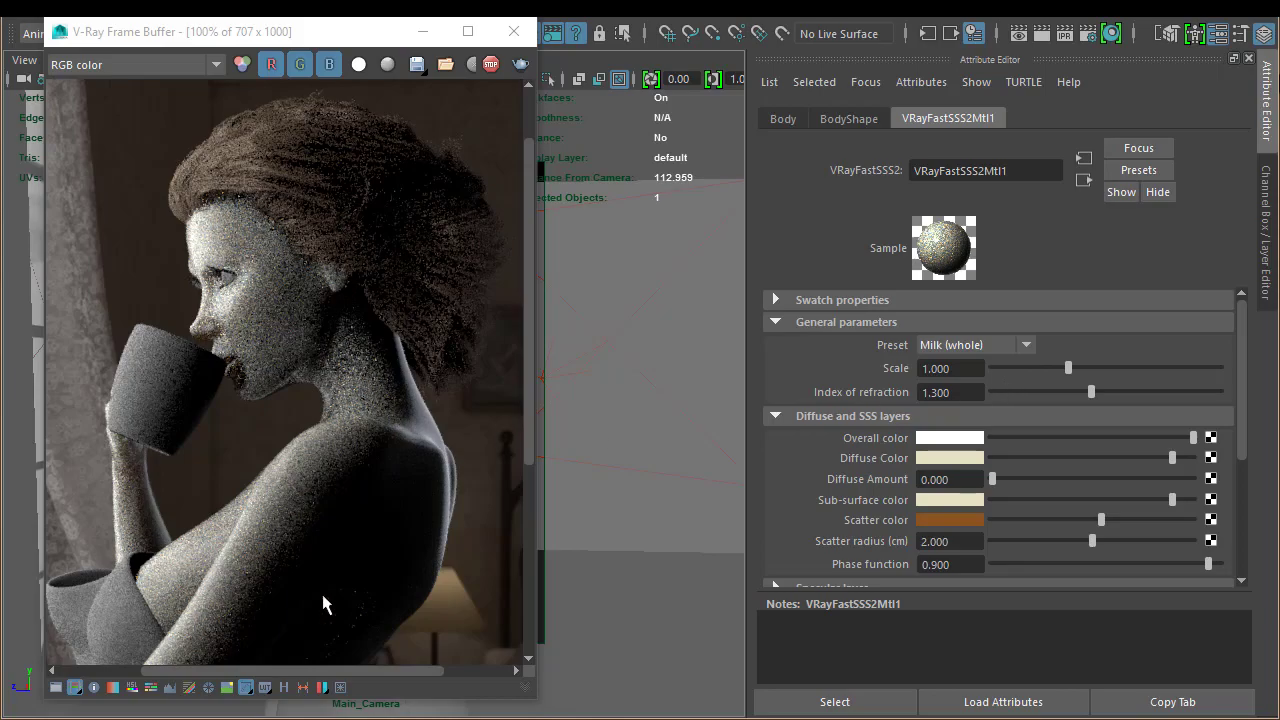
click(1024, 344)
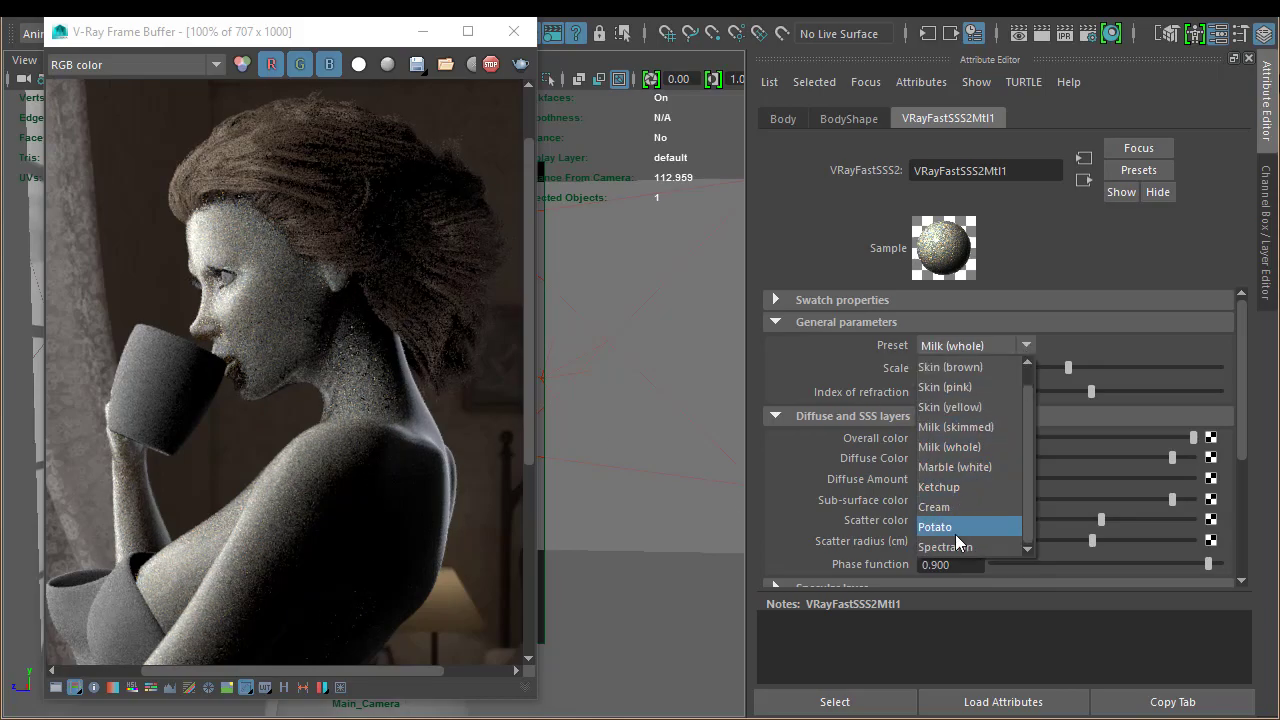
click(938, 487)
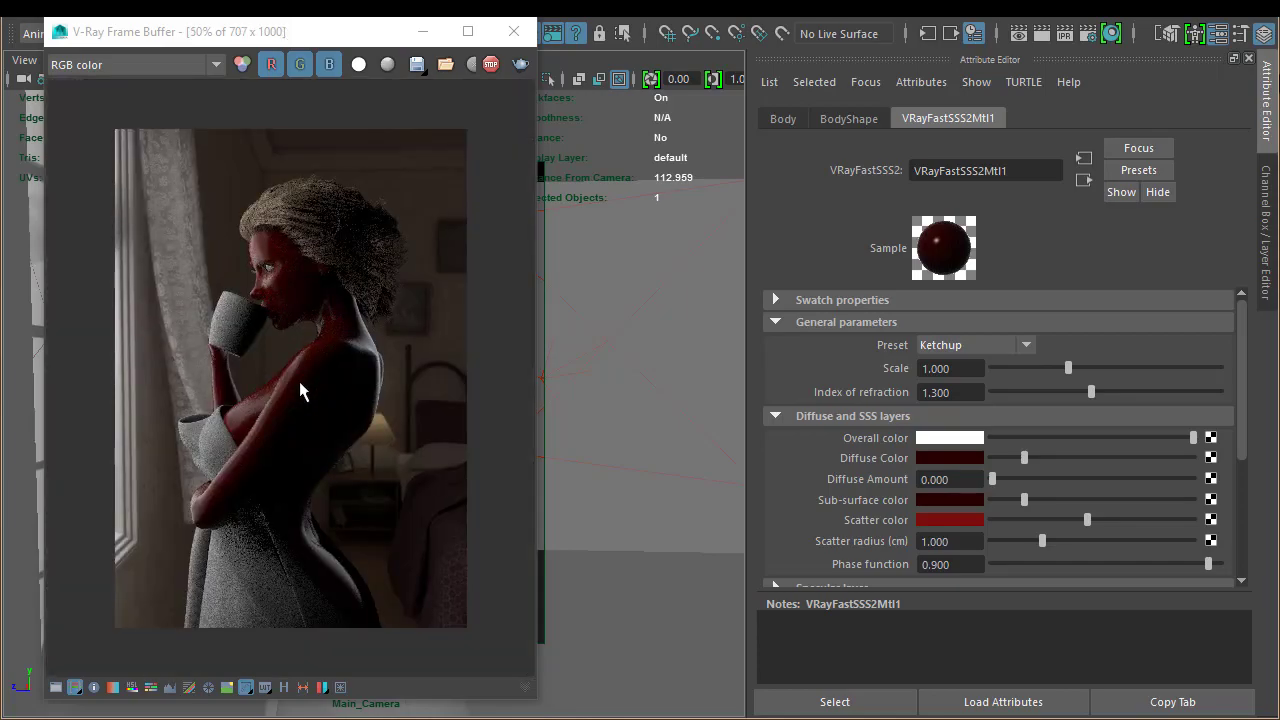
mouse_move(340, 322)
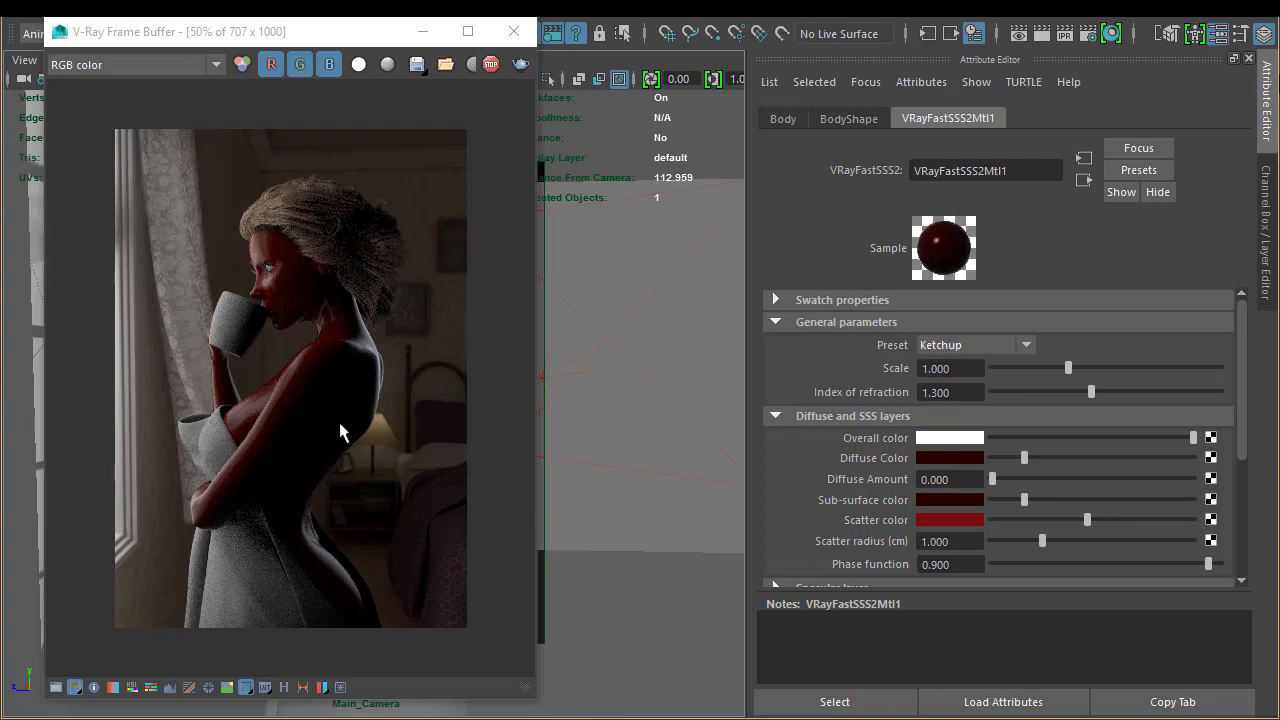
mouse_move(685, 413)
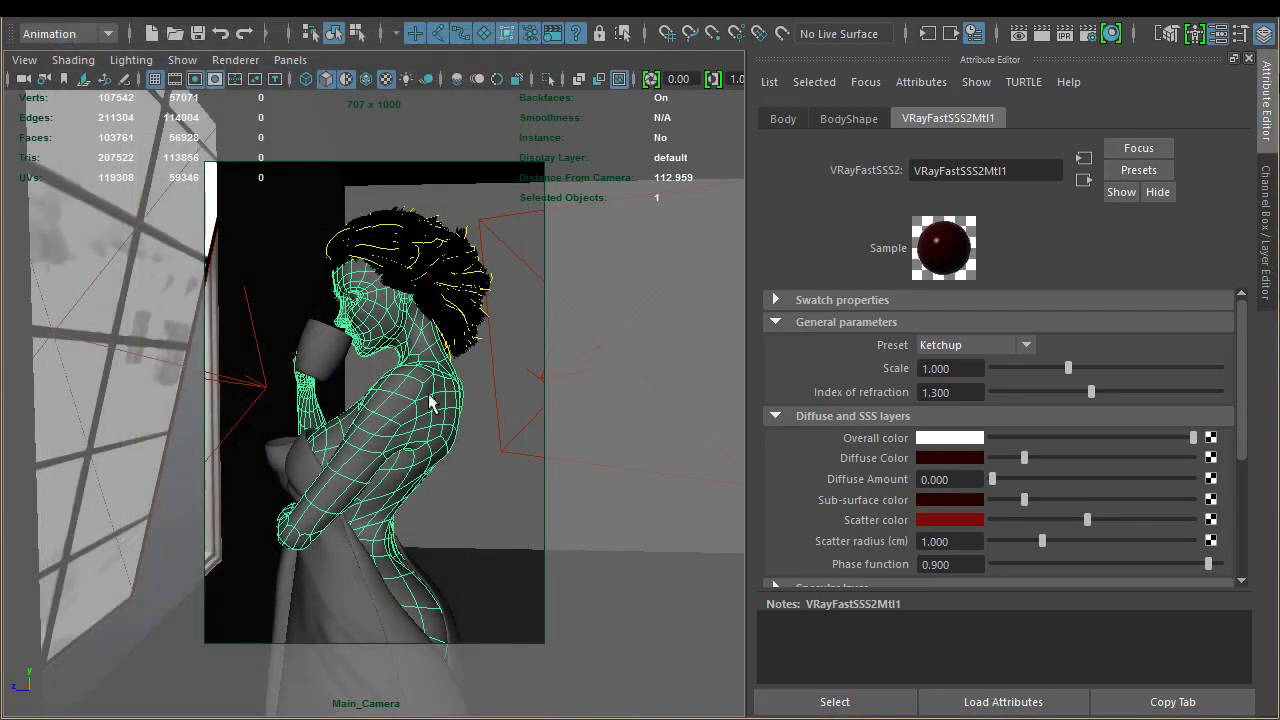
- Open Assign New Material for the body and drag its V-Ray material list into view
right_click(428, 400)
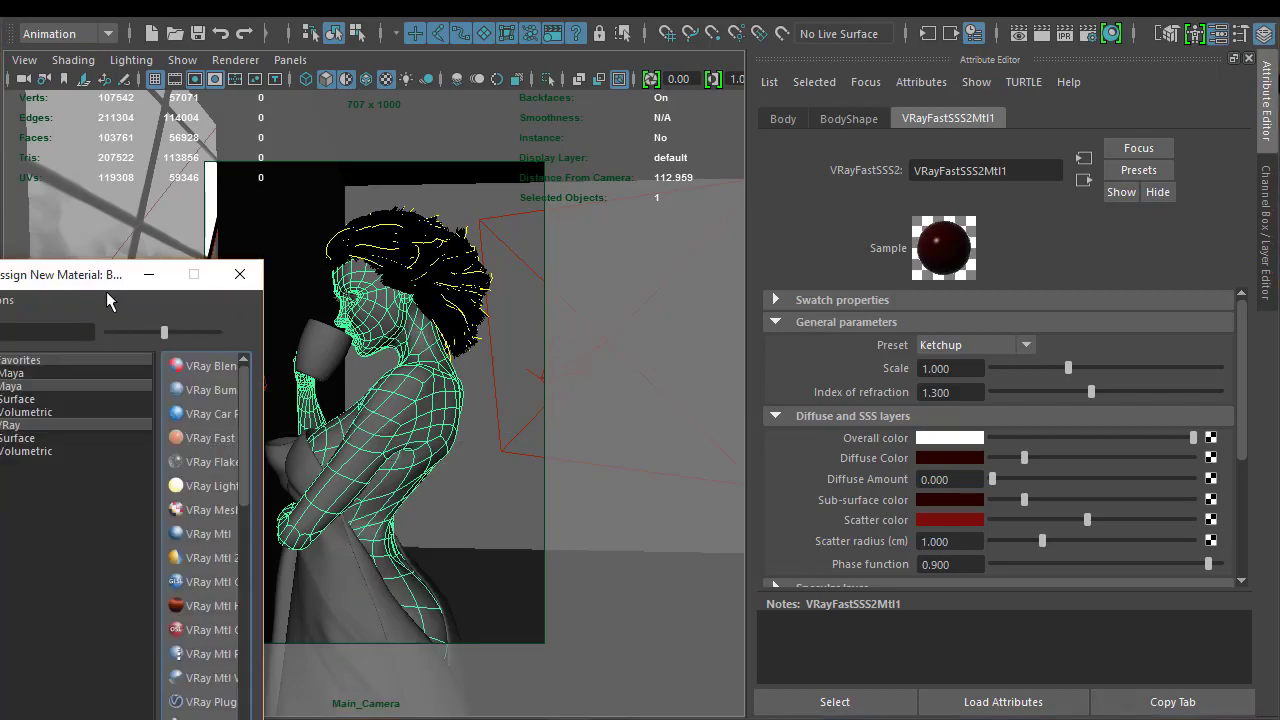
drag(62, 274, 204, 61)
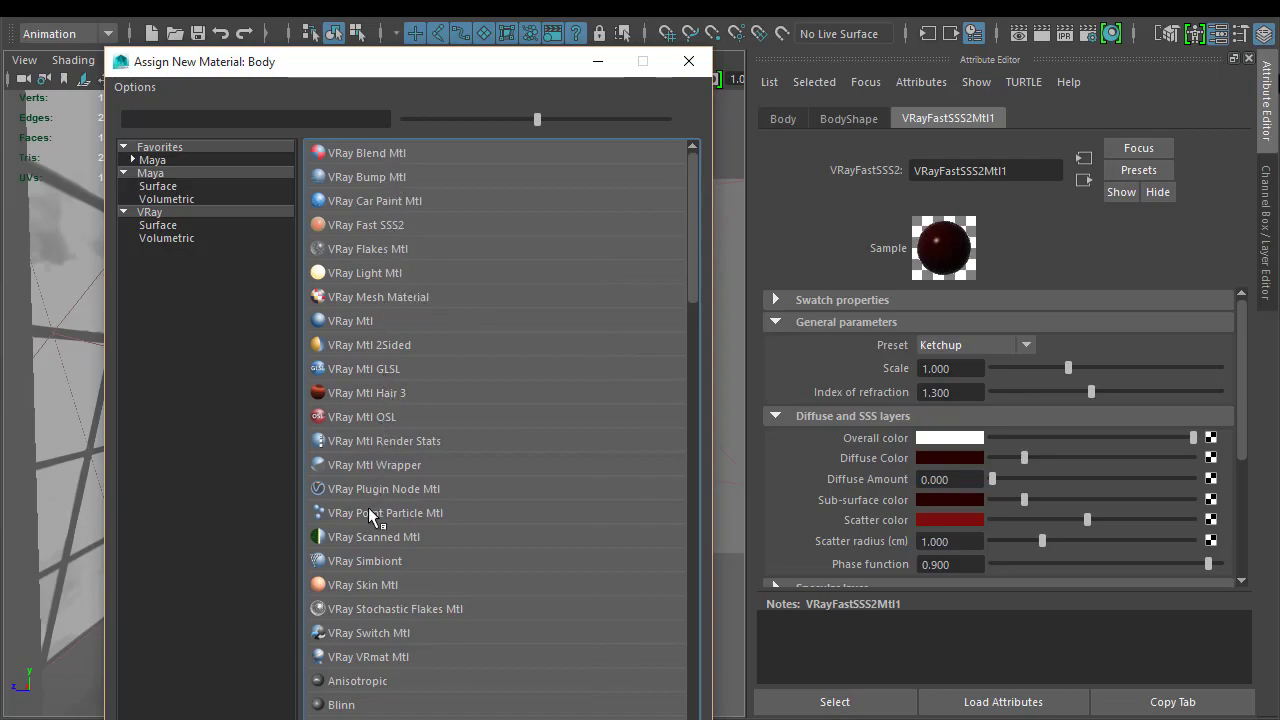
mouse_move(392, 590)
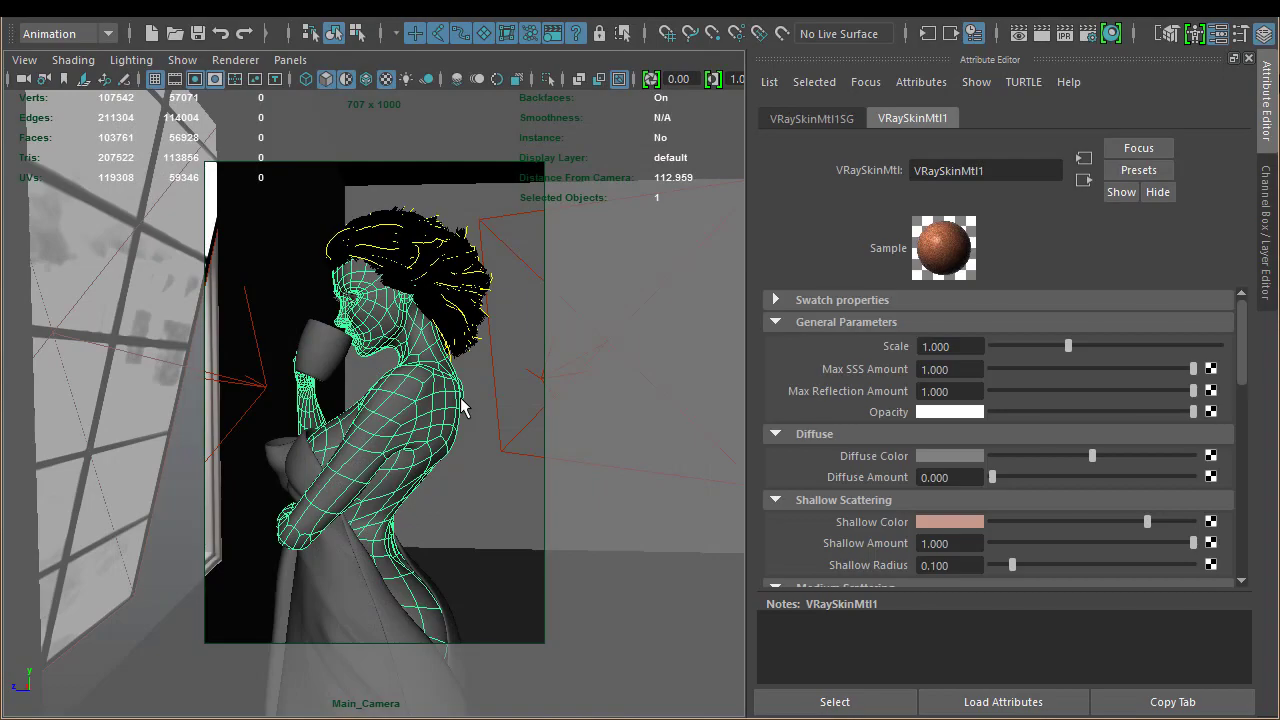
mouse_move(1088, 70)
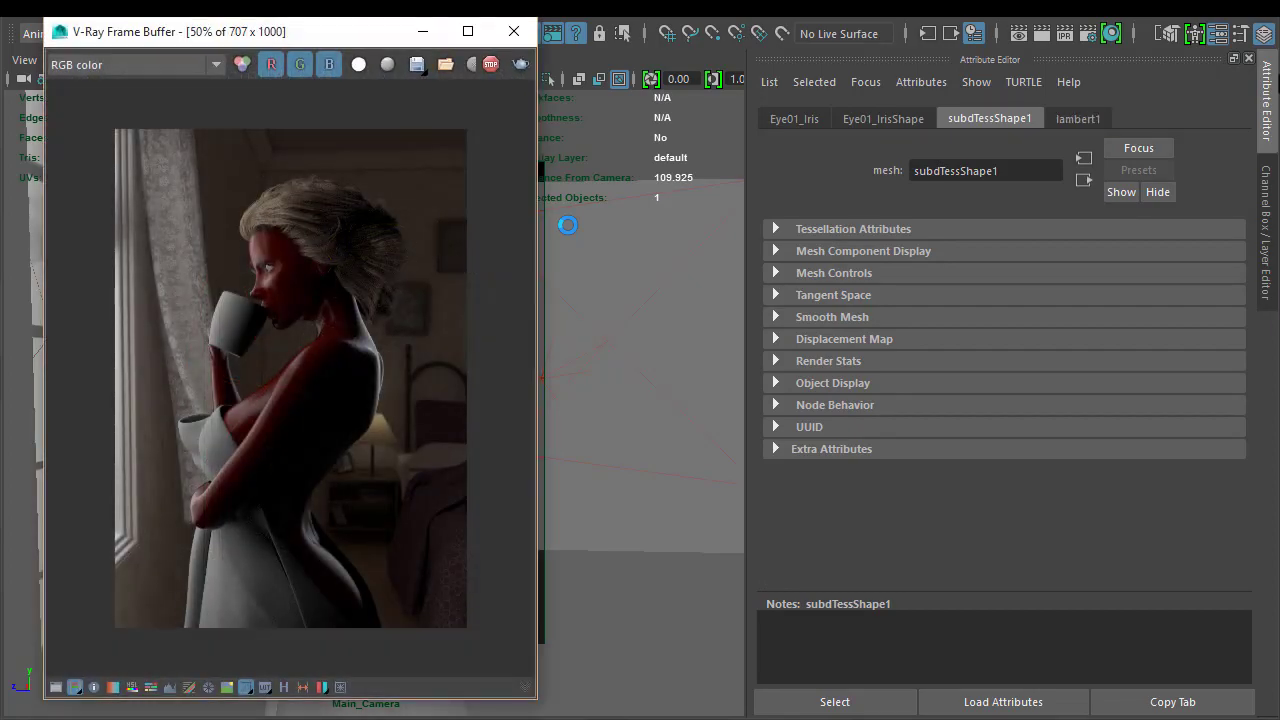
mouse_move(594, 266)
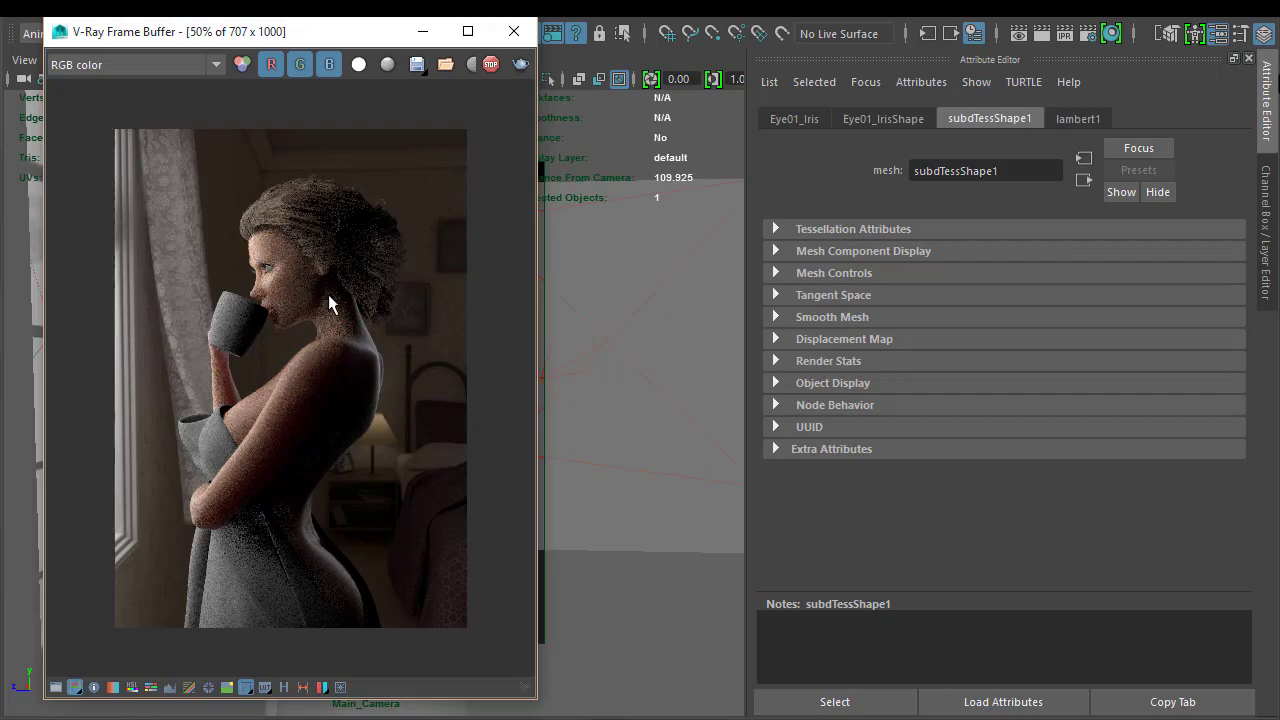
mouse_move(320, 337)
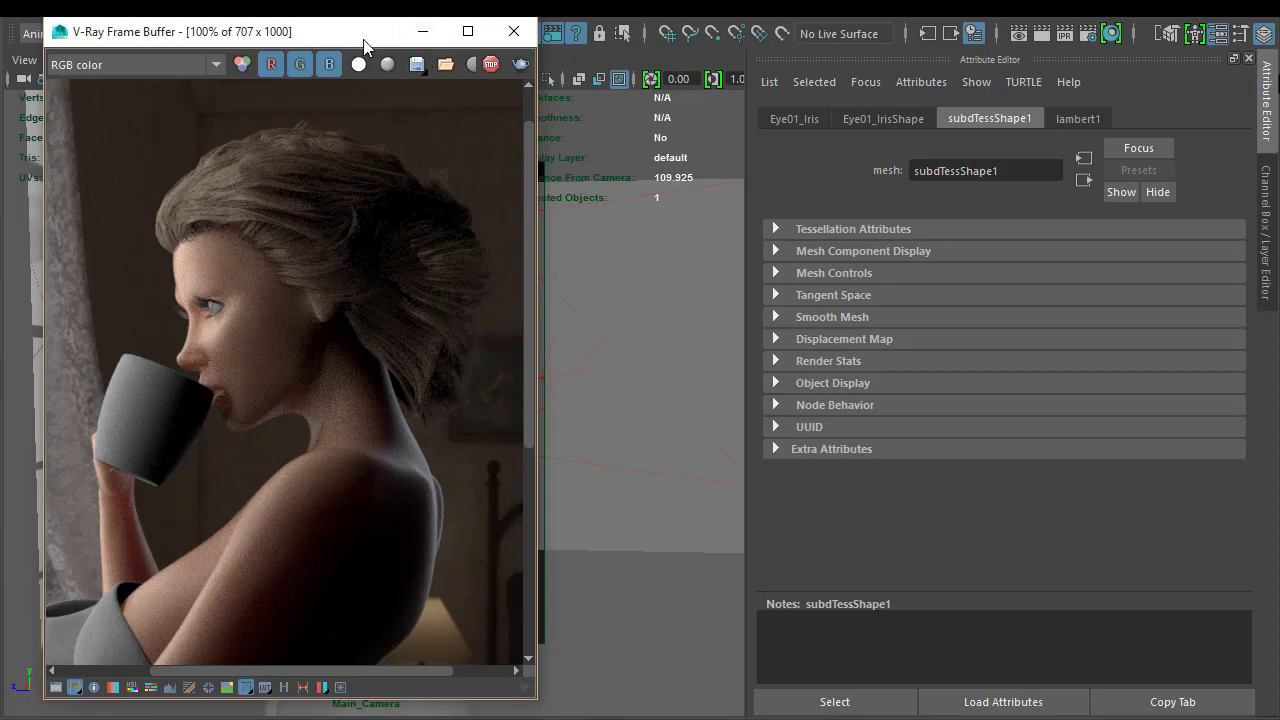
- Hide the hair geometry and open VRaySkinMtl1's attributes in a floating window
click(1266, 230)
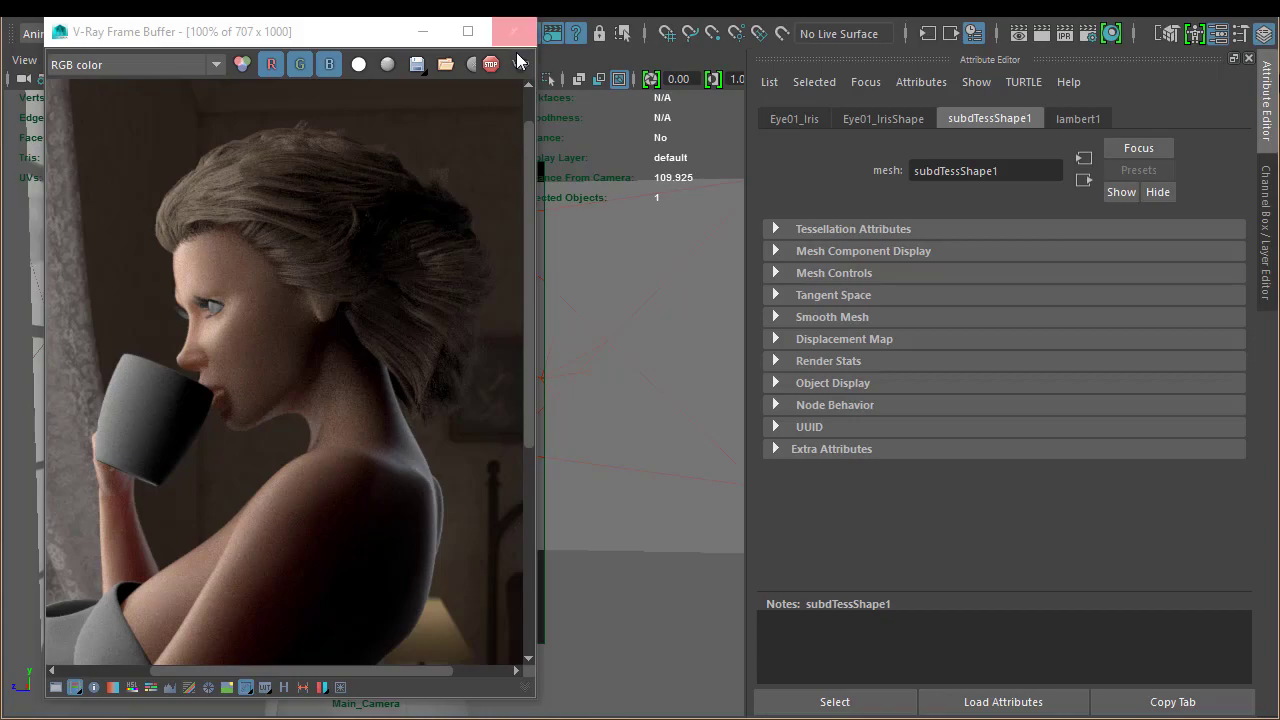
click(513, 31)
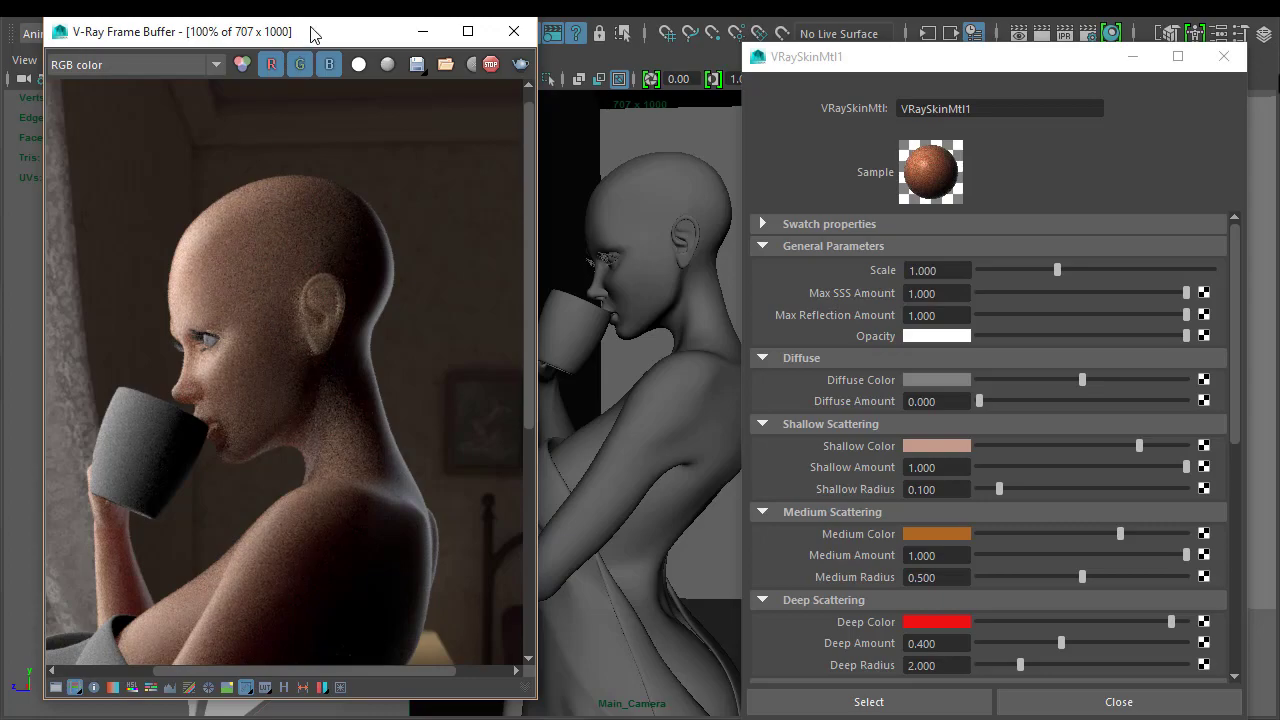
drag(200, 31, 200, 103)
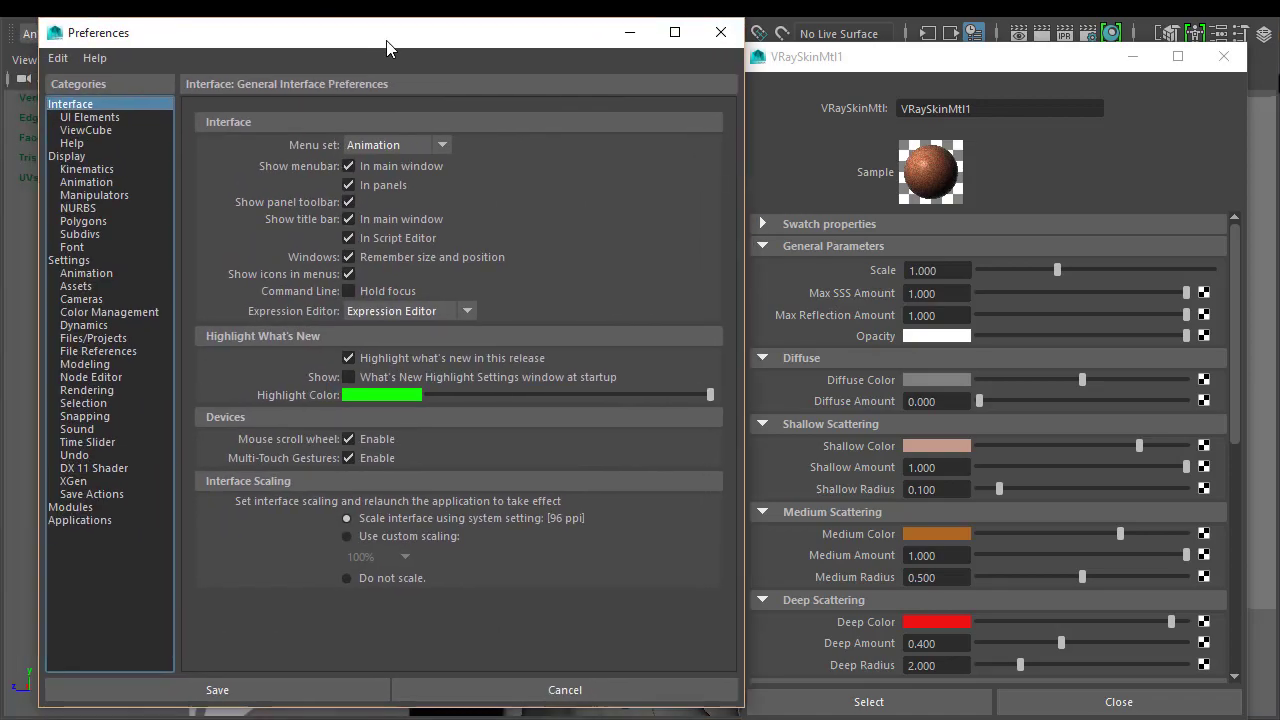
click(68, 260)
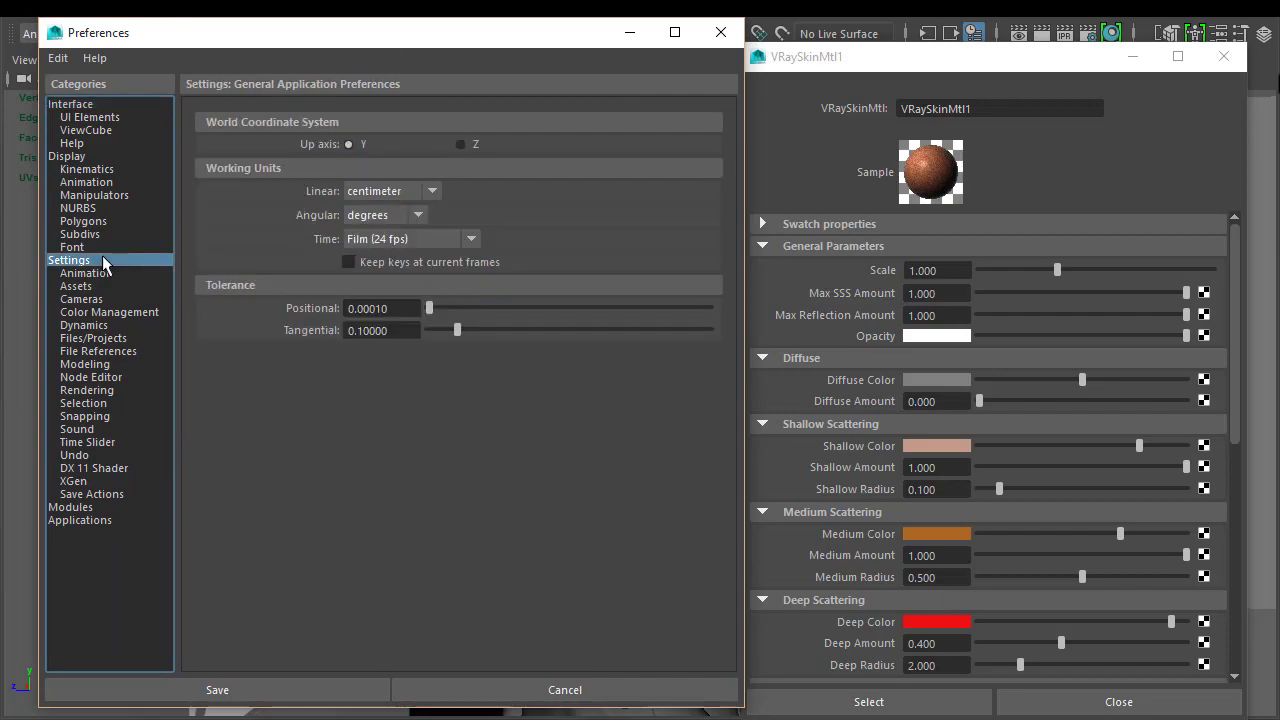
mouse_move(416, 200)
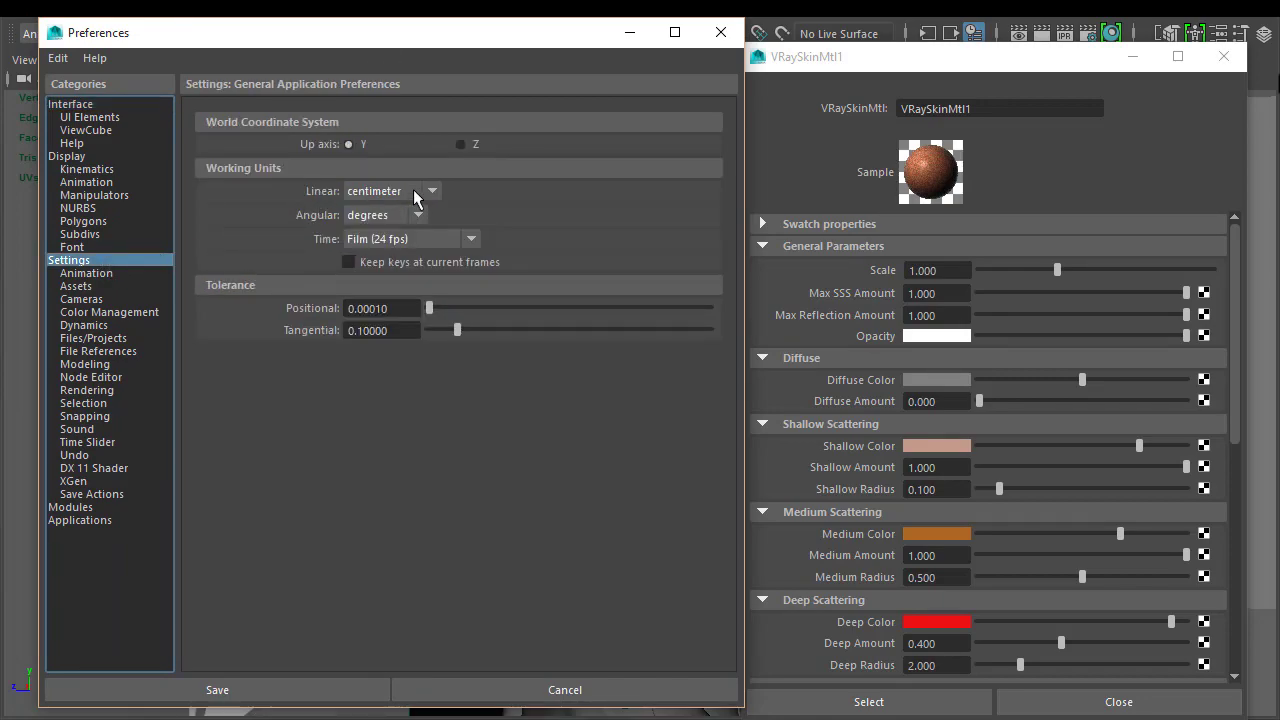
mouse_move(463, 197)
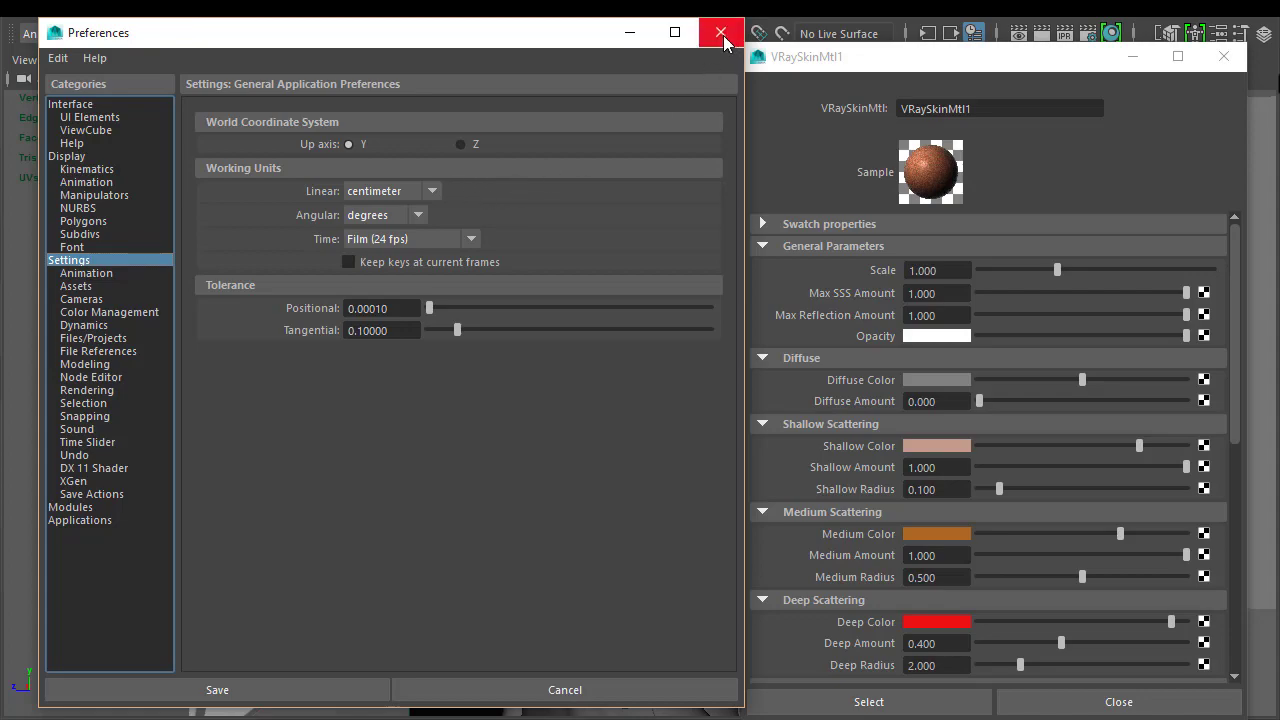
mouse_move(675, 32)
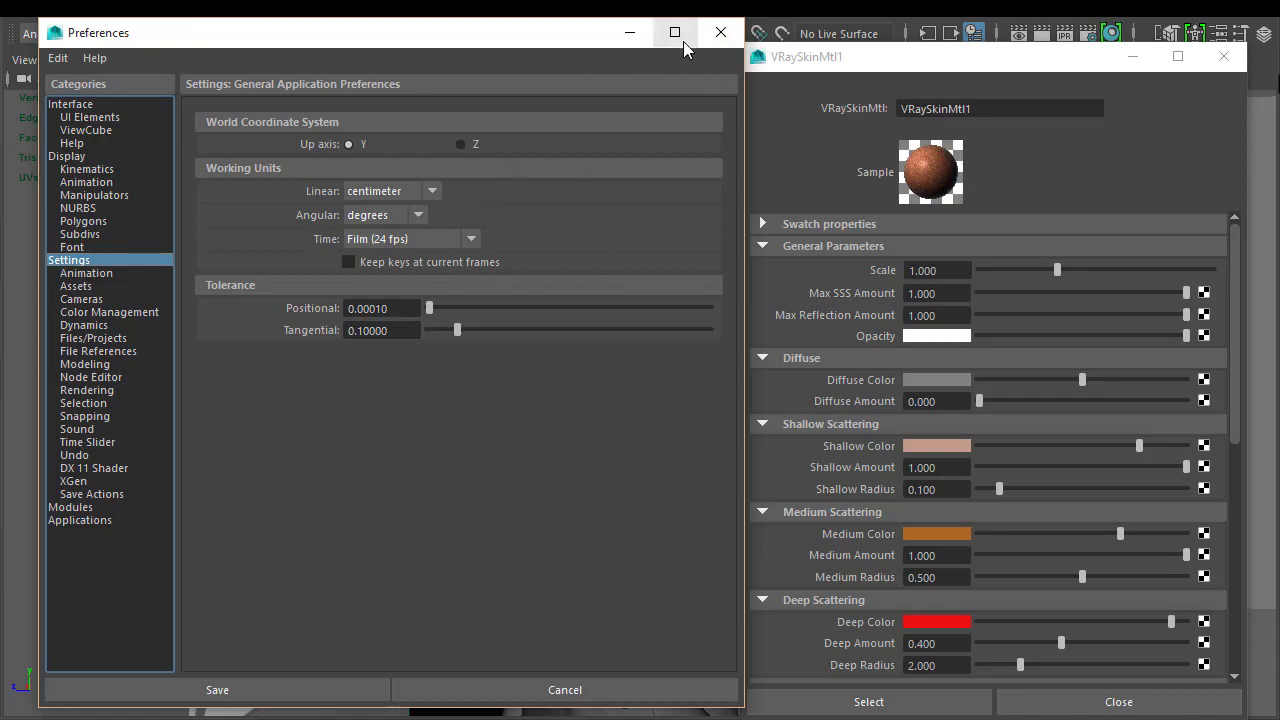
click(719, 32)
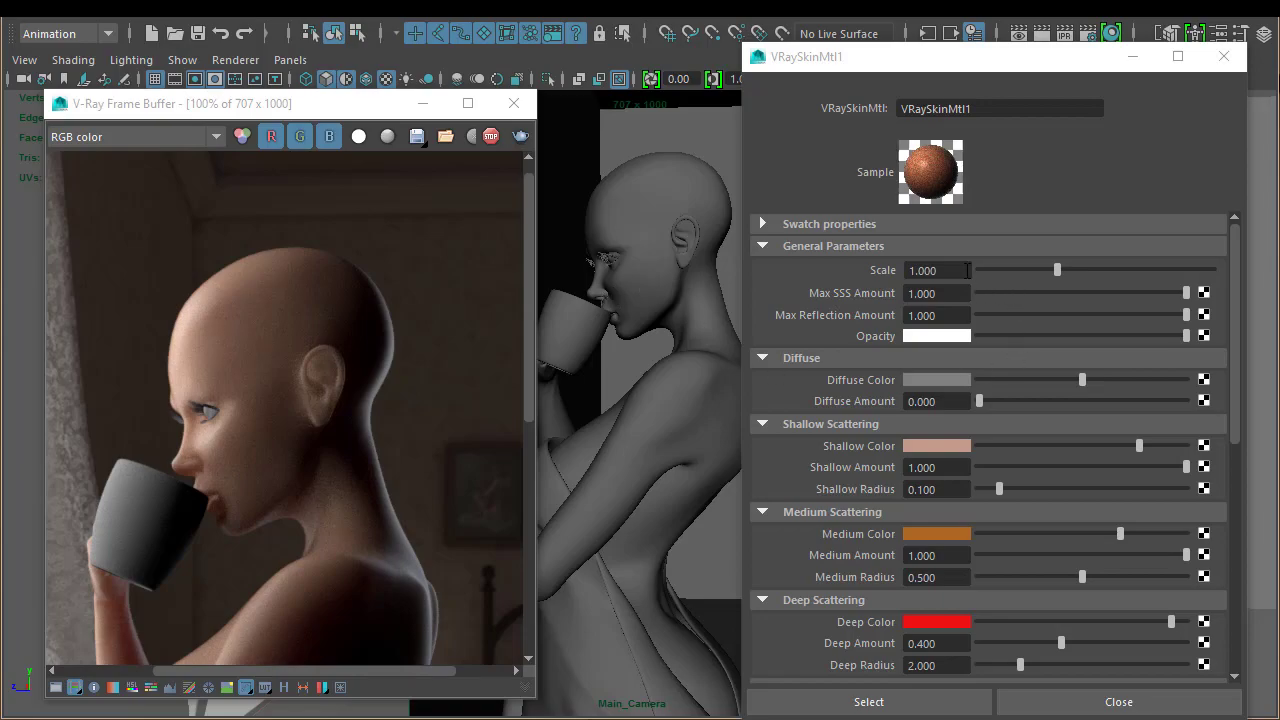
triple_click(935, 270)
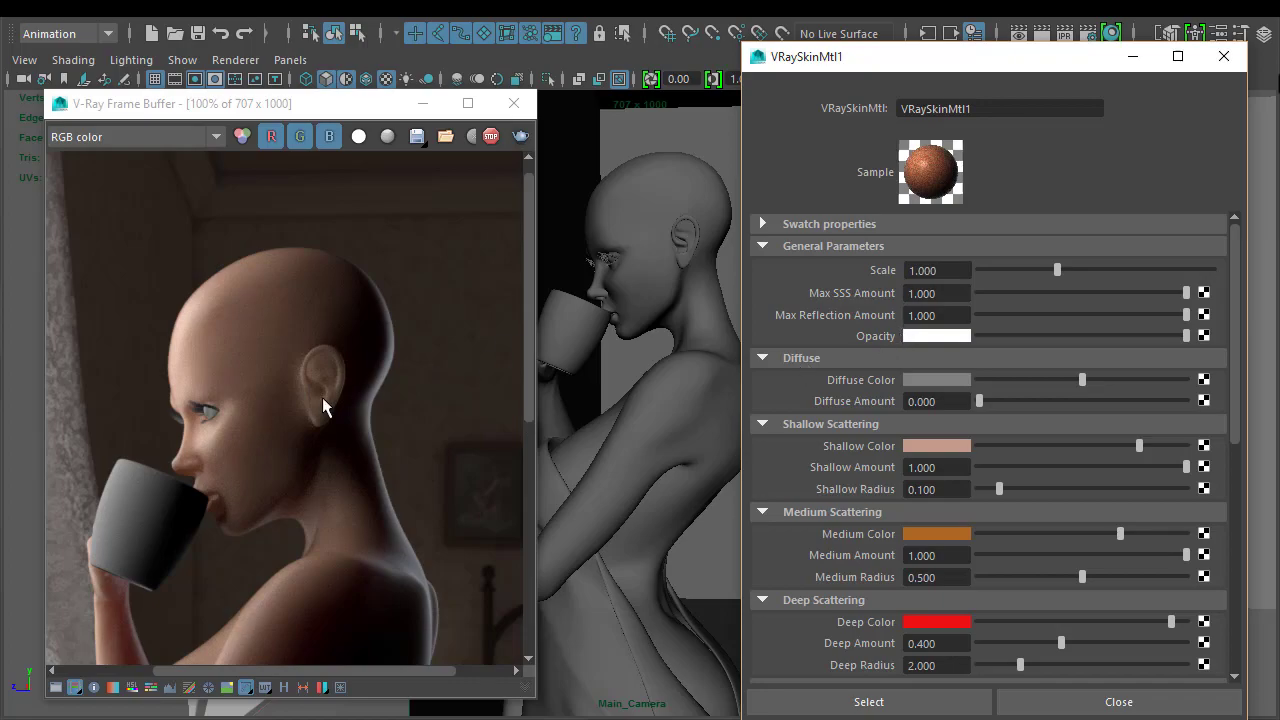
mouse_move(957, 266)
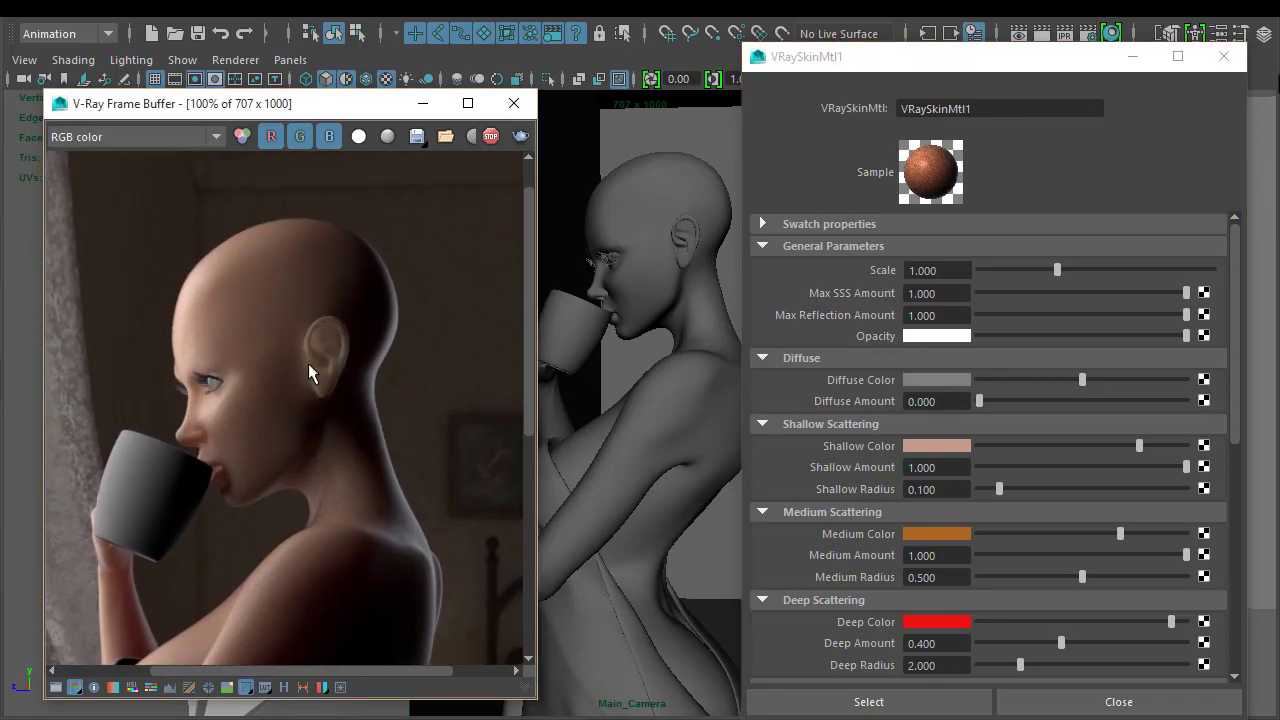
mouse_move(335, 407)
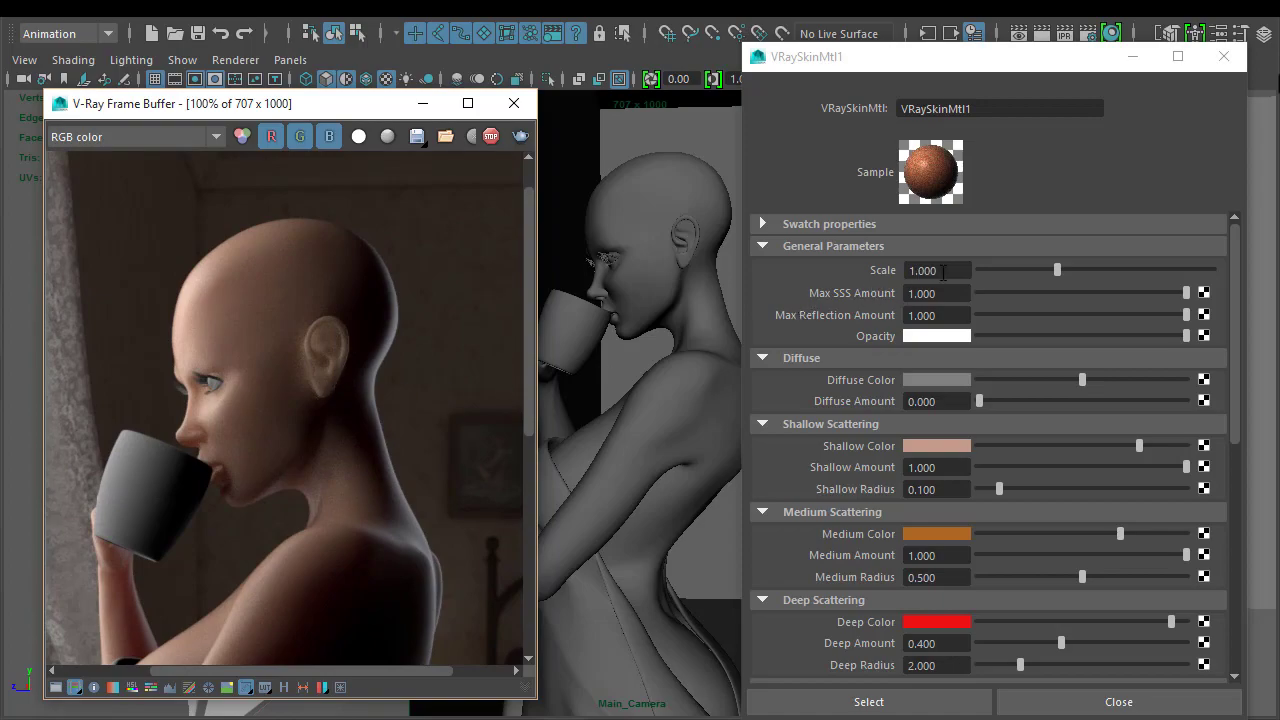
- Enter 10 in VRaySkinMtl1's Scale field
triple_click(921, 270)
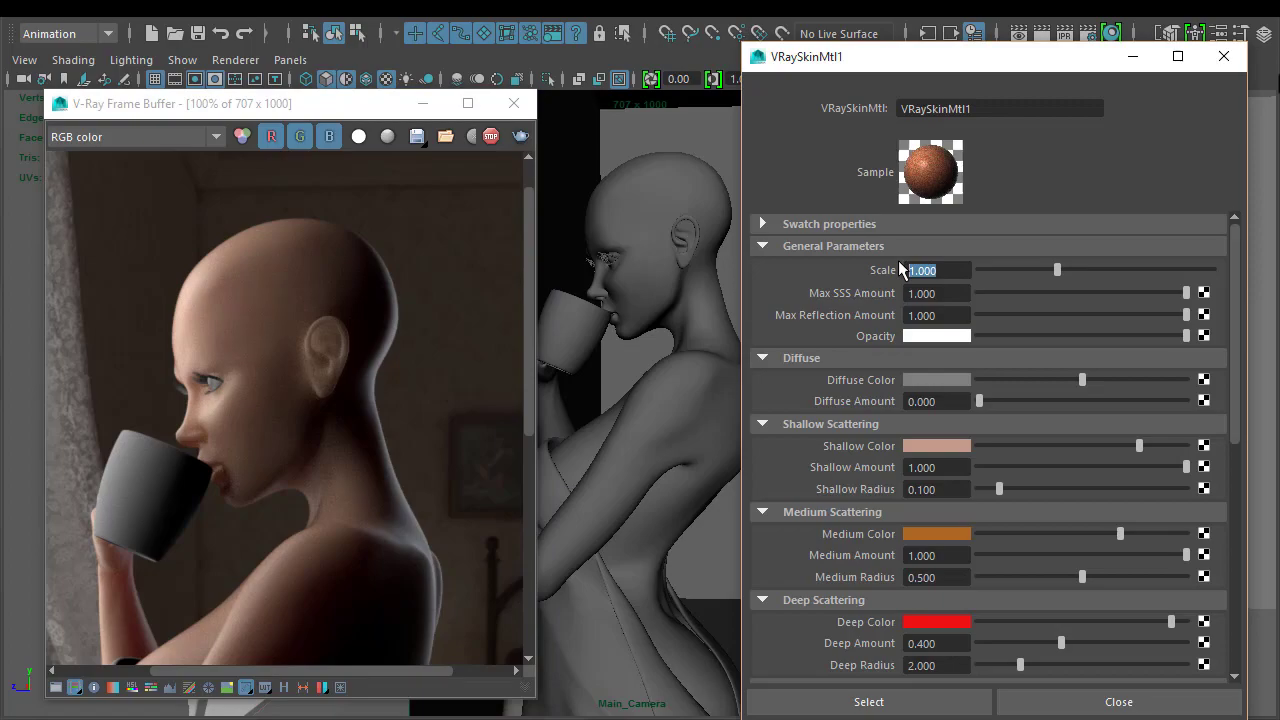
text(10.000)
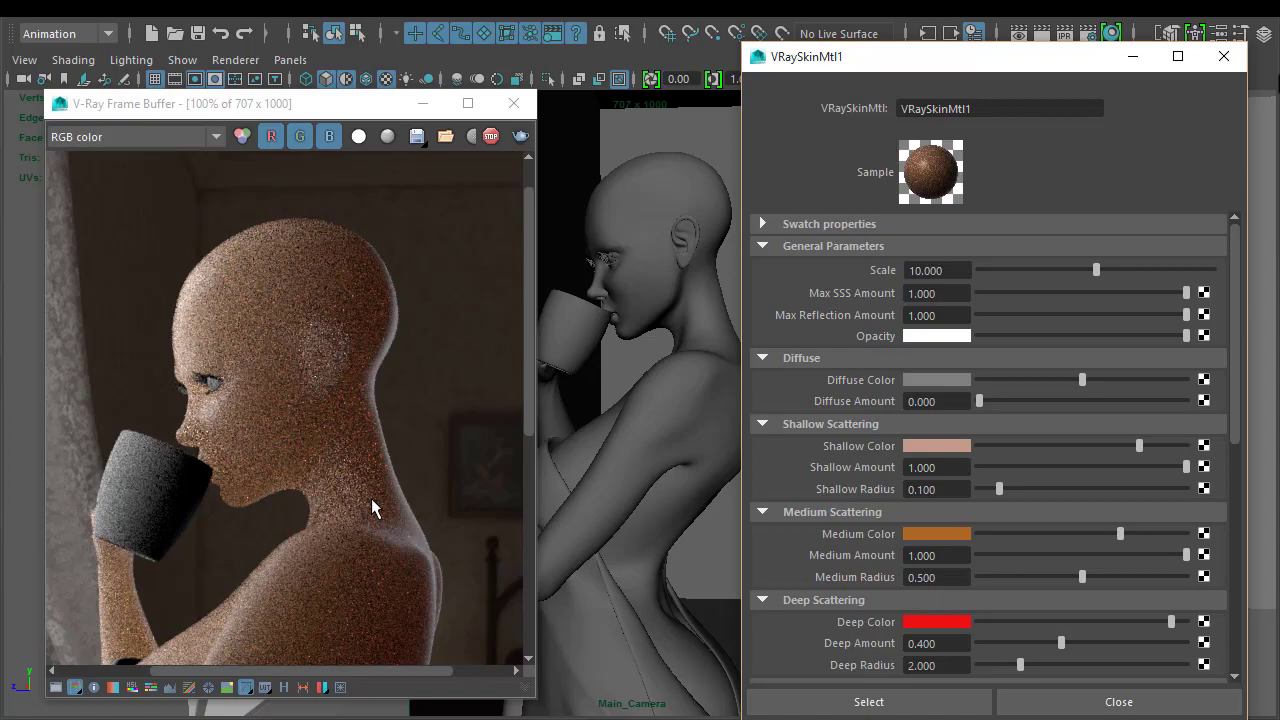
mouse_move(303, 363)
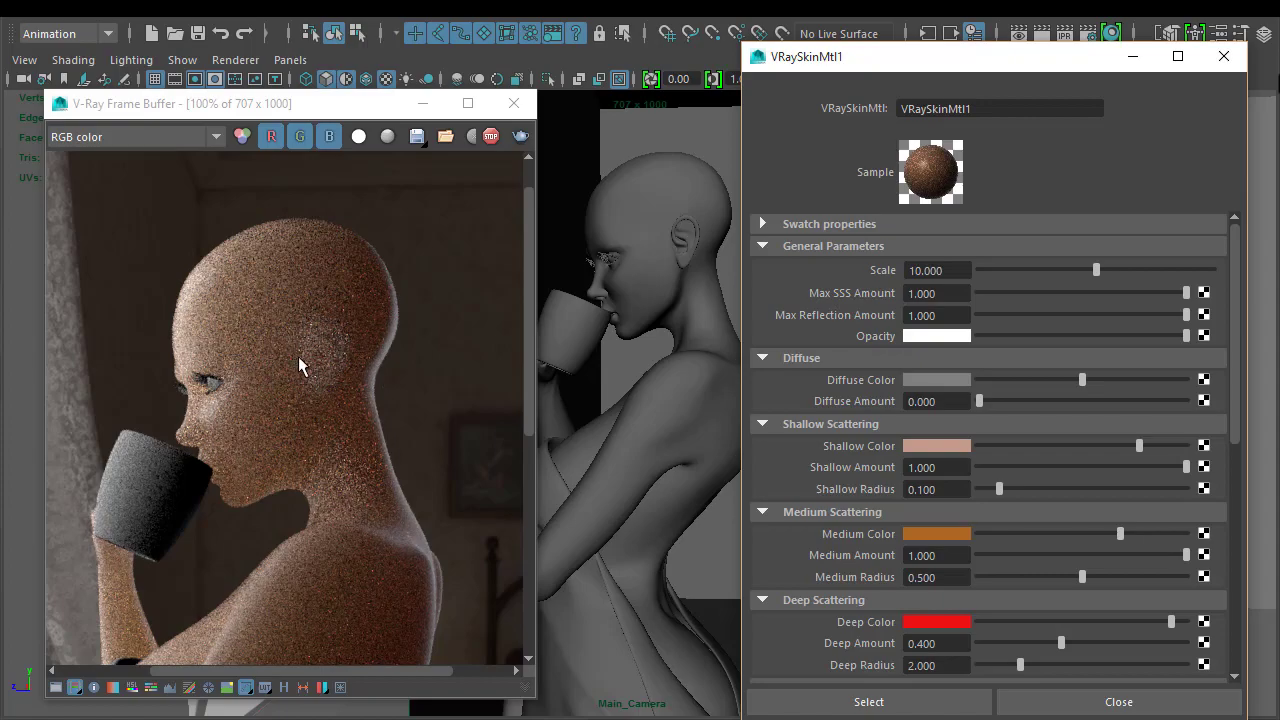
mouse_move(277, 482)
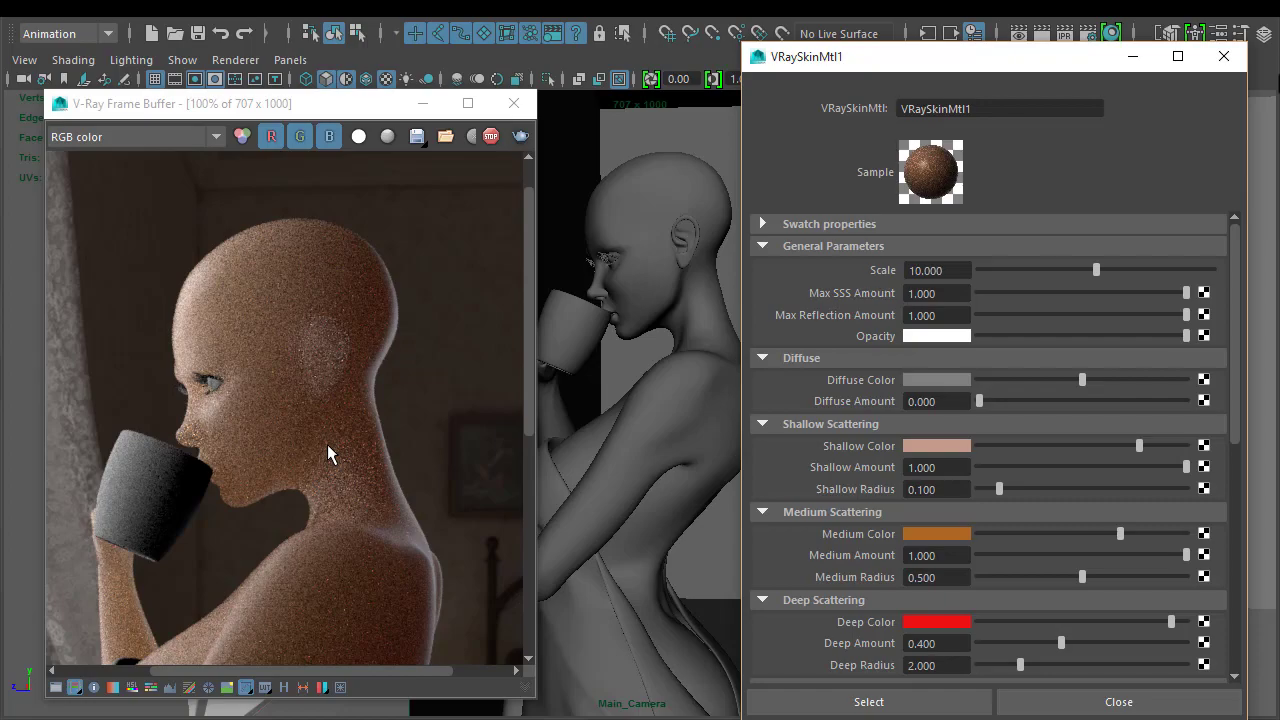
mouse_move(715, 335)
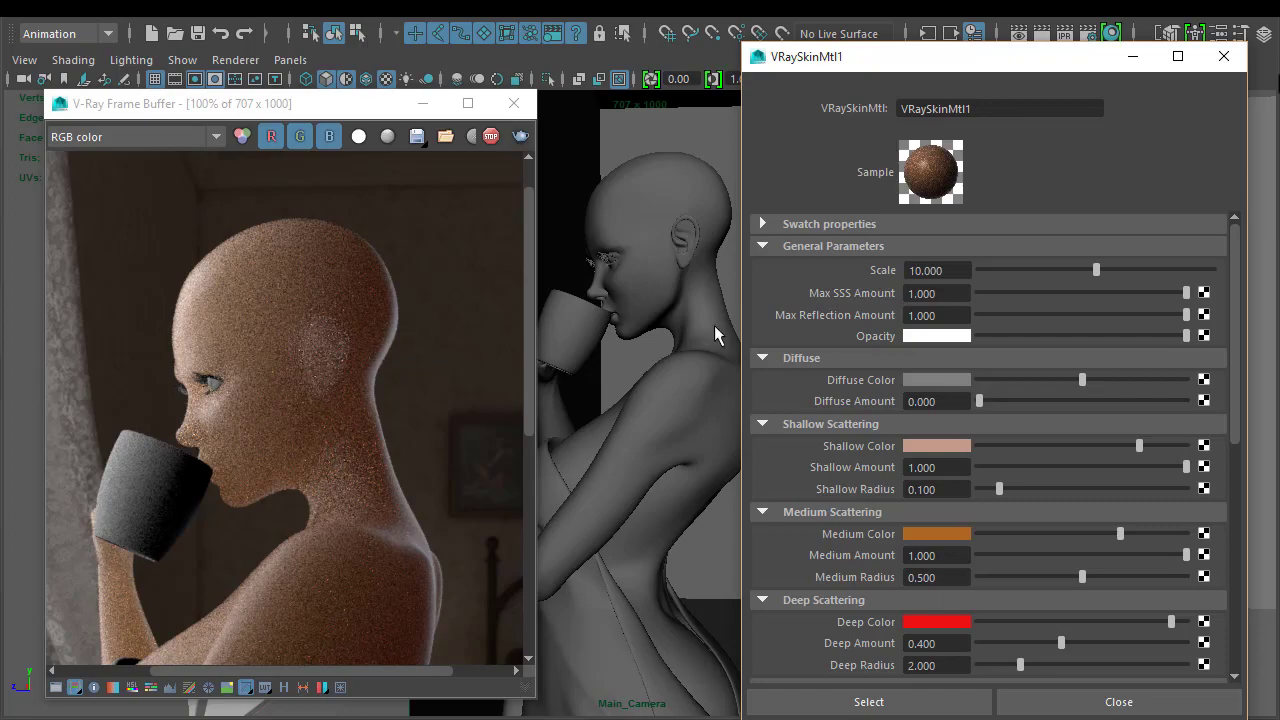
- Try a skin Scale of 0.1 in the IPR, then settle on 0.75
triple_click(937, 270)
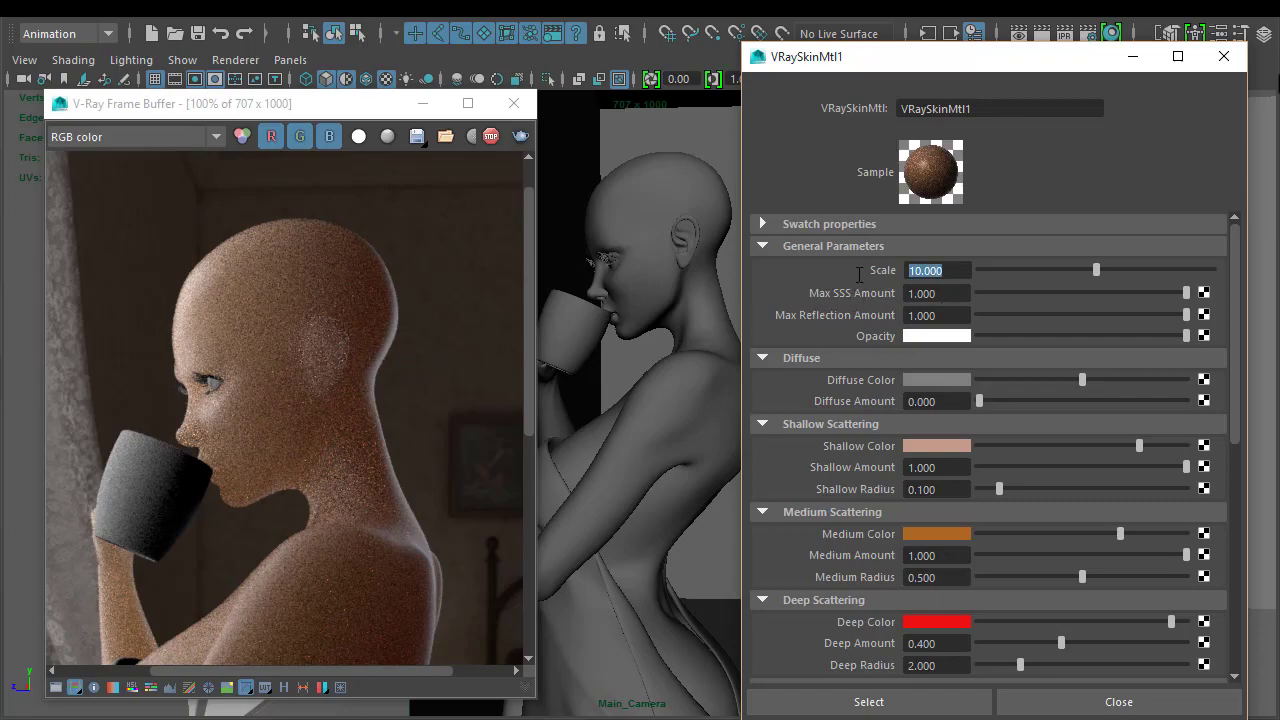
text(0.100)
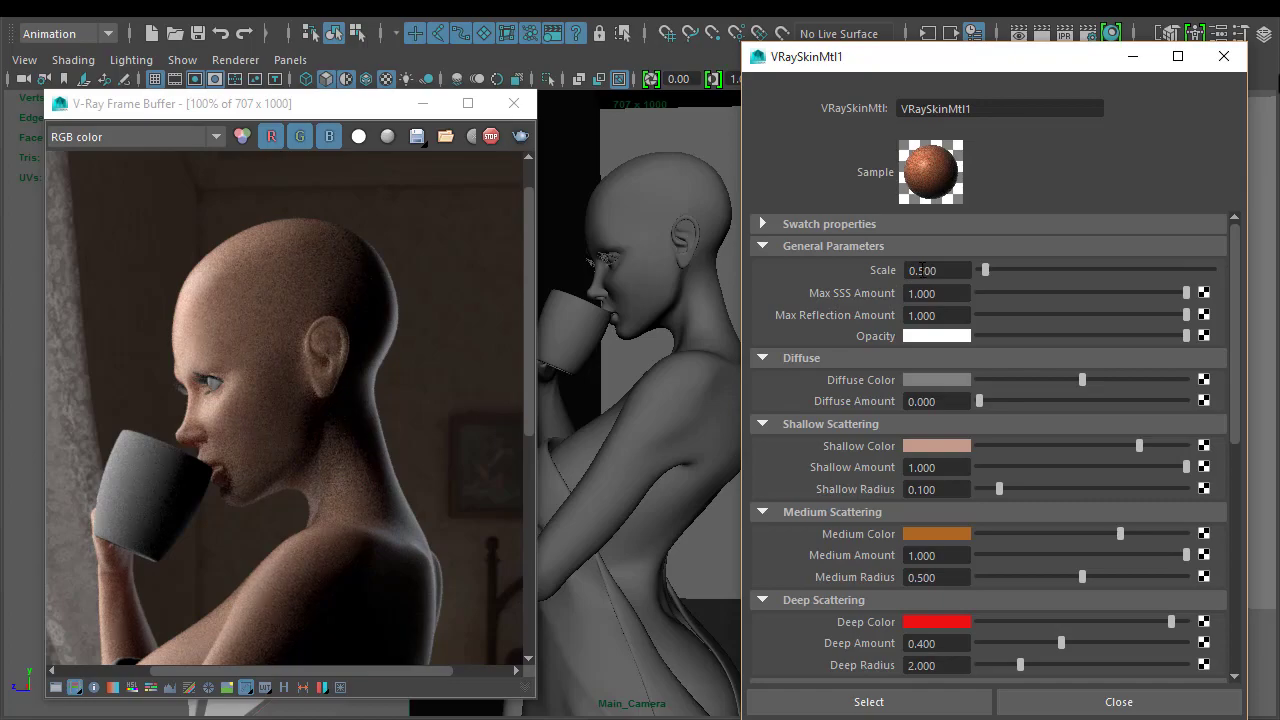
triple_click(923, 270)
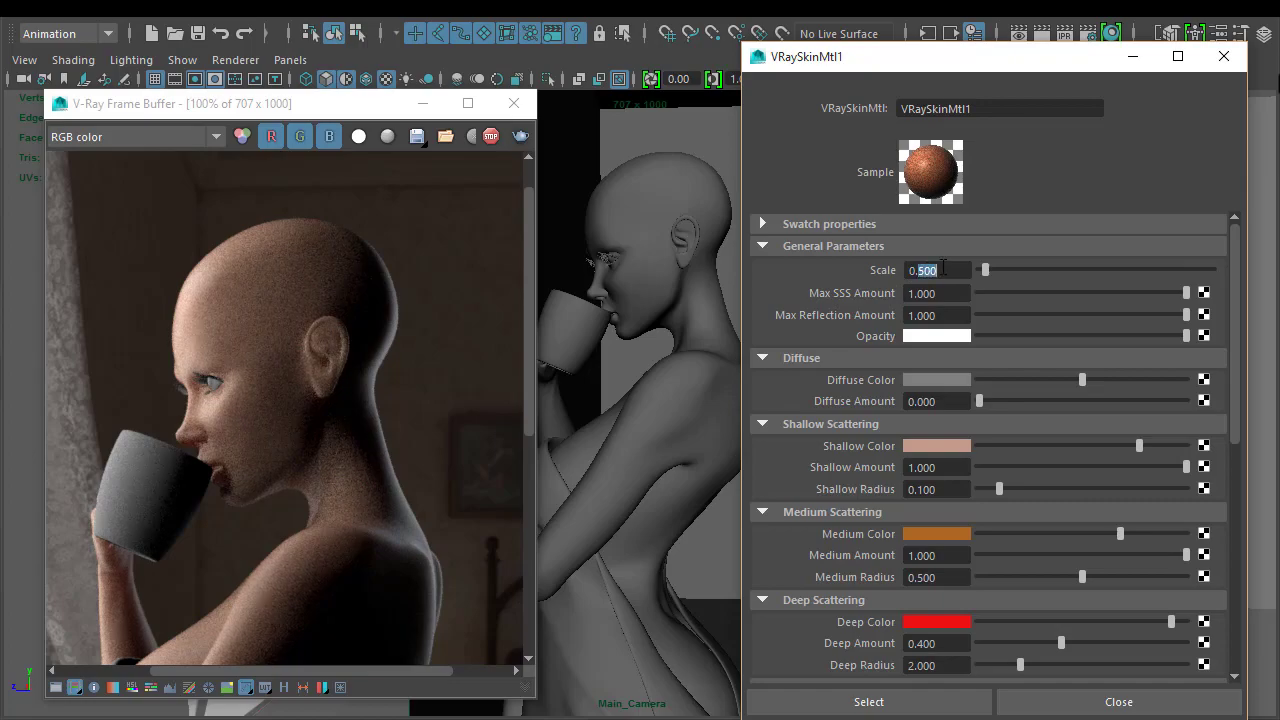
text(0.750)
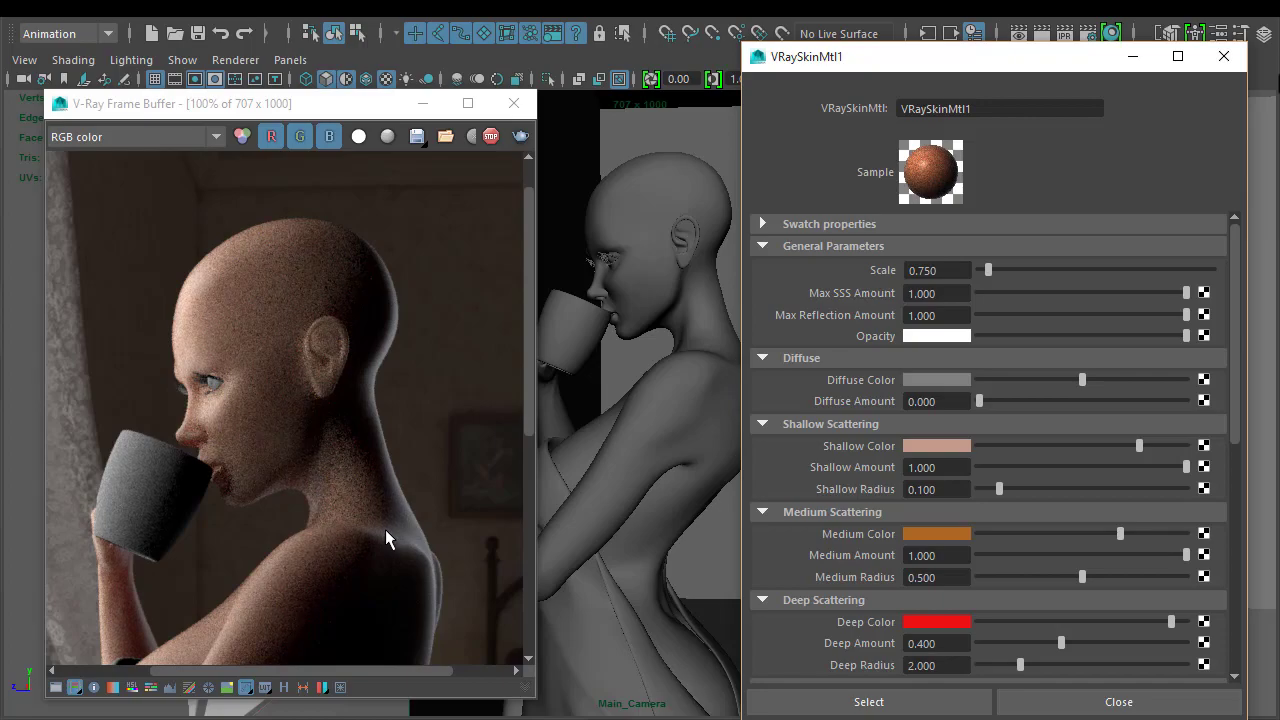
scroll(down, 3)
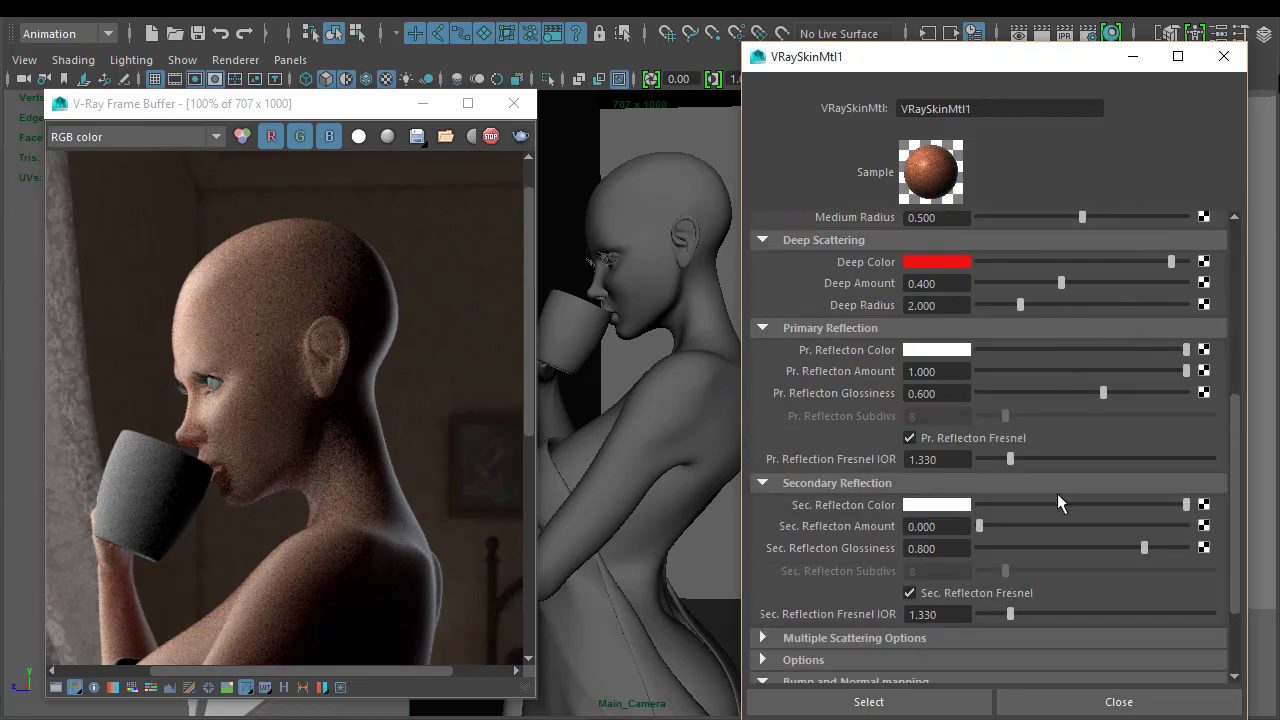
scroll(up, 3)
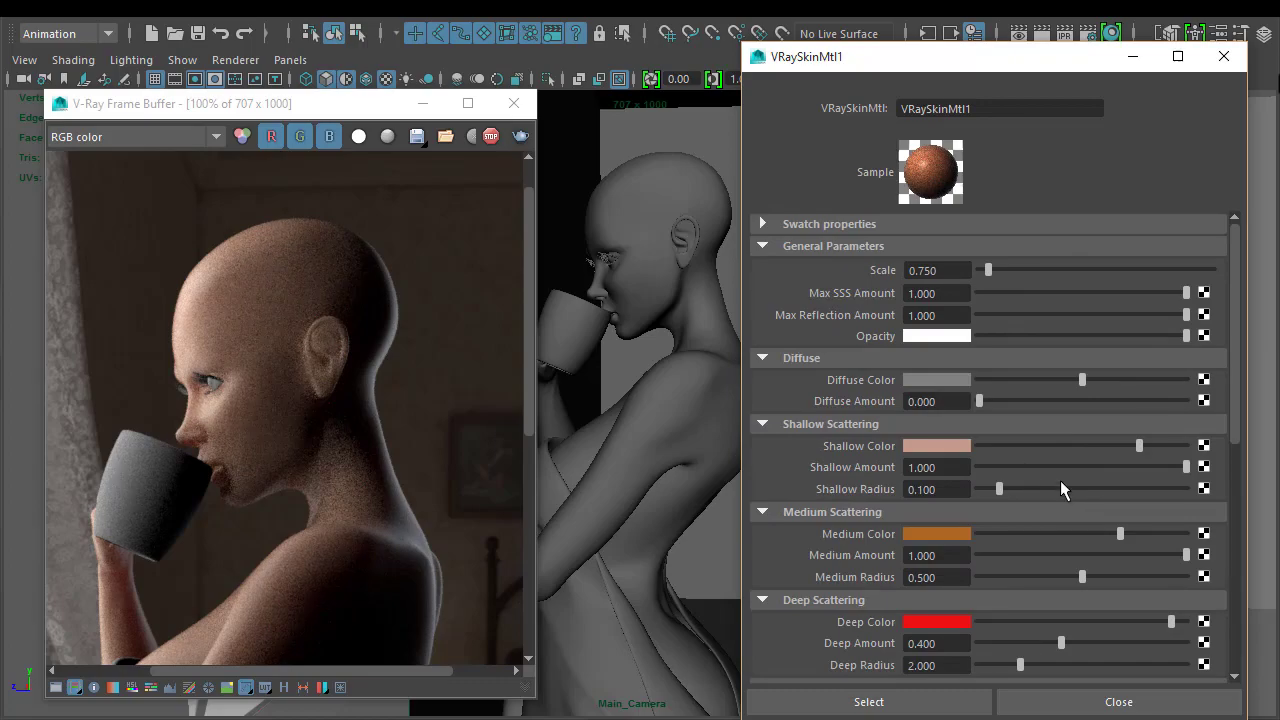